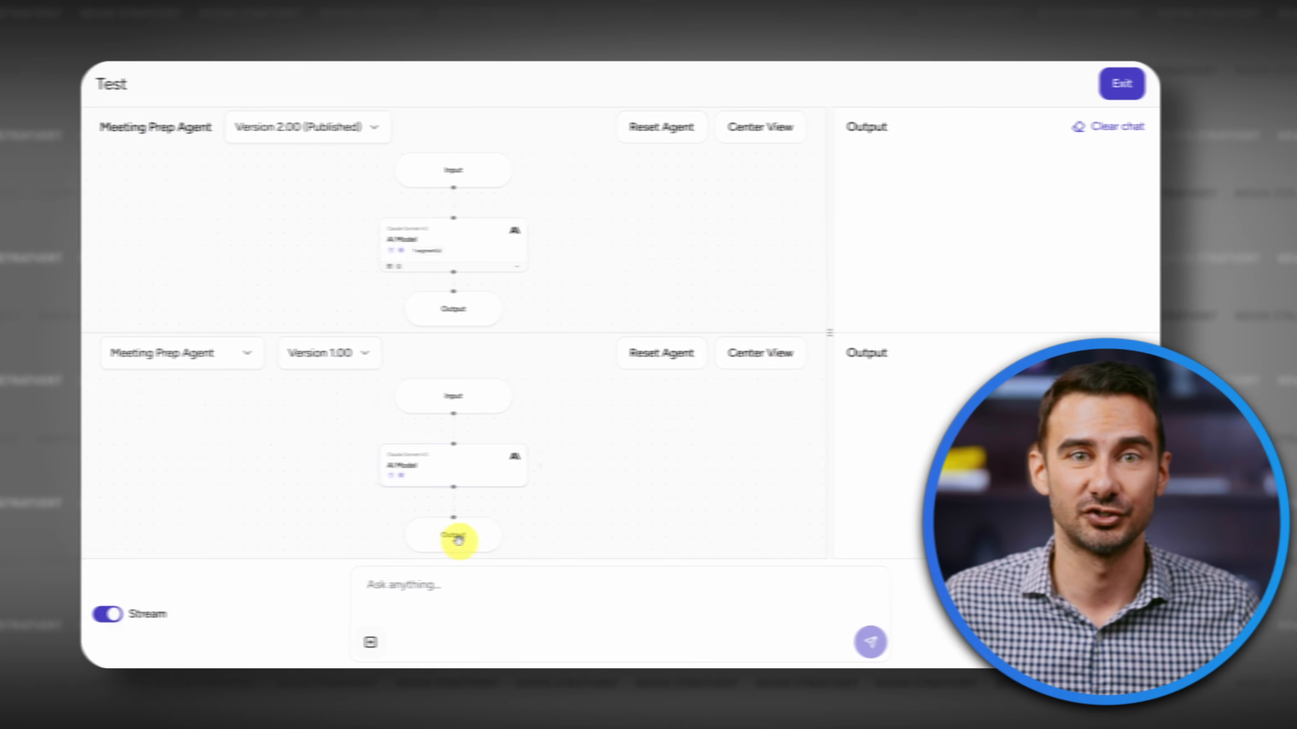
Step: Submit 'Help me prep for my meeting tomorrow' and leave the test to reach the free-trial registration
type("Help me prep for my meeting tomorrow")
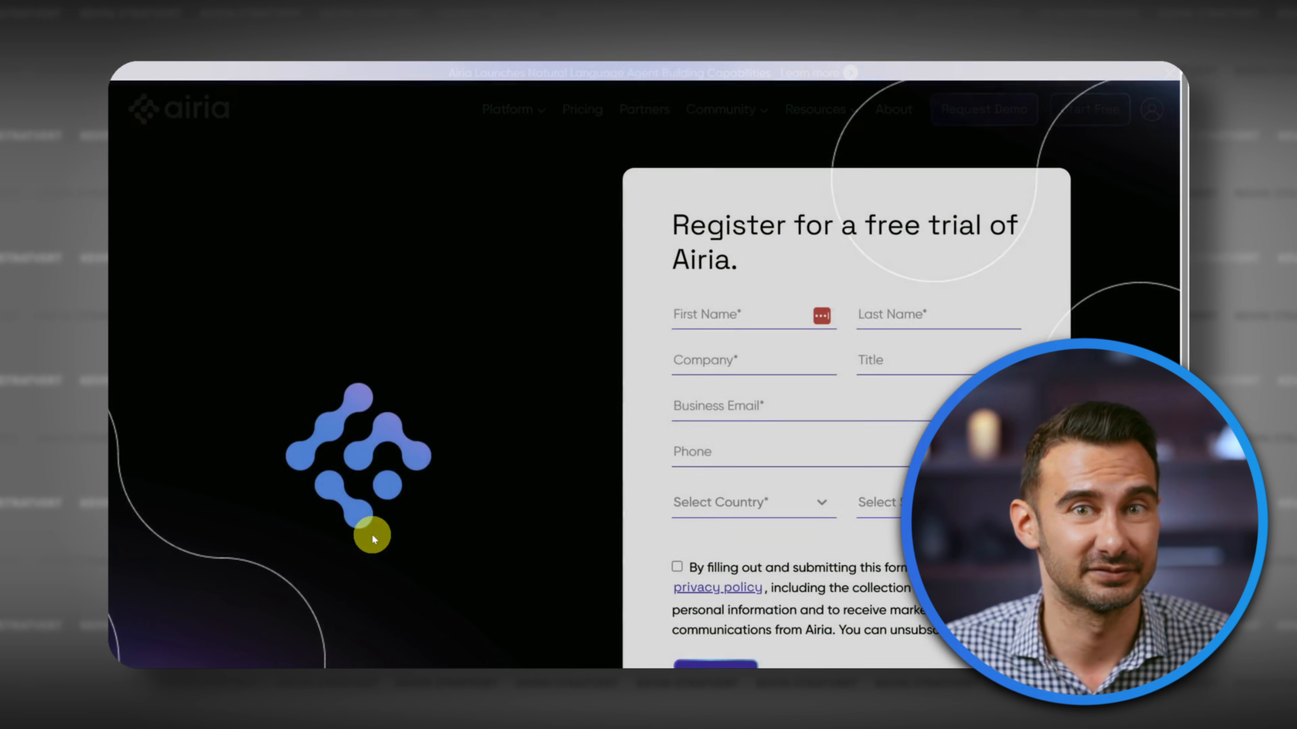
left_click(736, 308)
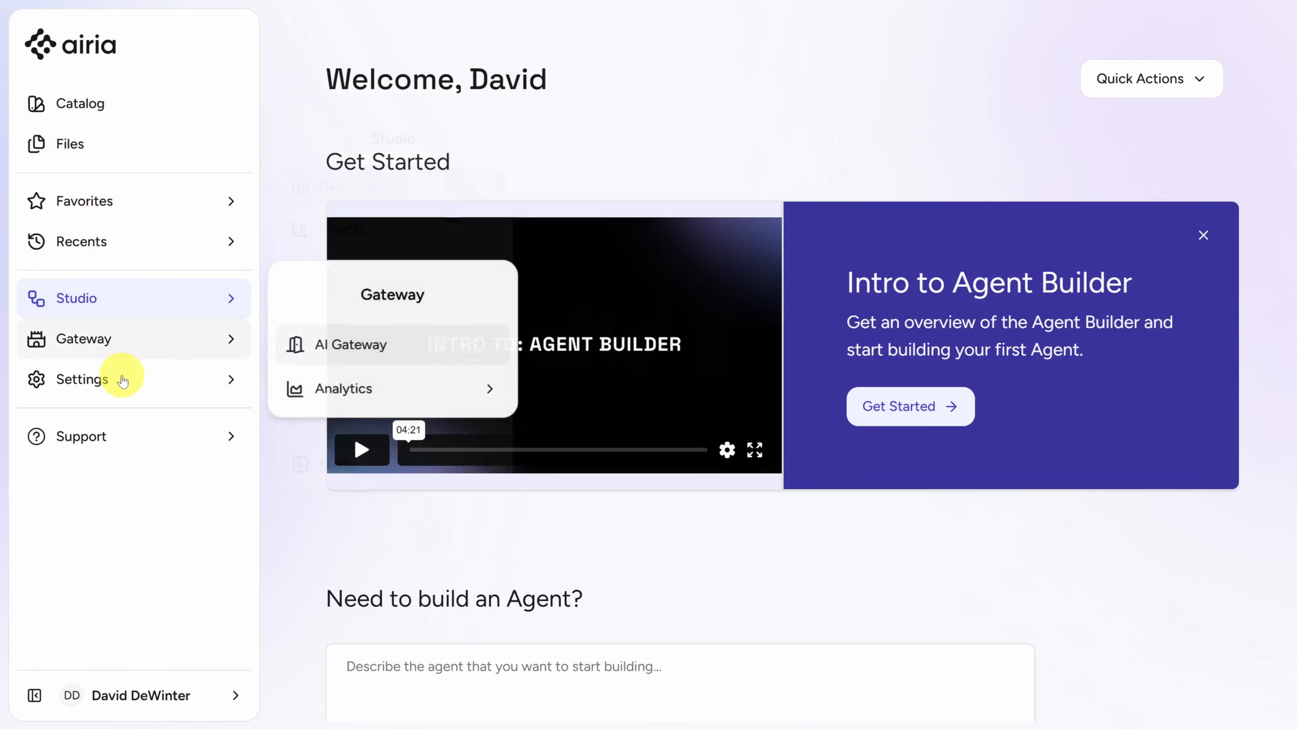
Step: Enter Studio and choose Create Agent from Quick Actions, landing on Default Project's Agents list
left_click(81, 437)
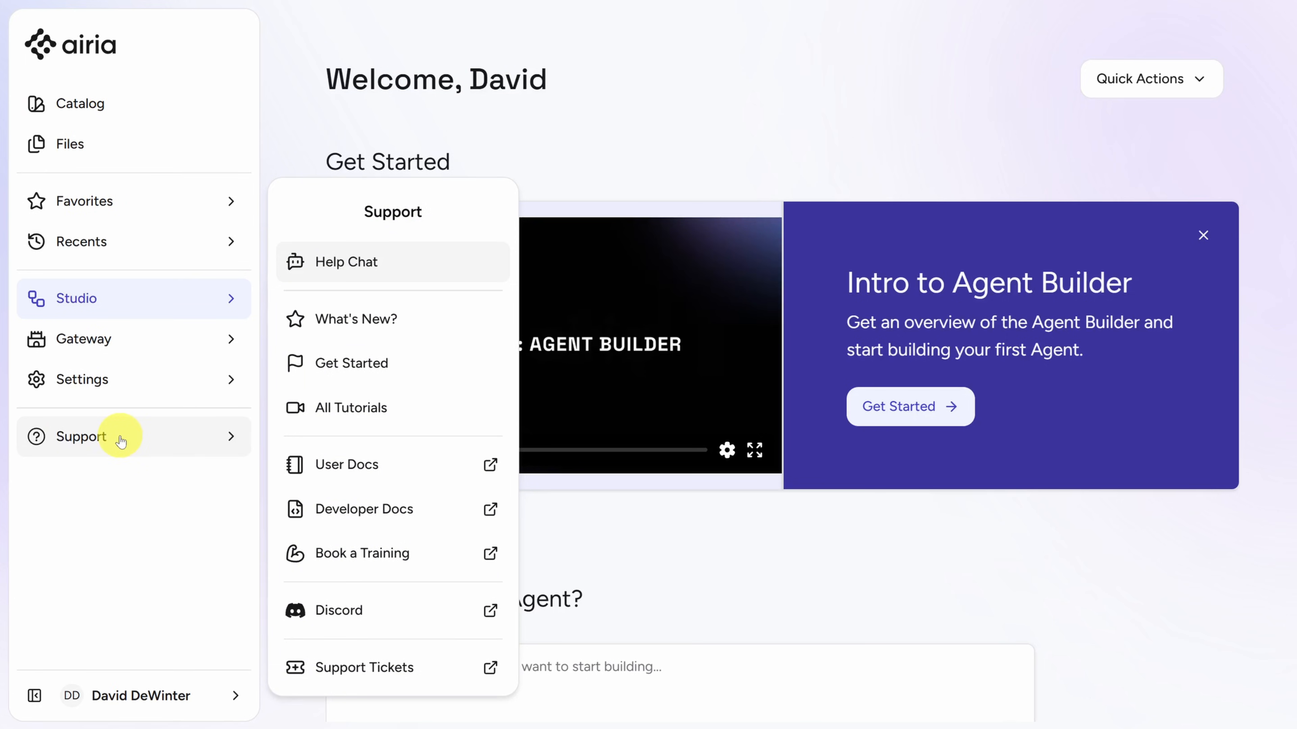
left_click(75, 299)
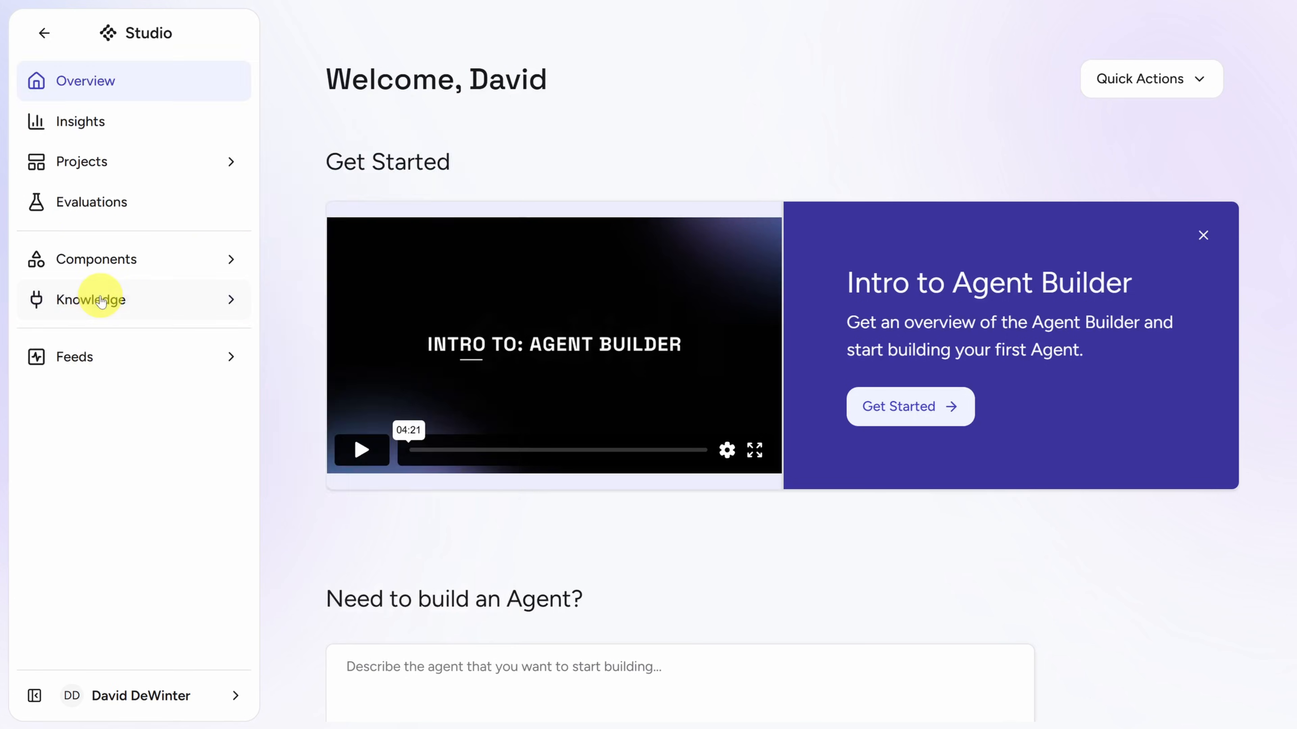
mouse_move(762, 273)
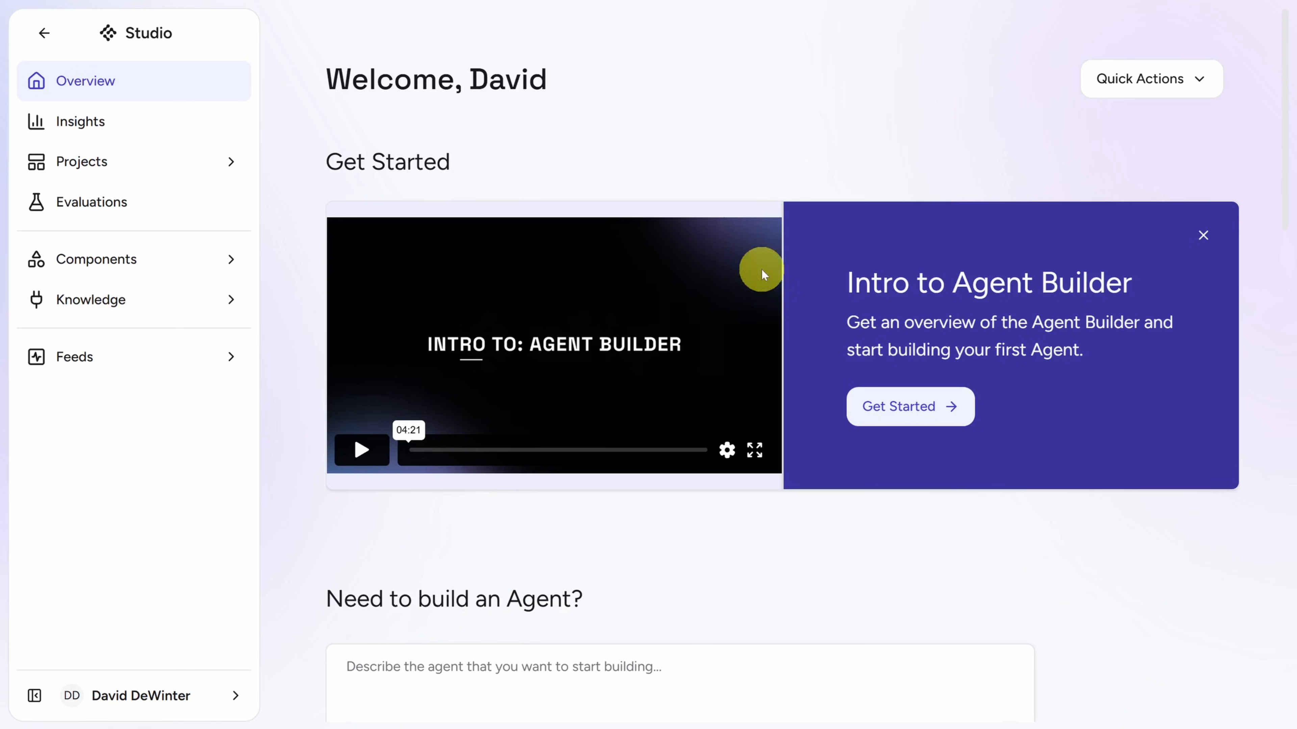
mouse_move(749, 382)
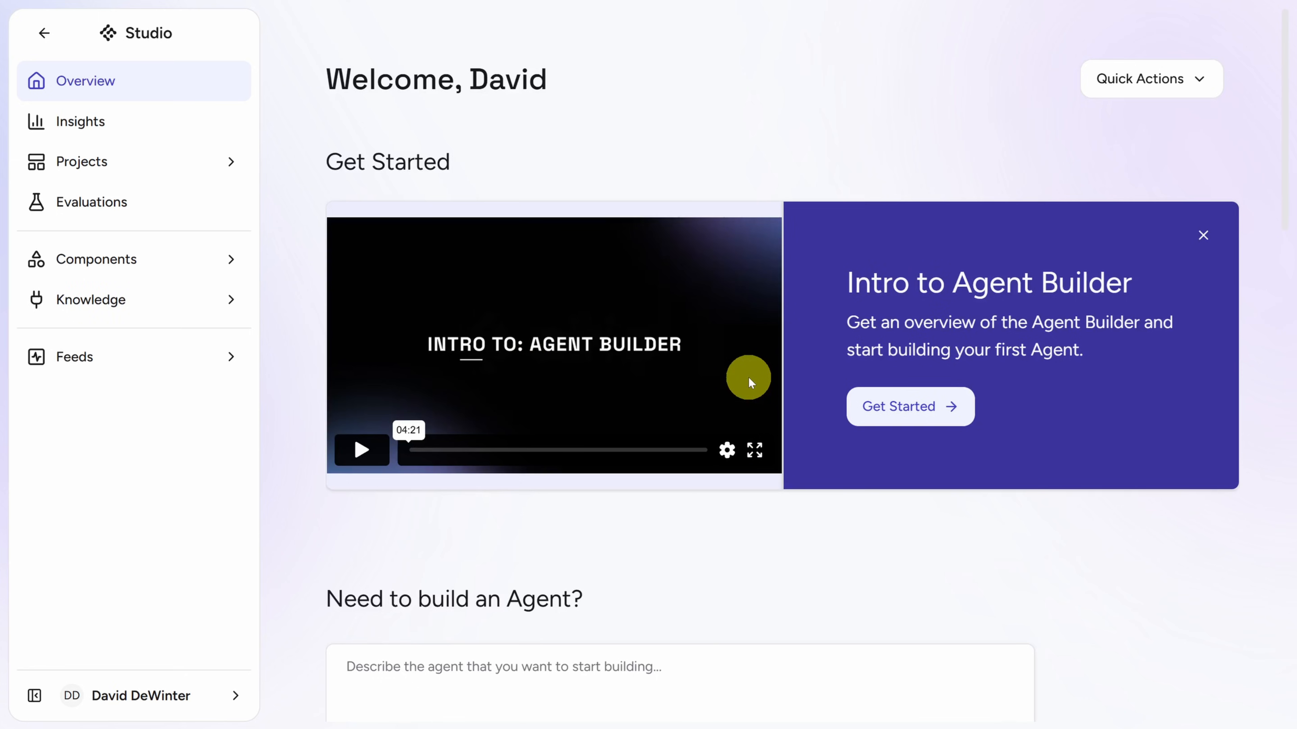
mouse_move(1036, 198)
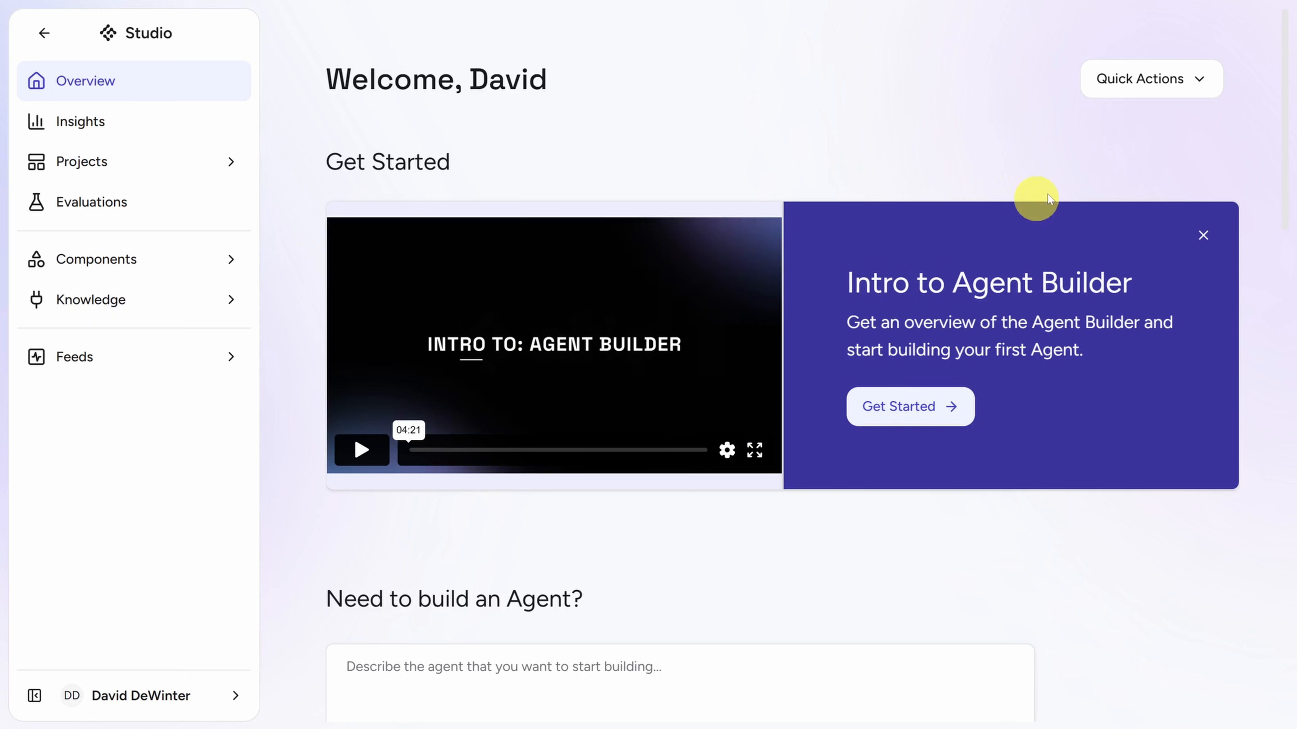
left_click(1149, 79)
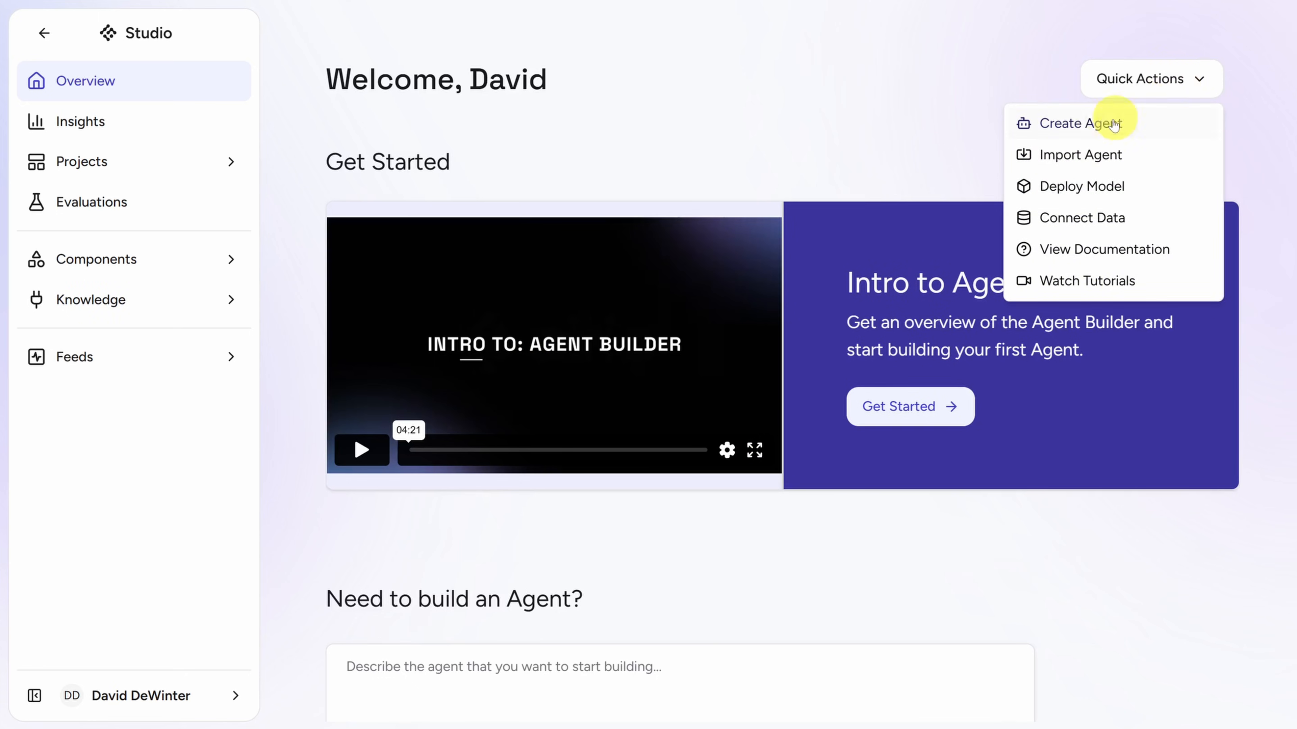
left_click(1080, 123)
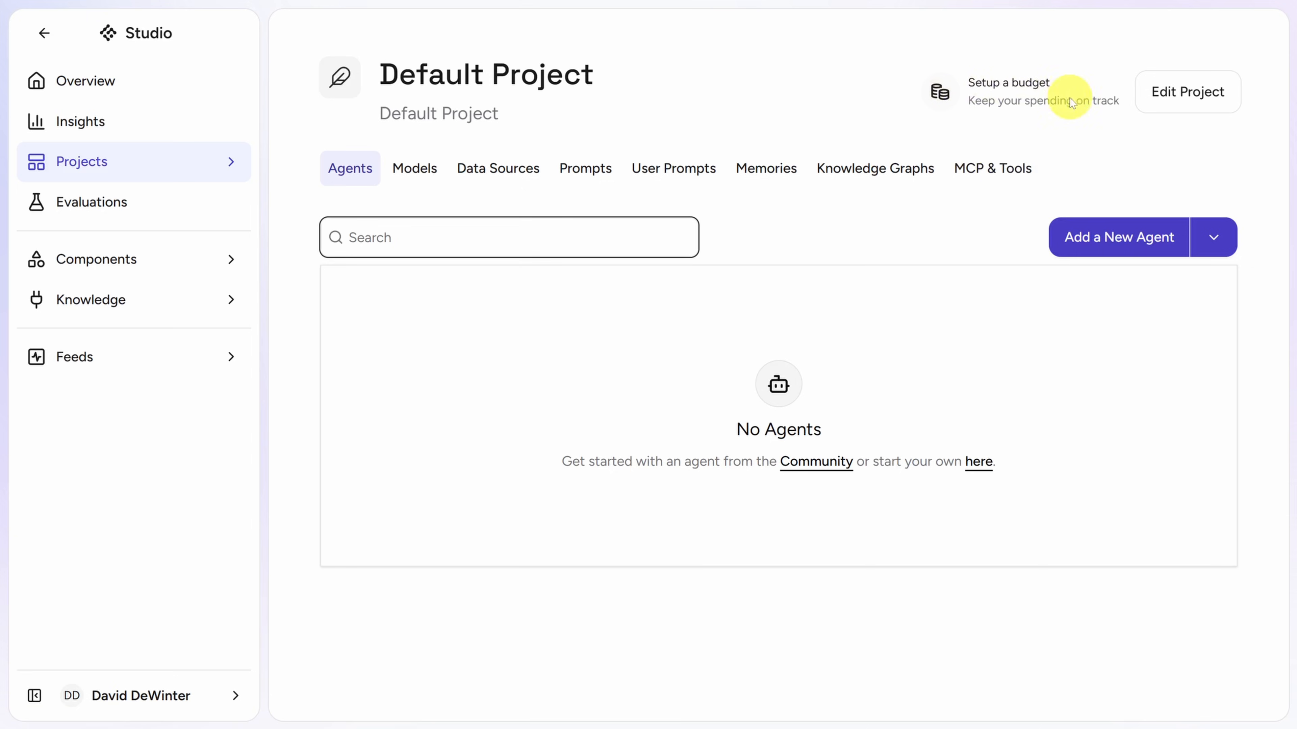
mouse_move(988, 113)
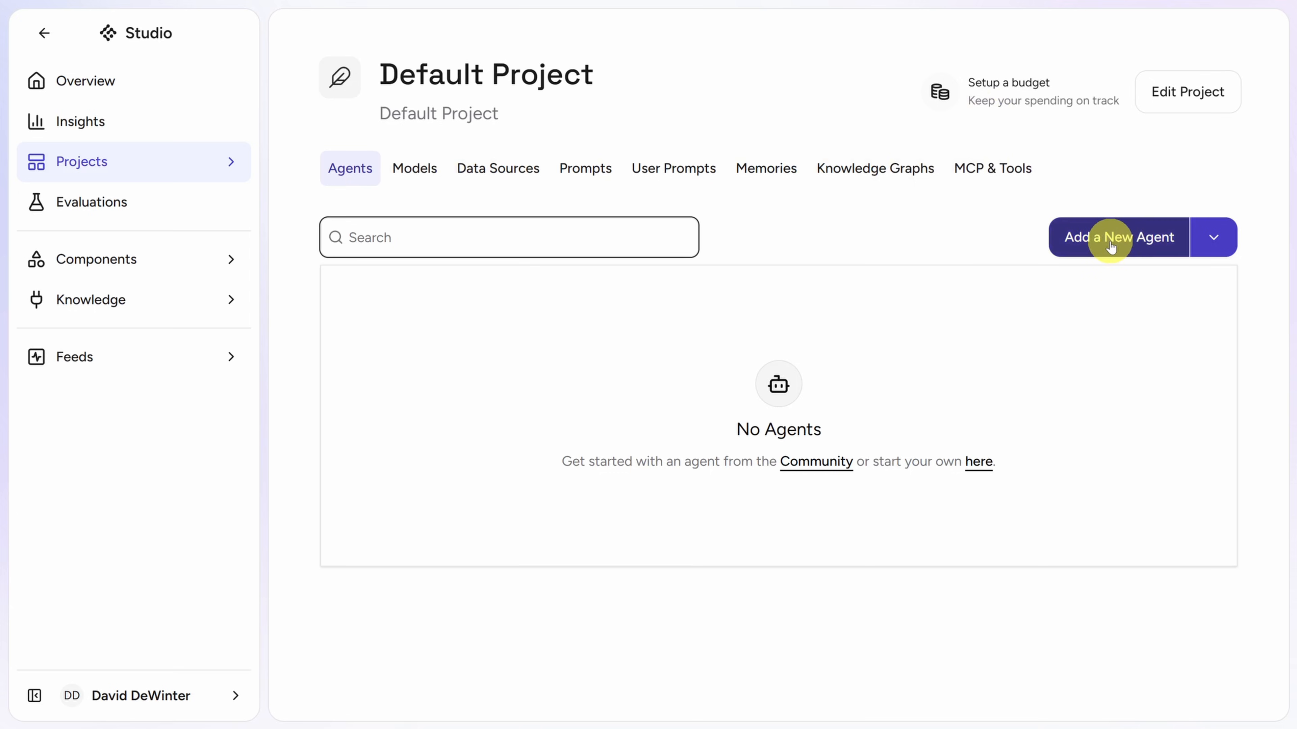
Step: Add a new agent and rename it 'Meeting Prep Agent', reviewing its Input and AI Model steps
left_click(1119, 237)
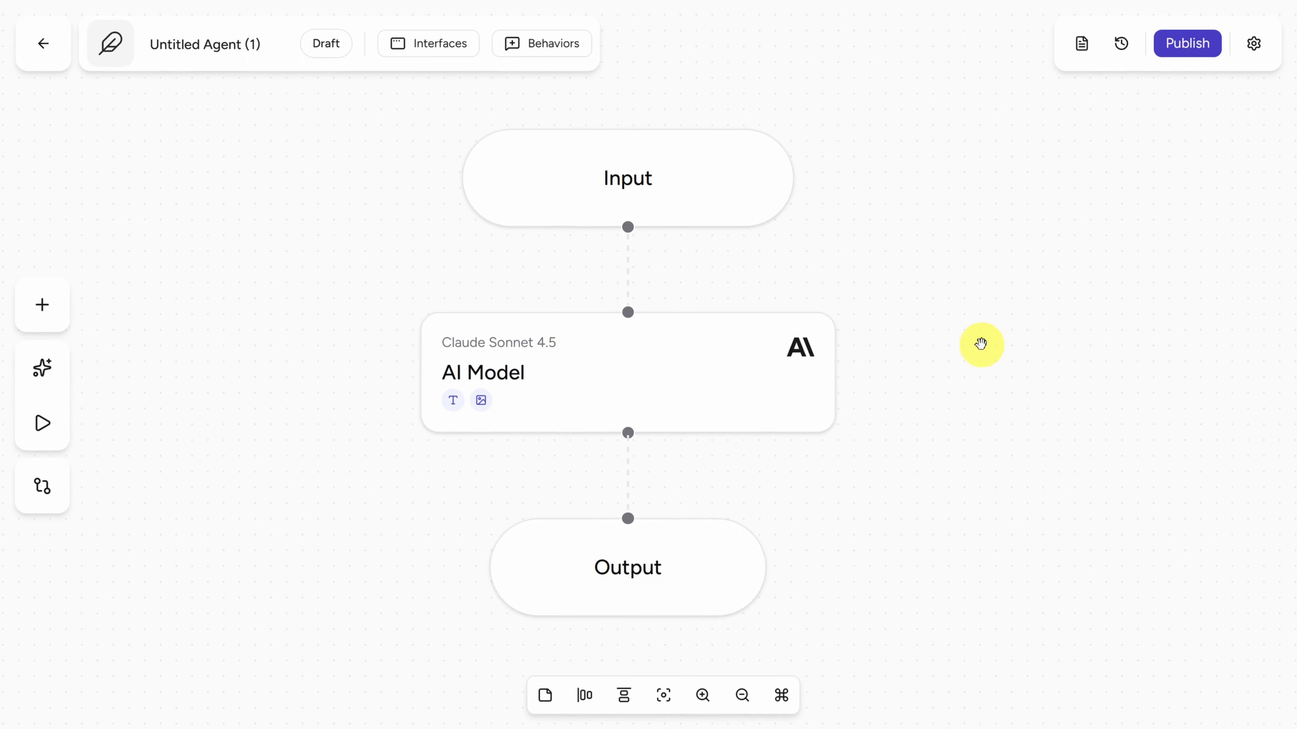
mouse_move(203, 73)
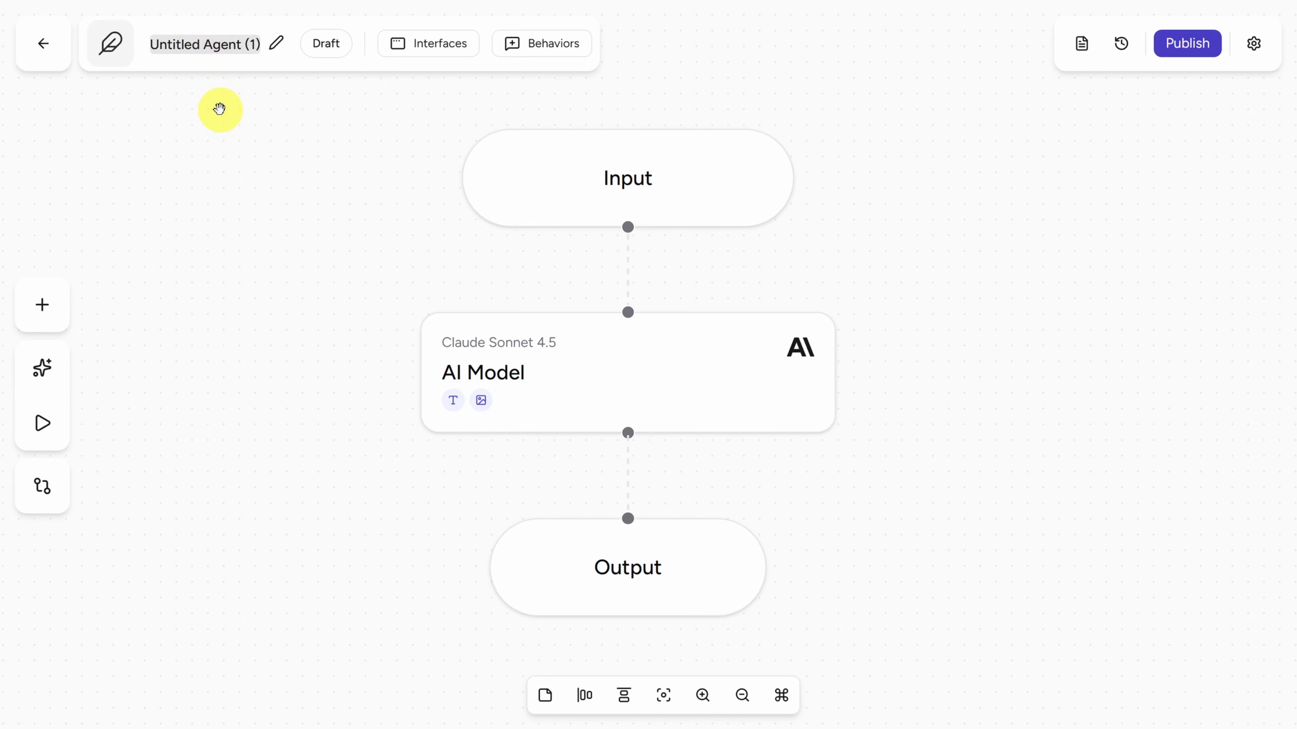
double_click(204, 44)
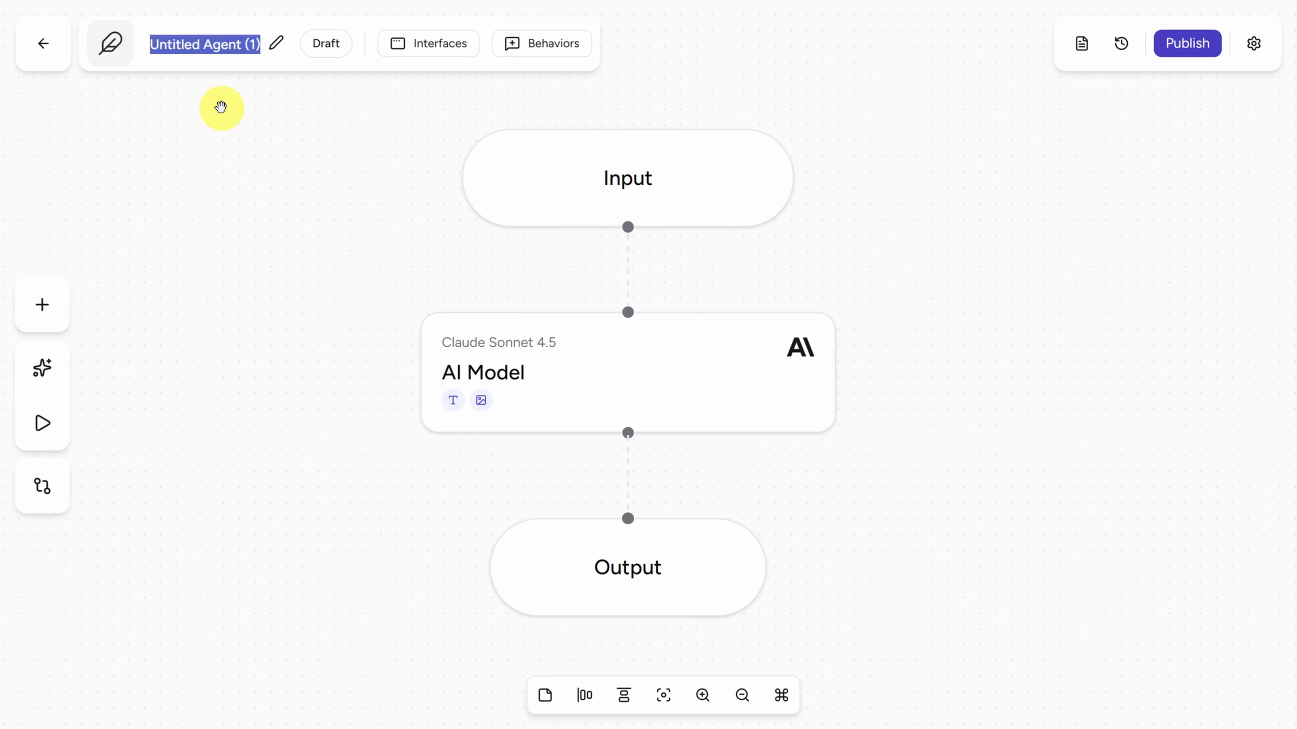
type("Meeting Prep Agent")
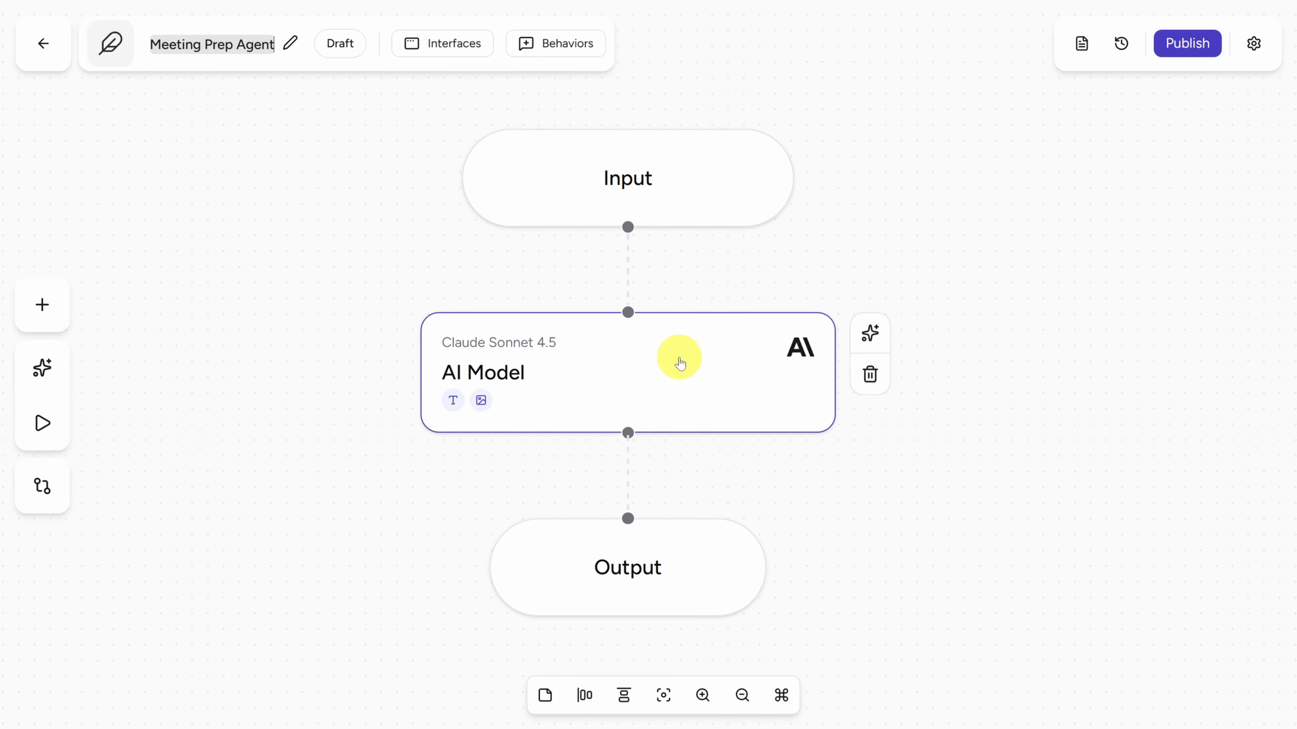
mouse_move(670, 283)
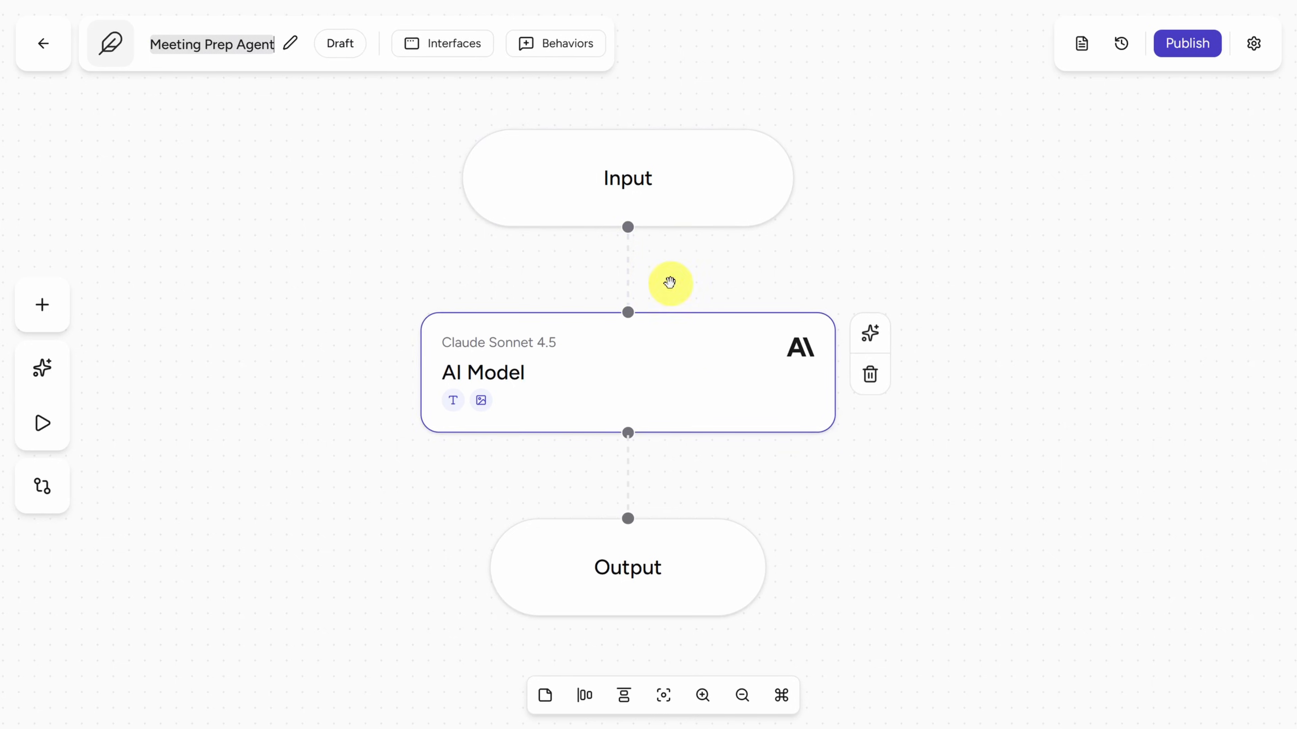
left_click(627, 177)
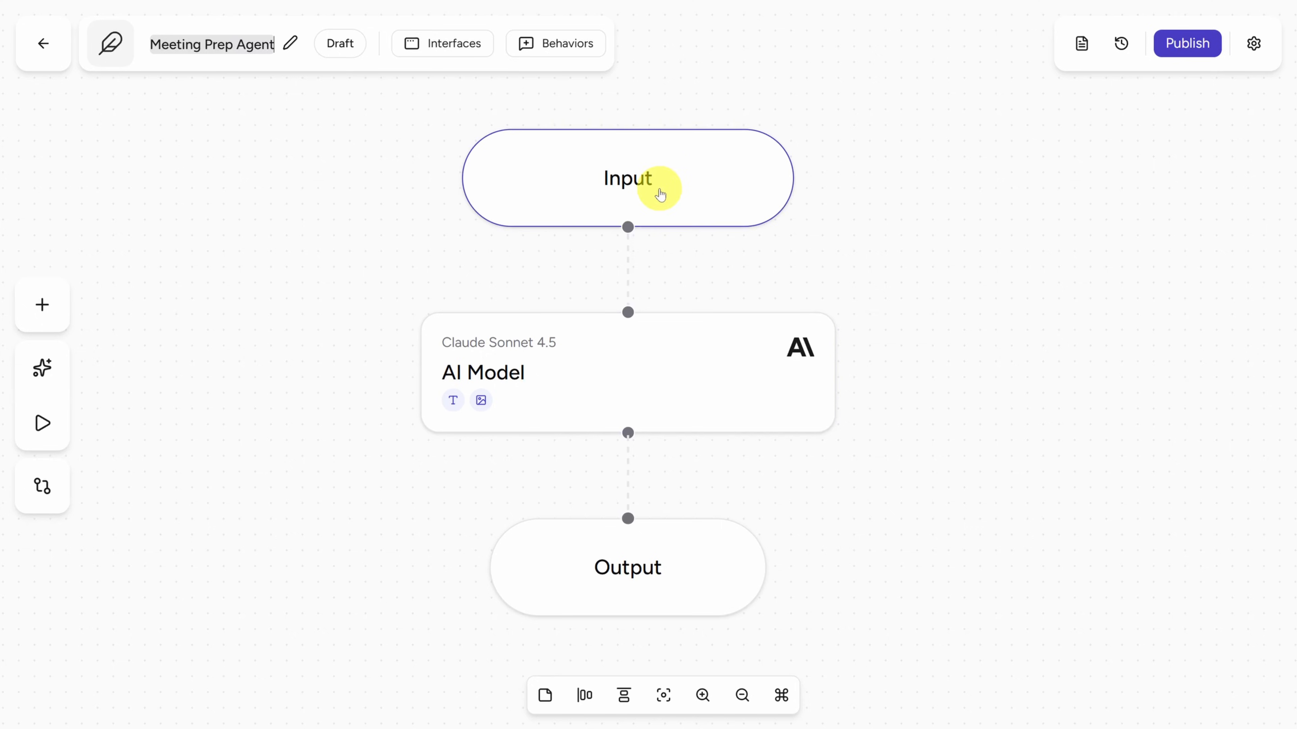
left_click(627, 373)
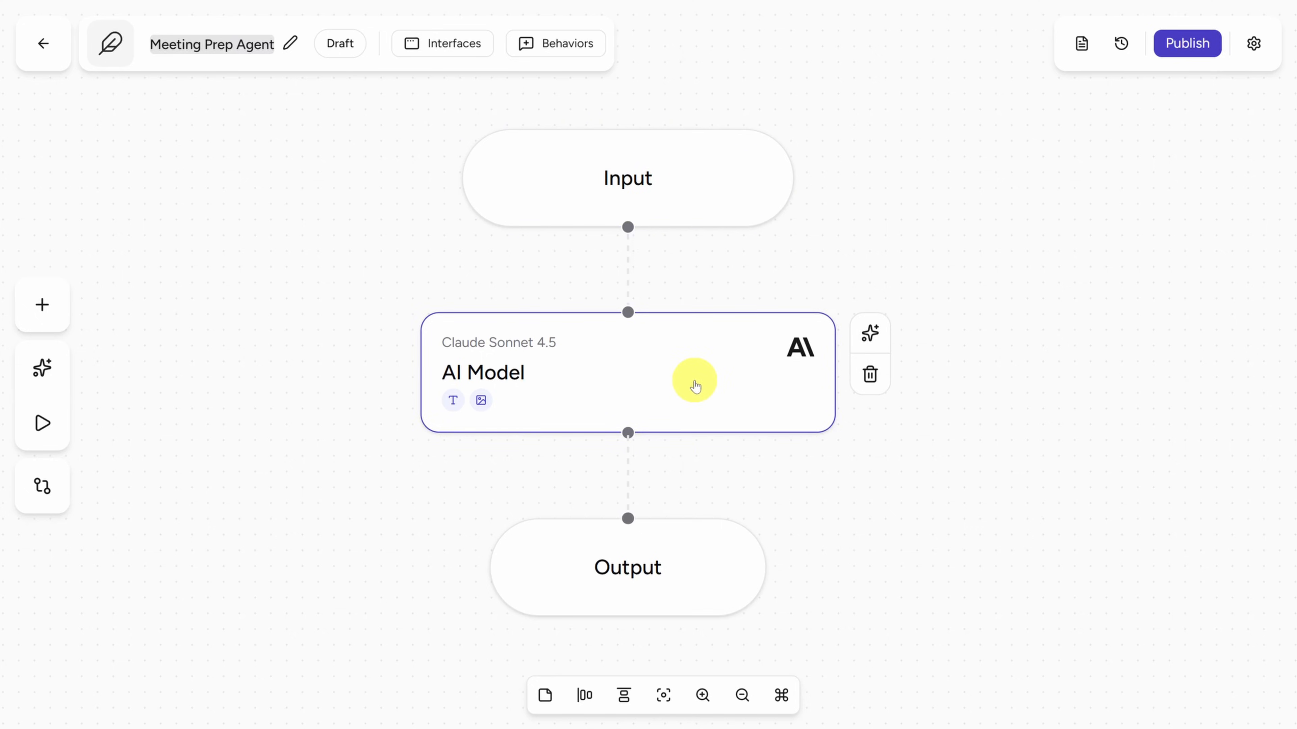
mouse_move(697, 567)
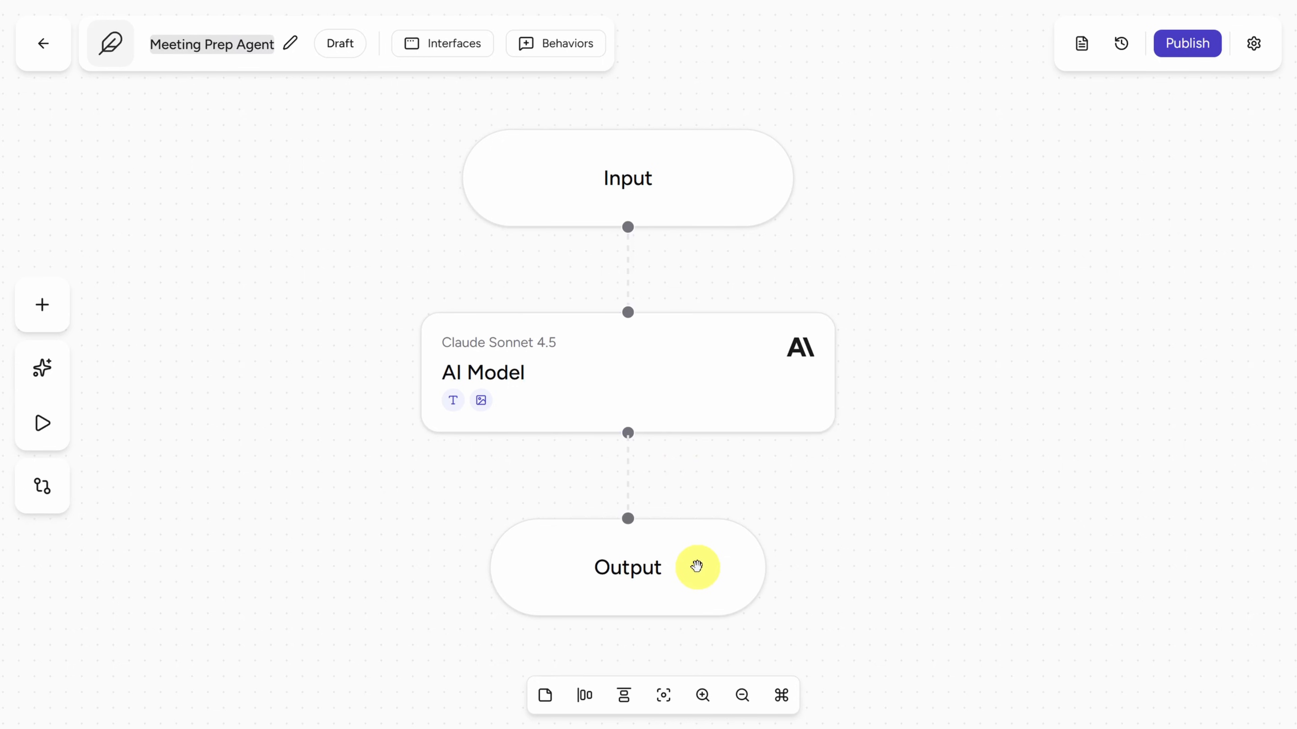
Step: Bring up the system prompt editor from the Claude Sonnet 4.5 AI Model step's Instructions
left_click(626, 372)
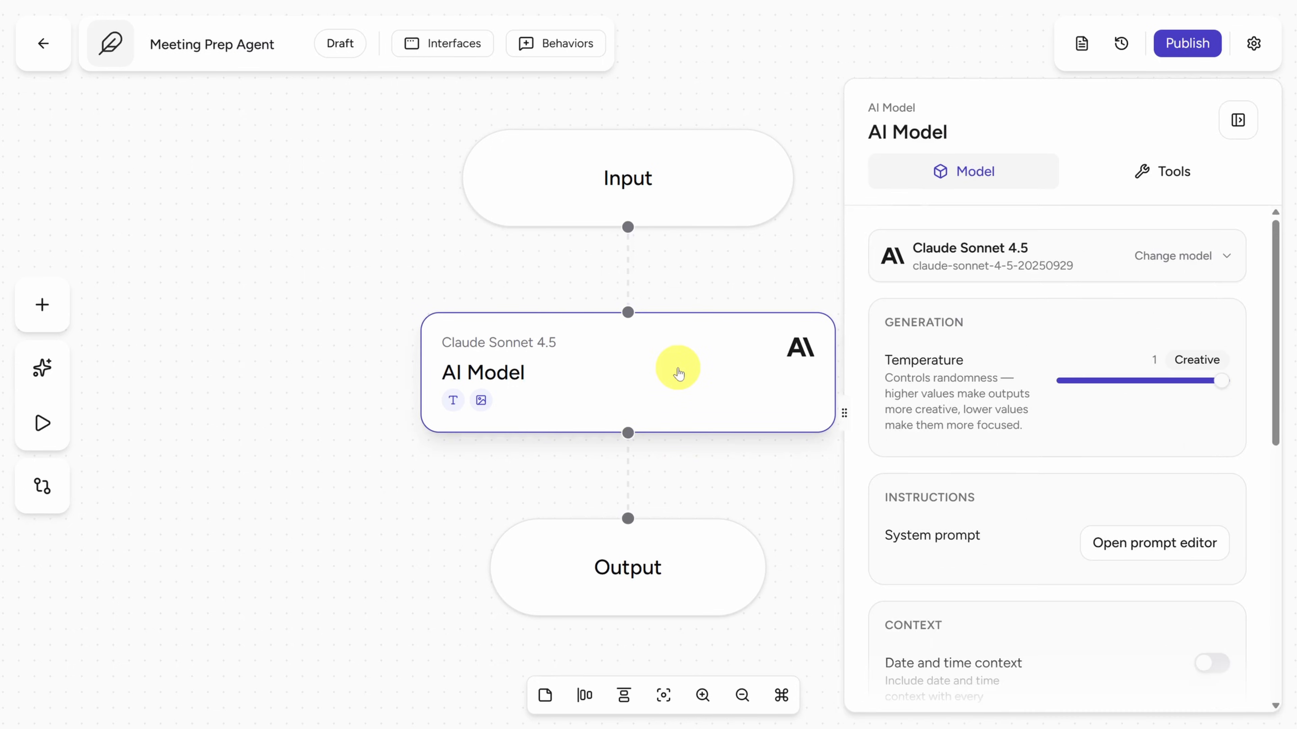
left_click(1186, 43)
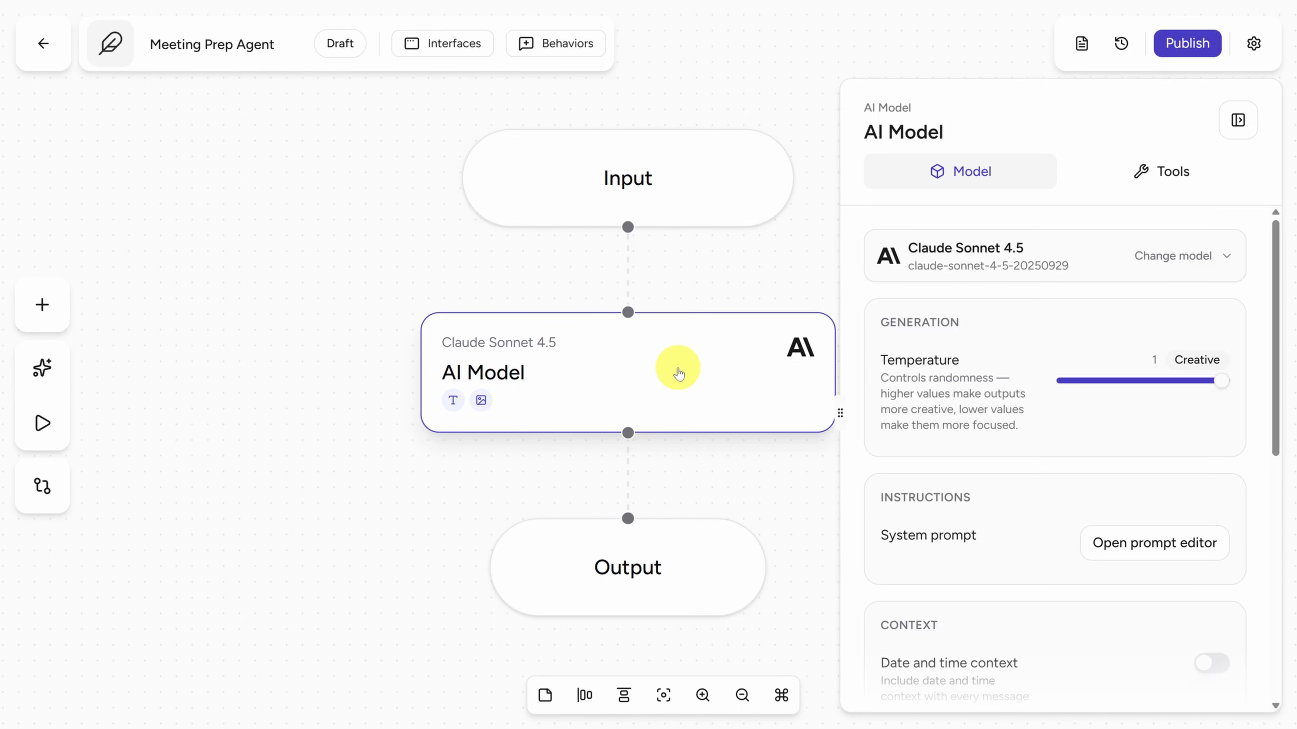
mouse_move(629, 401)
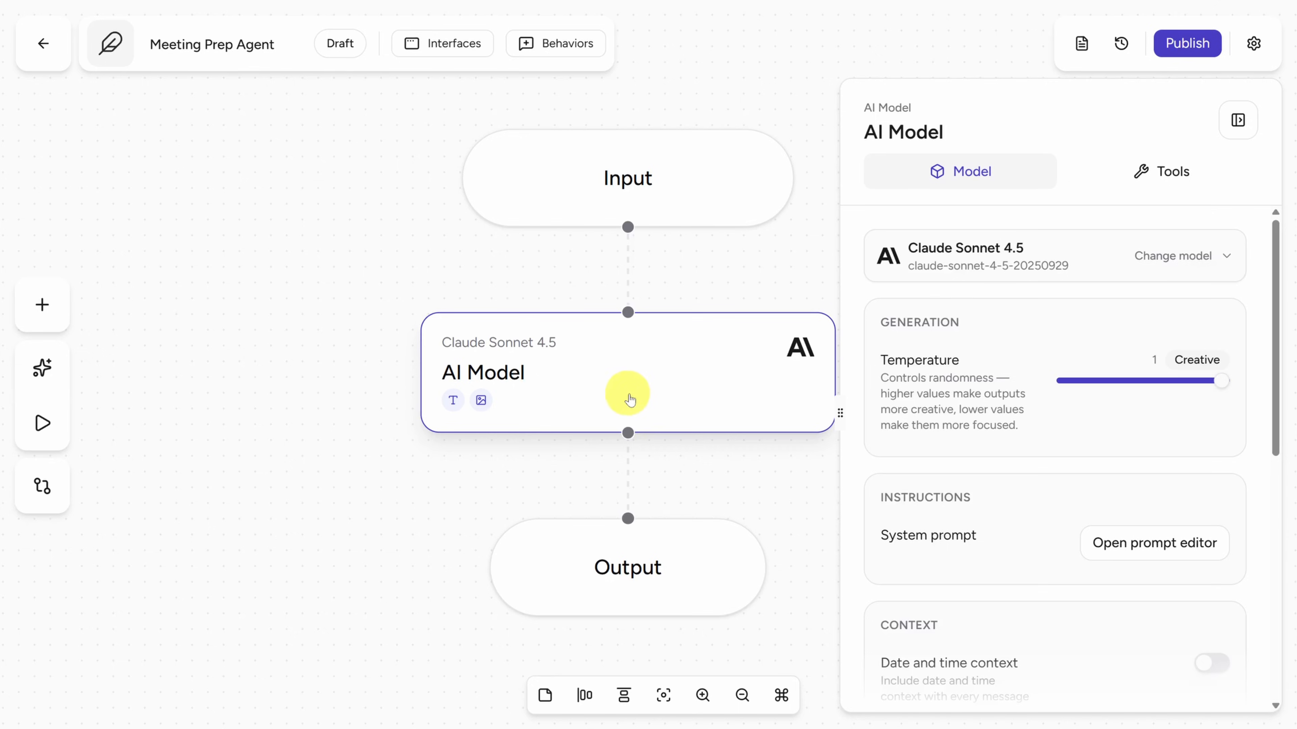
scroll("down", 3)
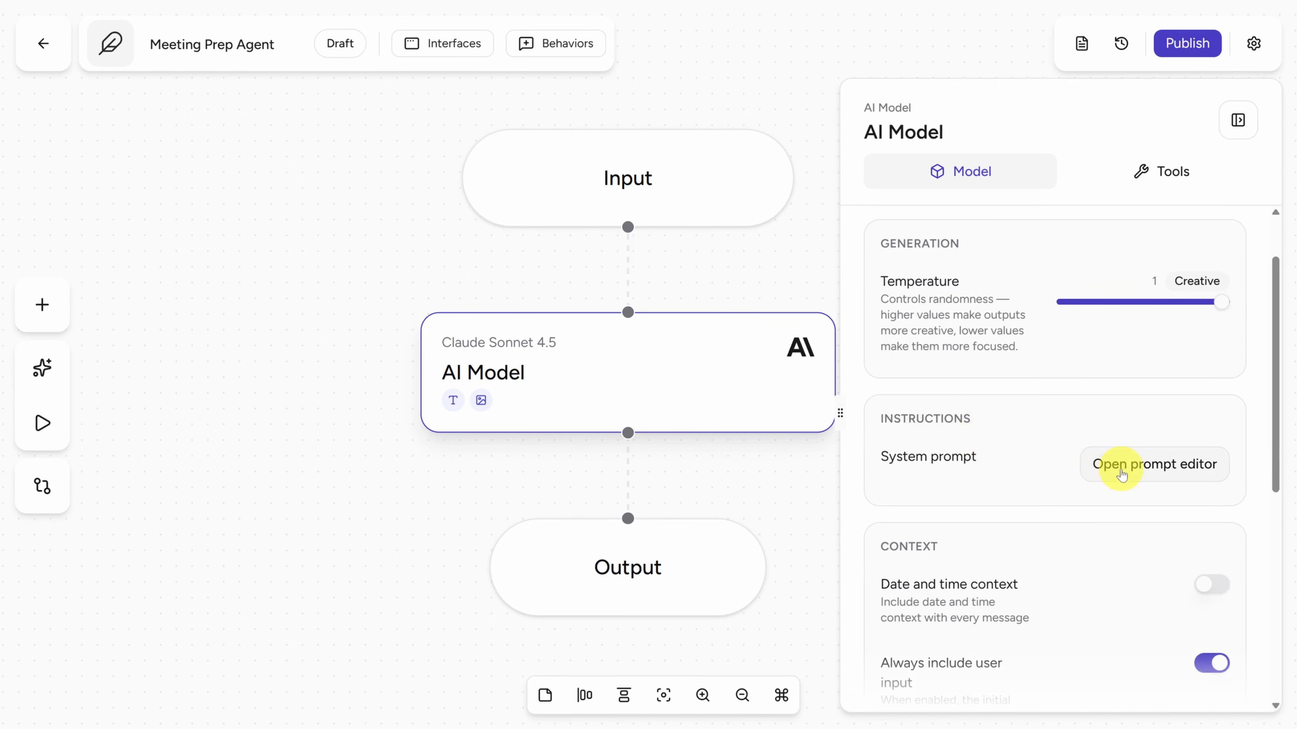
left_click(1154, 464)
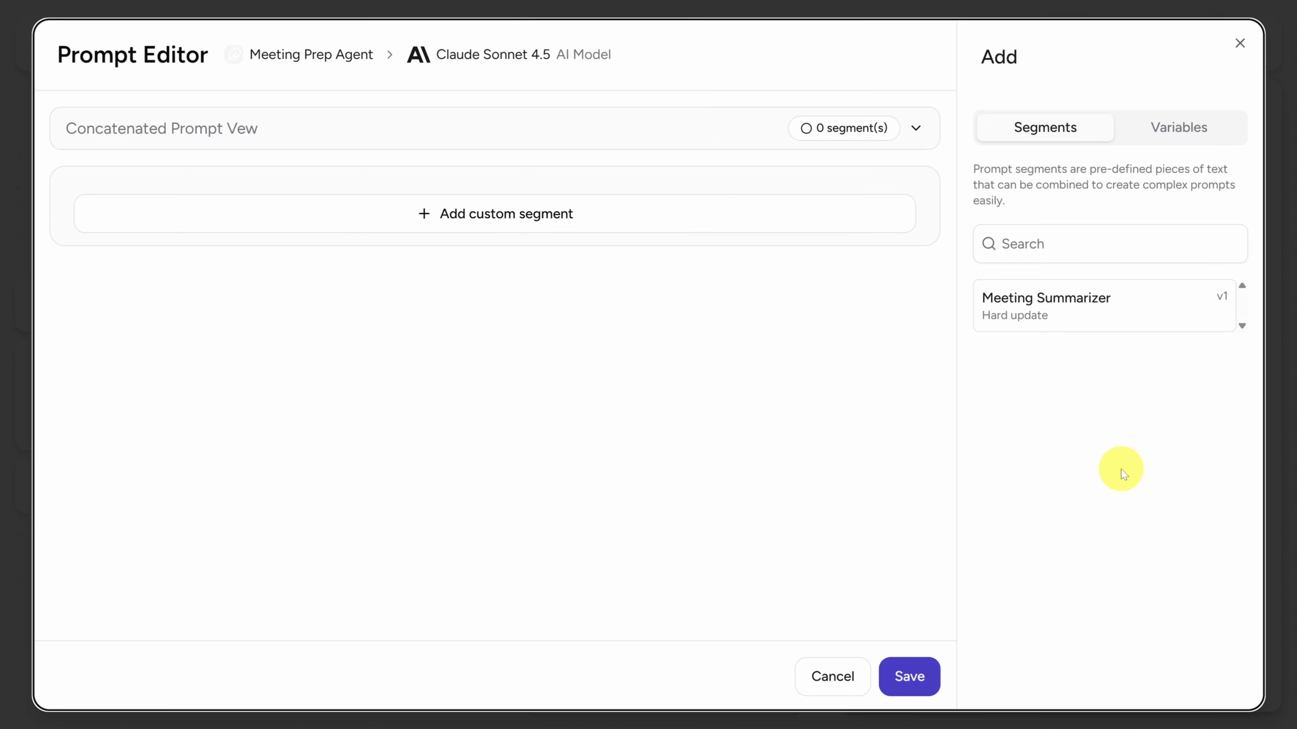
mouse_move(494, 213)
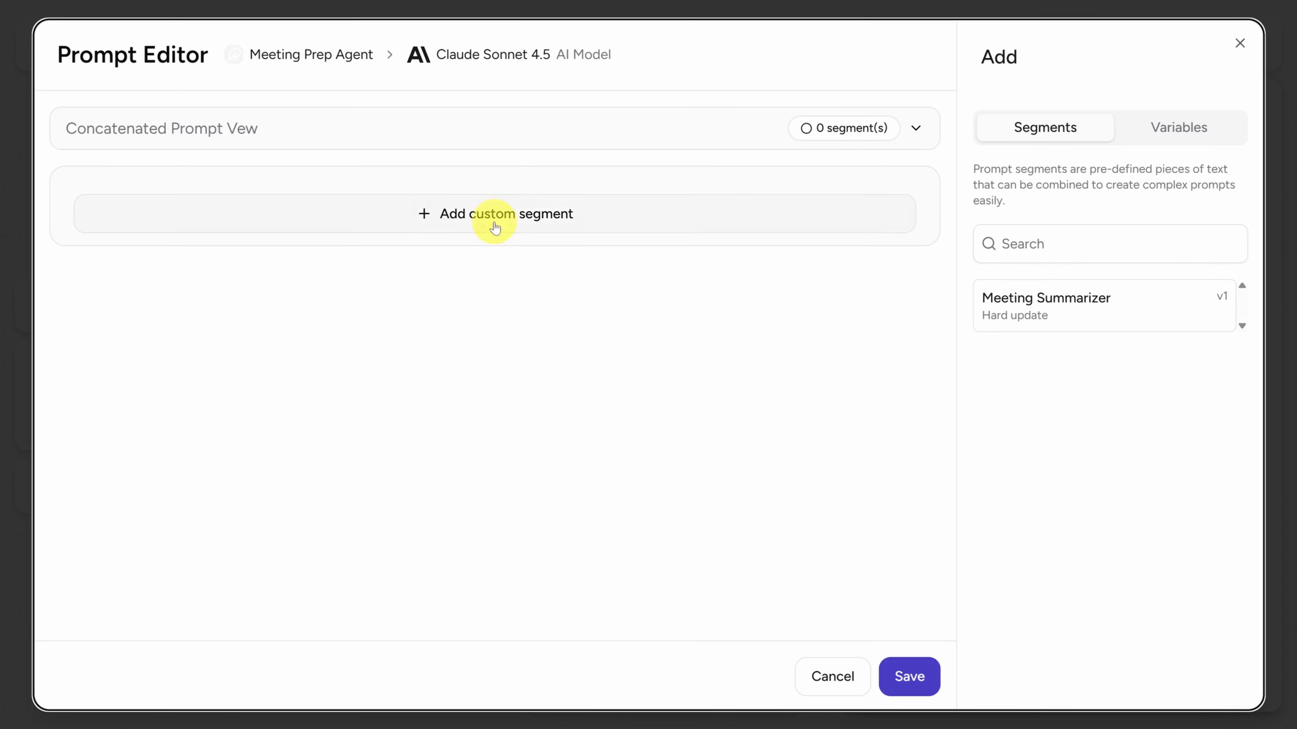
Step: Add a custom prompt segment starting 'you are an executiv', revise the meeting-dossier text and save it
left_click(495, 213)
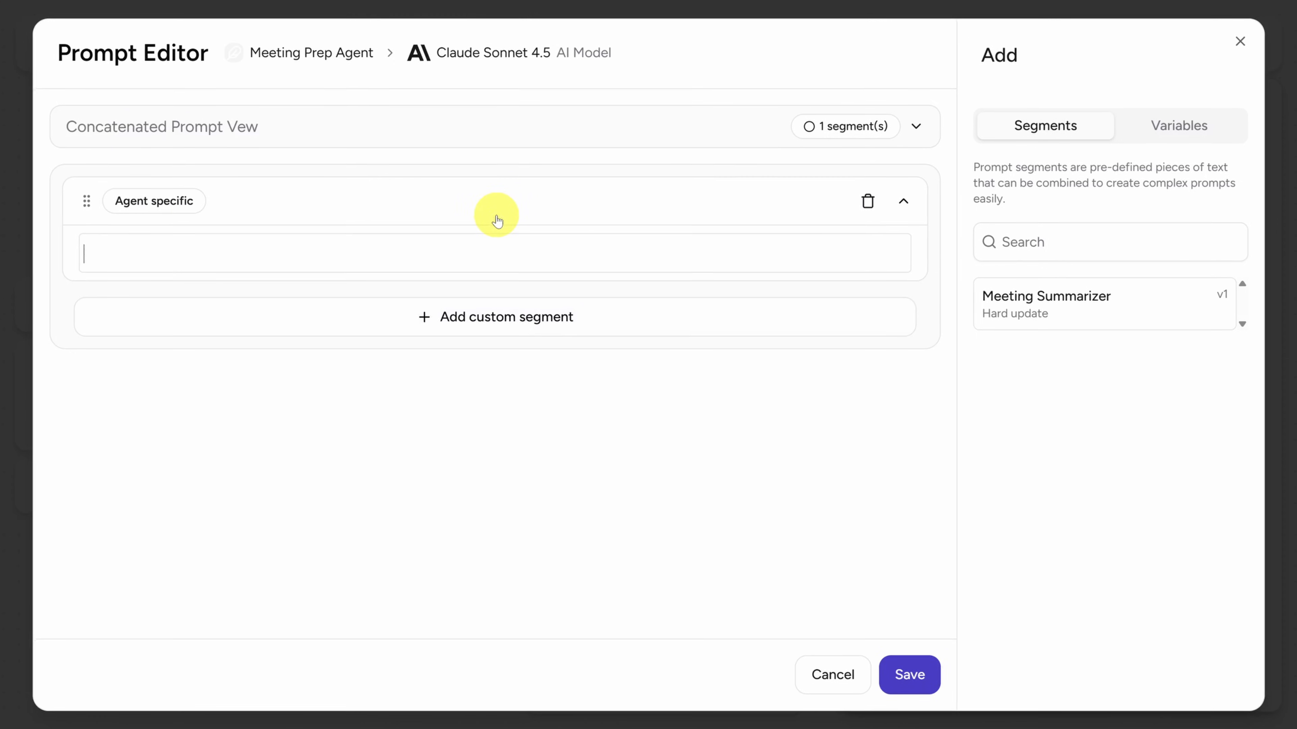
type("you are an executive assi")
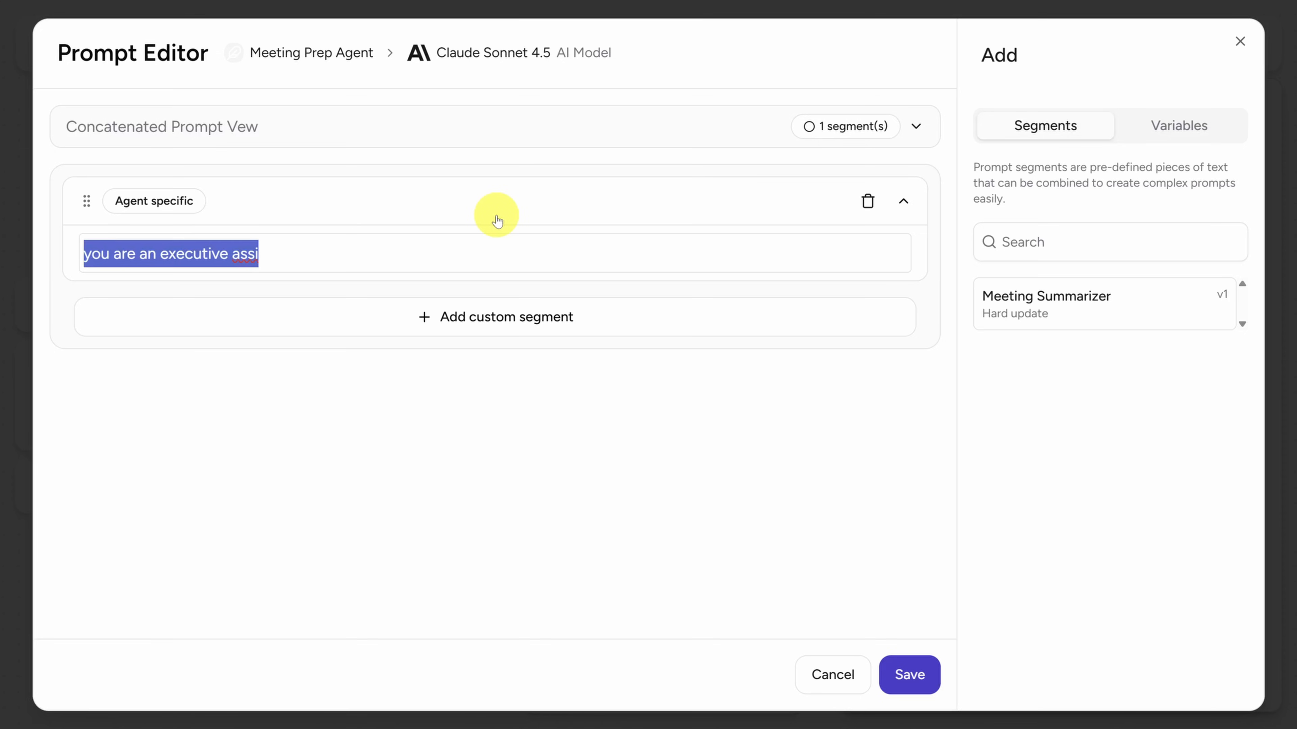
scroll("down", 3)
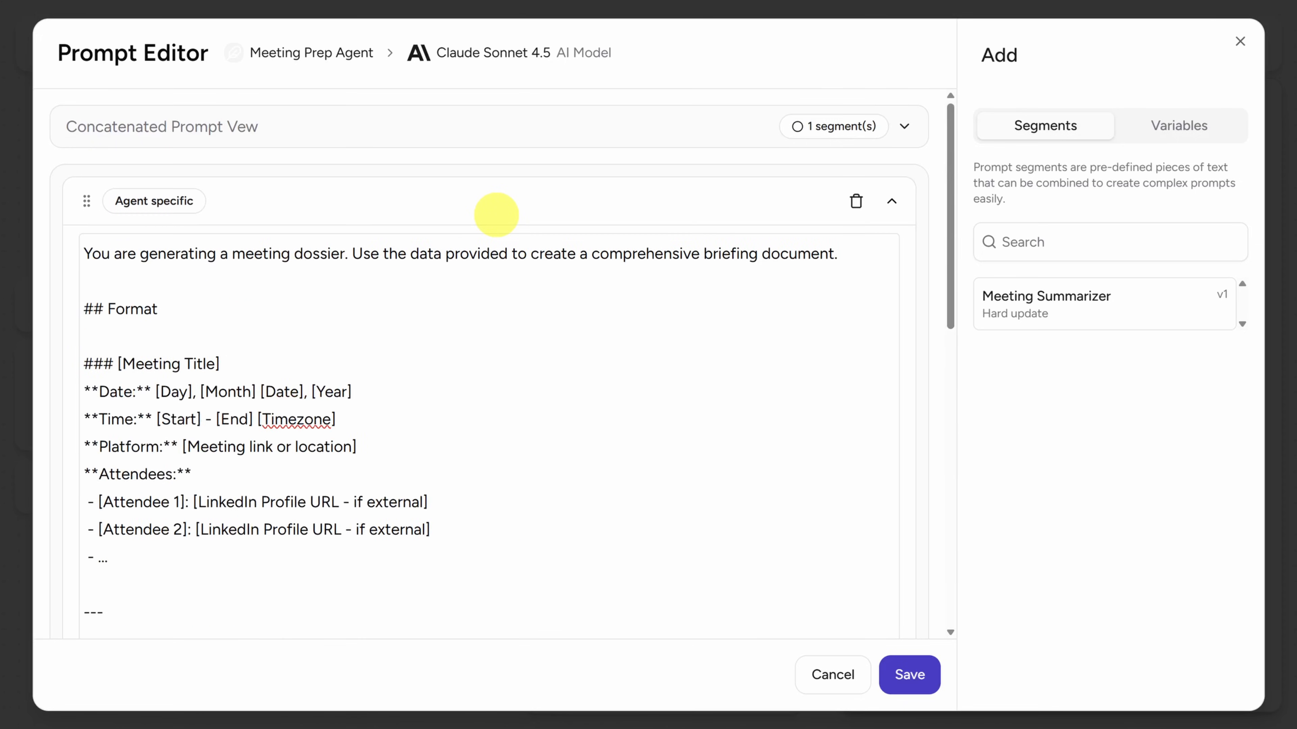
mouse_move(497, 221)
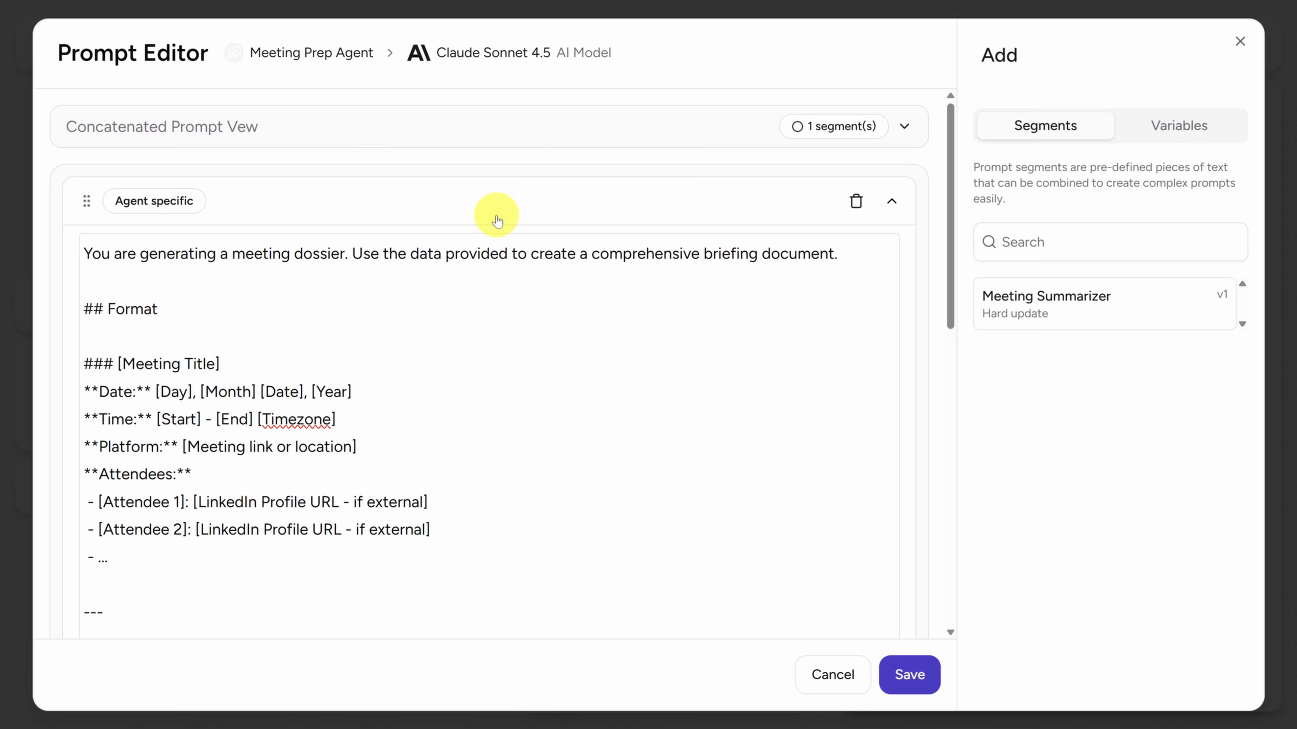
left_click_drag(84, 254, 348, 254)
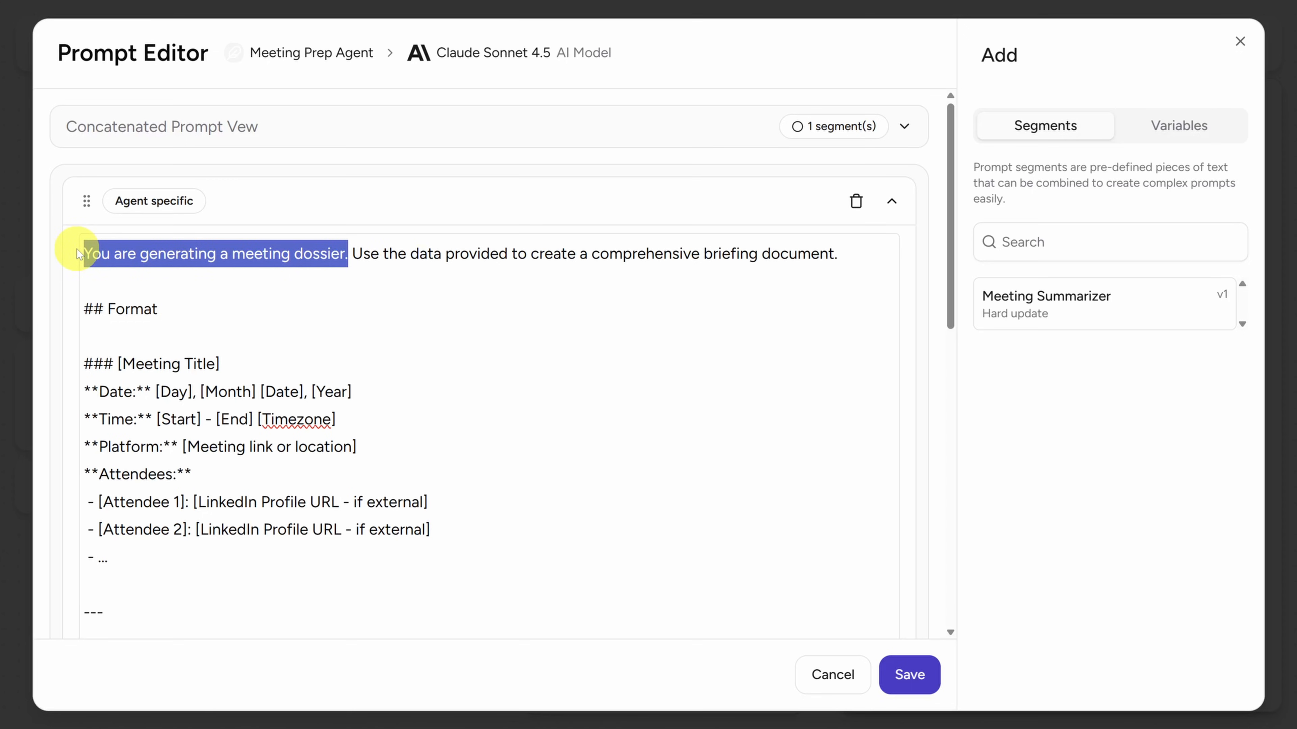
scroll("down", 3)
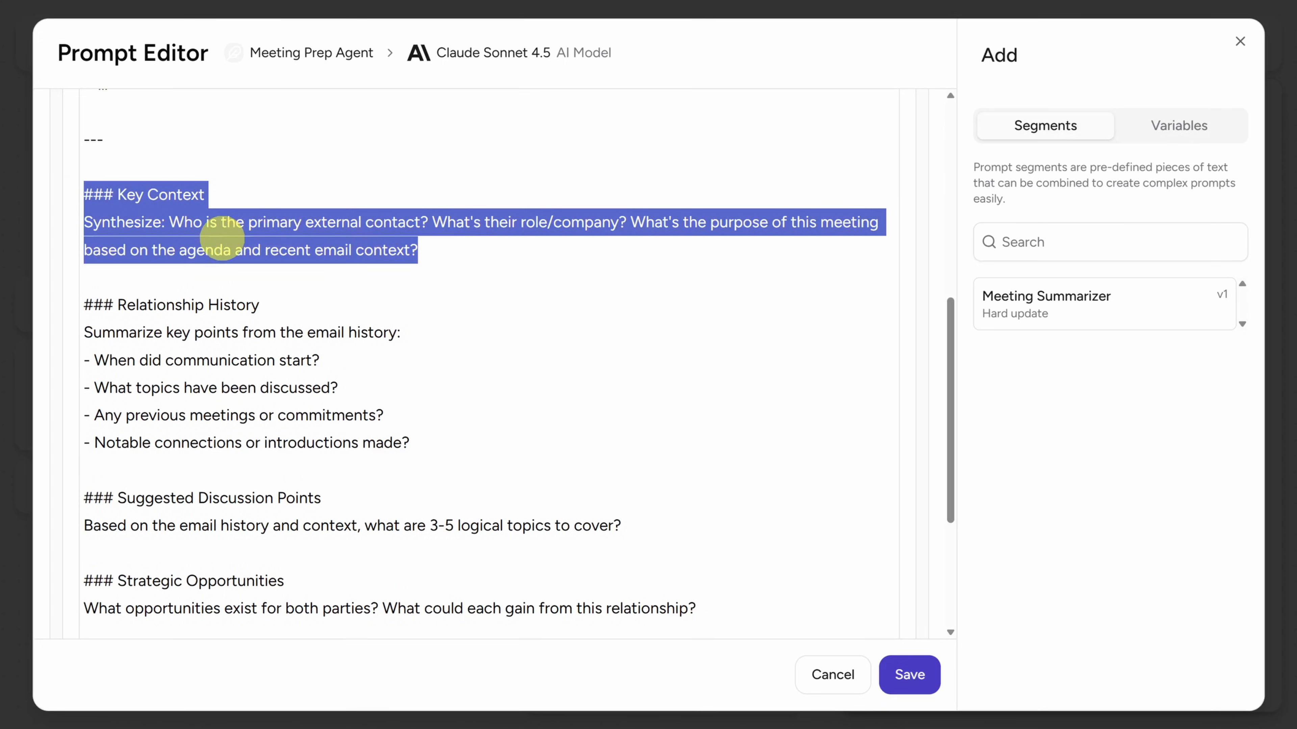
scroll("down", 3)
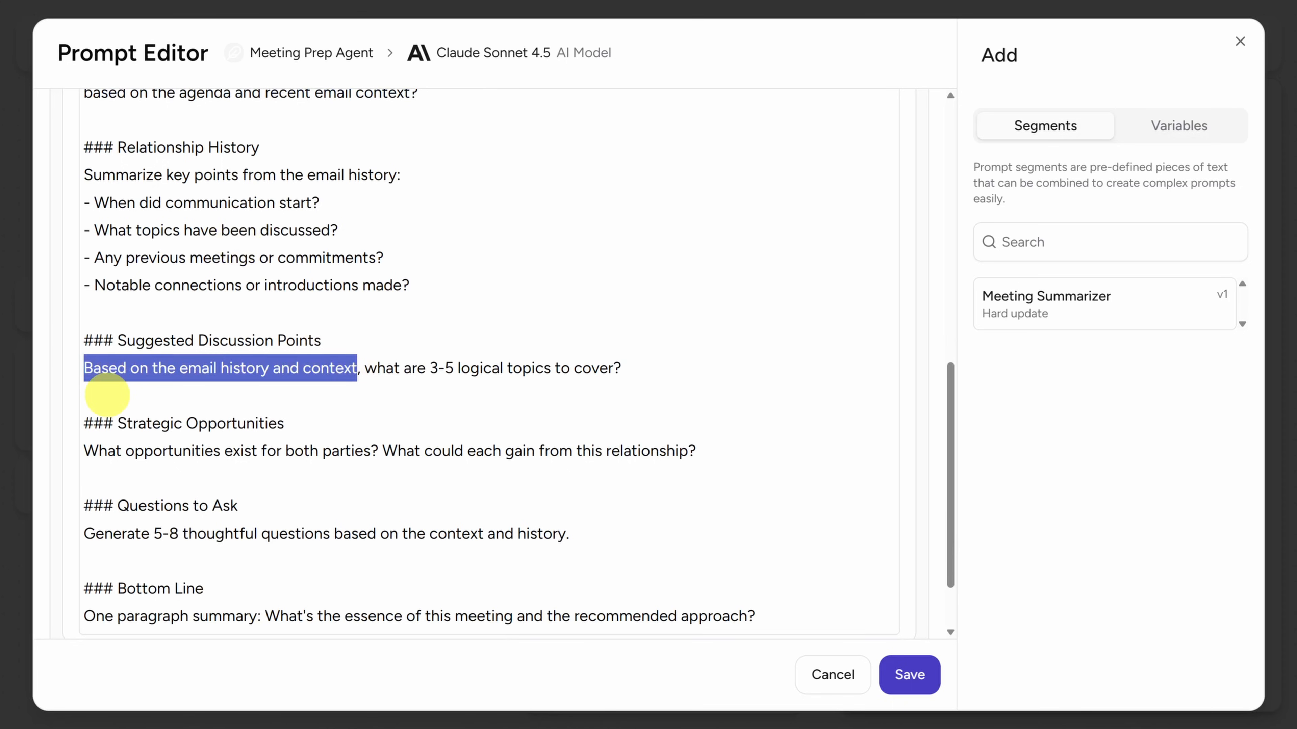
mouse_move(111, 340)
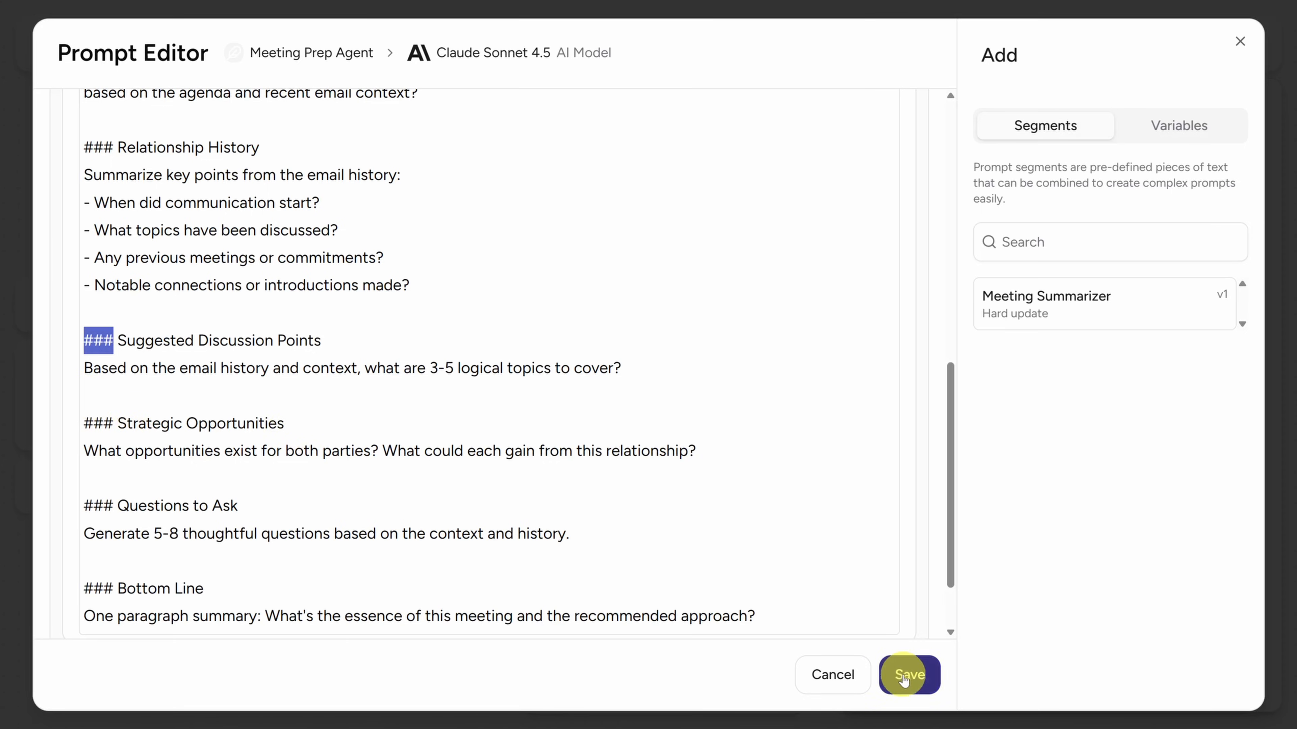
left_click(909, 675)
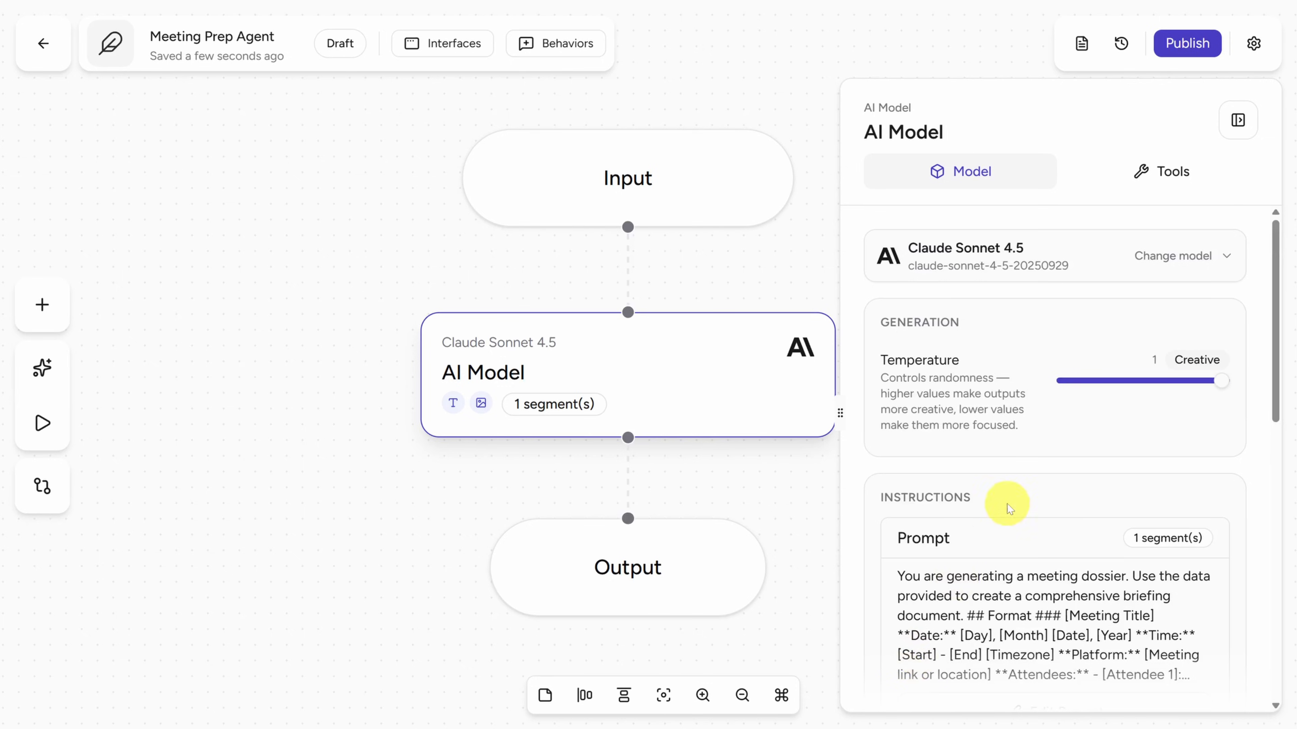
Step: Show the models the AI Model step can choose, with Claude Sonnet 4.5 still selected
left_click(1172, 256)
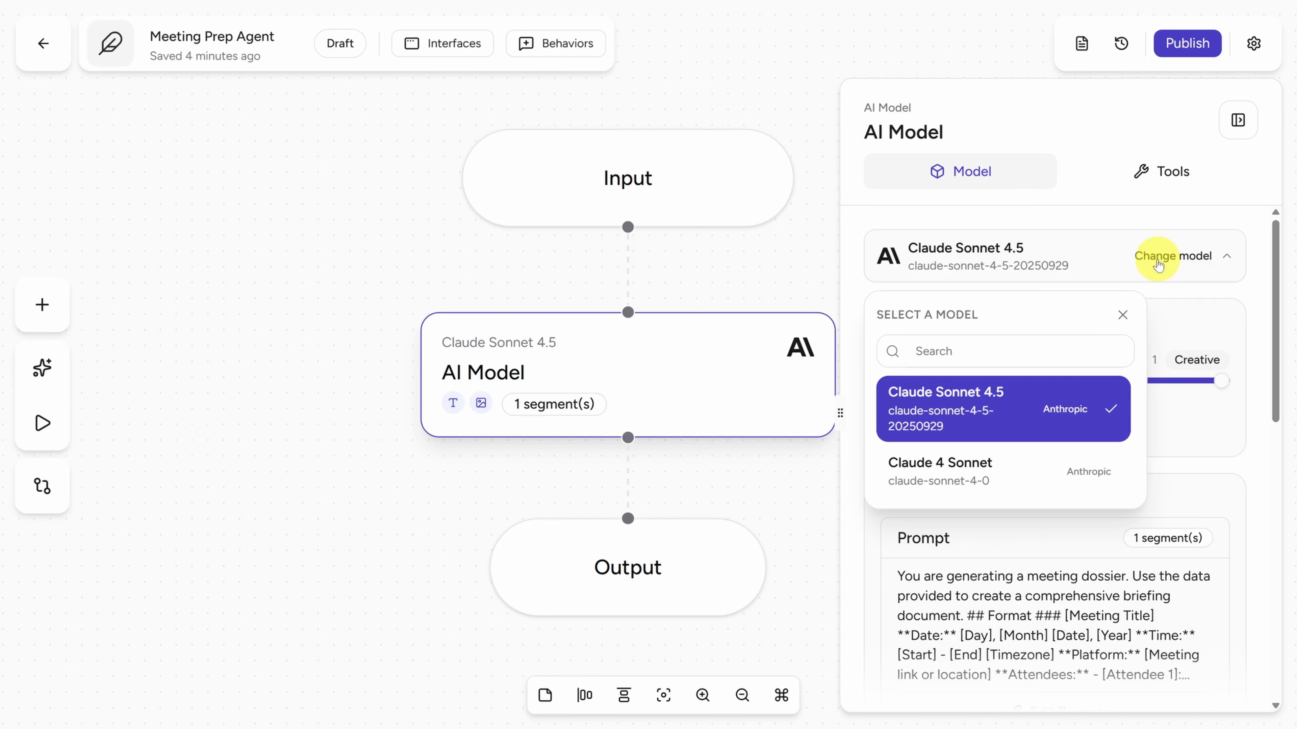
mouse_move(44, 43)
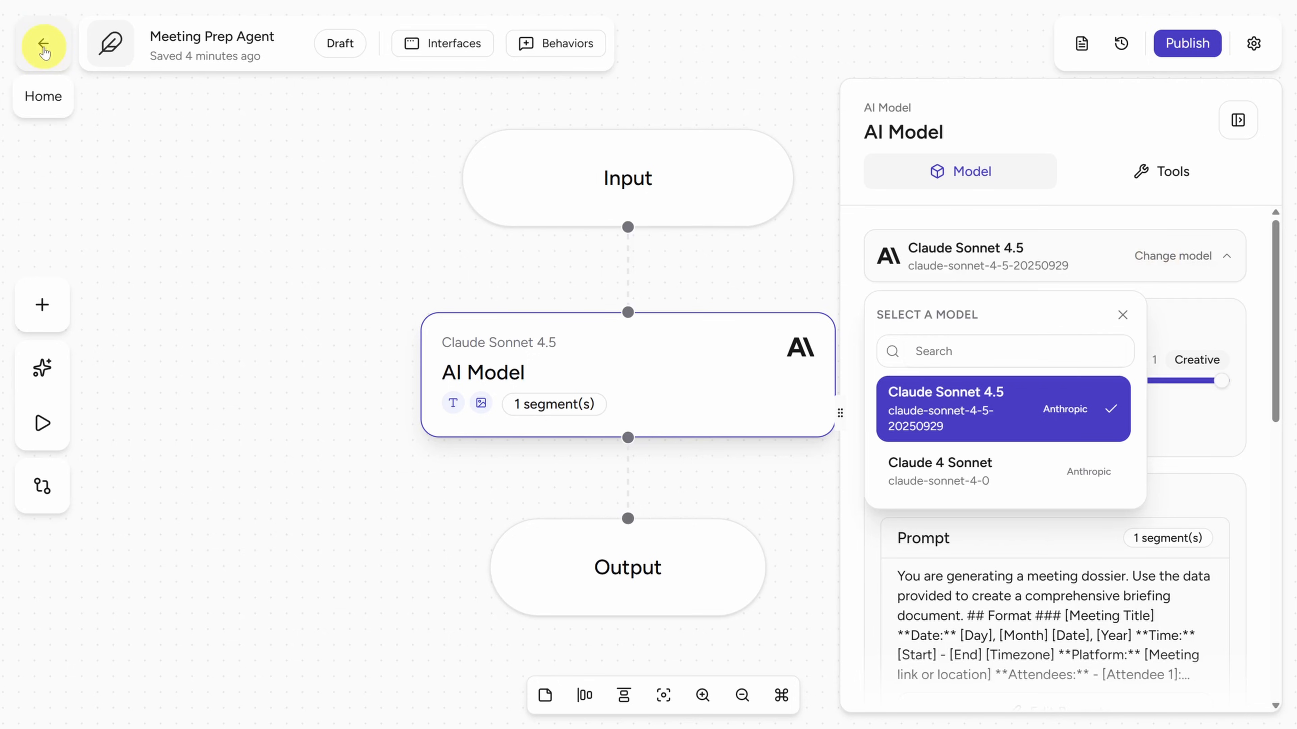
Step: From project Models, start New Model, filter the library by provider and open GPT 4.1's details
left_click(43, 43)
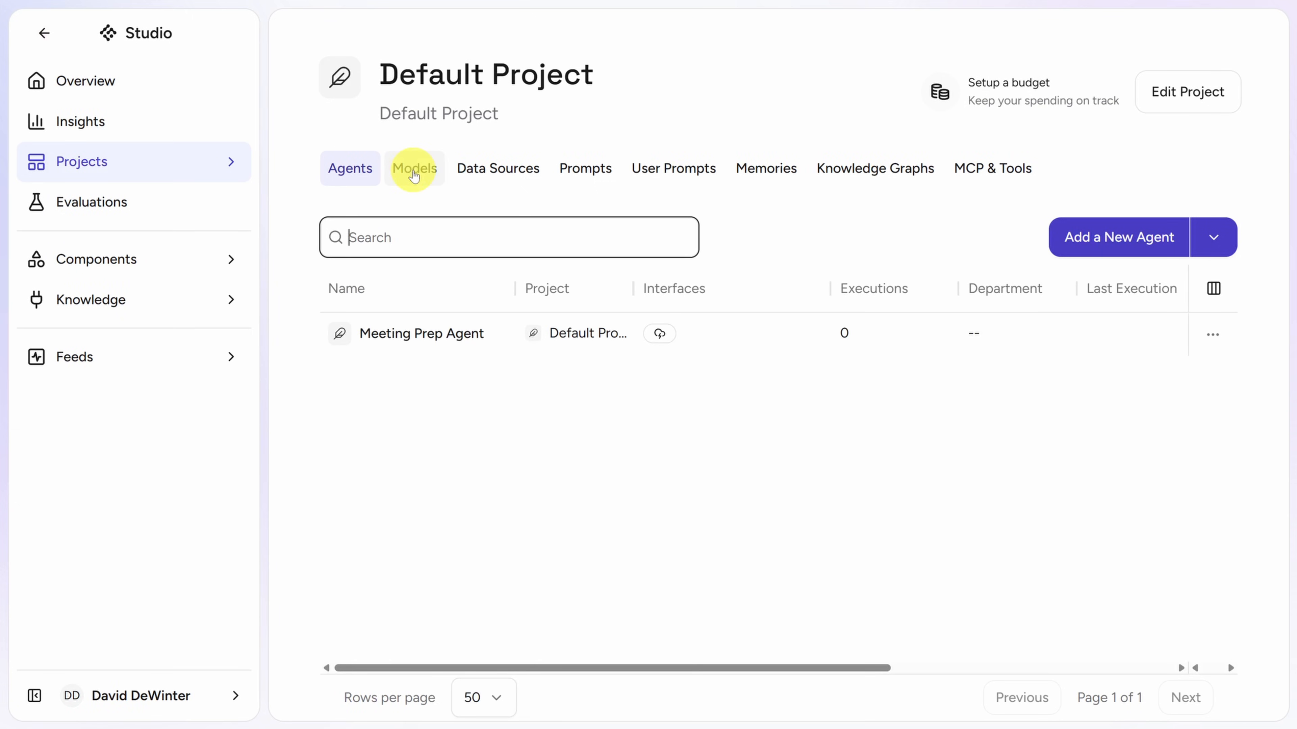
left_click(414, 169)
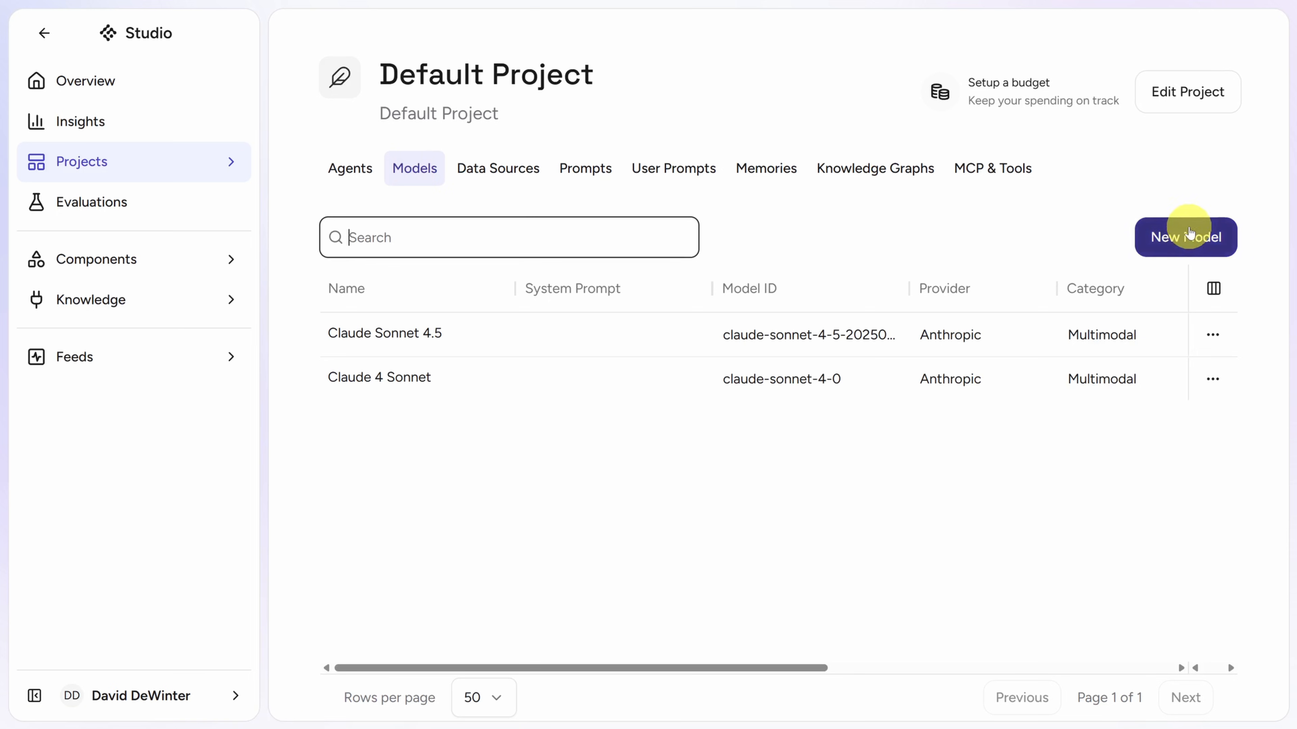
left_click(1185, 237)
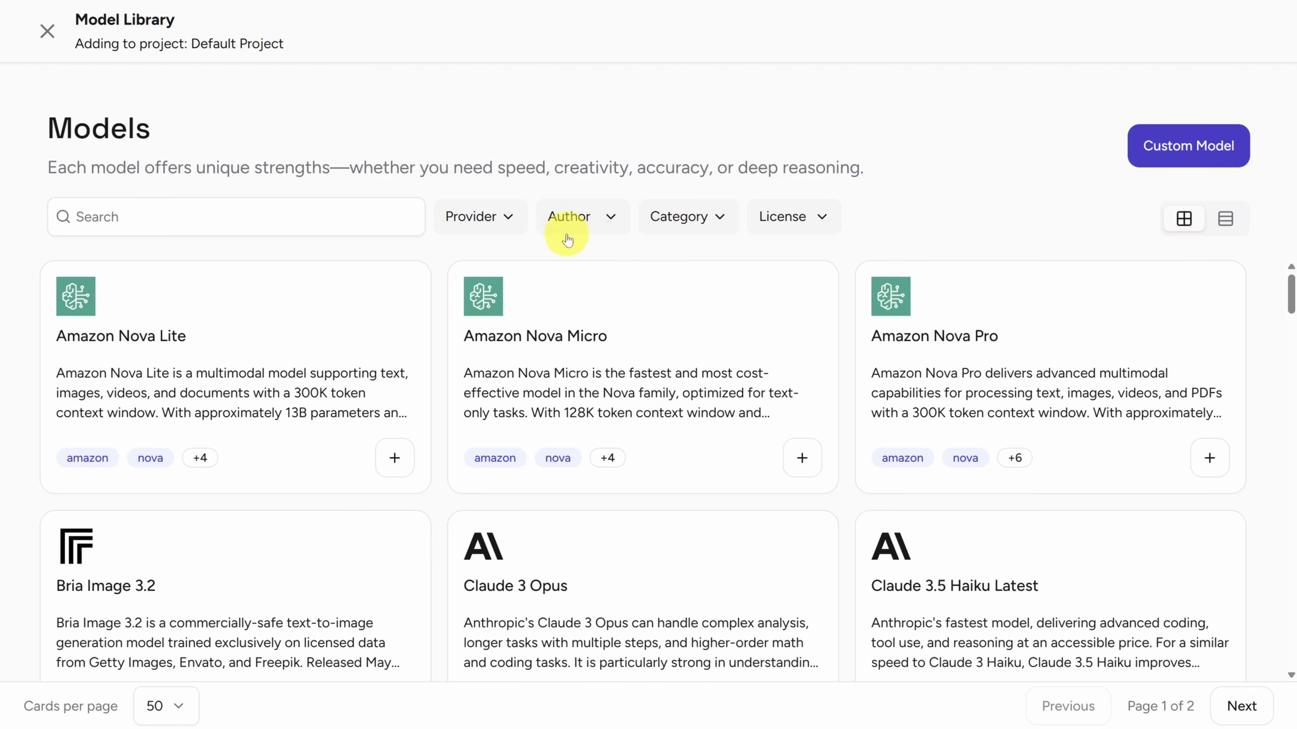
left_click(479, 217)
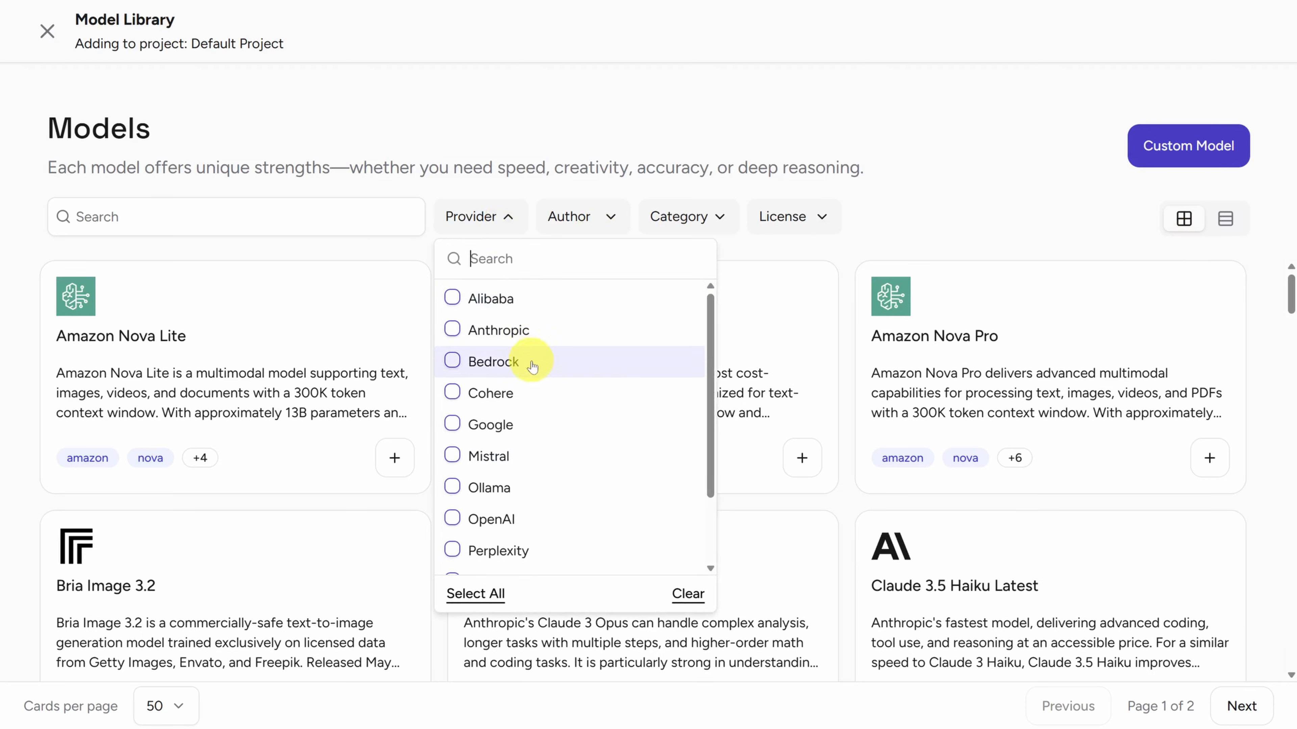
scroll("down", 3)
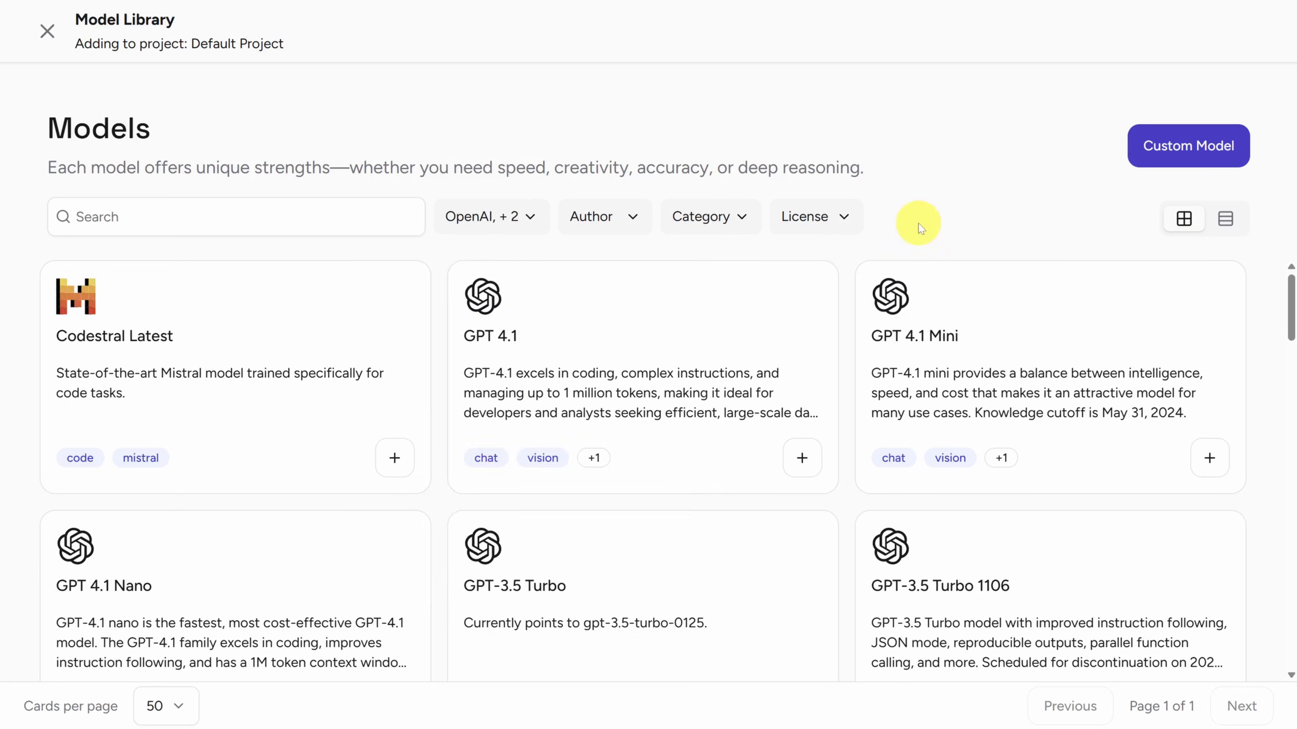
scroll("down", 3)
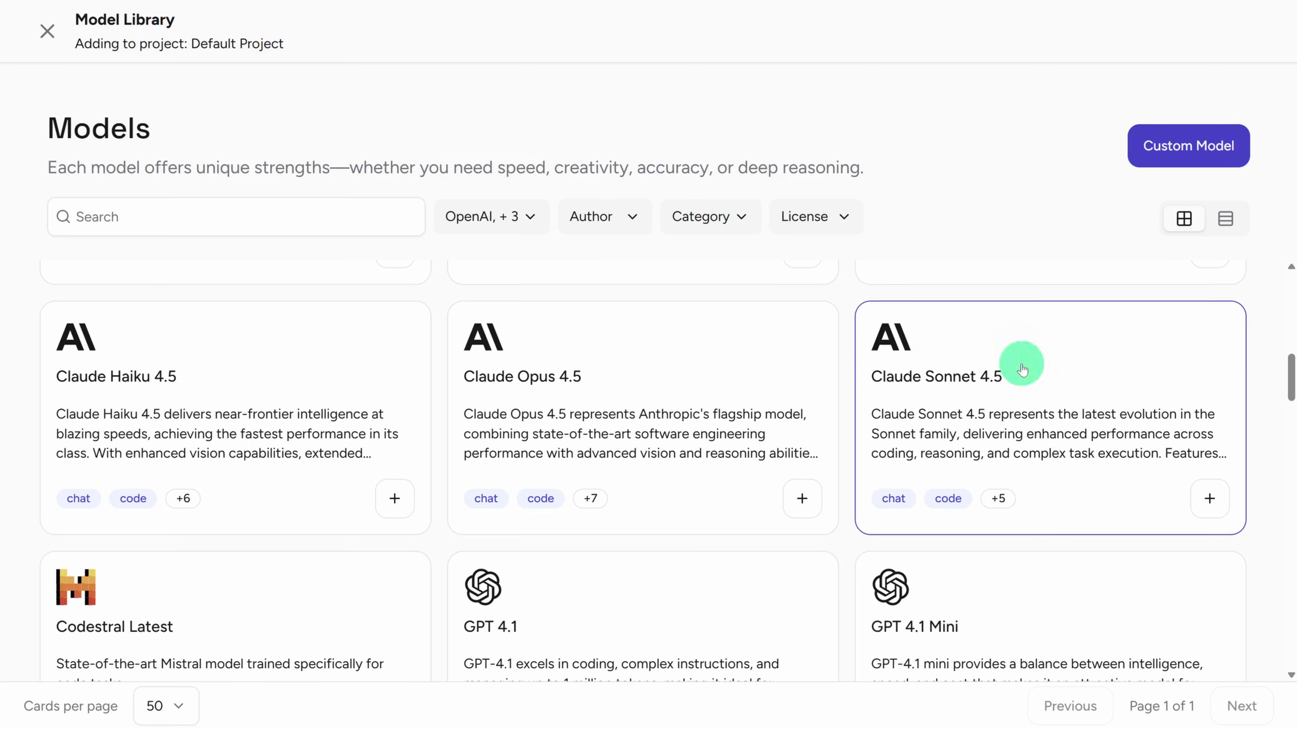
left_click(1022, 364)
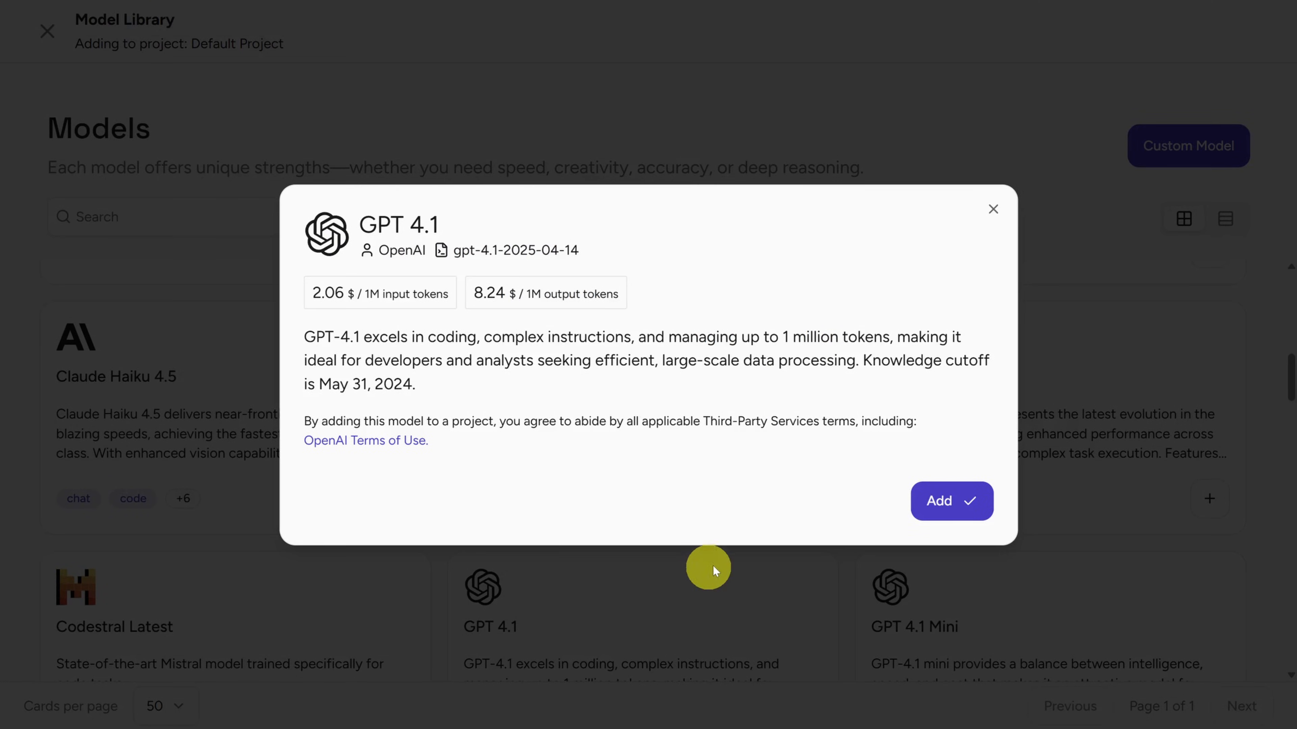
Step: Add GPT 4.1 with Text input scoped to Default Project
left_click(939, 501)
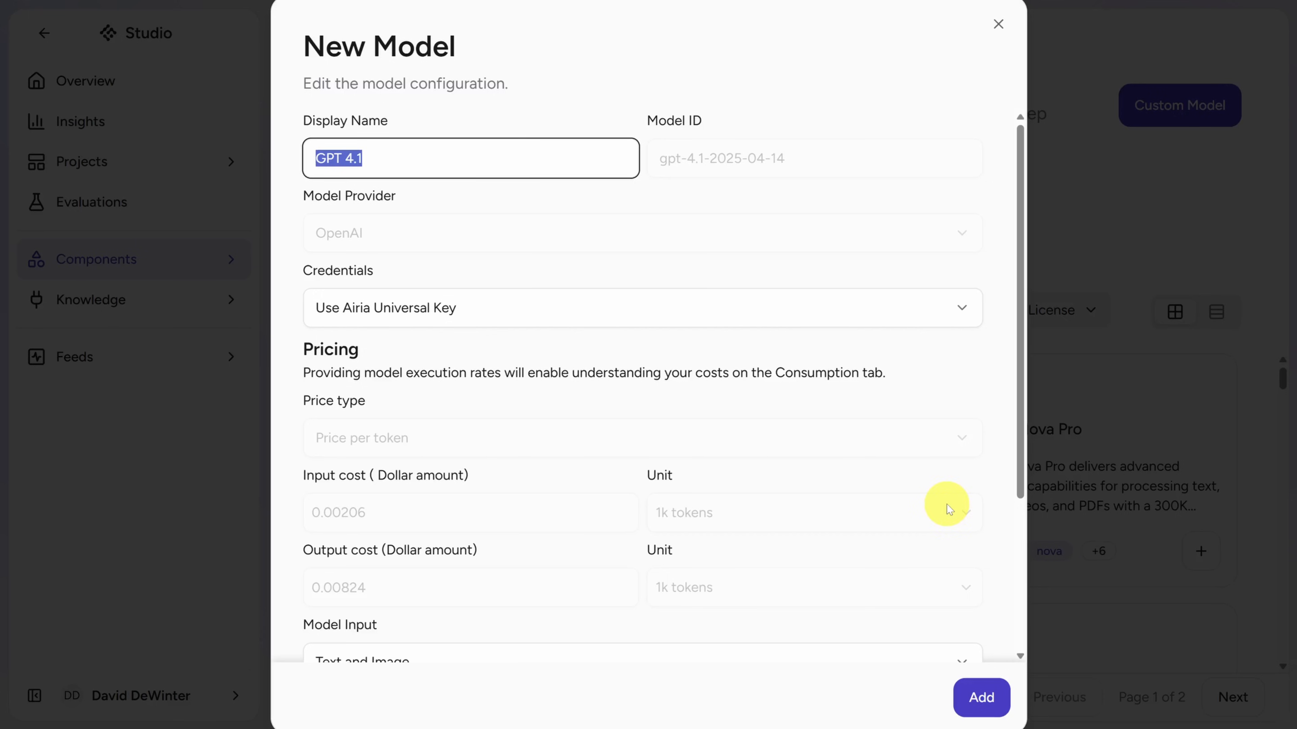
left_click(961, 308)
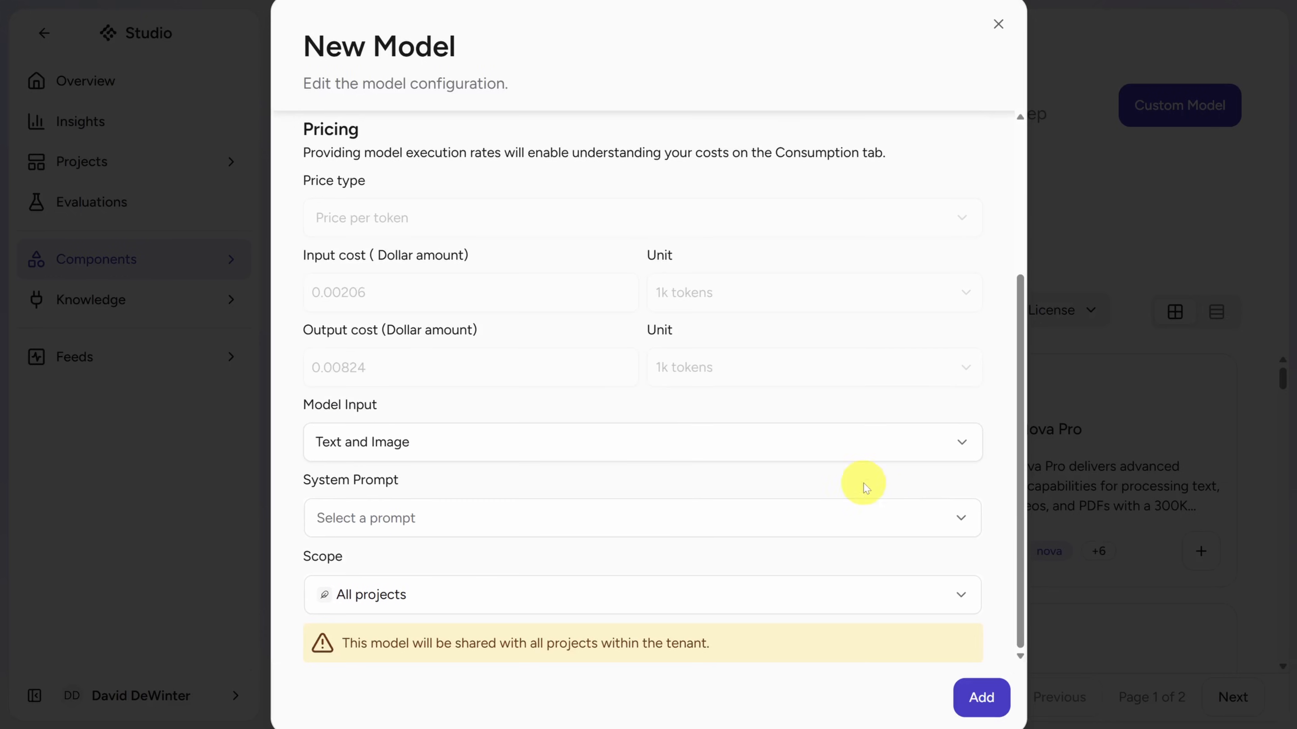
left_click(642, 442)
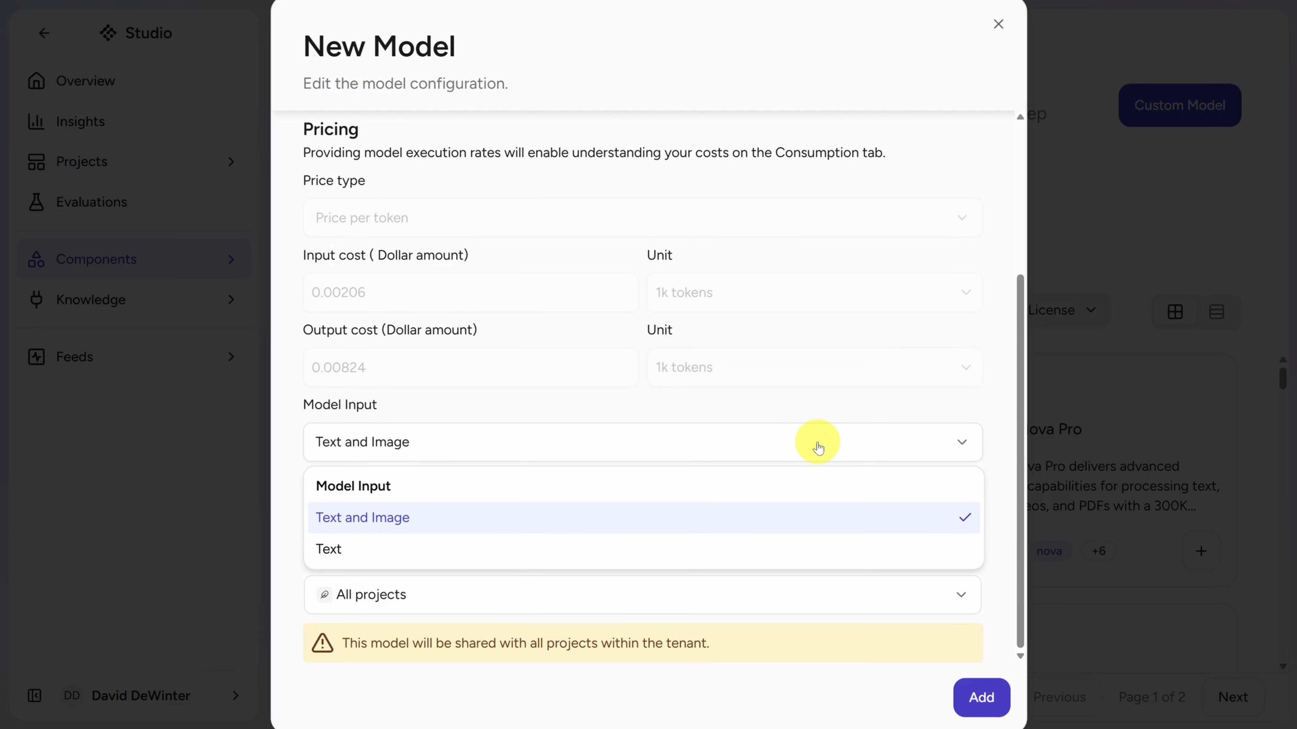
mouse_move(752, 549)
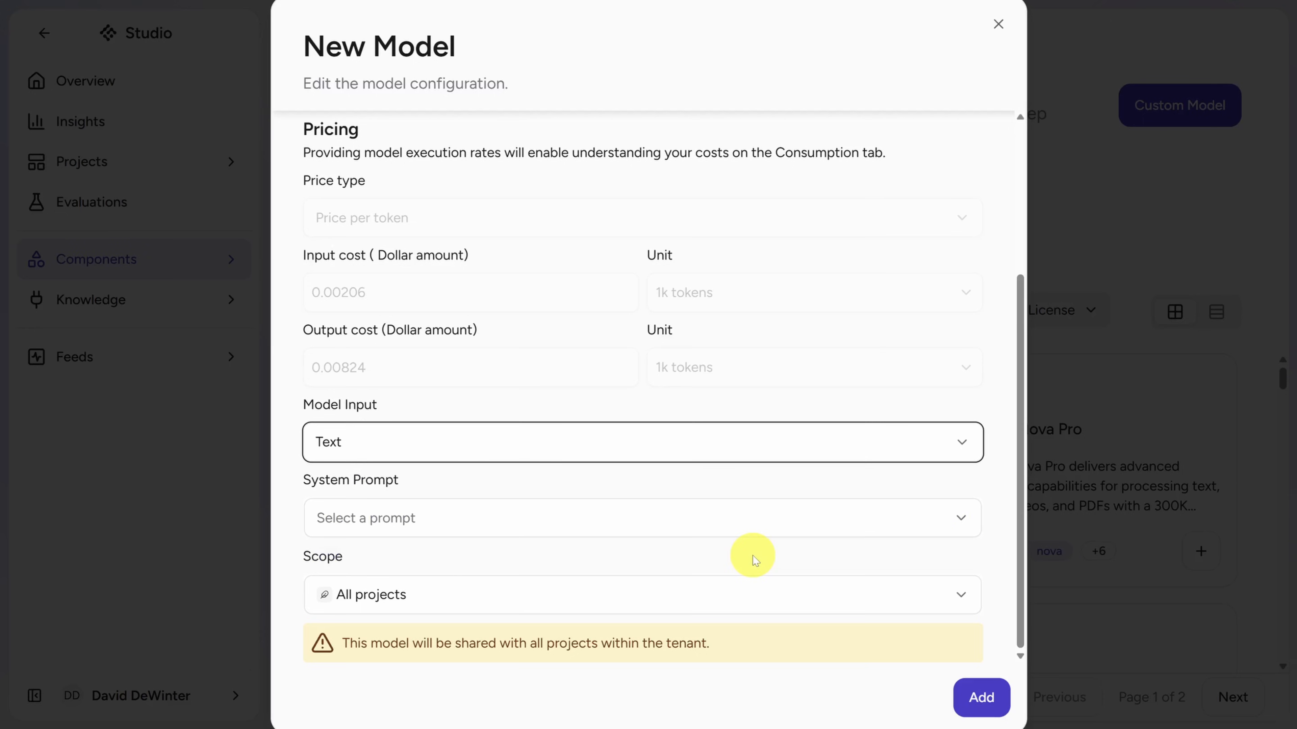
mouse_move(457, 491)
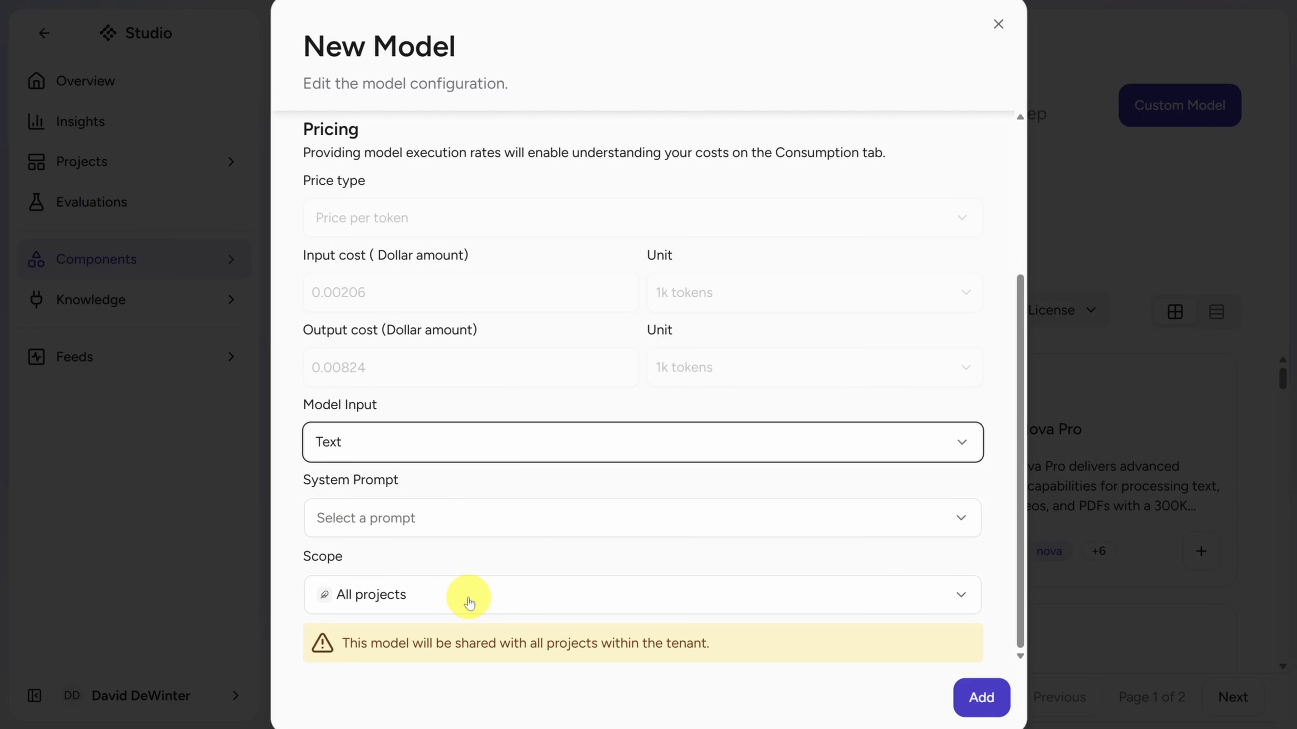
left_click(468, 594)
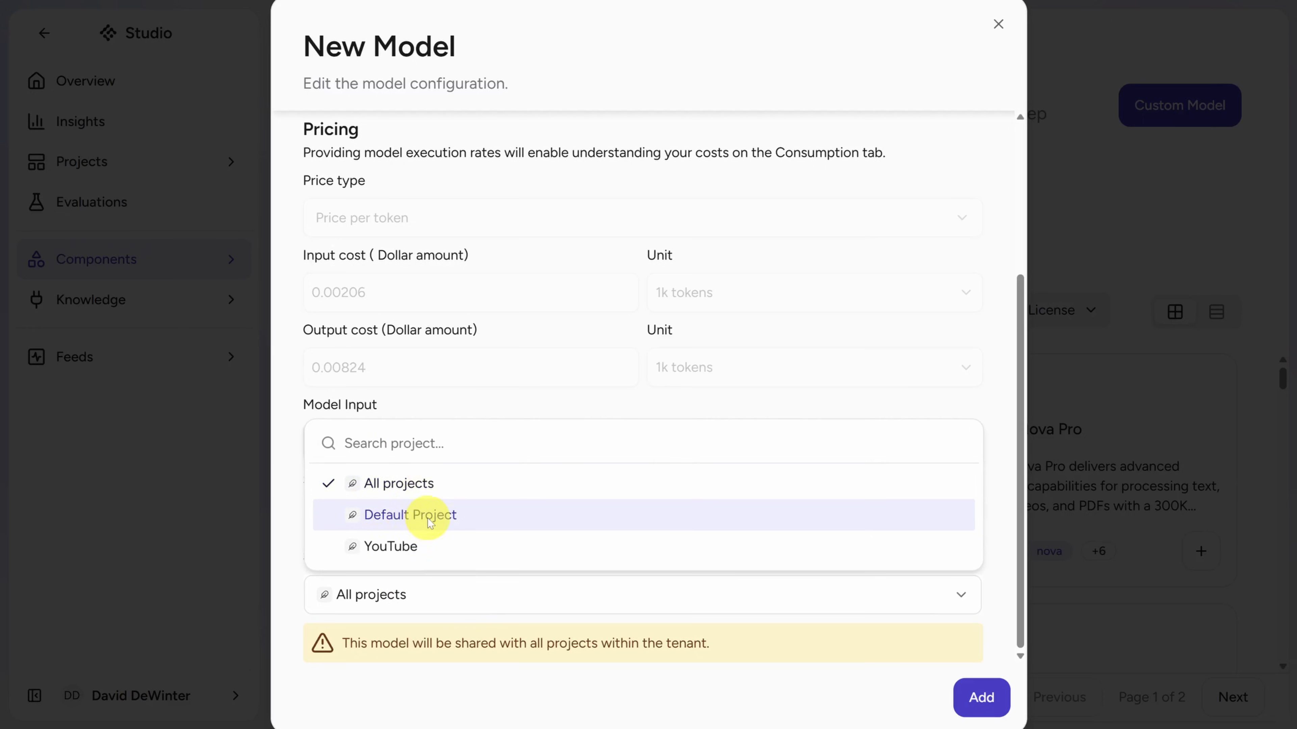
mouse_move(420, 545)
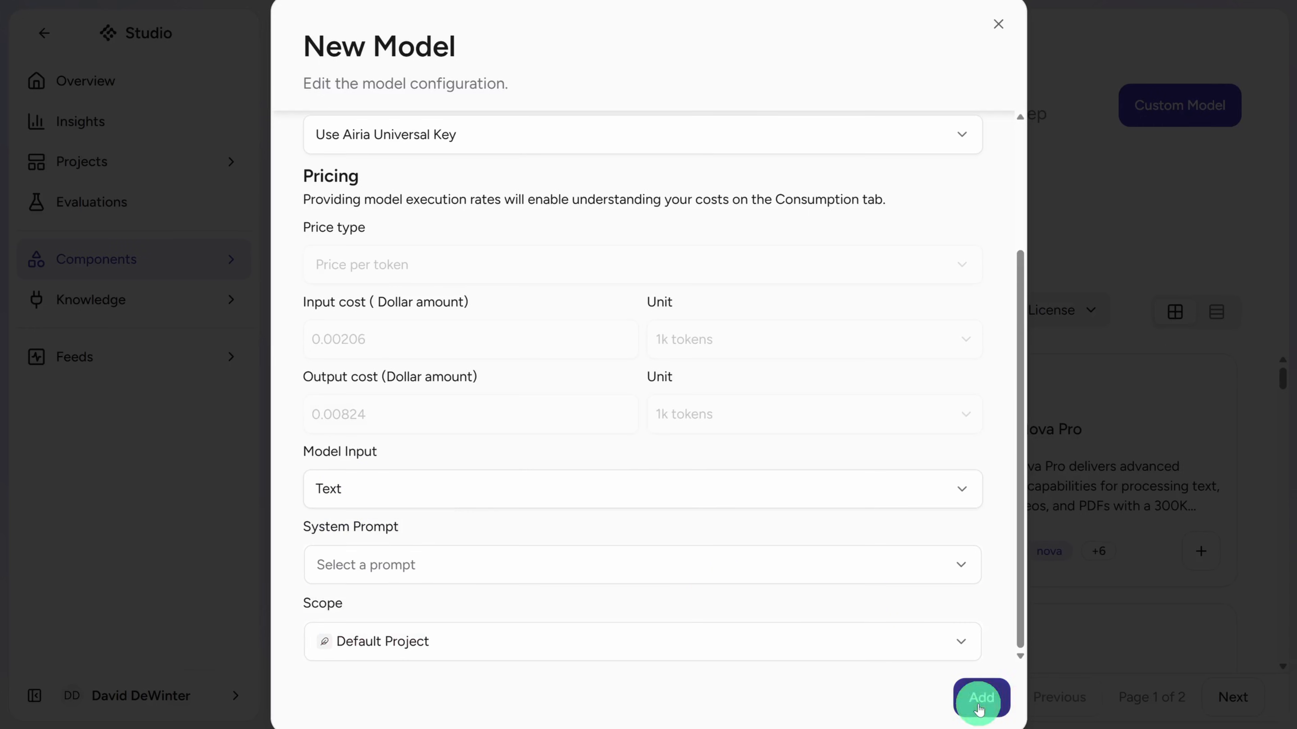
left_click(980, 700)
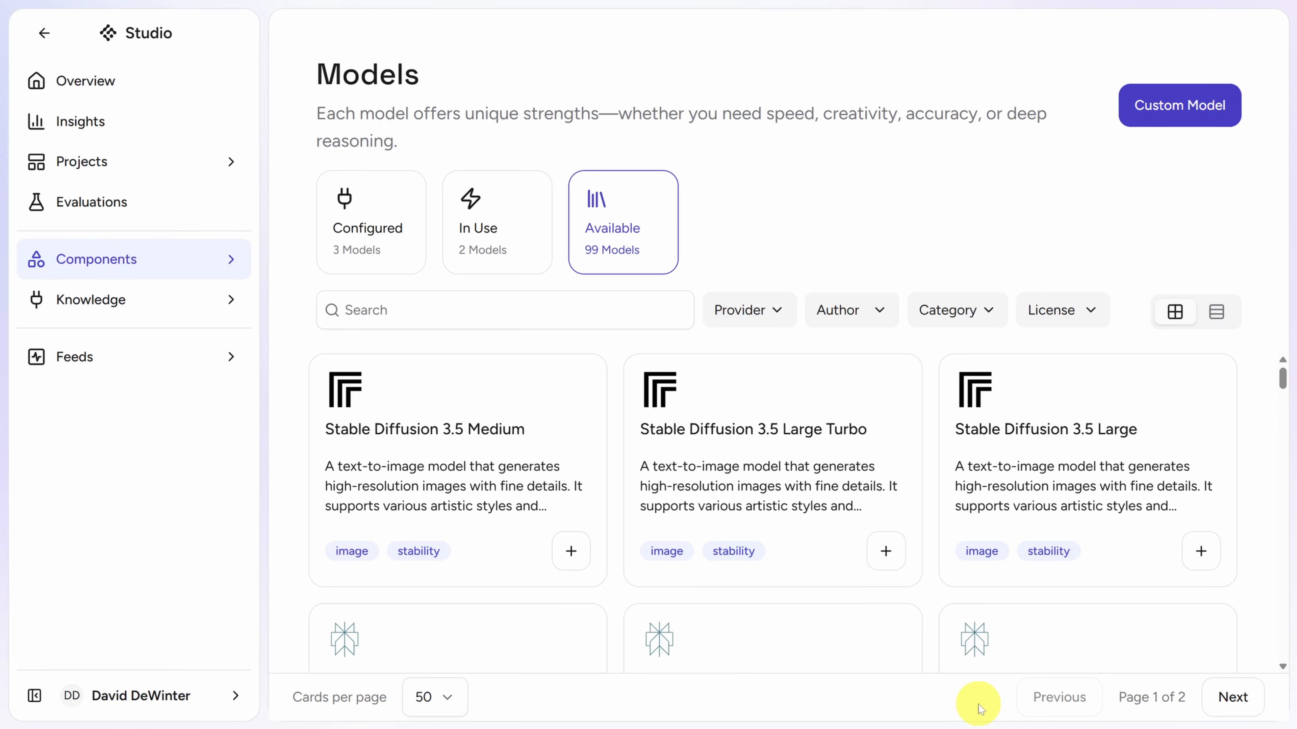
Step: Reopen Meeting Prep Agent from Default Project and check its AI step's model list now offers GPT 4.1
left_click(81, 161)
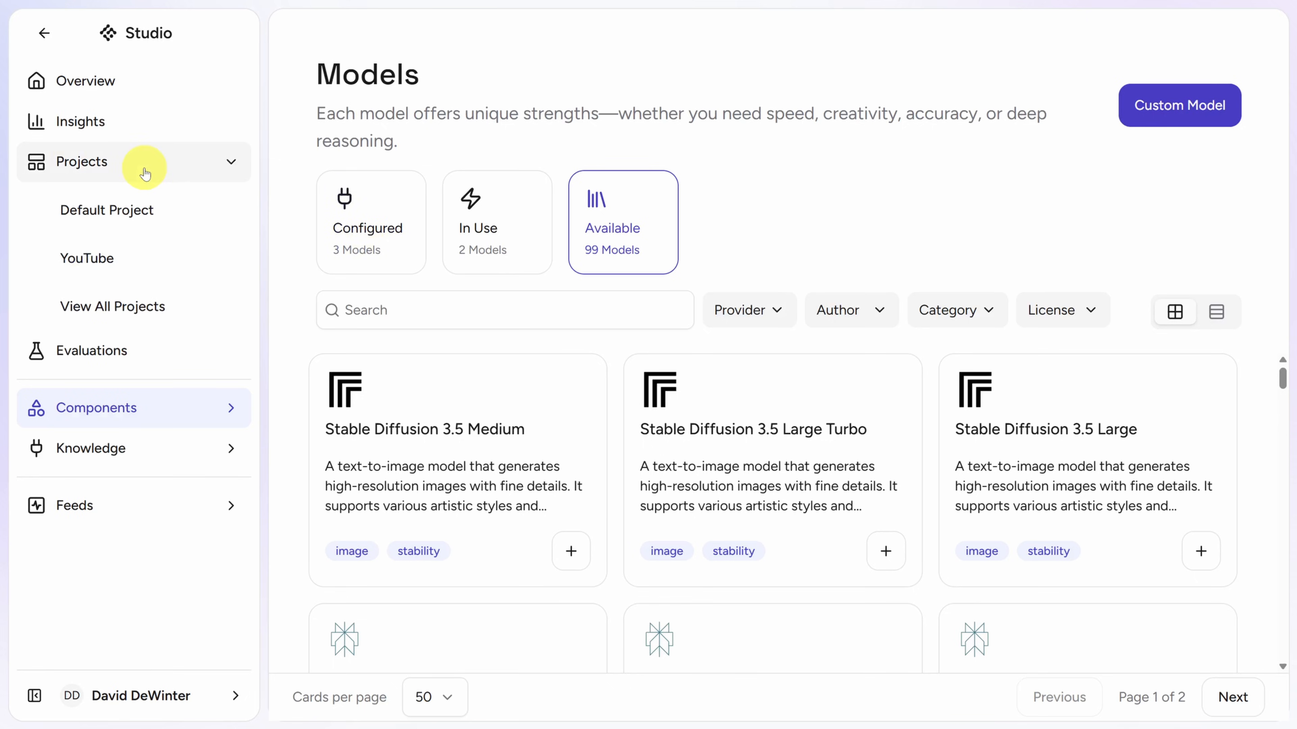
left_click(107, 210)
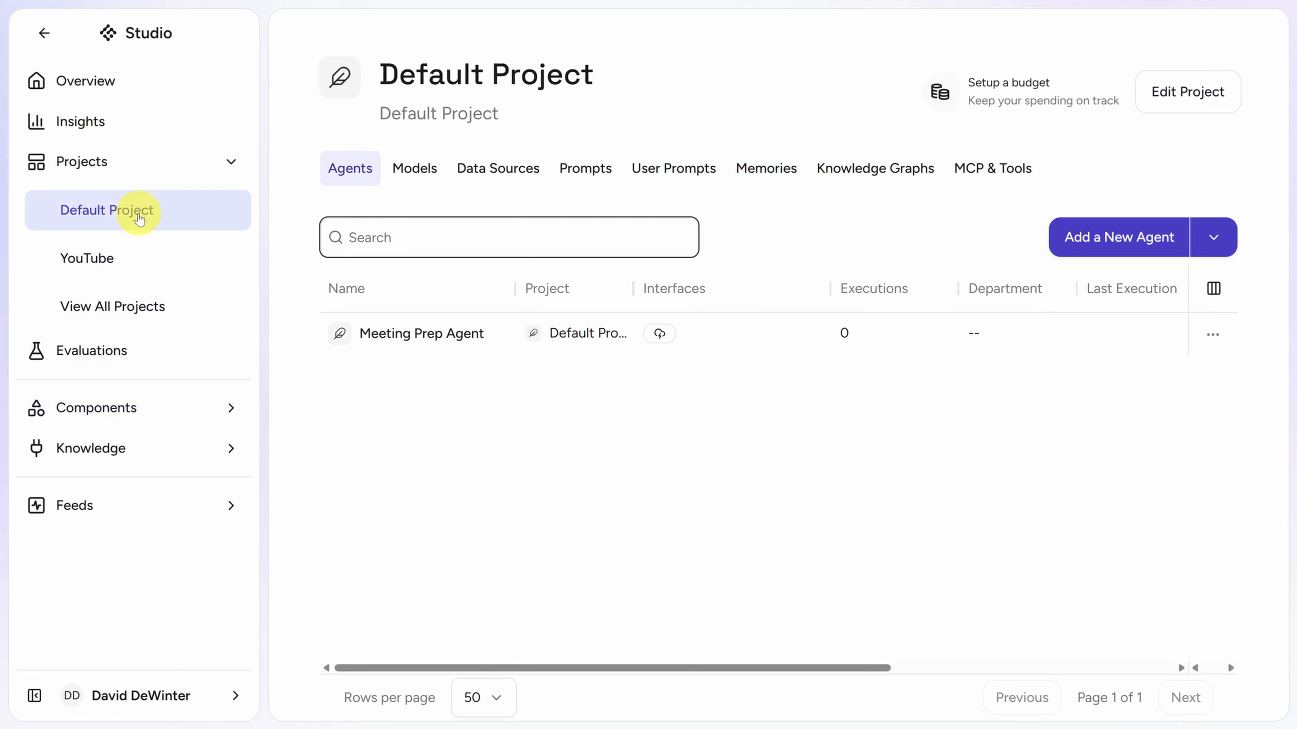
left_click(420, 333)
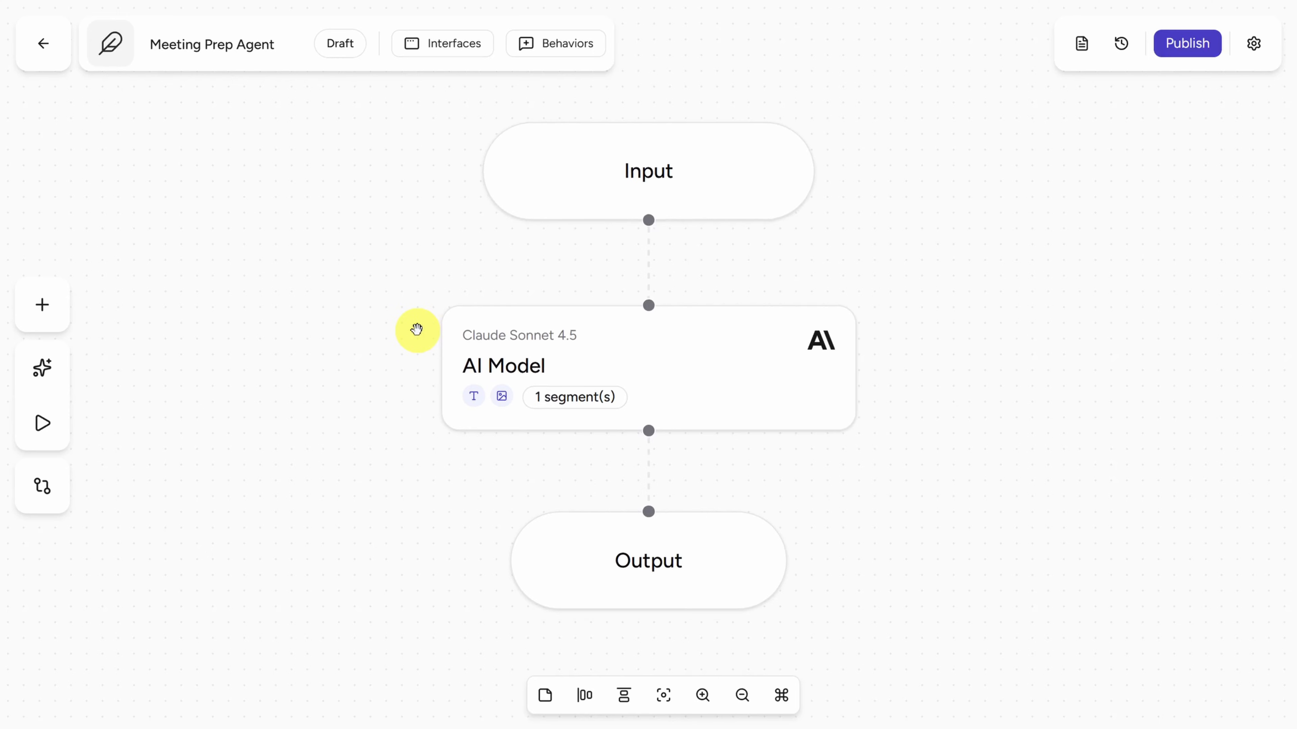
left_click(648, 366)
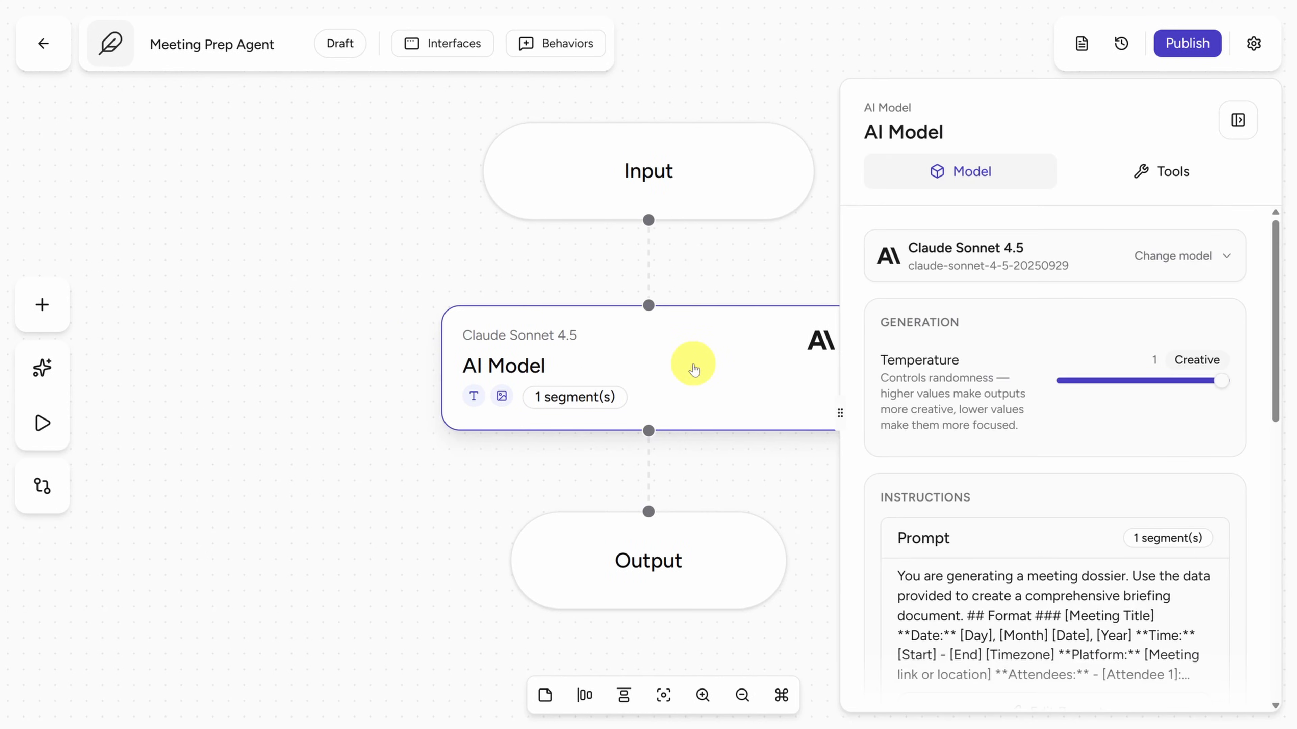
left_click(1171, 255)
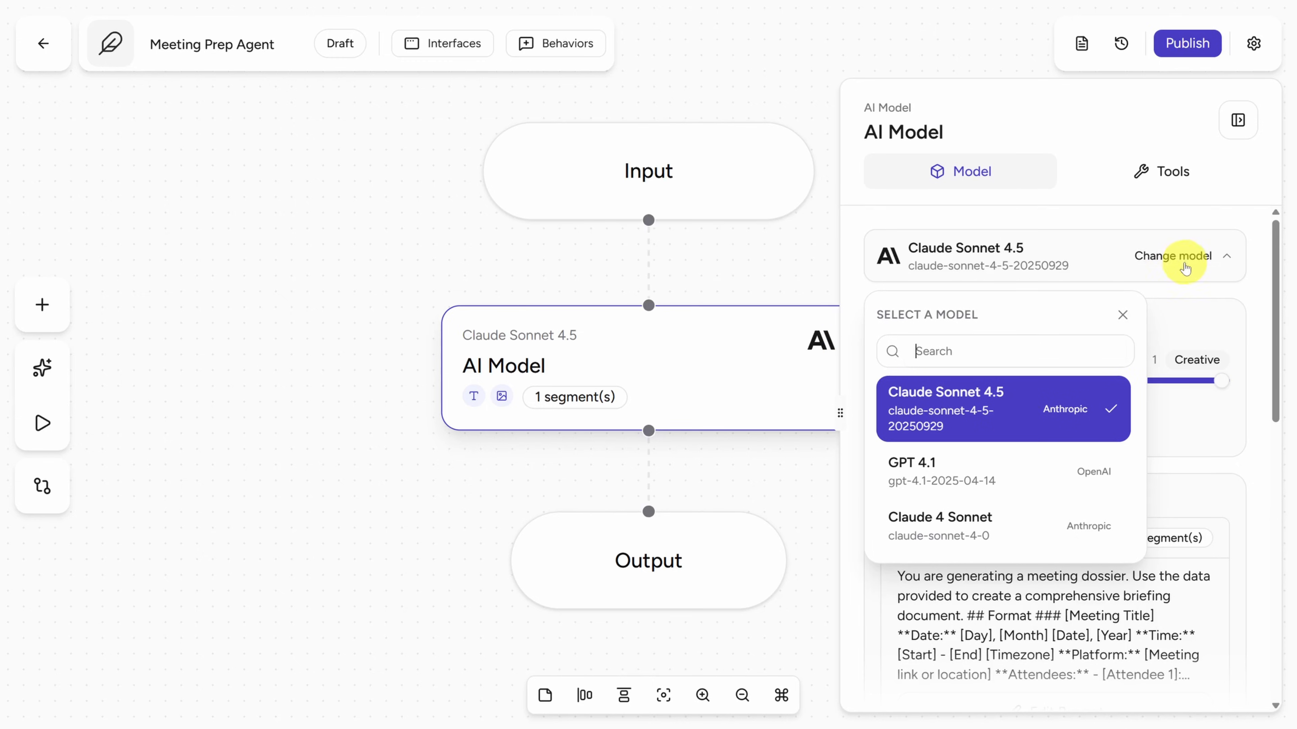
mouse_move(1034, 475)
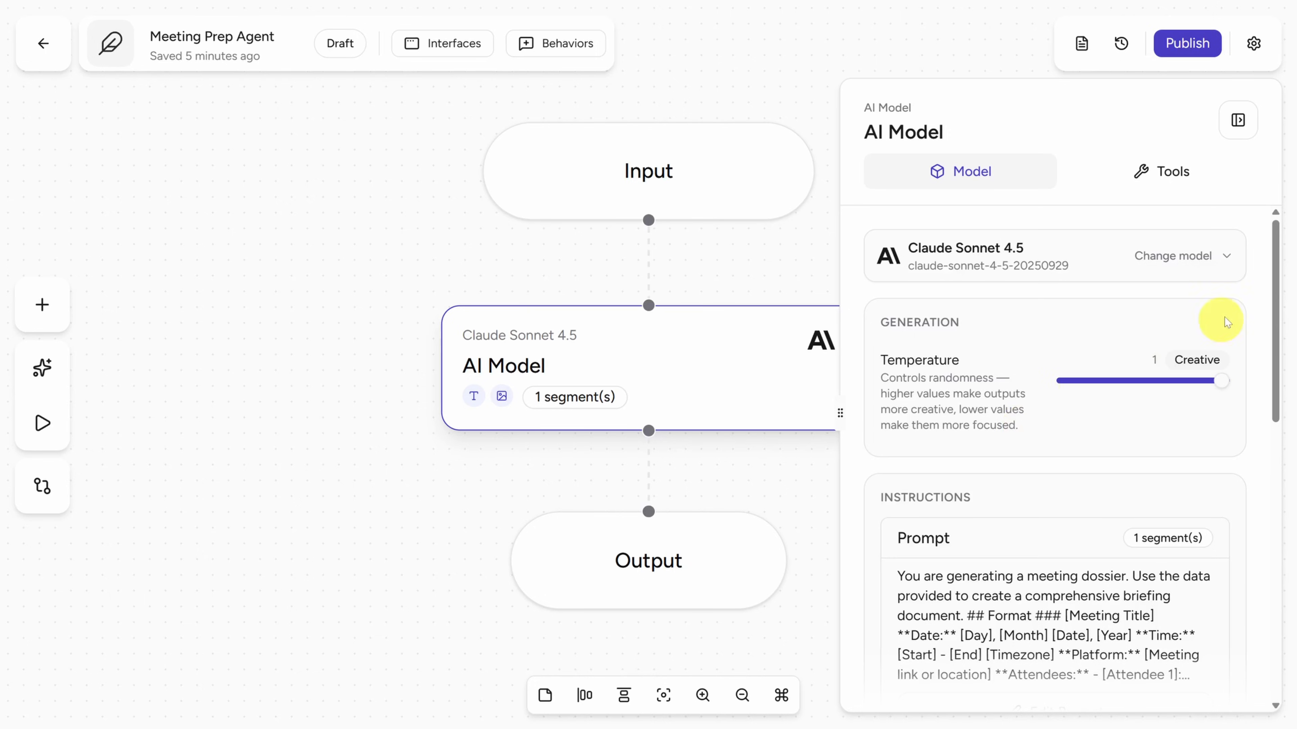
Step: Switch on Date and time context in the AI Model step's Context settings
scroll("down", 3)
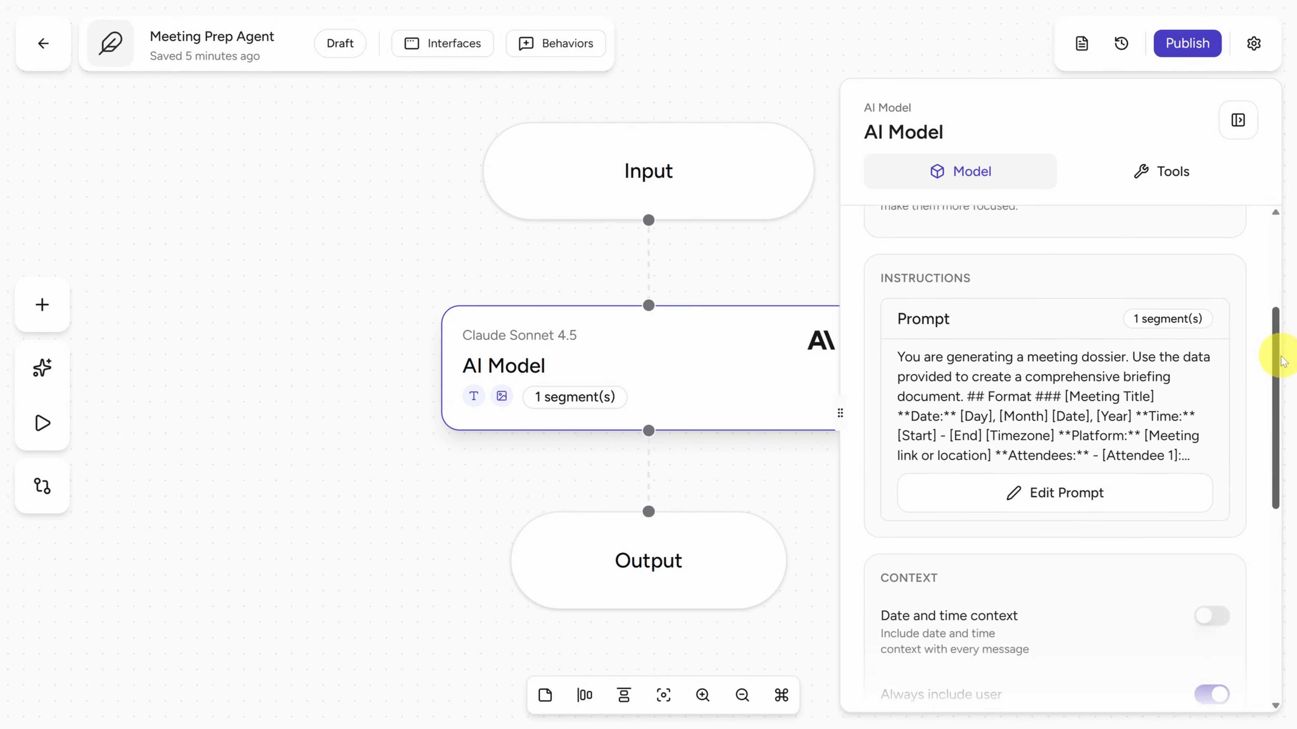
scroll("down", 3)
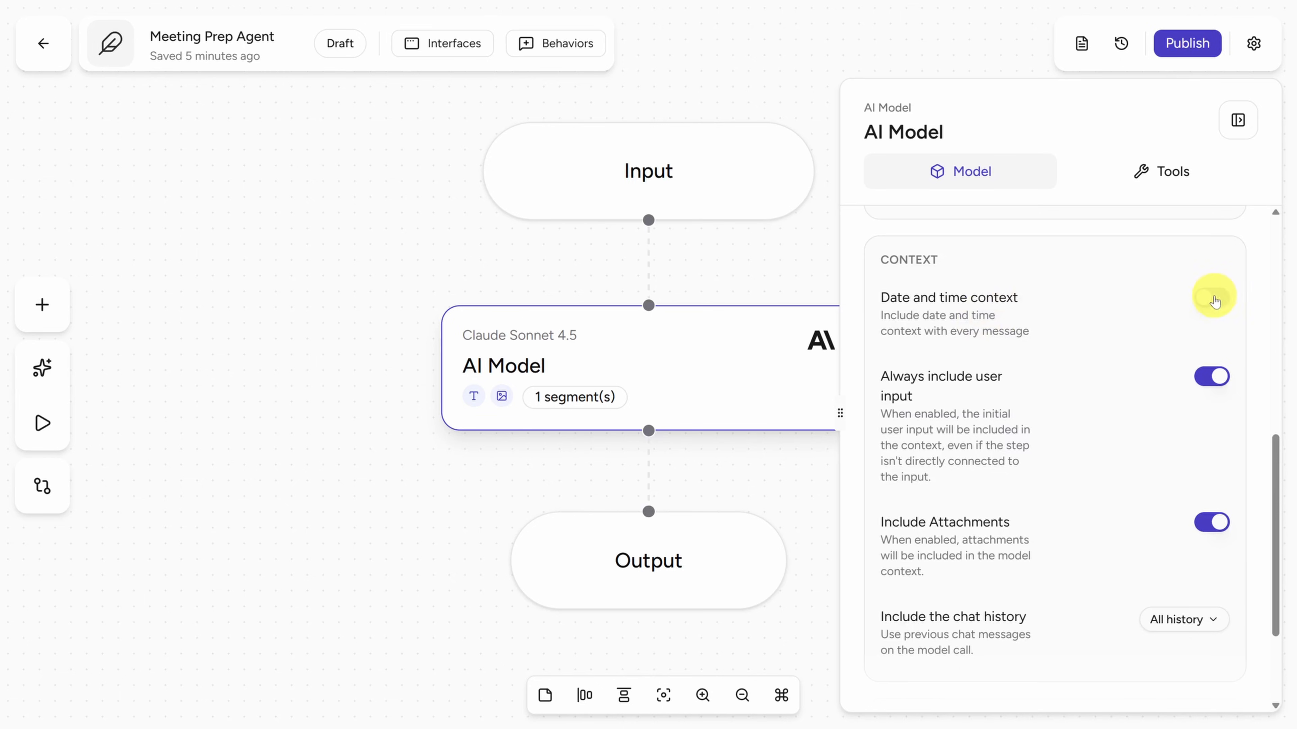
left_click(1211, 298)
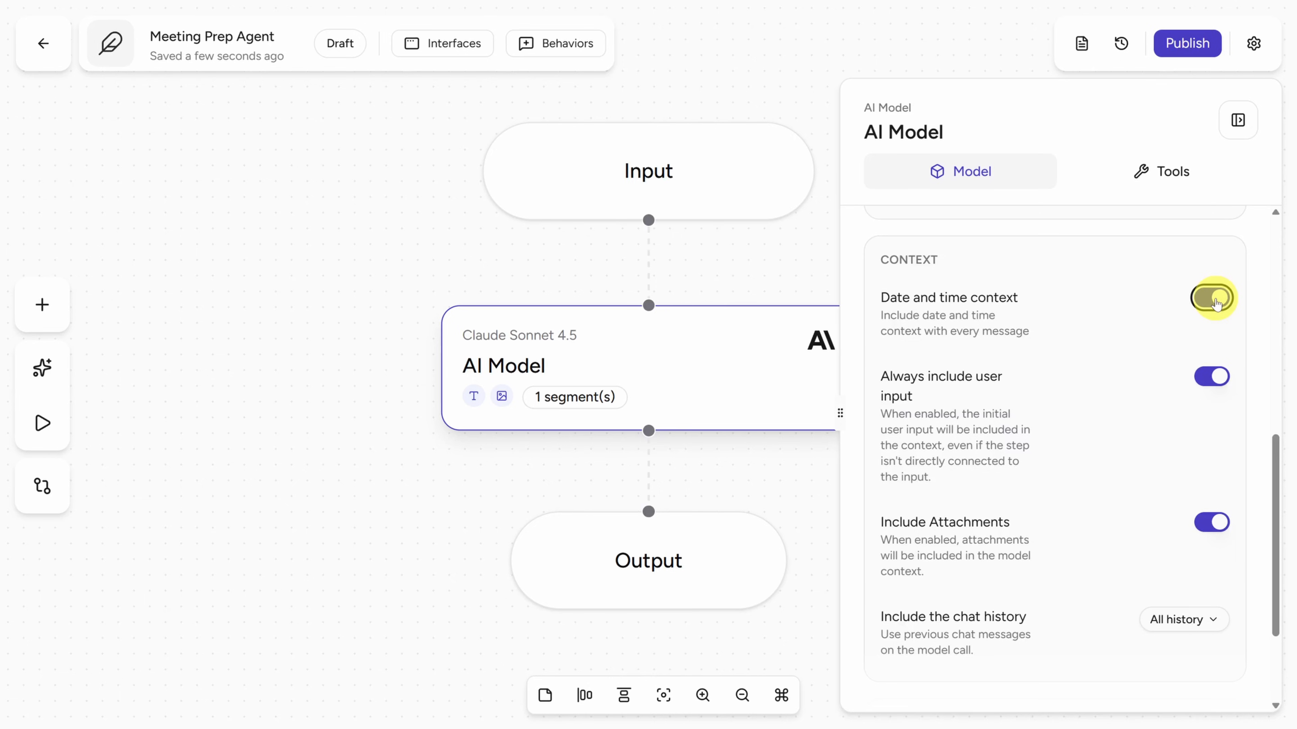
left_click(1211, 298)
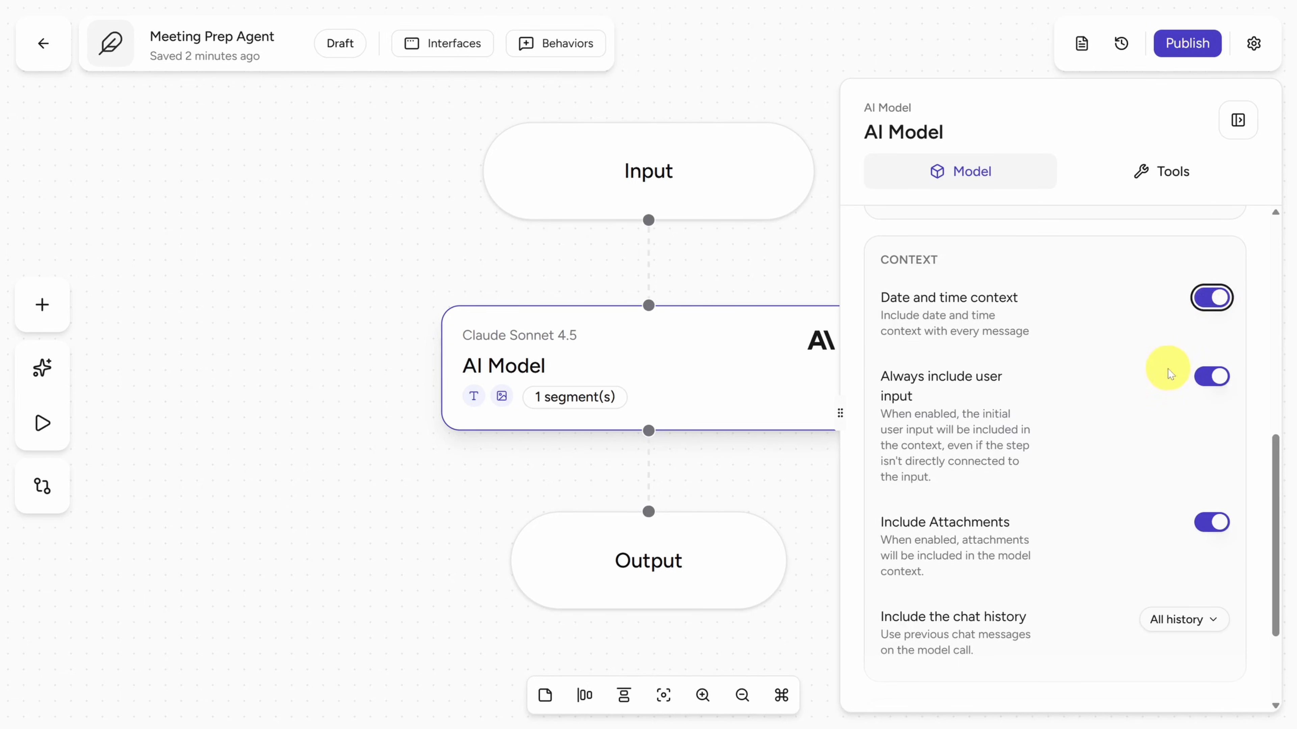
scroll("down", 3)
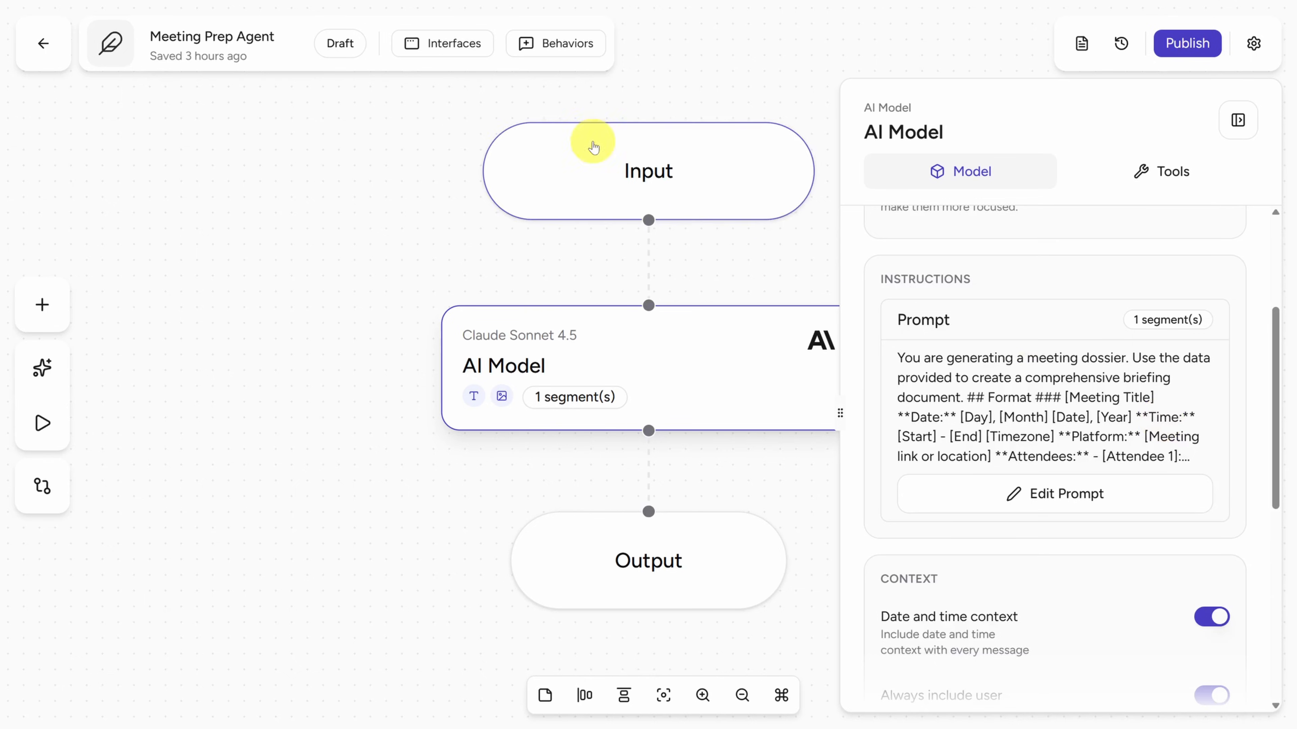
Step: Return to Studio's MCP Servers catalogue and search the available servers for 'Out' to reach Microsoft Graph MCP
left_click(43, 43)
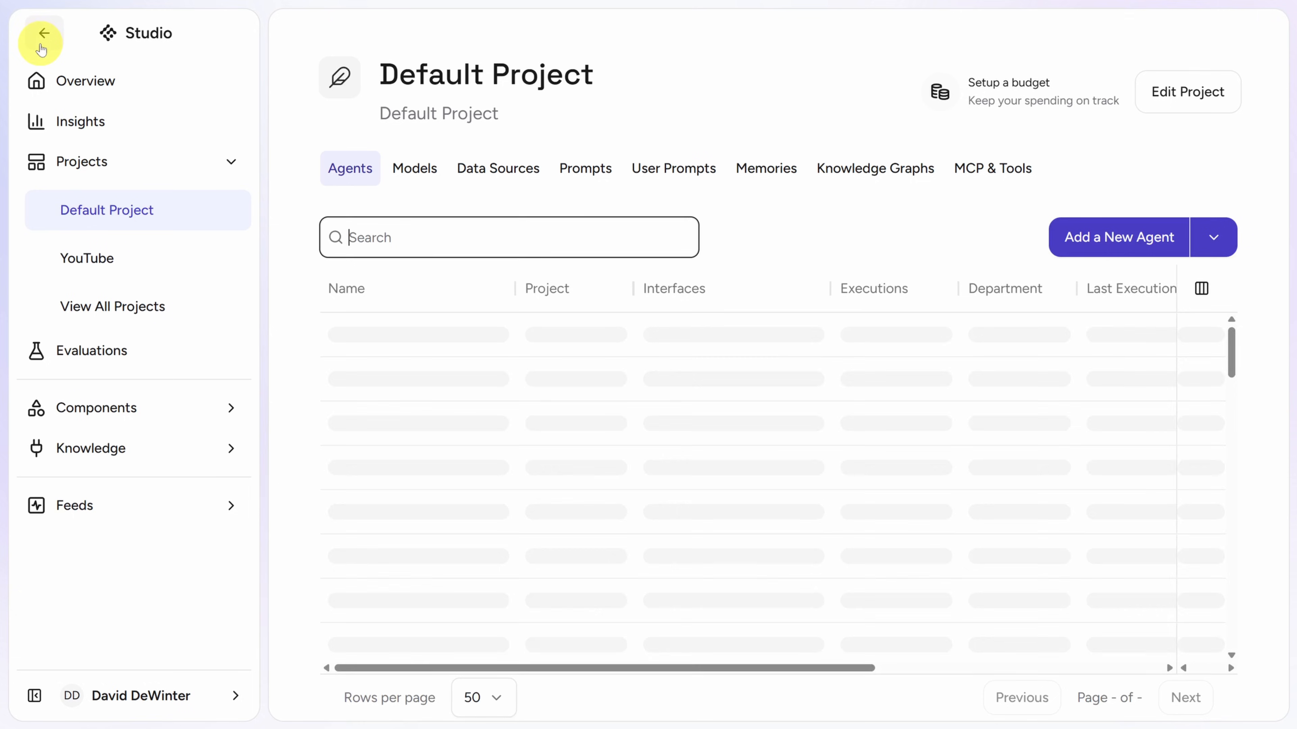
left_click(96, 408)
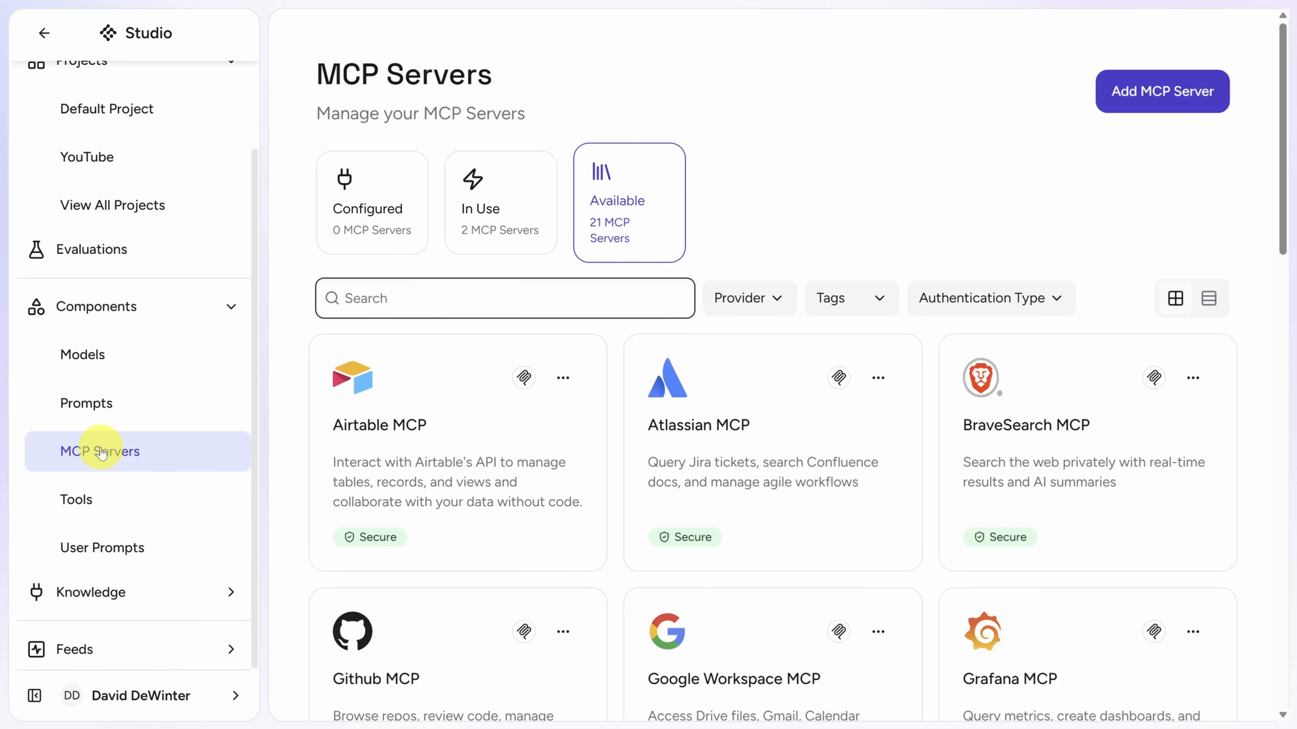
type("Out")
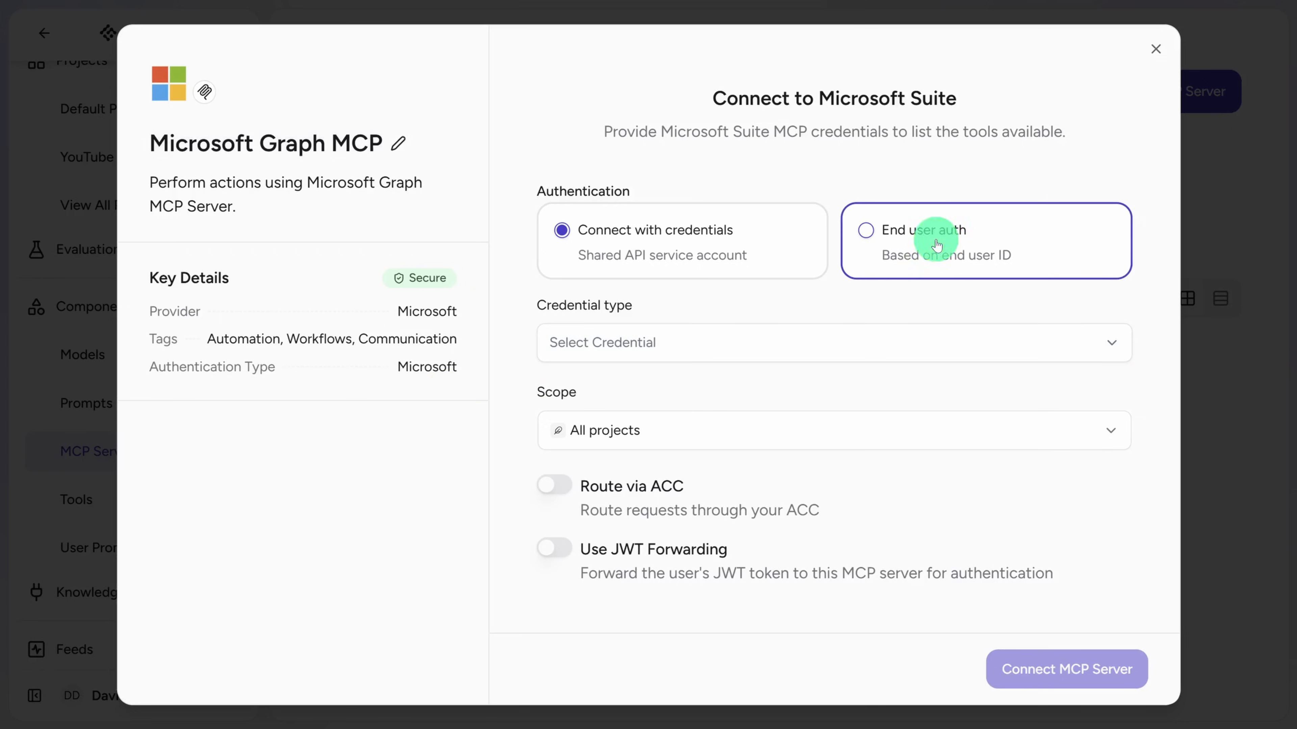
Step: Keep shared service-account authentication and start creating a new Microsoft credential
left_click(866, 229)
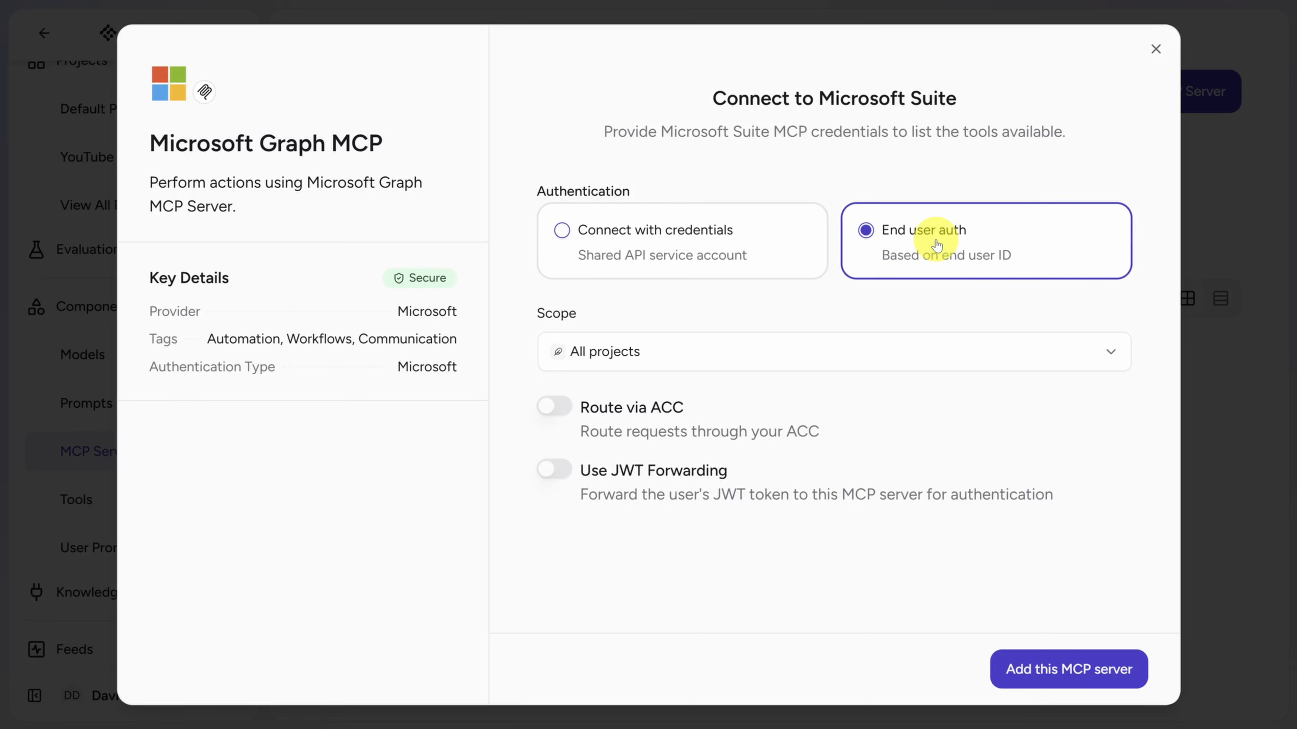
left_click(664, 230)
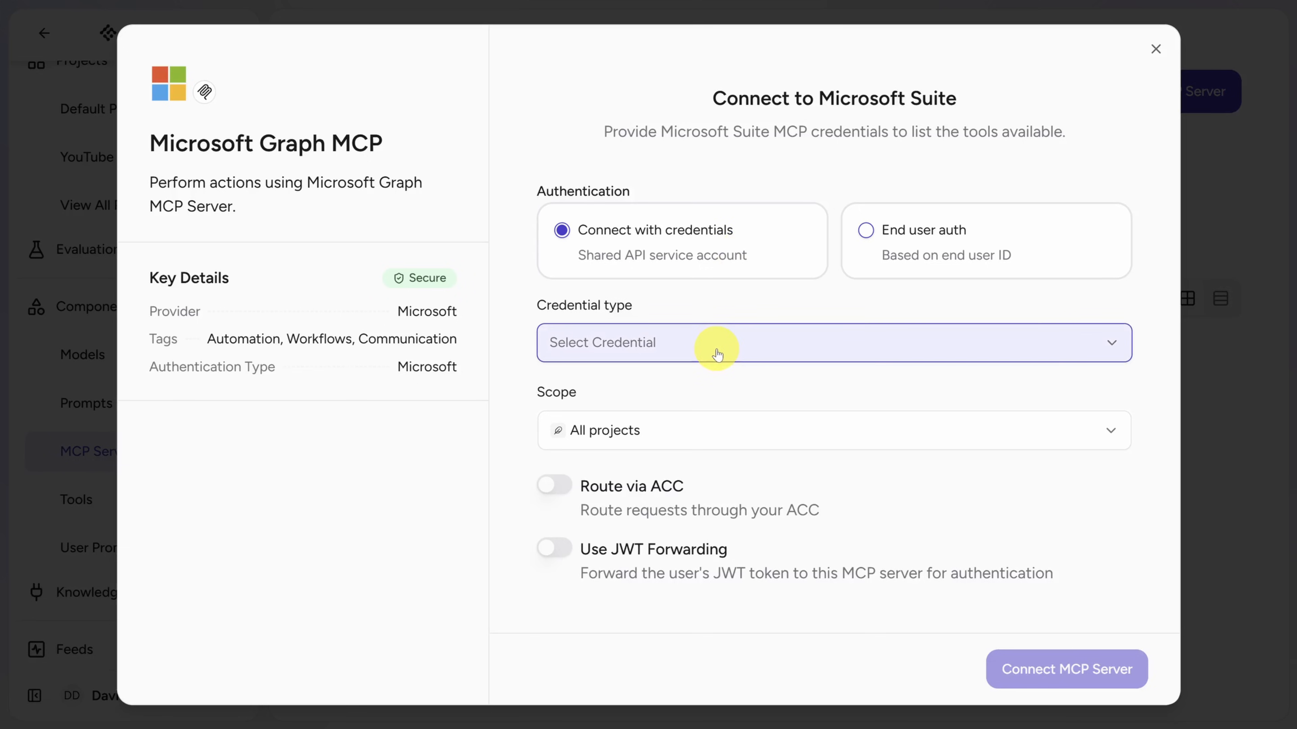
left_click(833, 342)
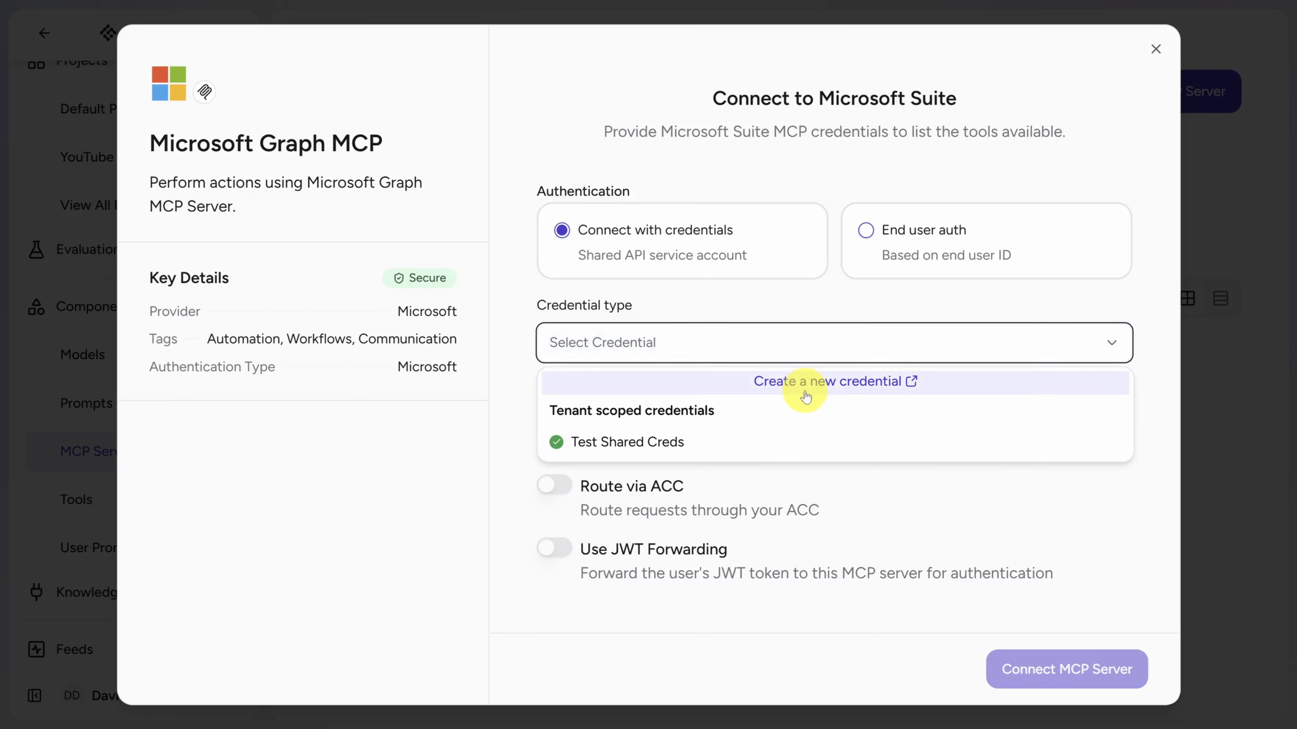
left_click(832, 381)
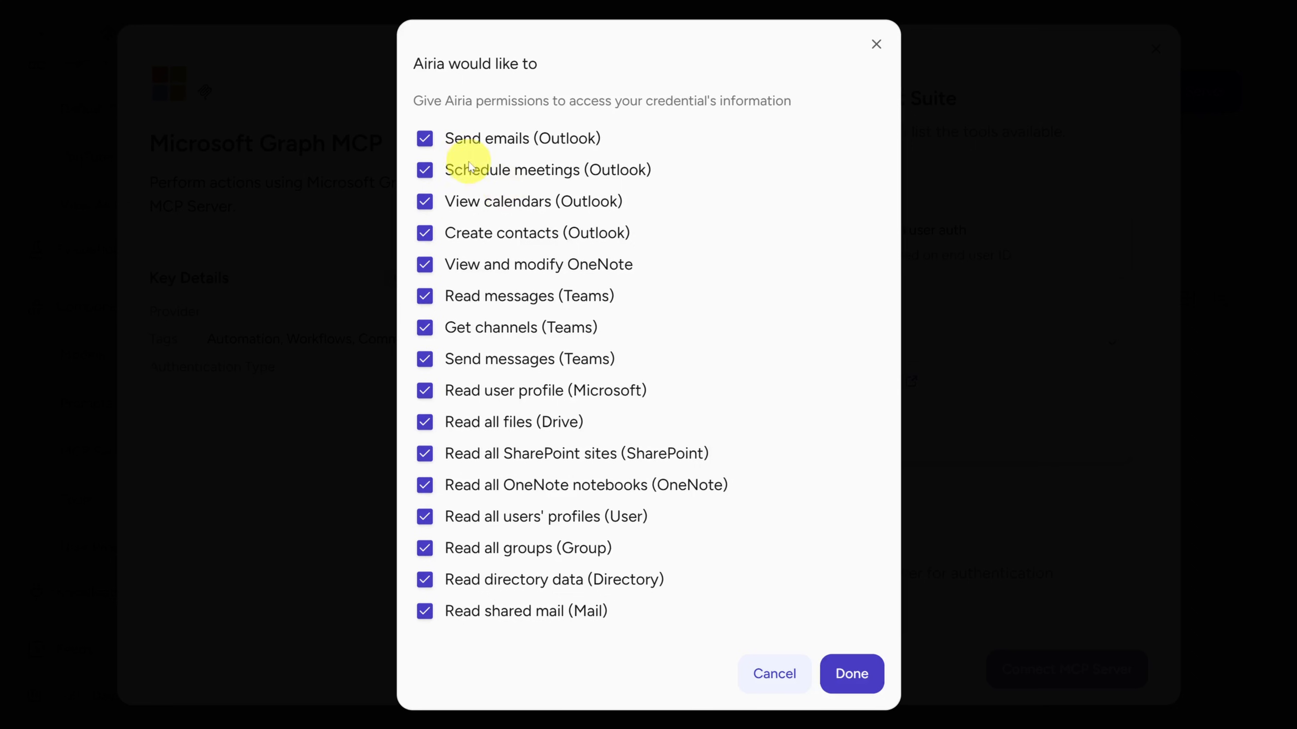
Step: Reduce the credential's permissions to View calendars and Read shared mail, dropping directory access, and confirm
left_click(424, 233)
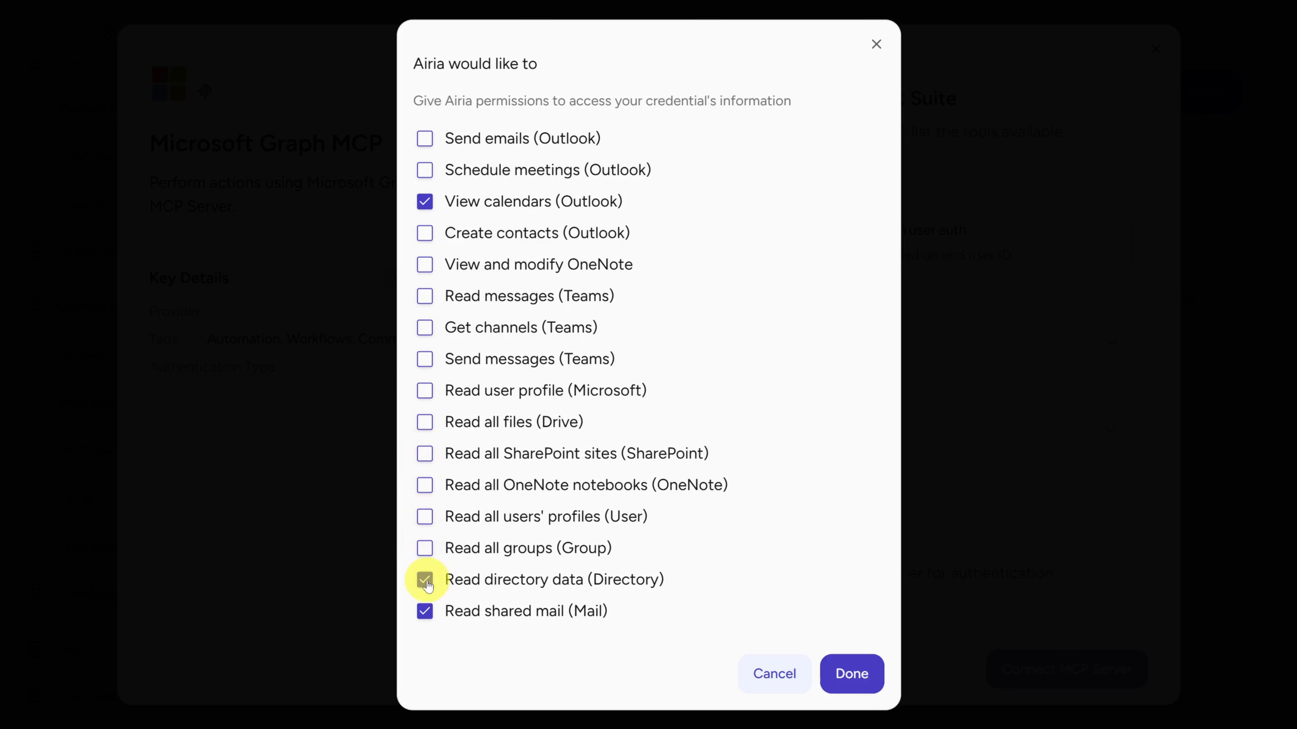
left_click(424, 578)
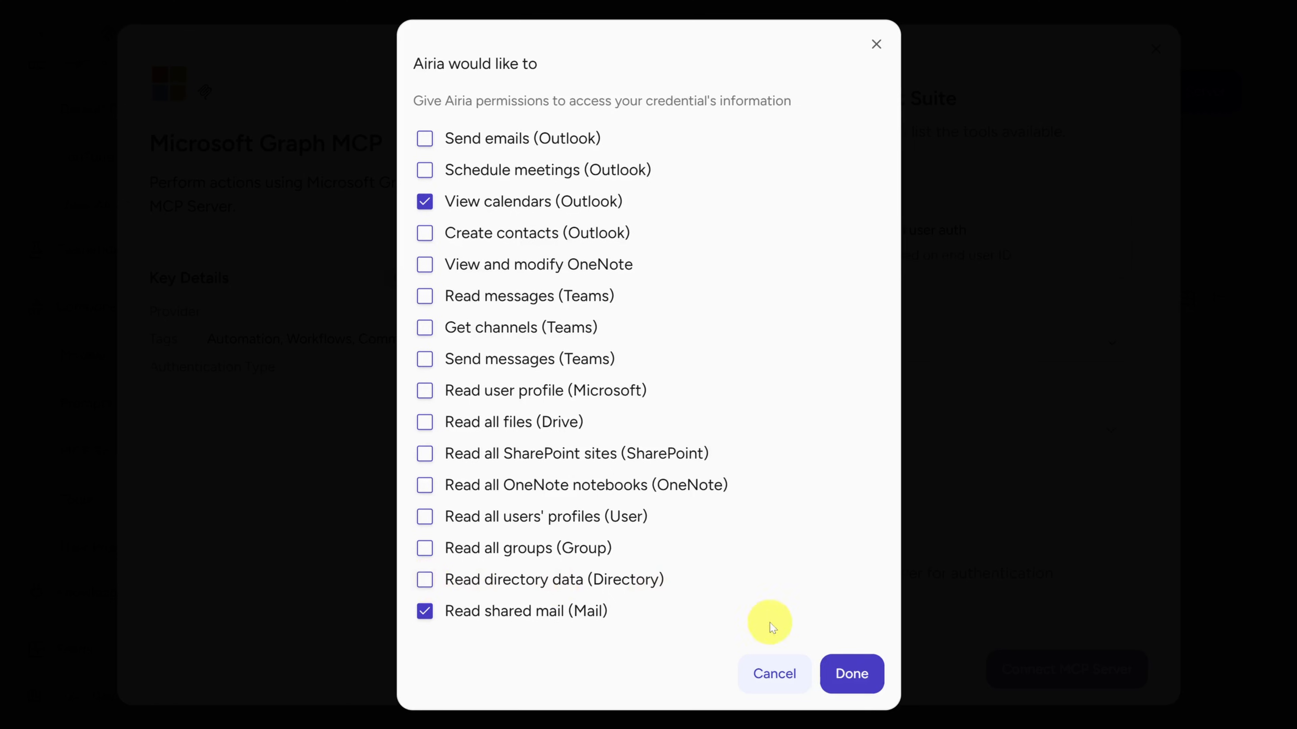
left_click(850, 674)
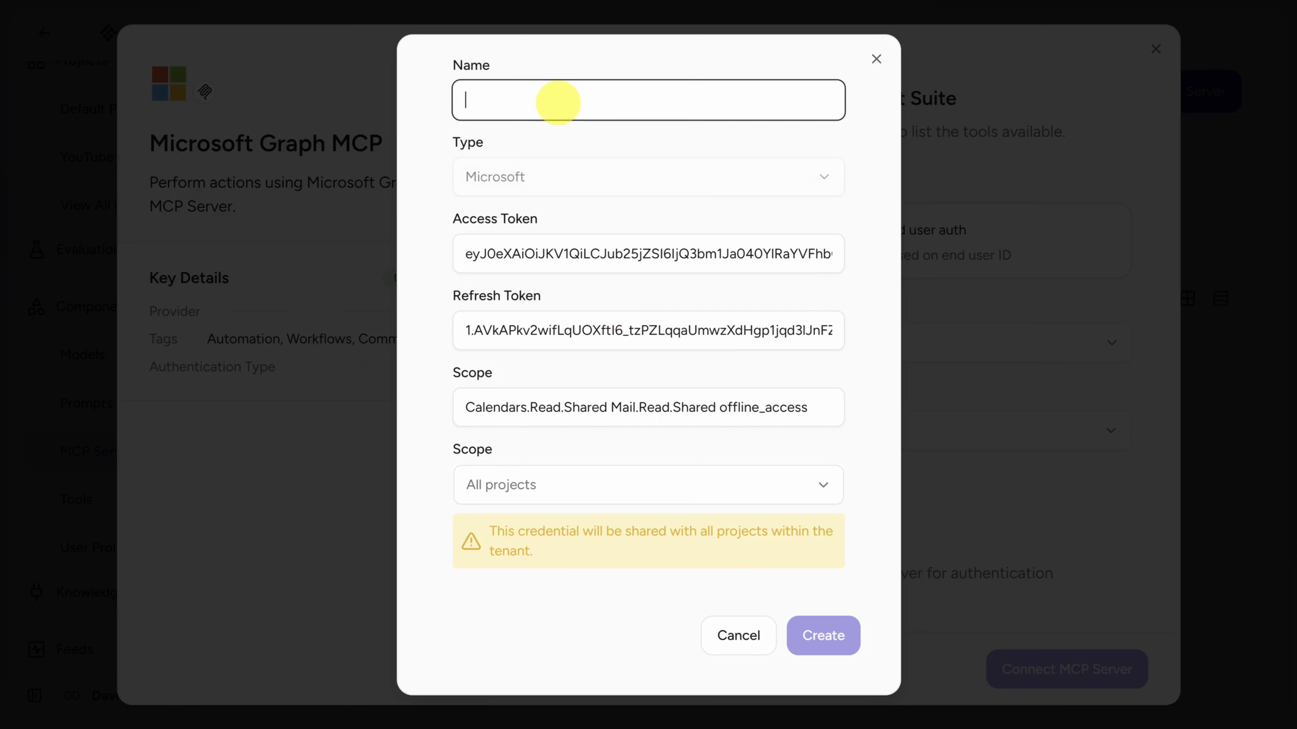
Step: Name the credential Demo MS Graph MCP, scope it to Default Project and create it
left_click(648, 485)
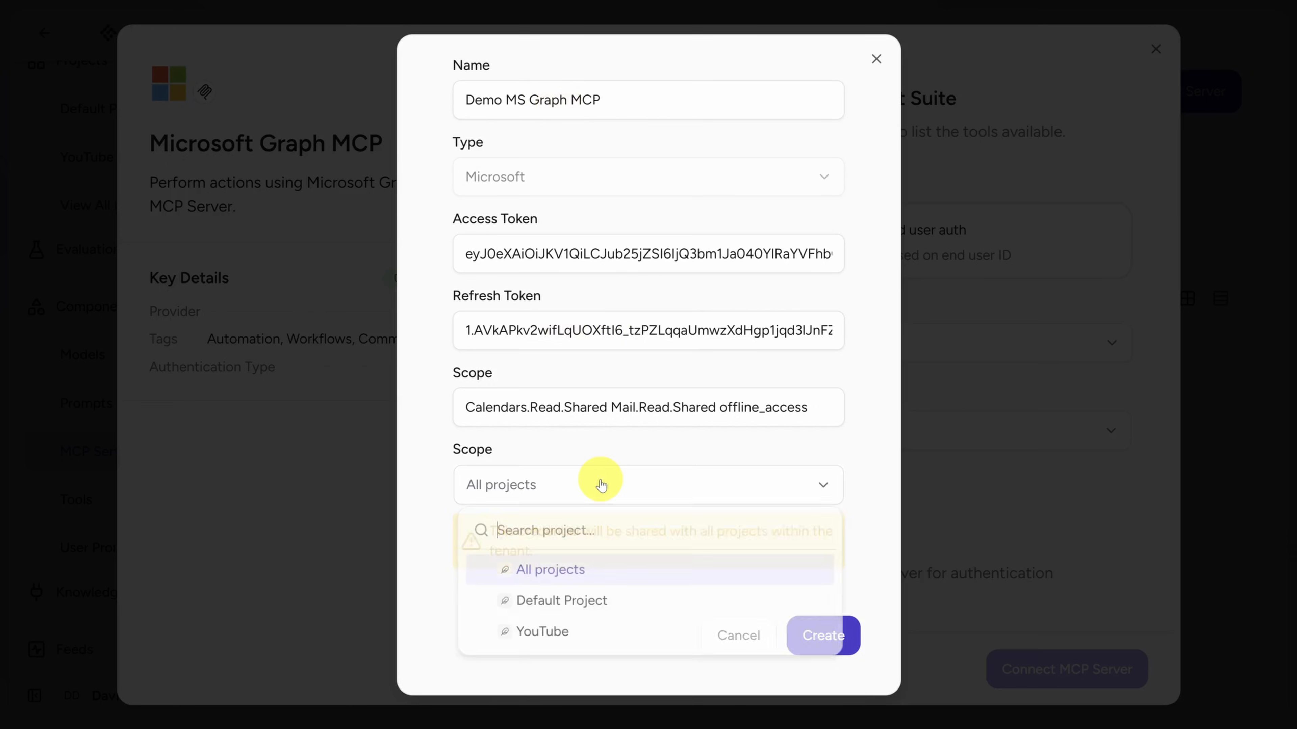
left_click(561, 601)
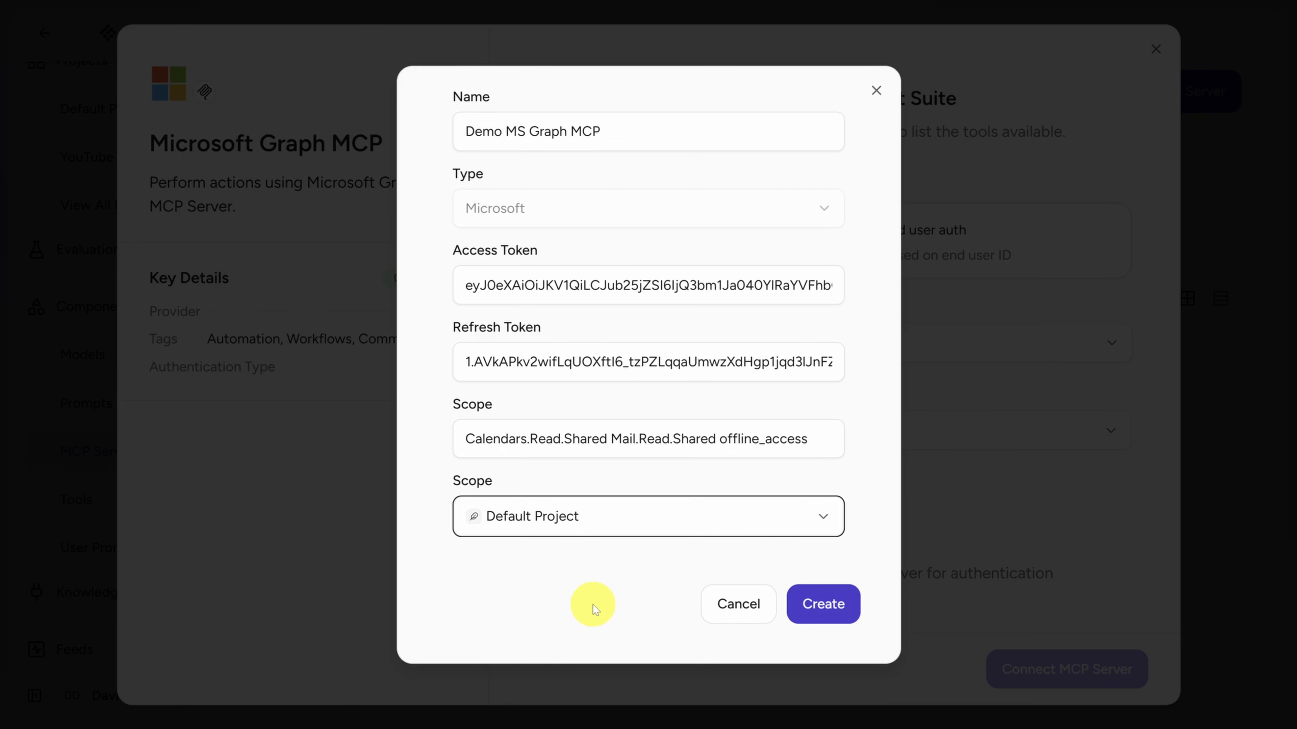
left_click(822, 604)
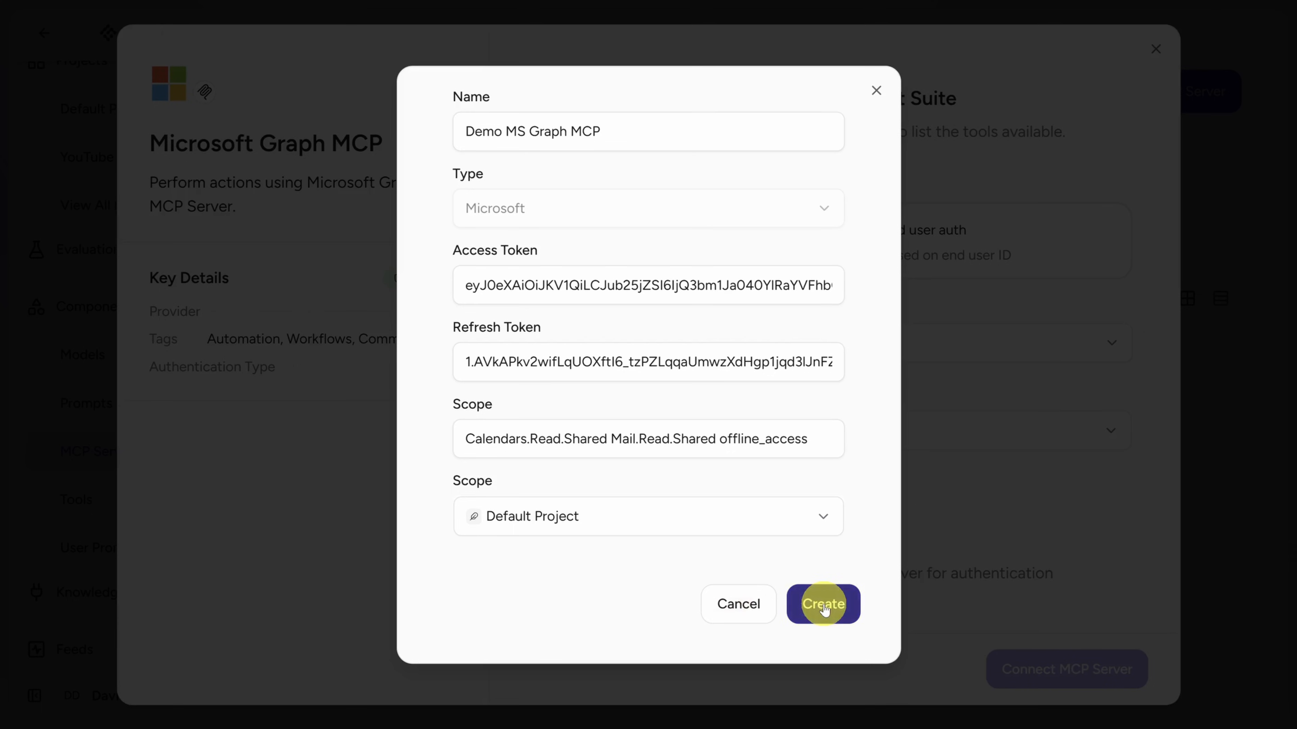
left_click(823, 605)
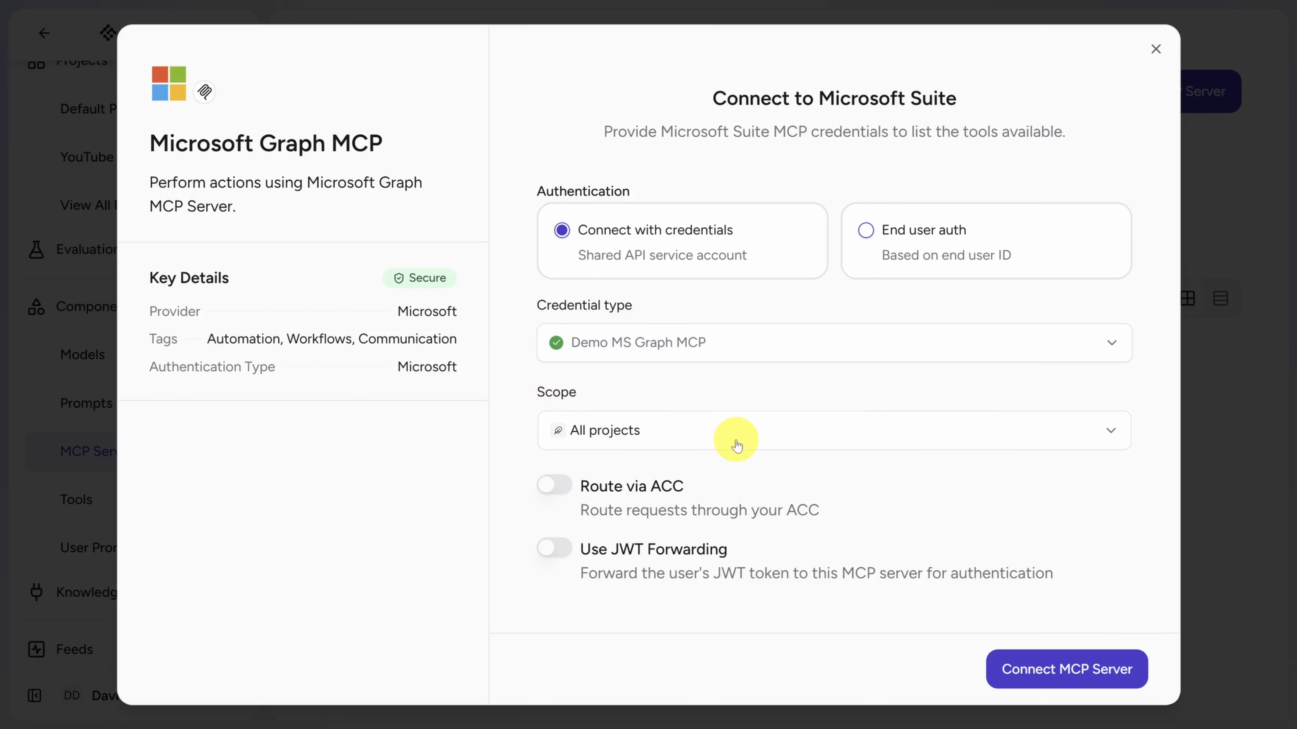
Step: Scope Microsoft Graph MCP to Default Project, connect it and review its listed tools
left_click(827, 430)
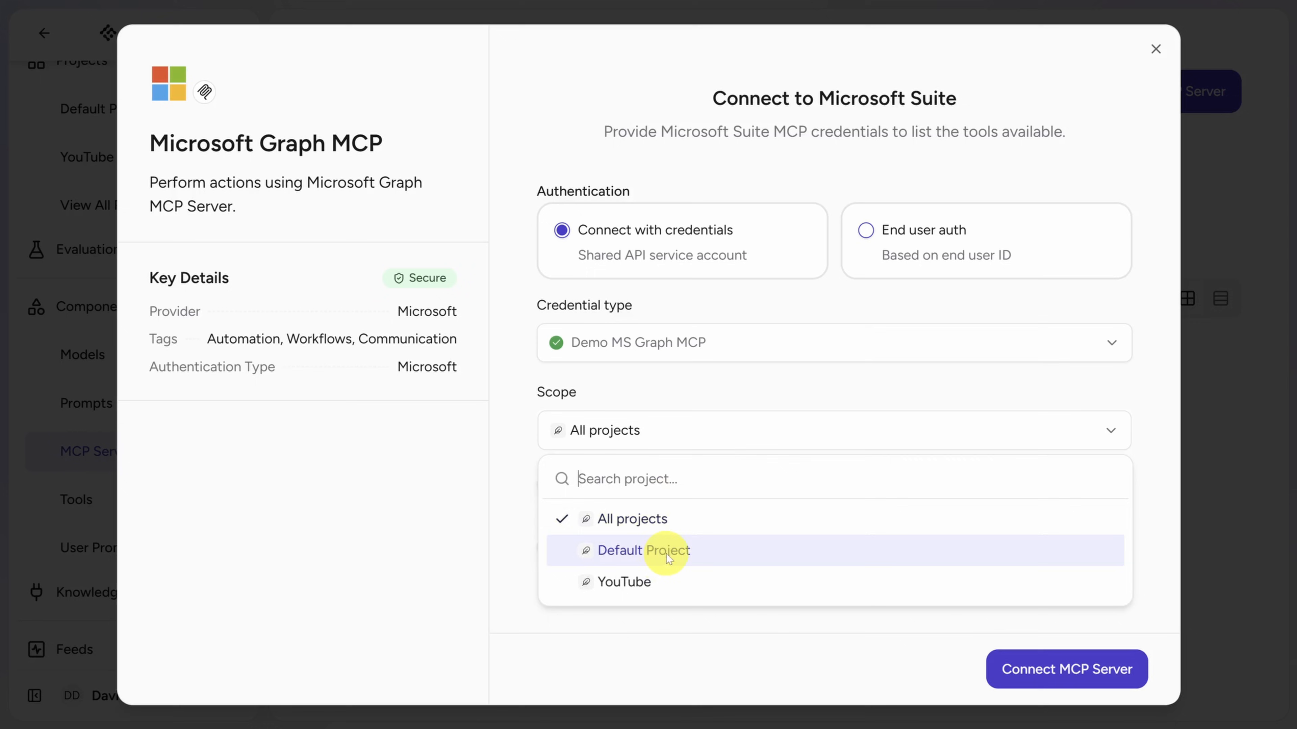
left_click(667, 551)
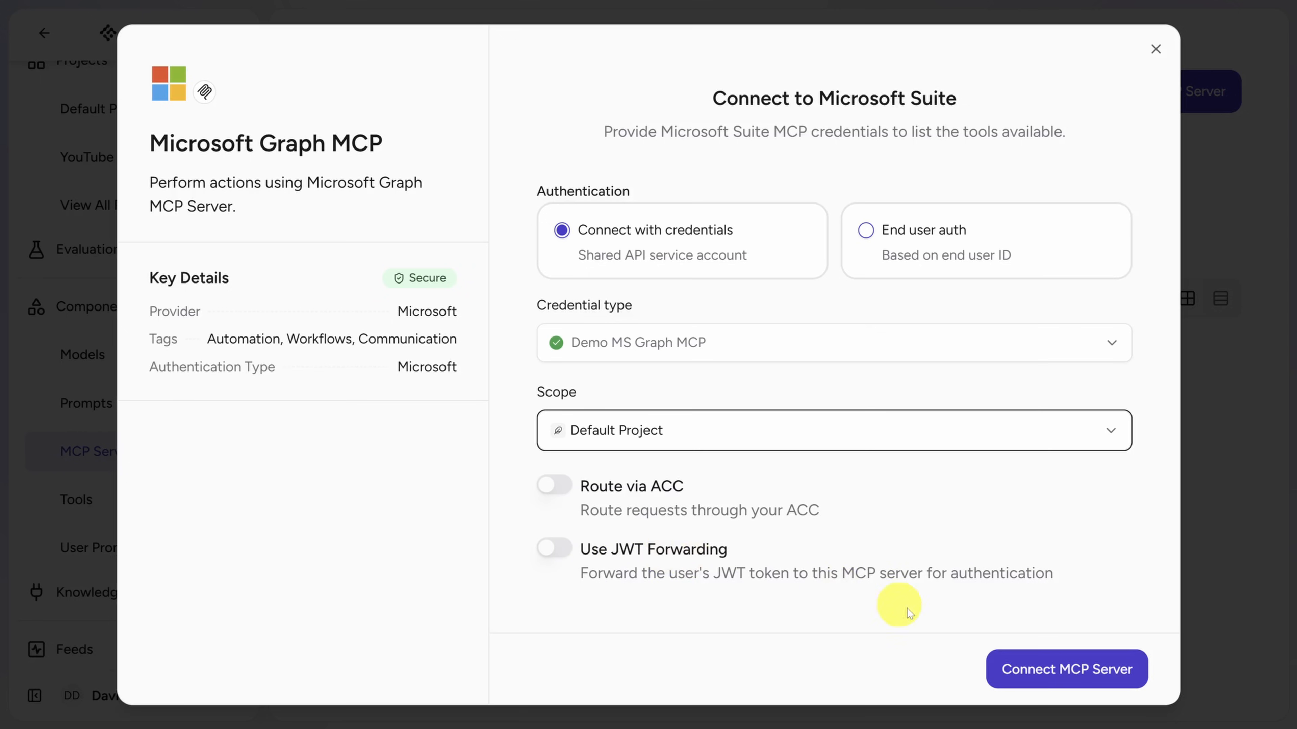
left_click(1066, 670)
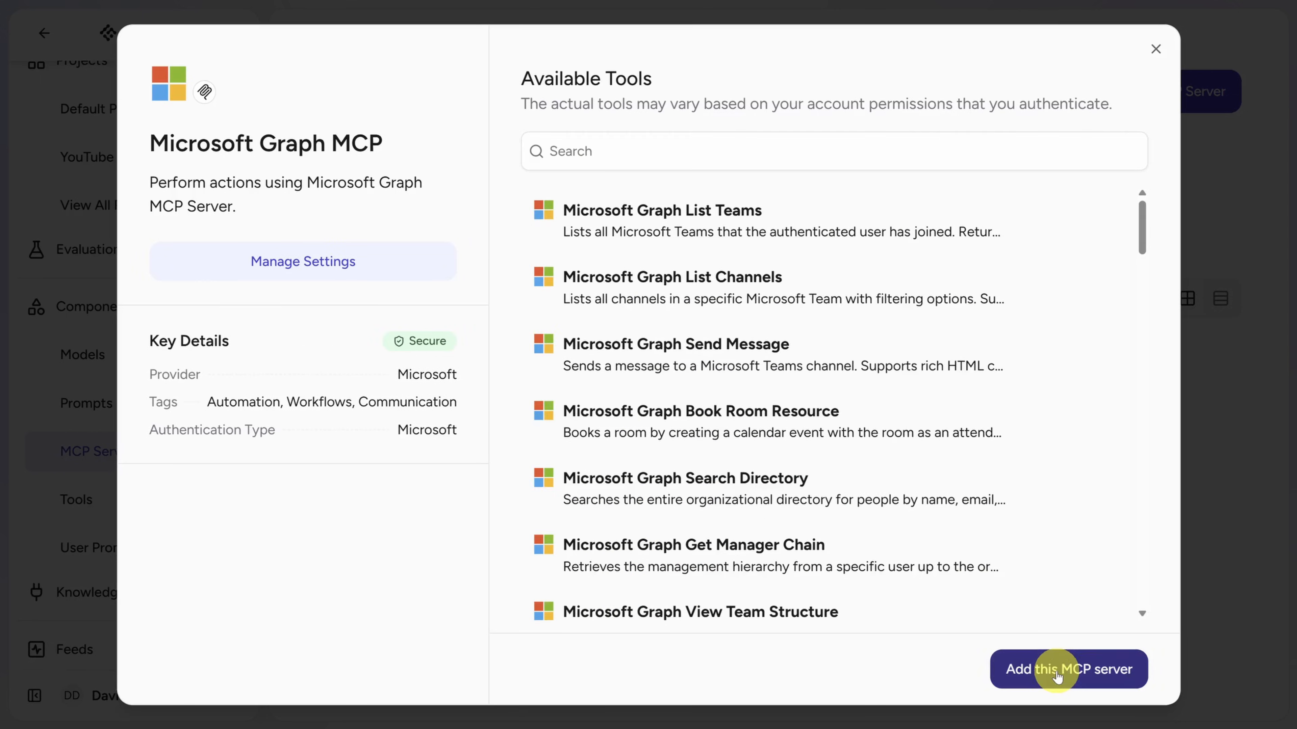
scroll("down", 3)
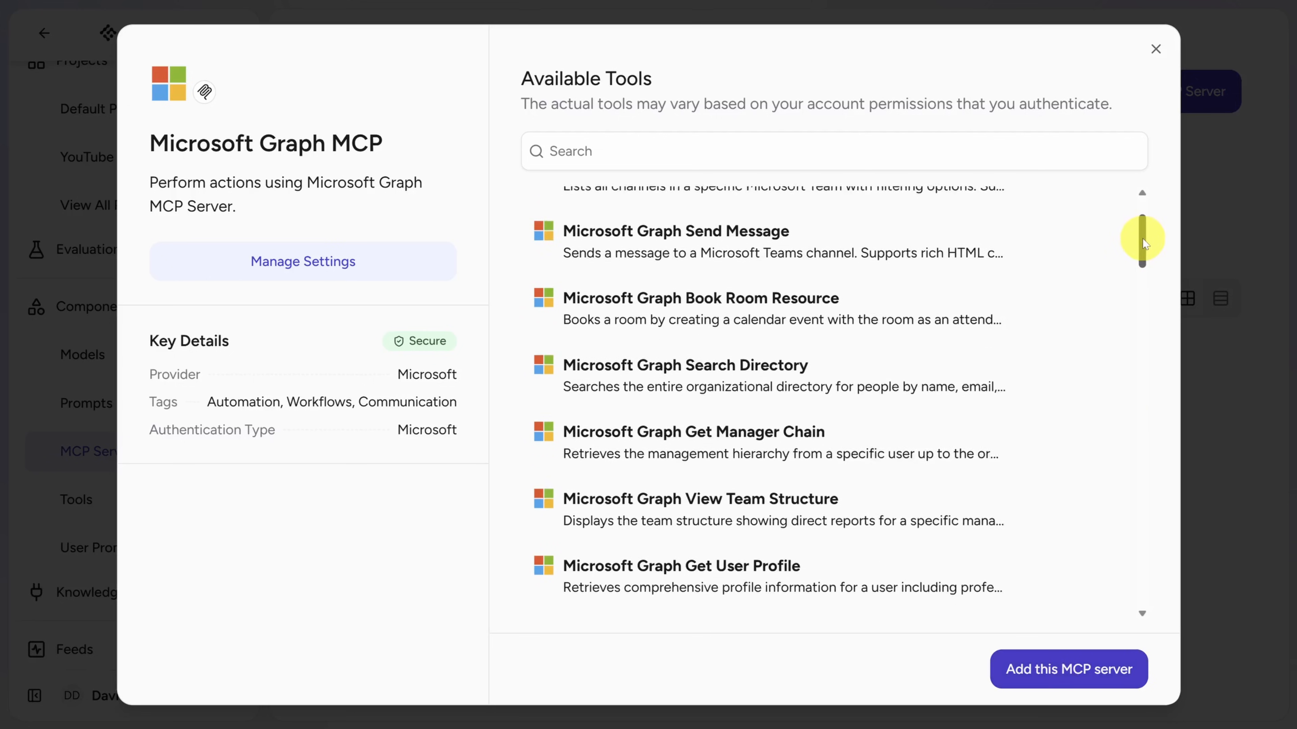
scroll("down", 3)
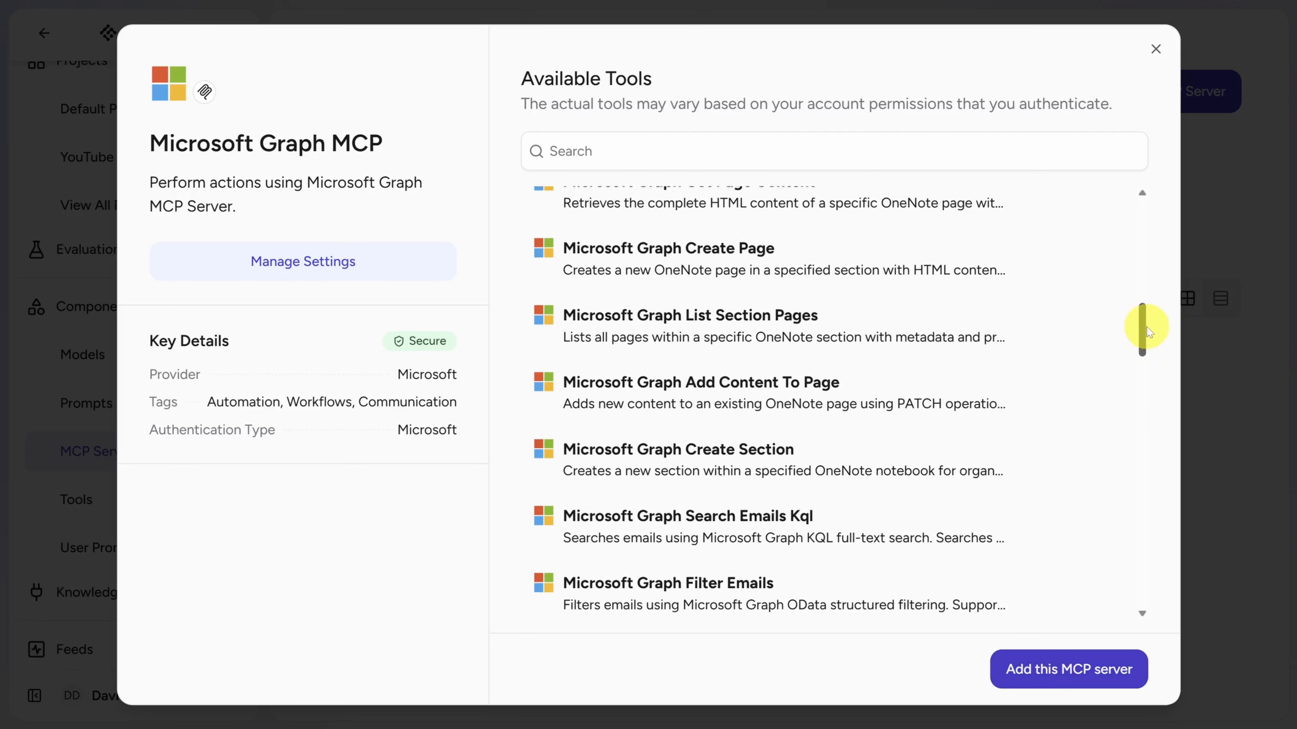
scroll("down", 3)
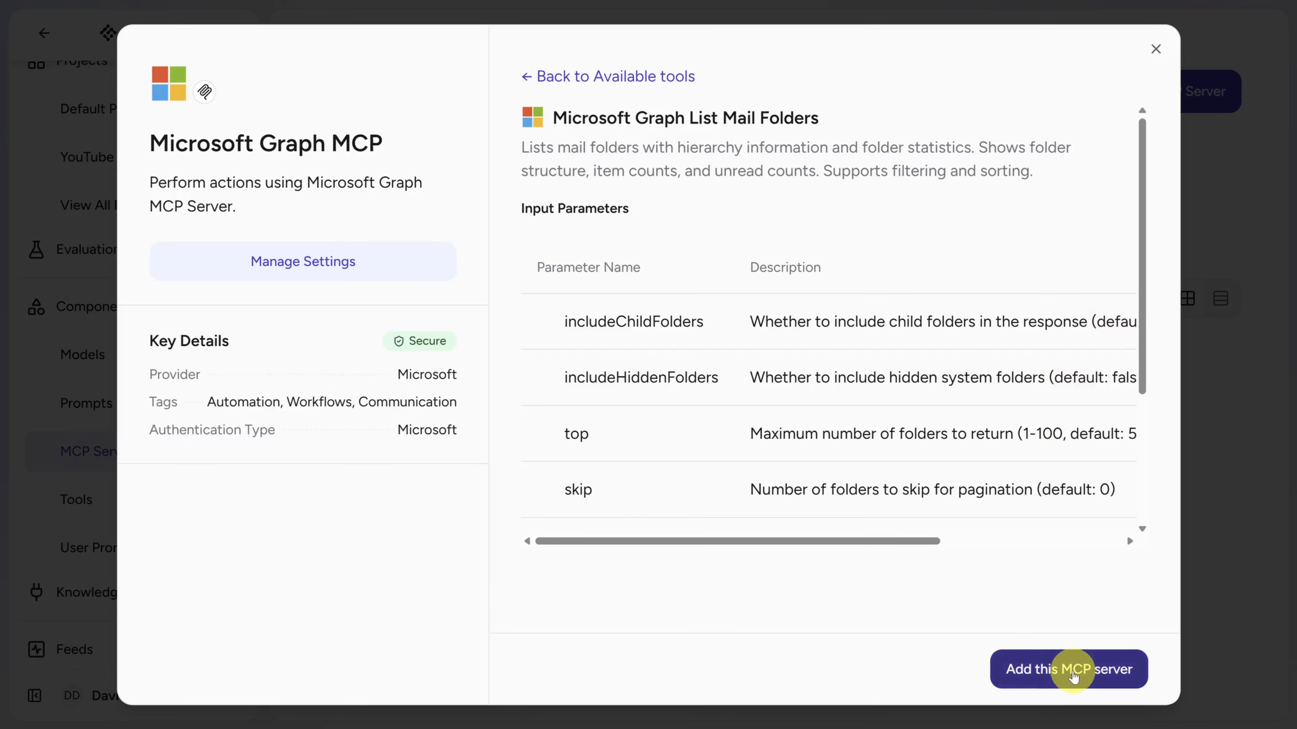
Step: Add the Microsoft Graph server to the project and save the deployment
left_click(1068, 670)
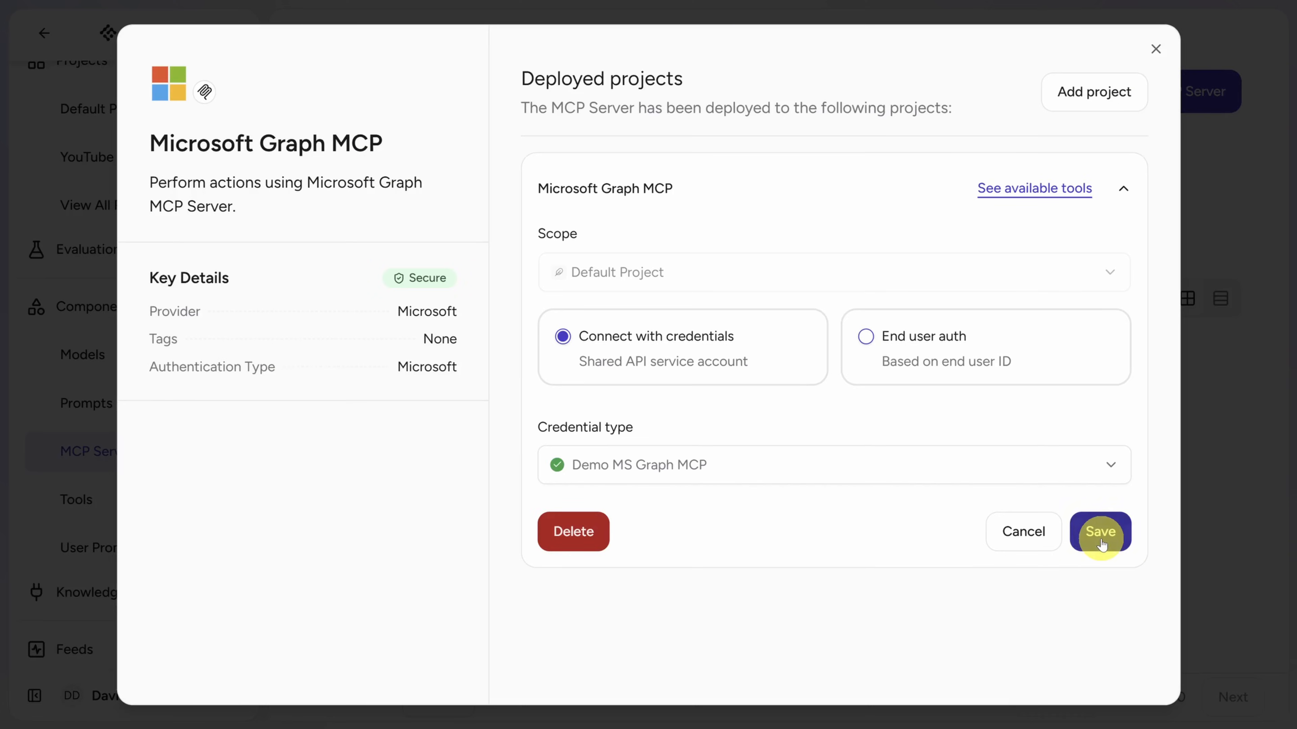
left_click(1100, 532)
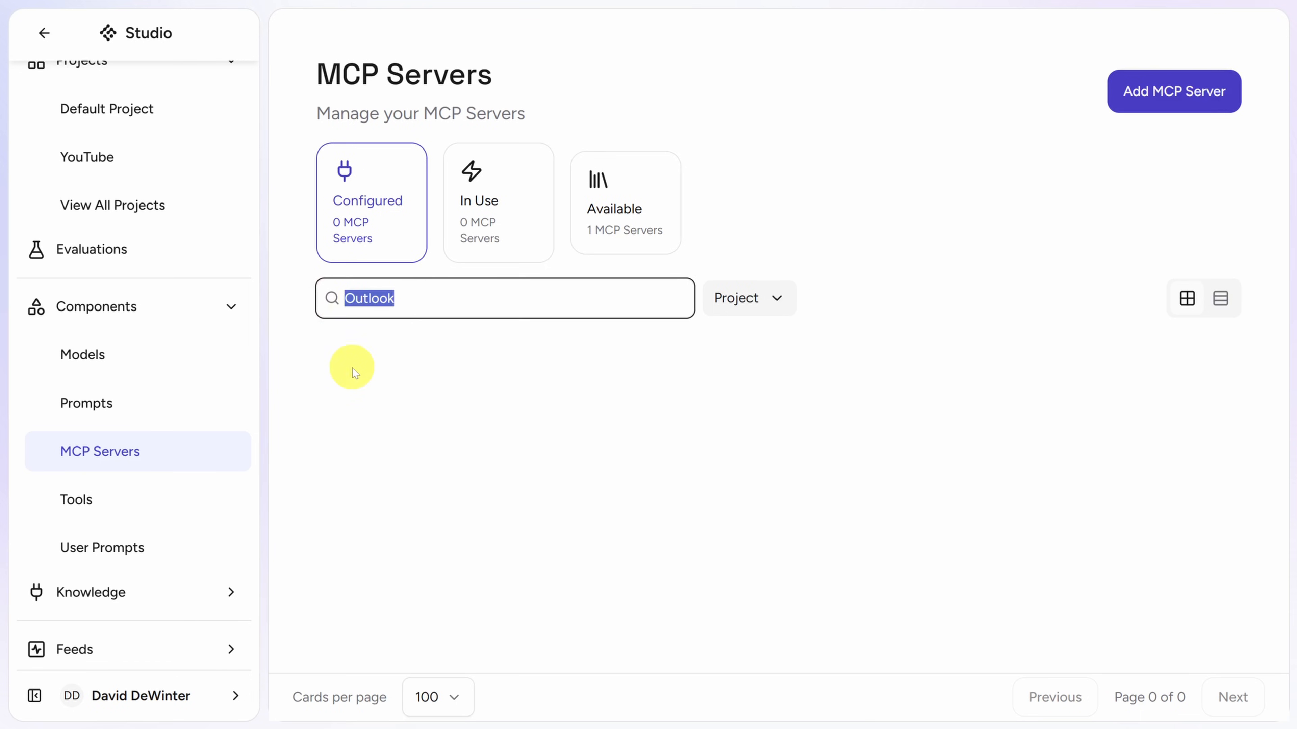
Step: Clear the Outlook search, show the Available servers and bring up the BraveSearch MCP connection settings
key("Backspace")
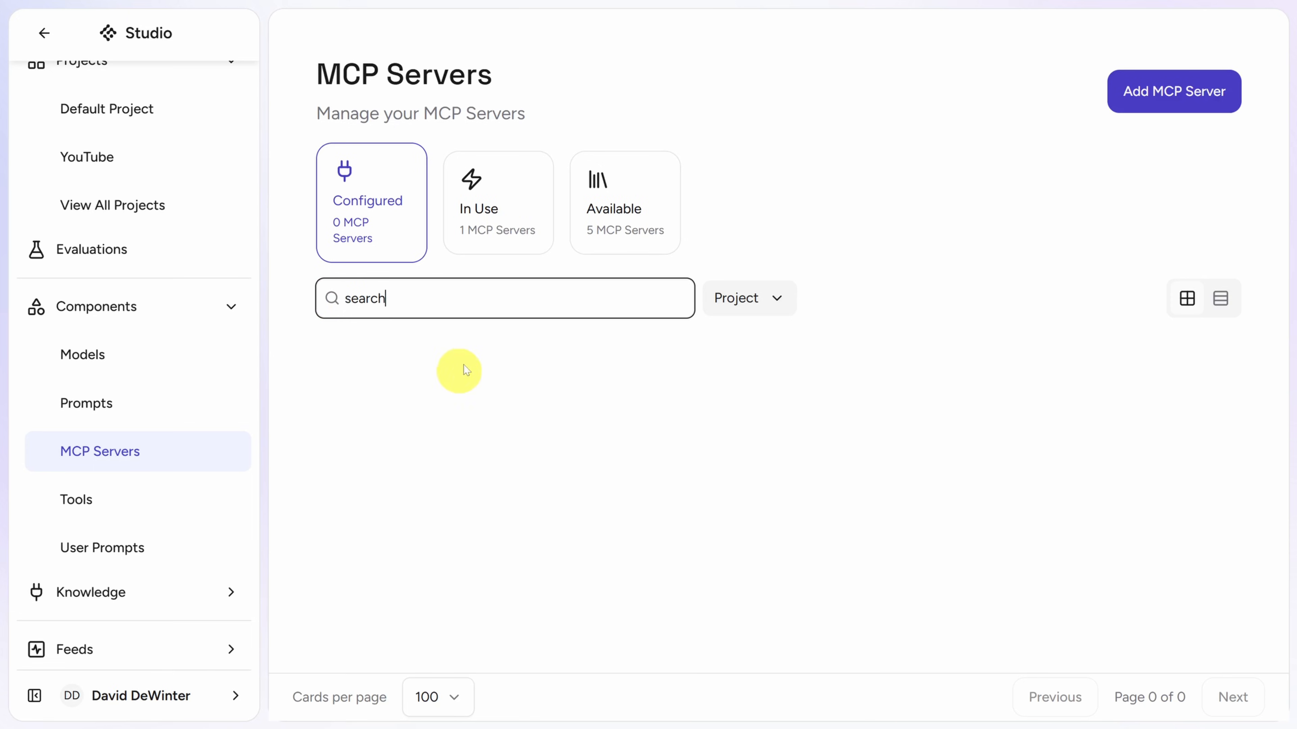
left_click(624, 203)
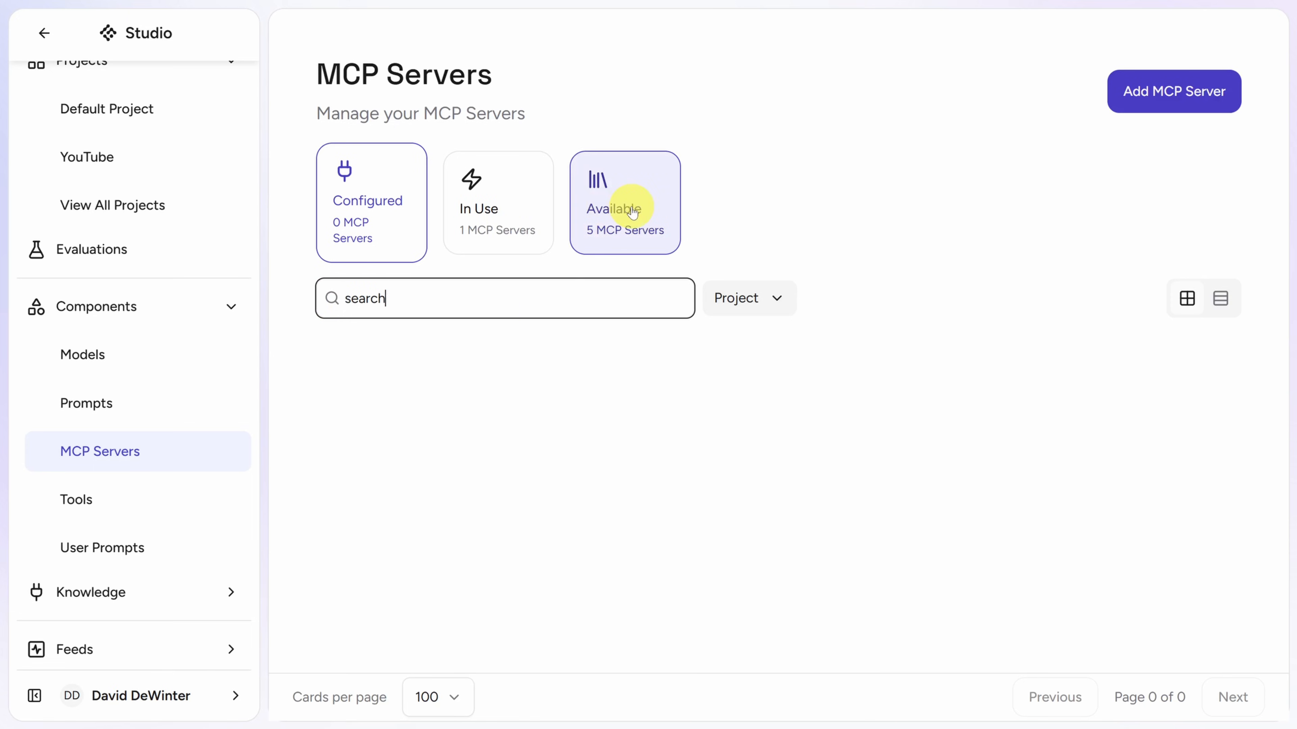
left_click(625, 203)
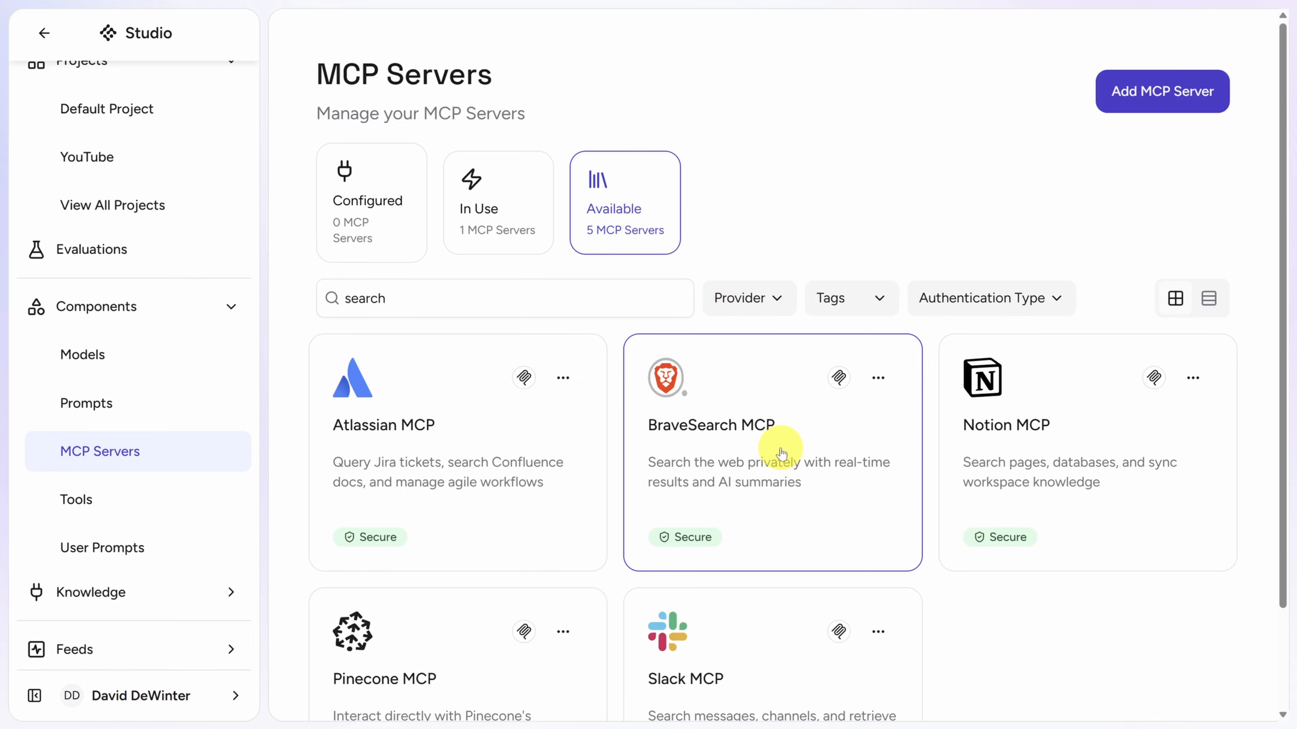
left_click(772, 452)
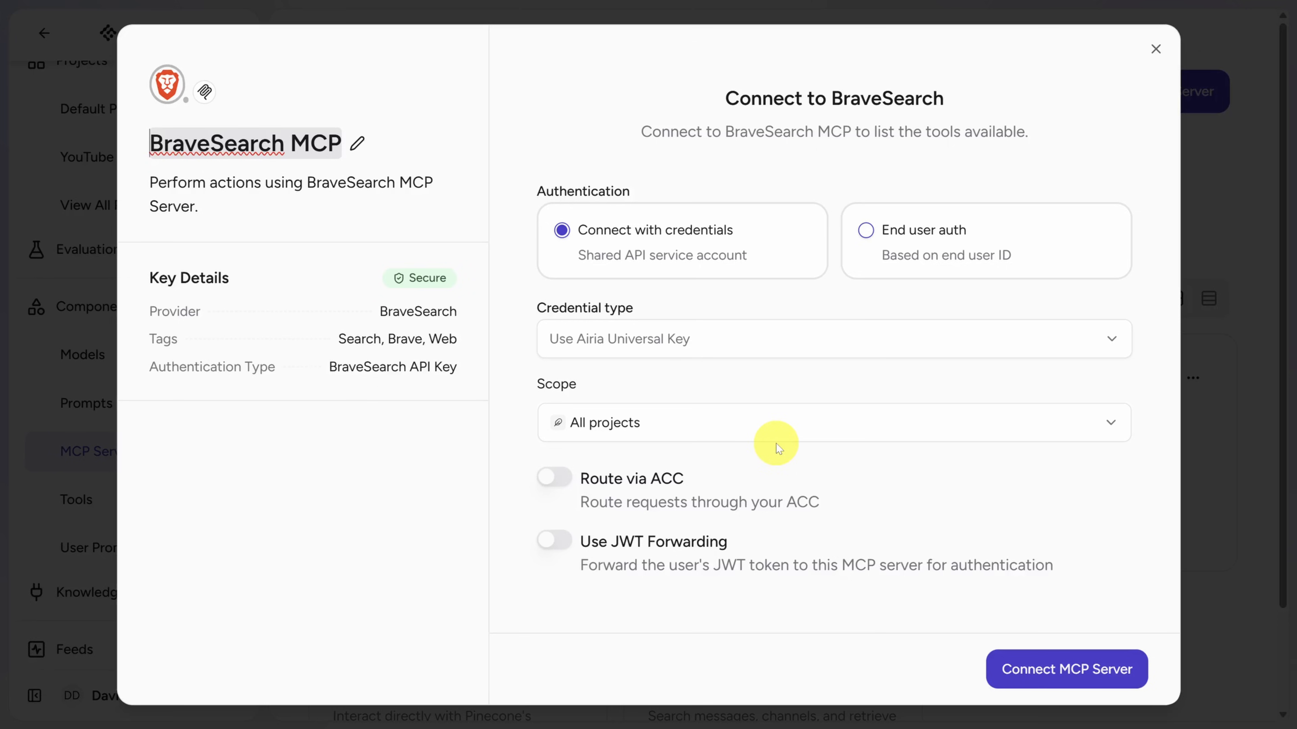
Step: Keep the Airia Universal Key credential and connect BraveSearch MCP so its six search tools are listed
left_click(832, 338)
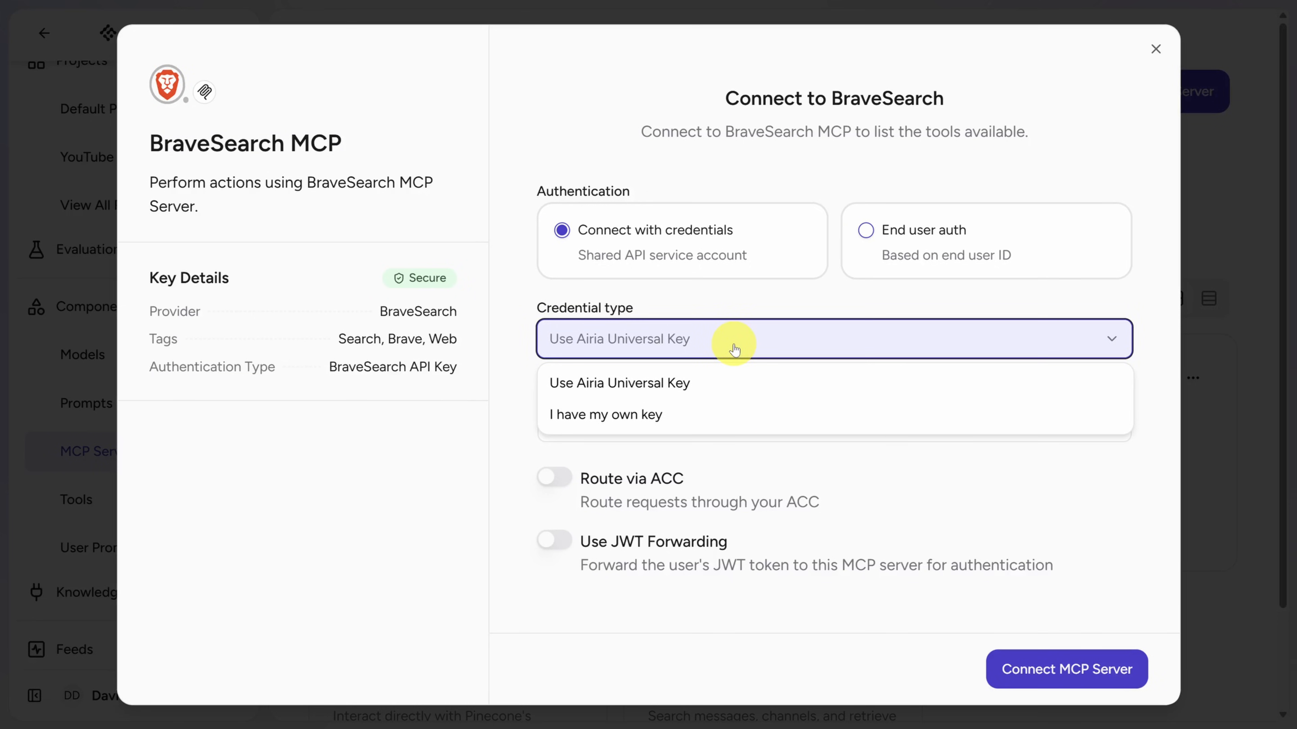
left_click(619, 383)
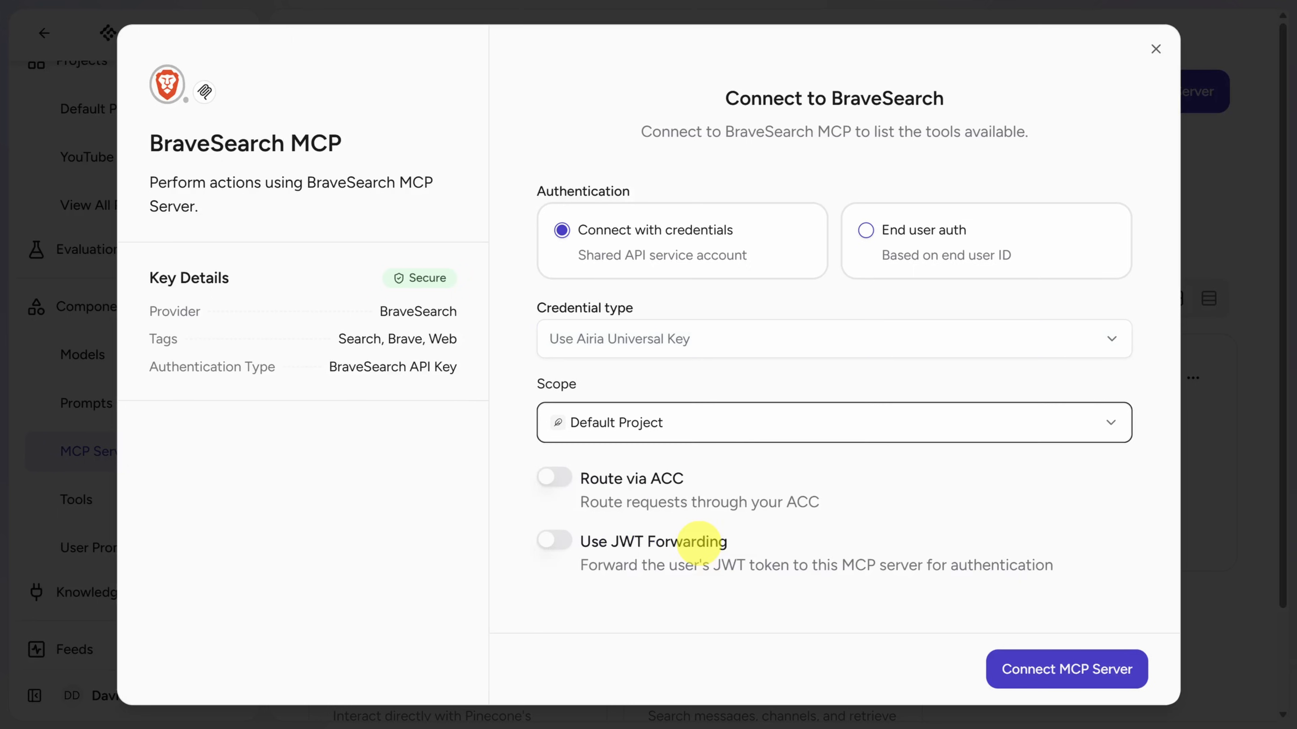
left_click(1066, 670)
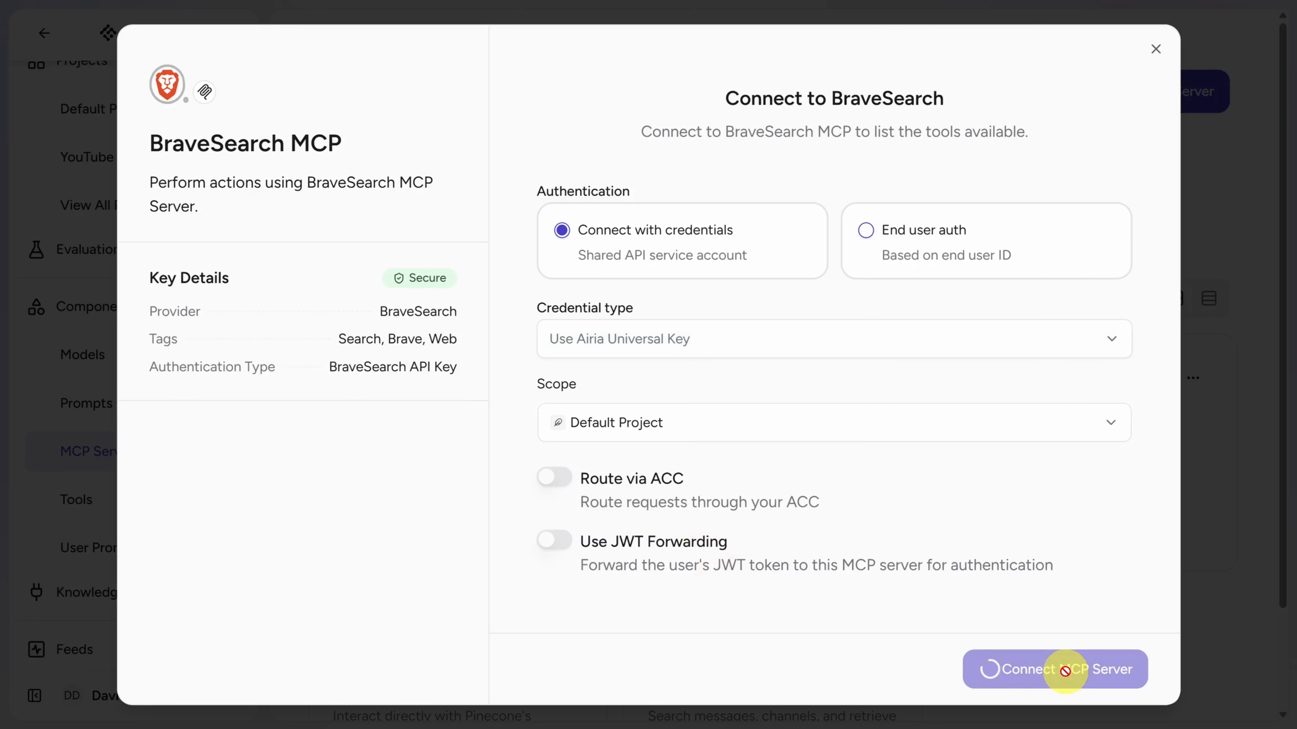
left_click(1054, 669)
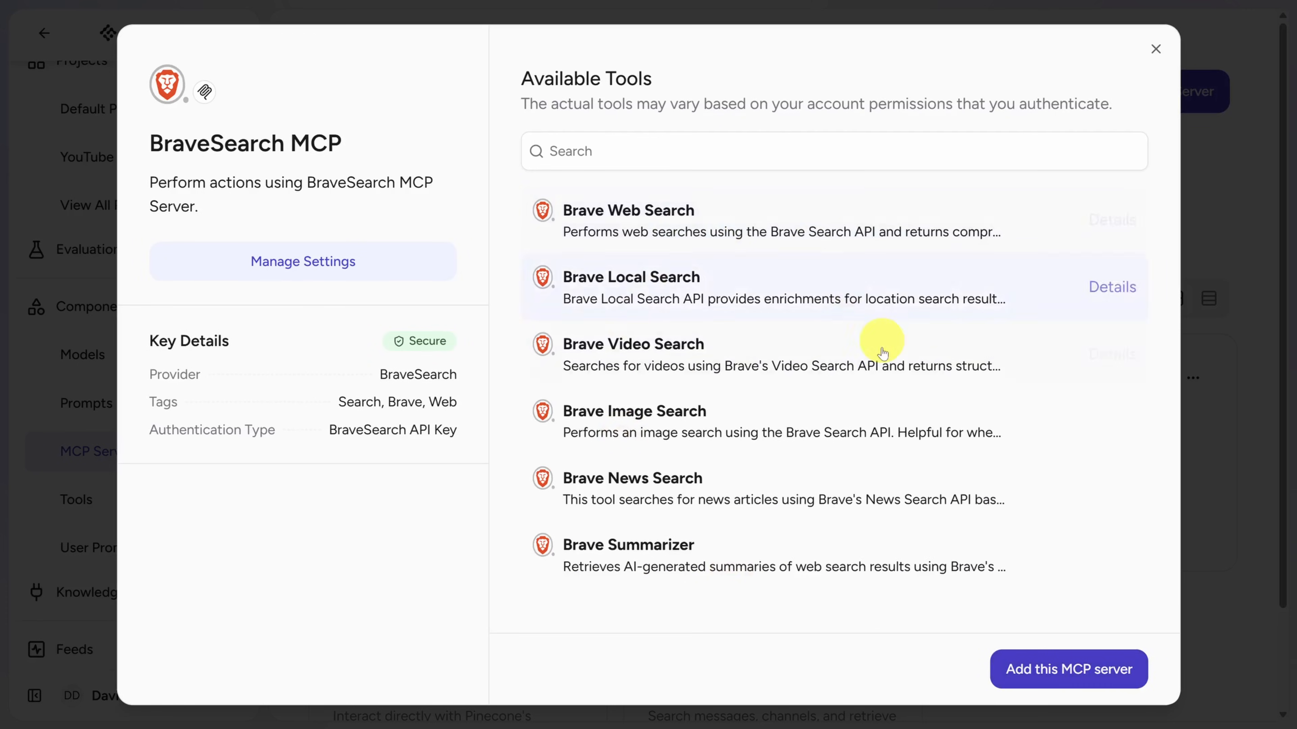
mouse_move(1103, 677)
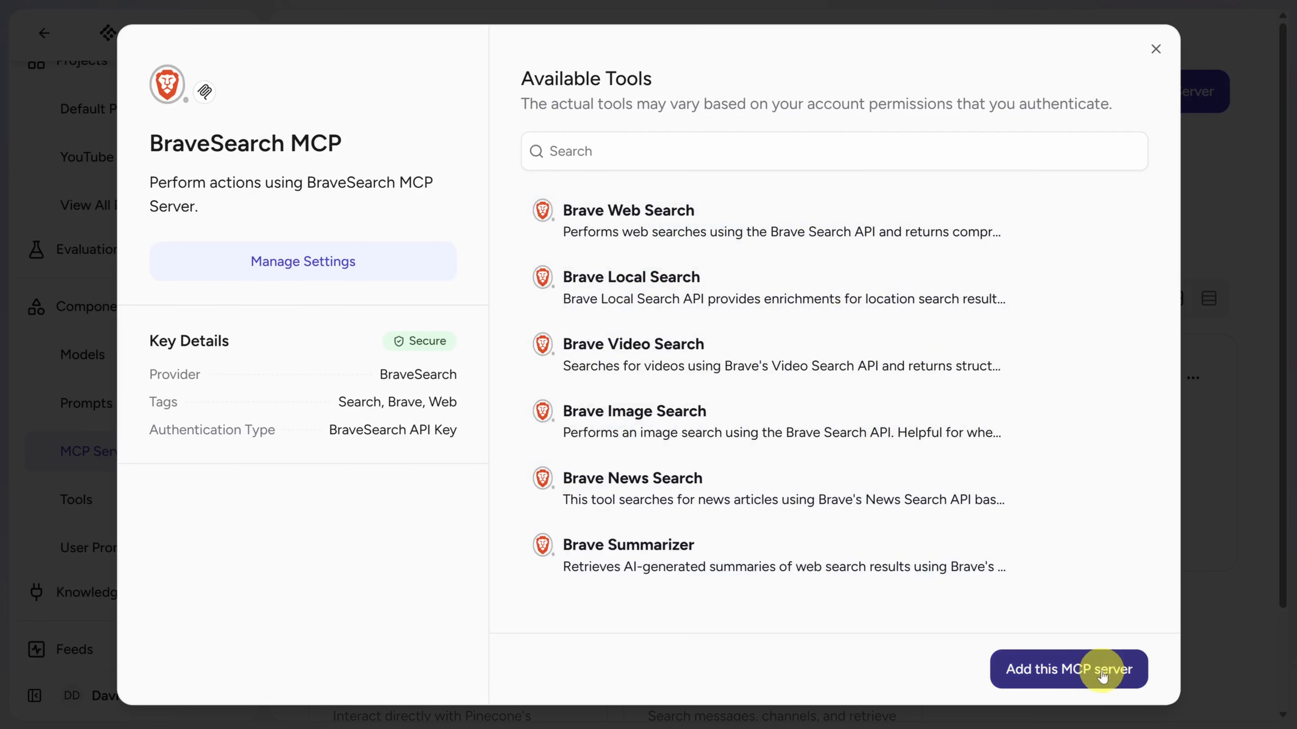
Step: Add BraveSearch MCP to the project, close its details and go to Default Project's agents list
left_click(1068, 669)
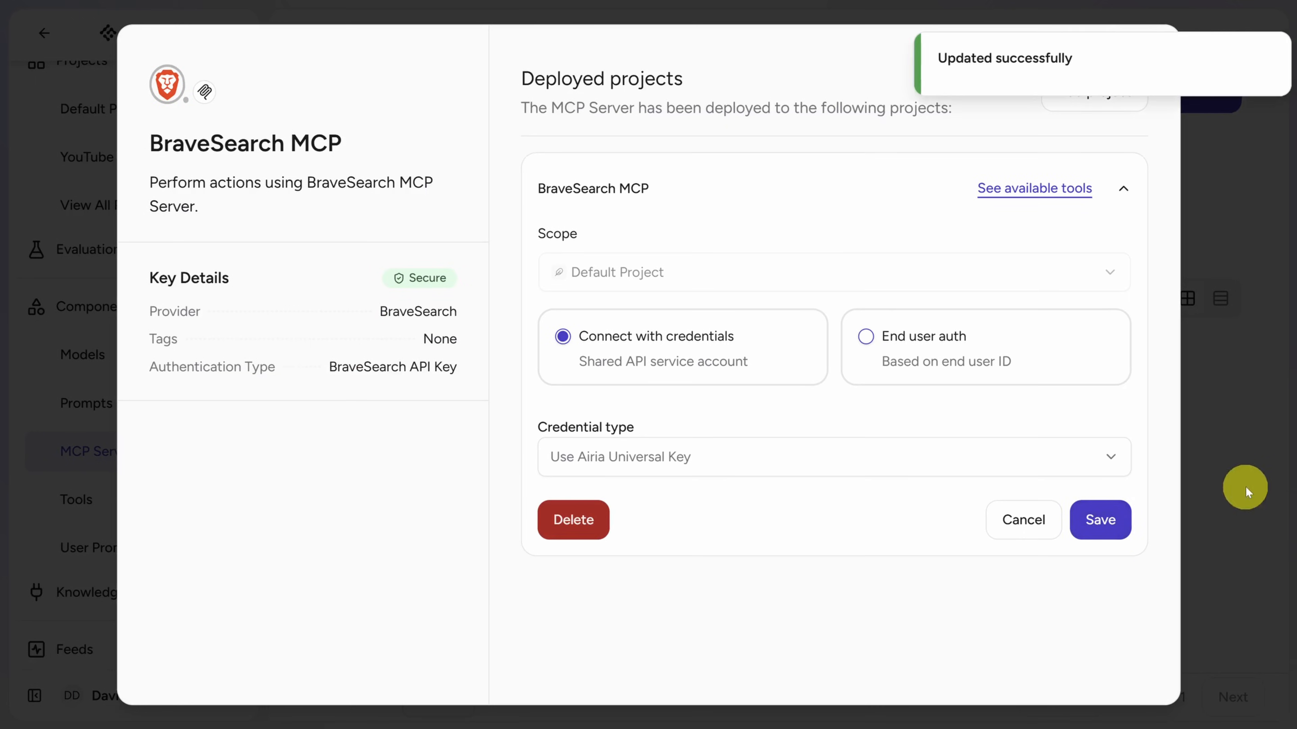
left_click(1100, 520)
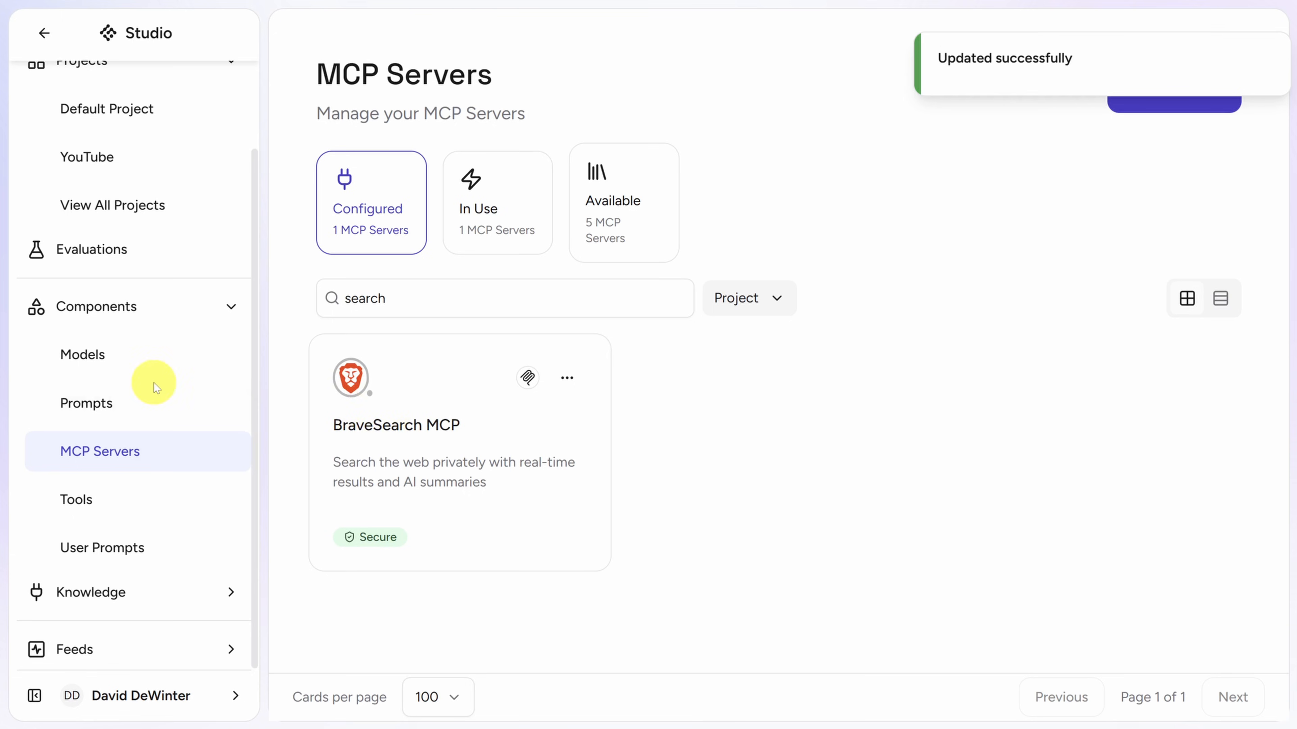
left_click(107, 188)
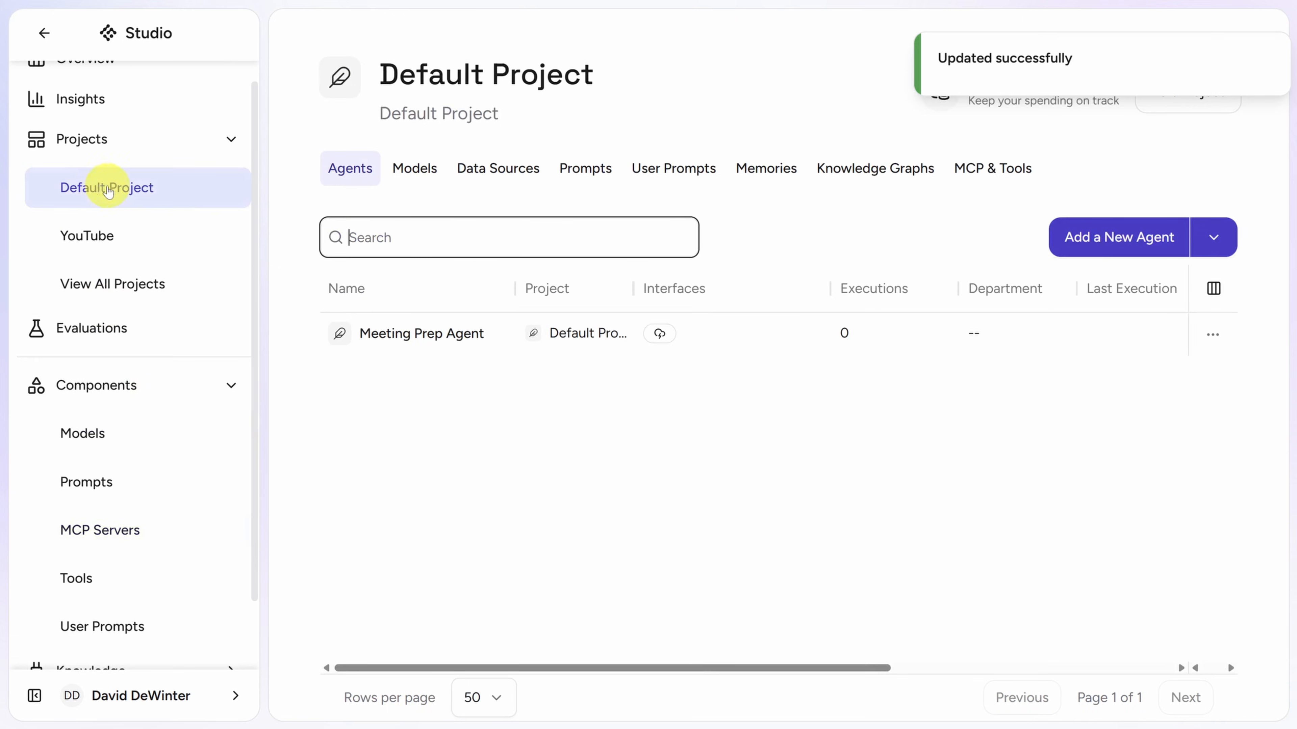
Step: In Meeting Prep Agent's AI Model step, attach BraveSearch MCP and Microsoft Graph MCP as tools
left_click(419, 333)
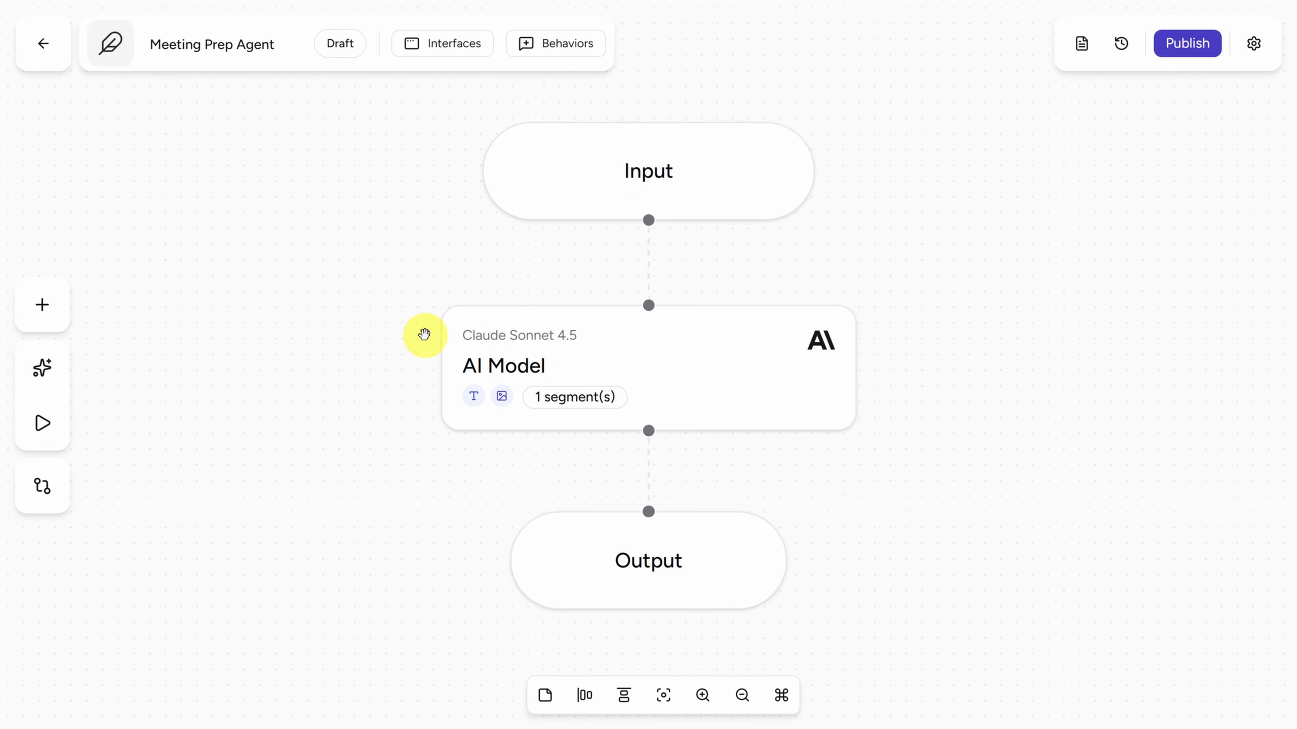
left_click(637, 342)
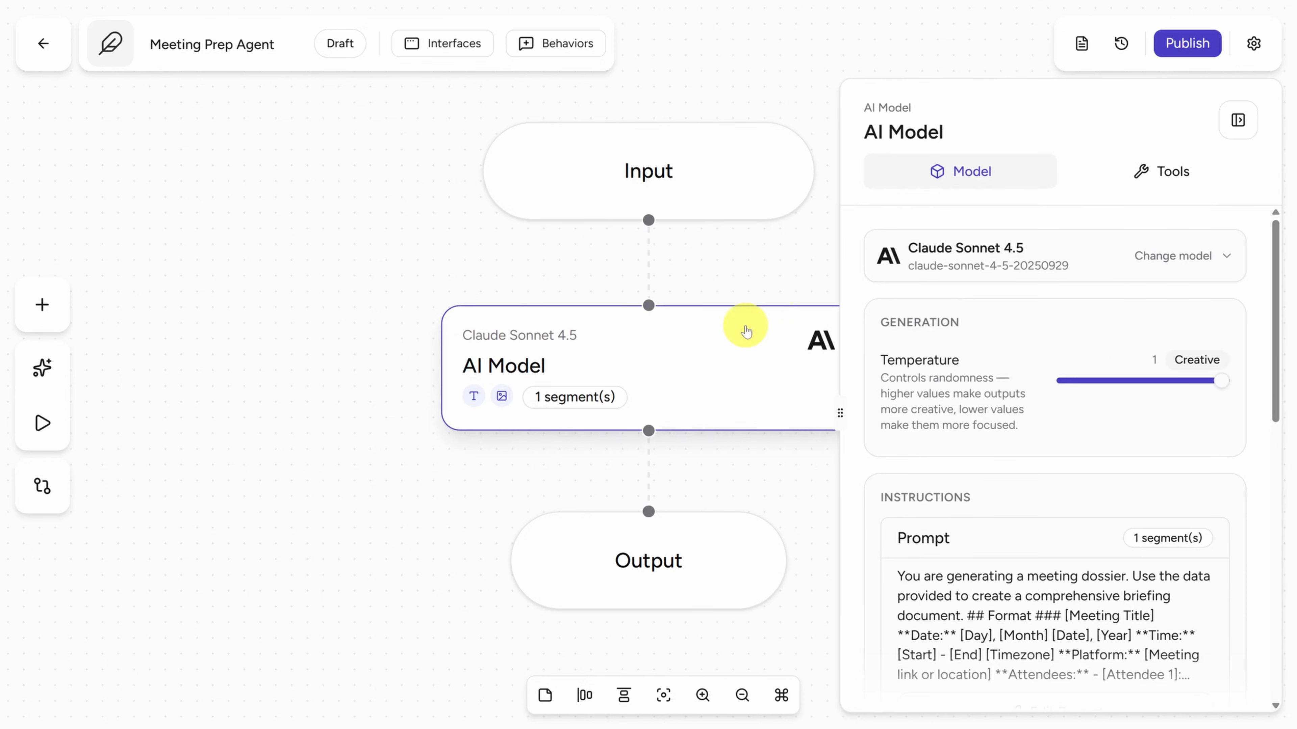
left_click(1162, 171)
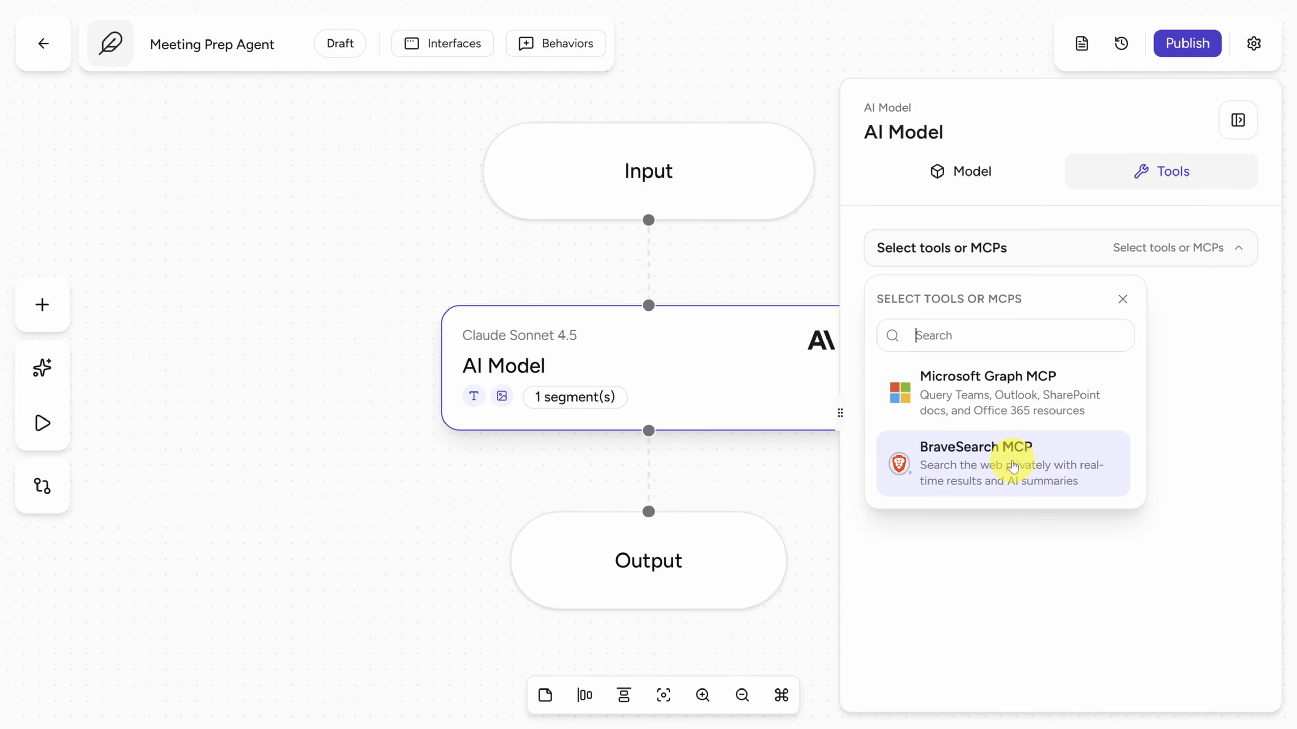
left_click(1003, 463)
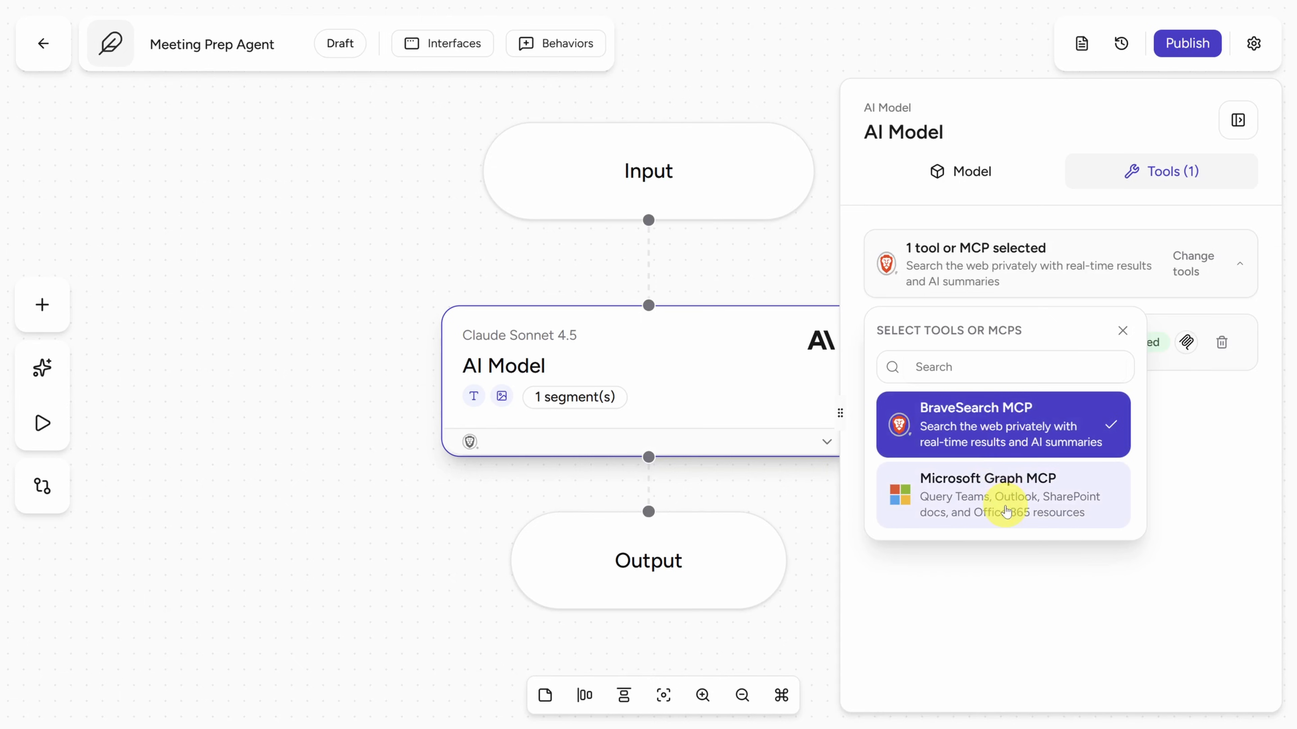
left_click(1003, 495)
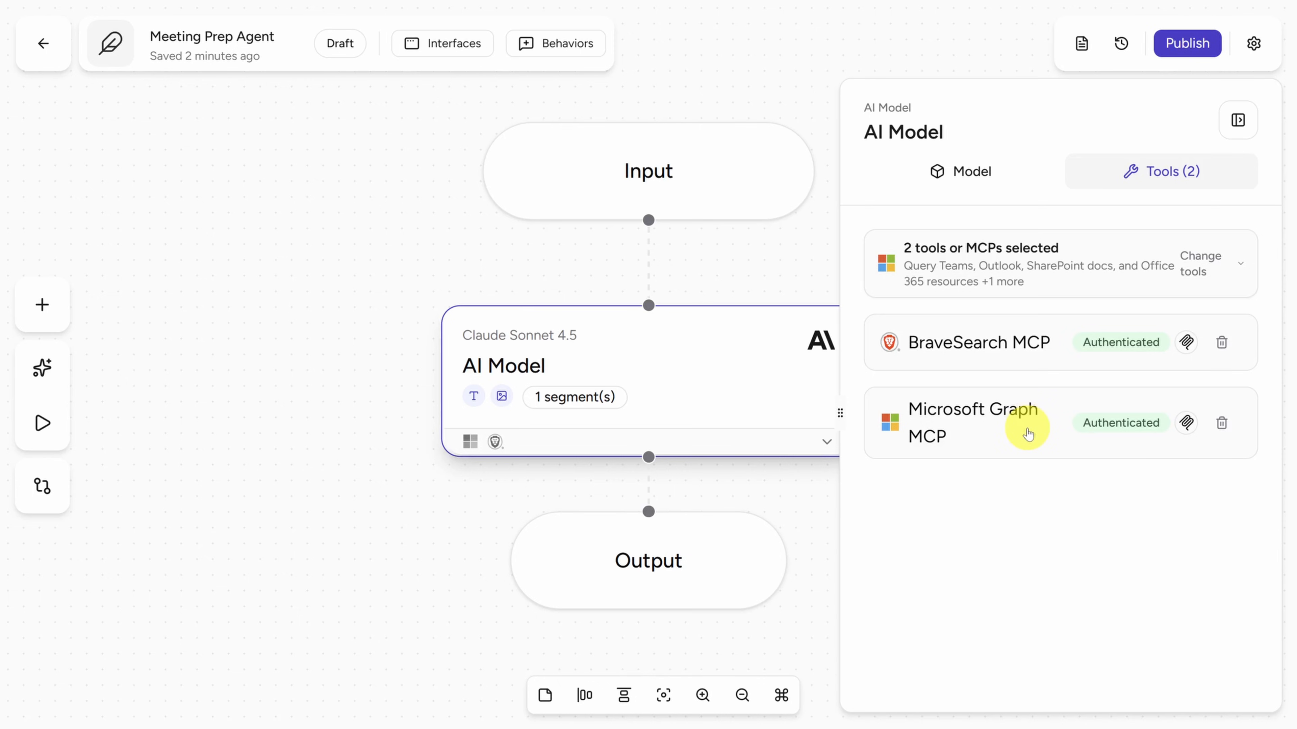
Step: Disable all Microsoft Graph MCP tools, then enable Search Emails Kql and Get Email
left_click(973, 421)
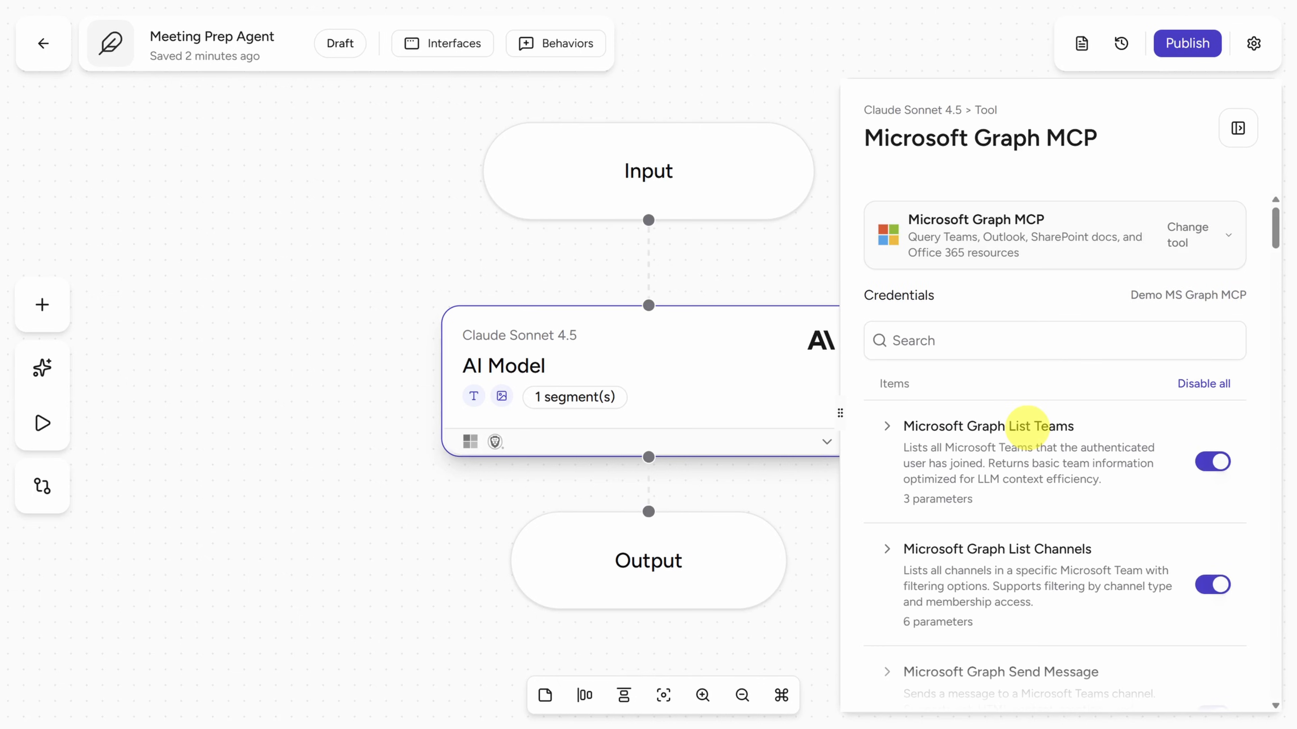
mouse_move(1204, 384)
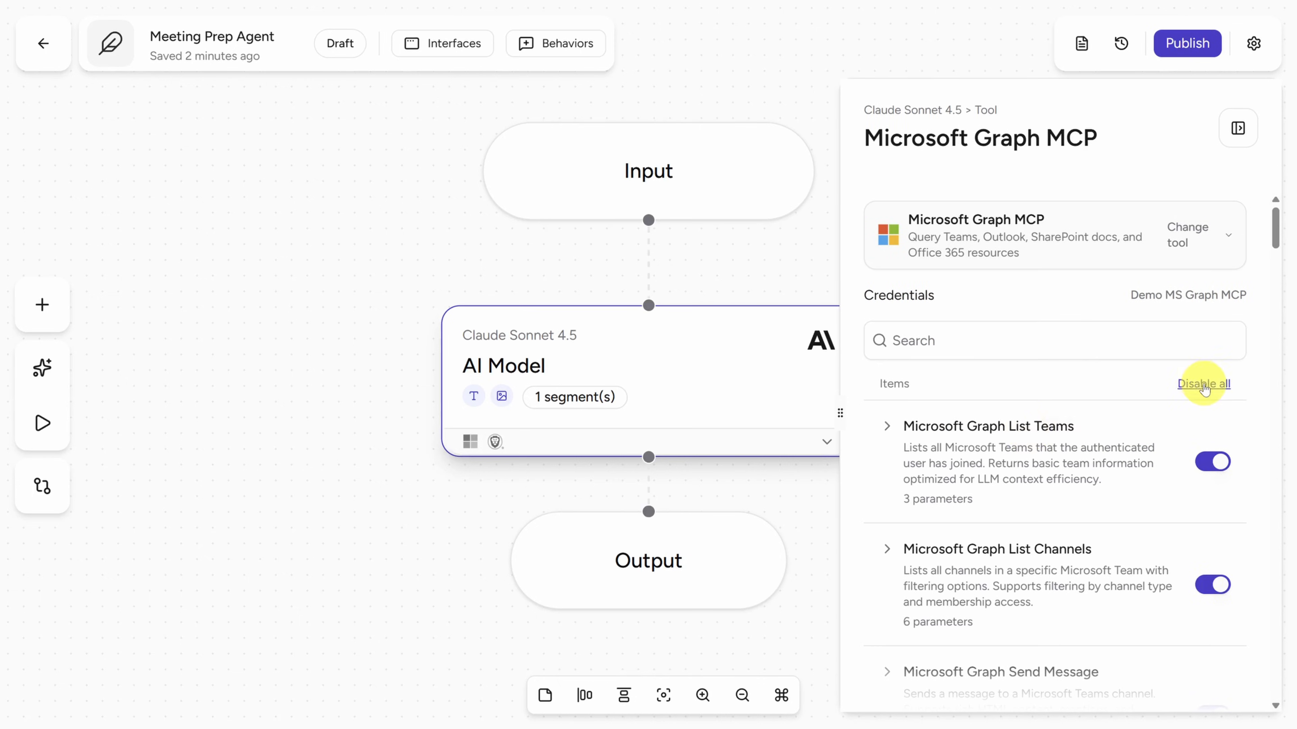
left_click(1204, 384)
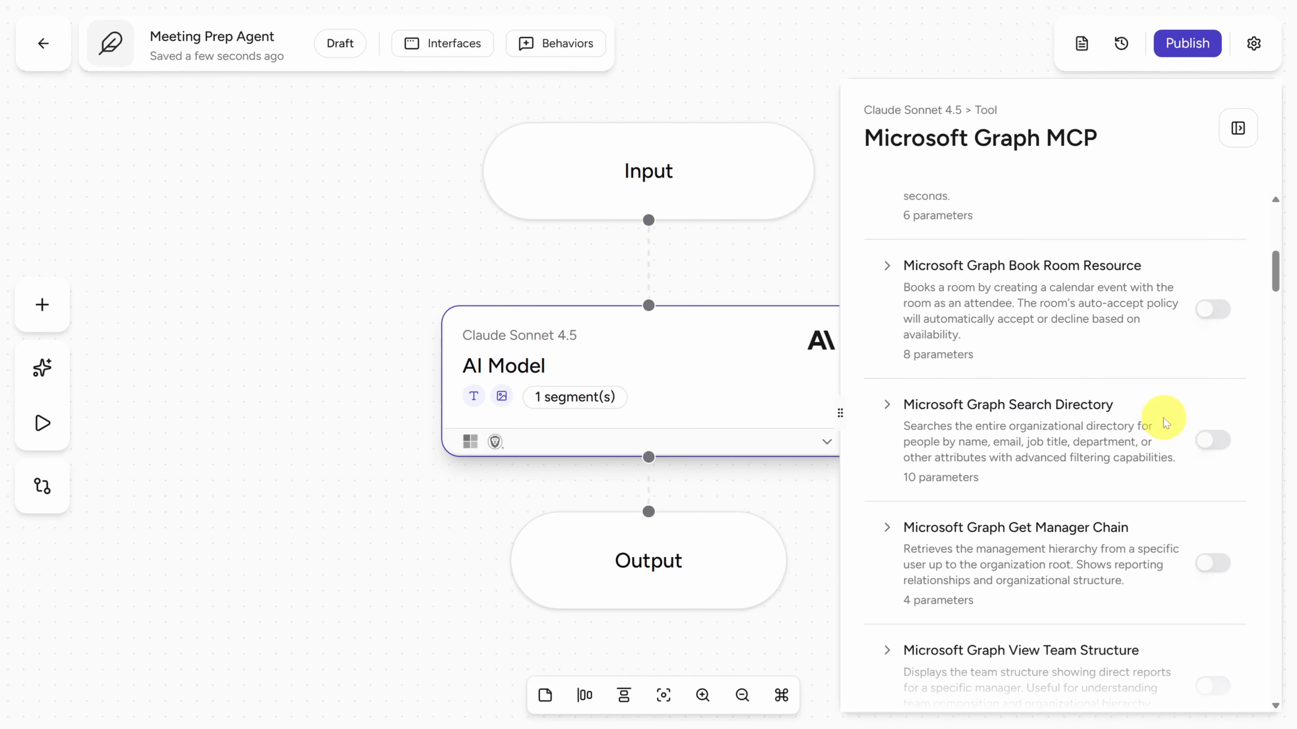
scroll("down", 3)
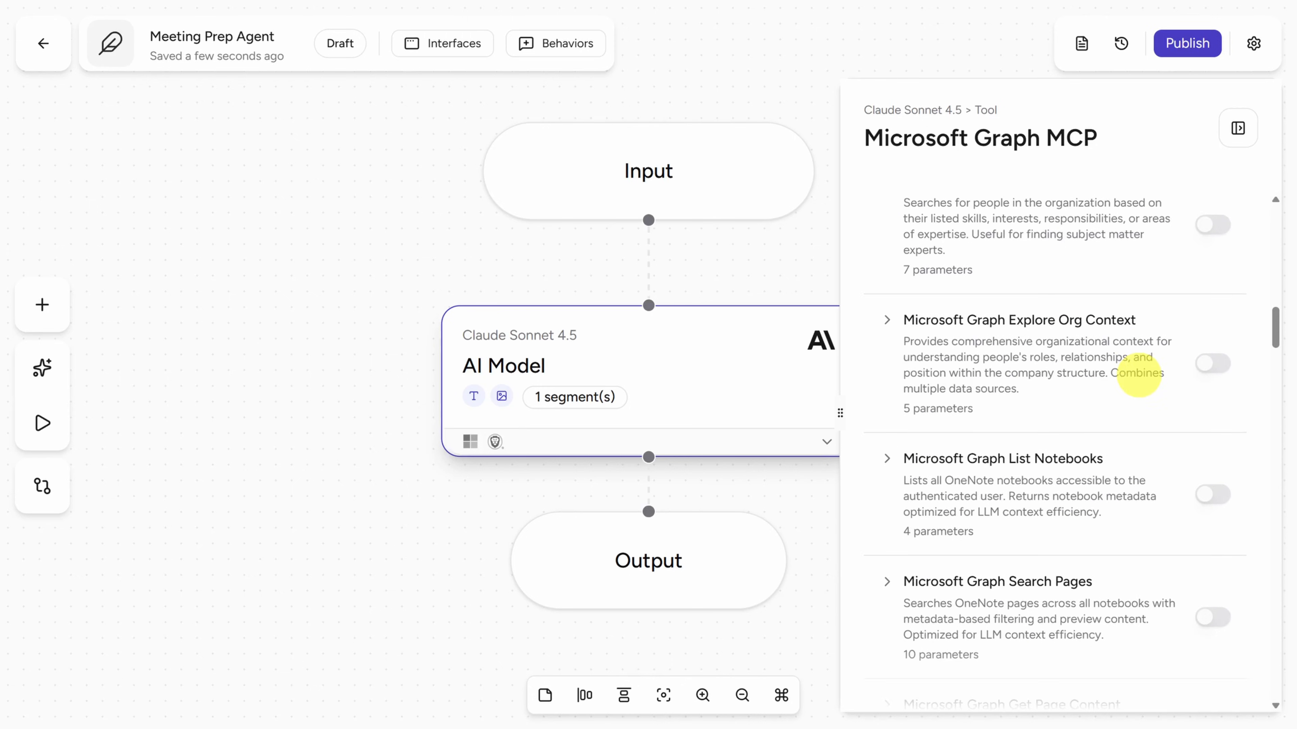
scroll("down", 3)
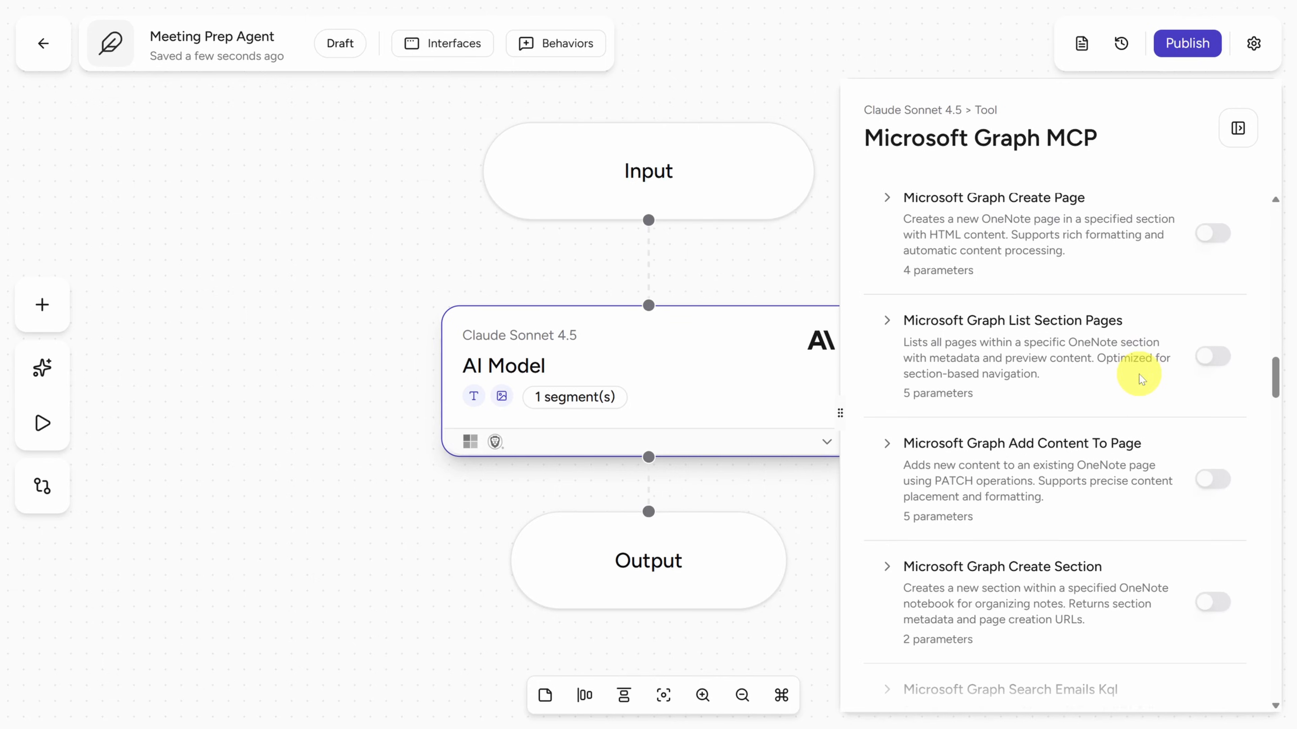
scroll("down", 3)
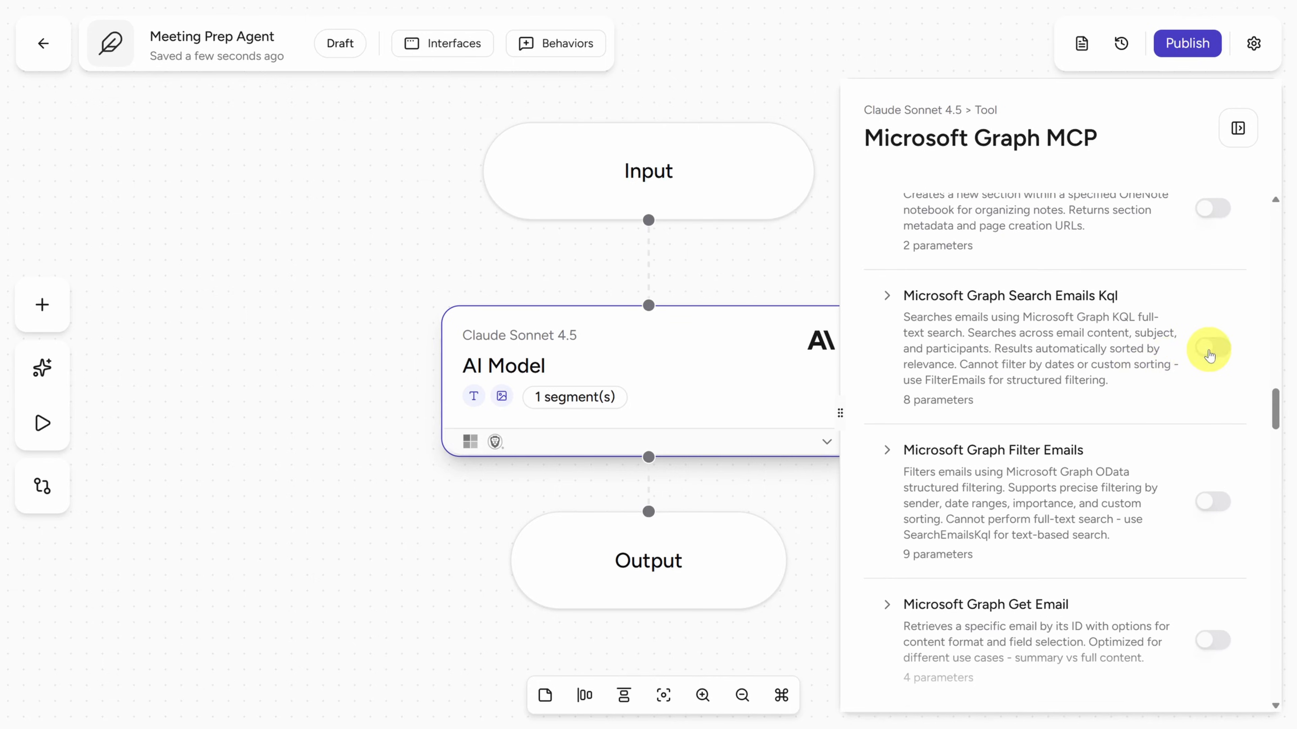
left_click(1212, 347)
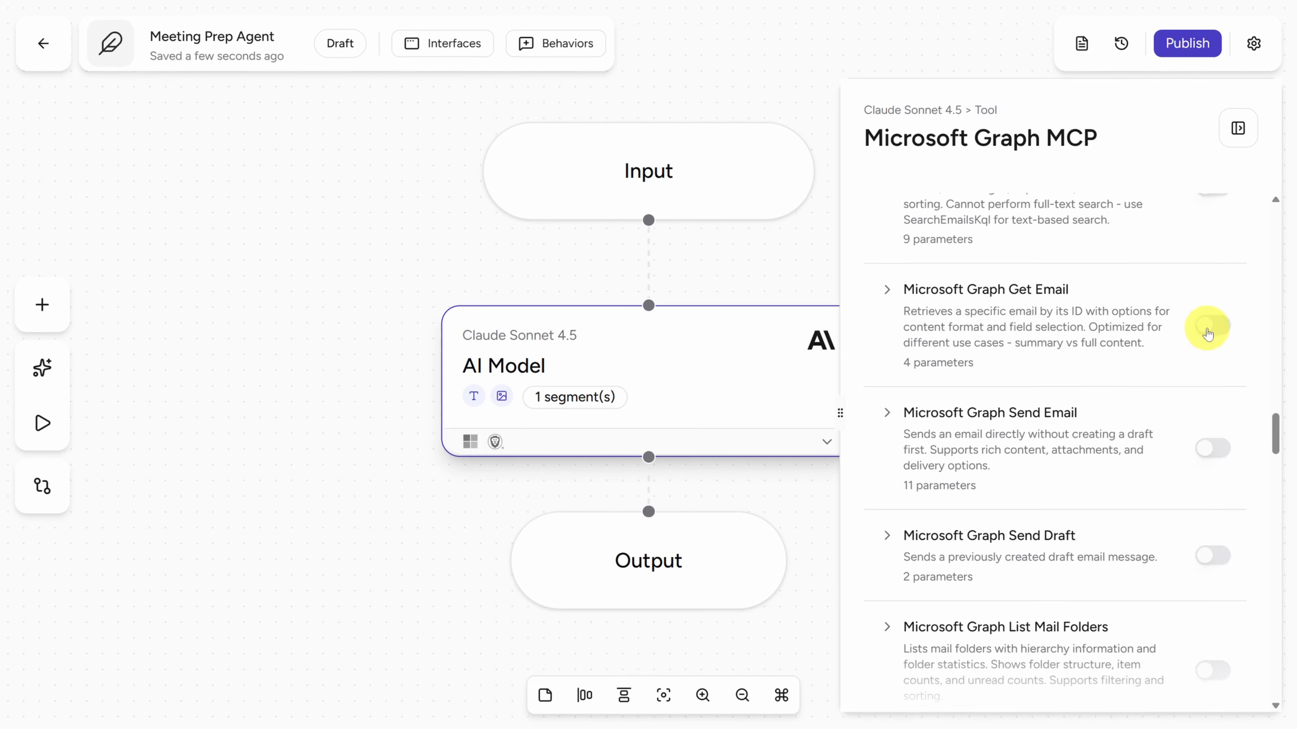
left_click(1212, 308)
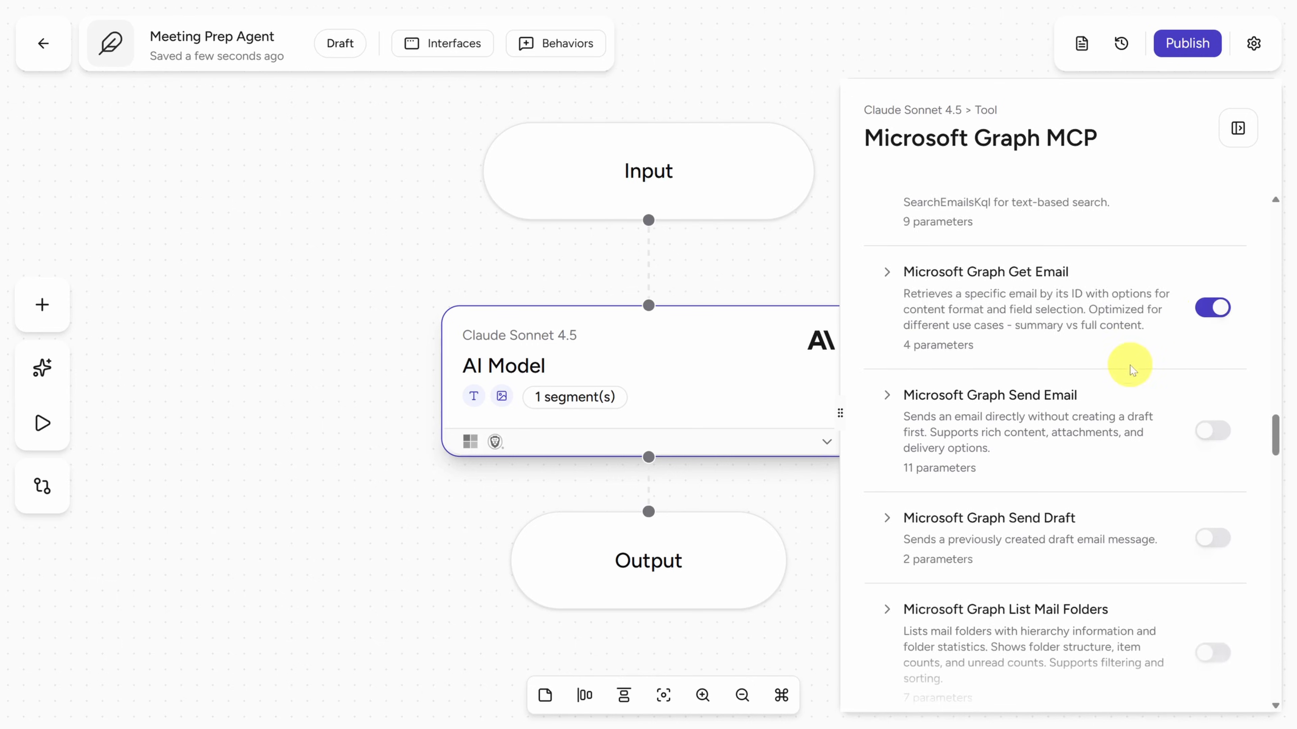
Step: Also enable the List Calendar Events tool further down the Microsoft Graph list
scroll("down", 3)
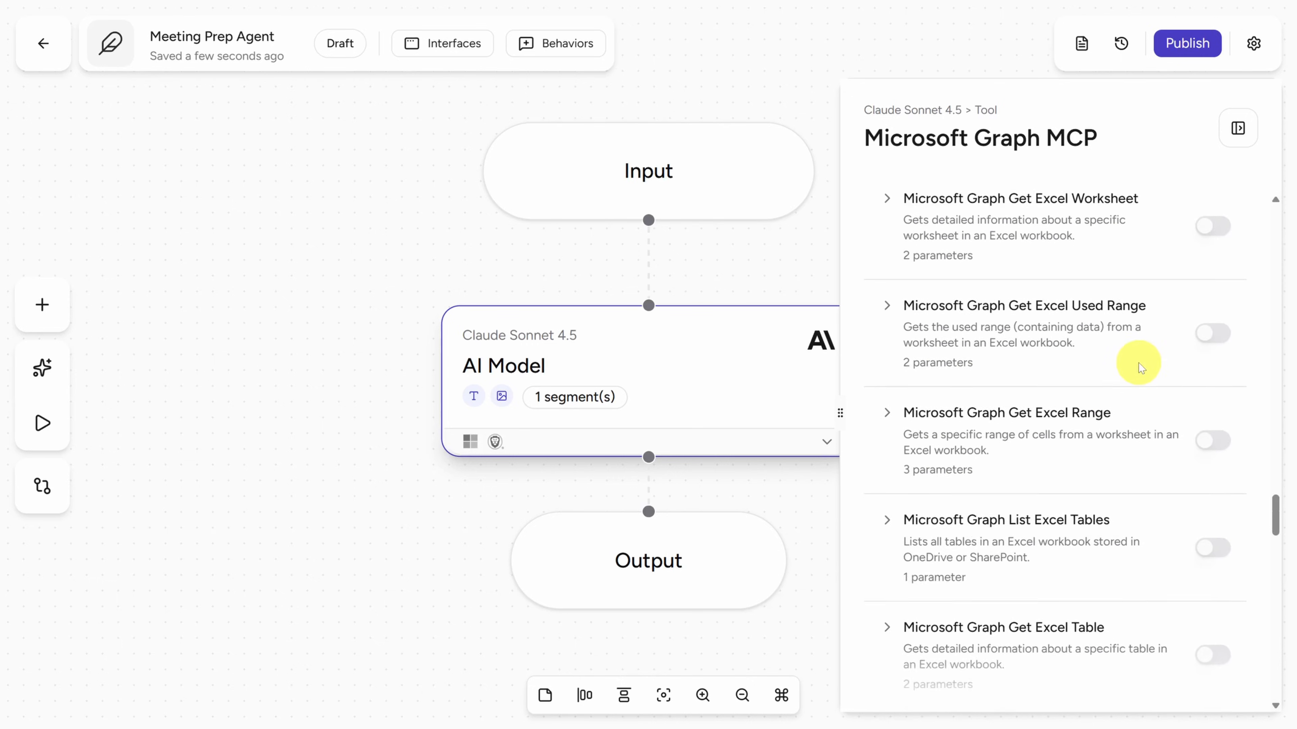
scroll("down", 3)
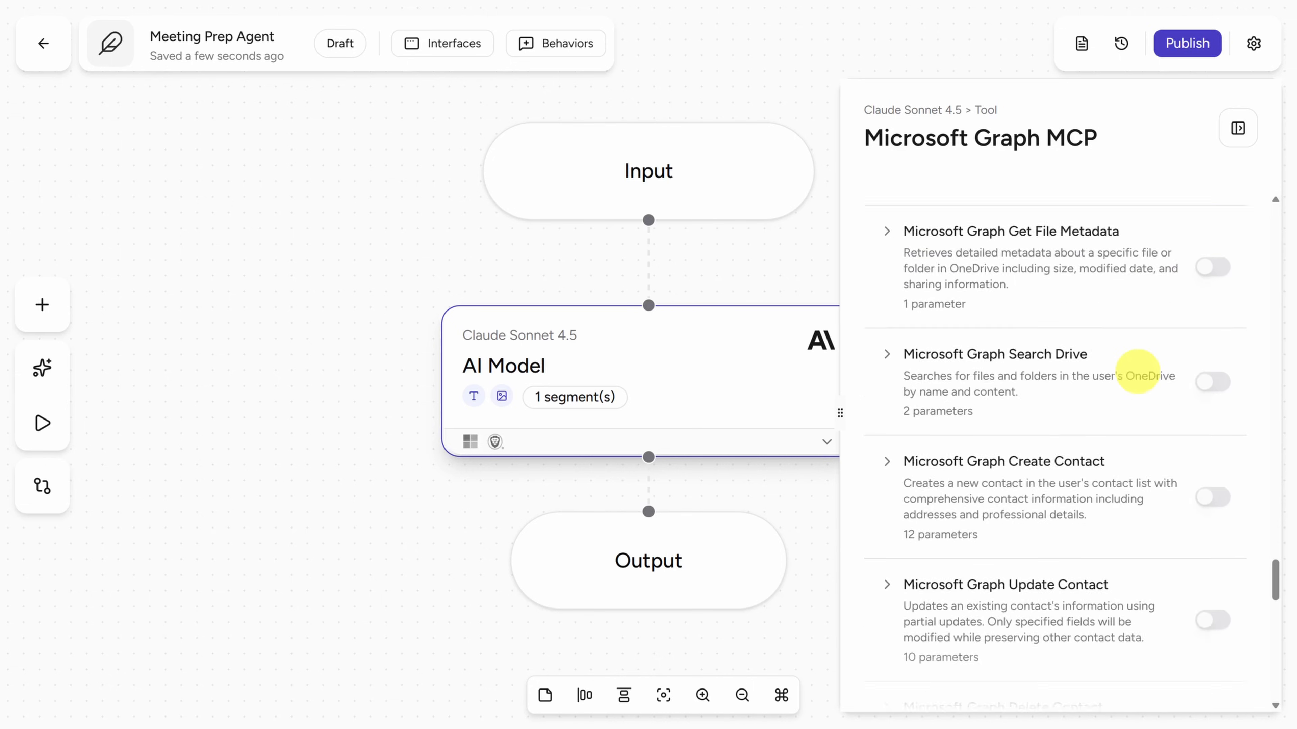
scroll("down", 3)
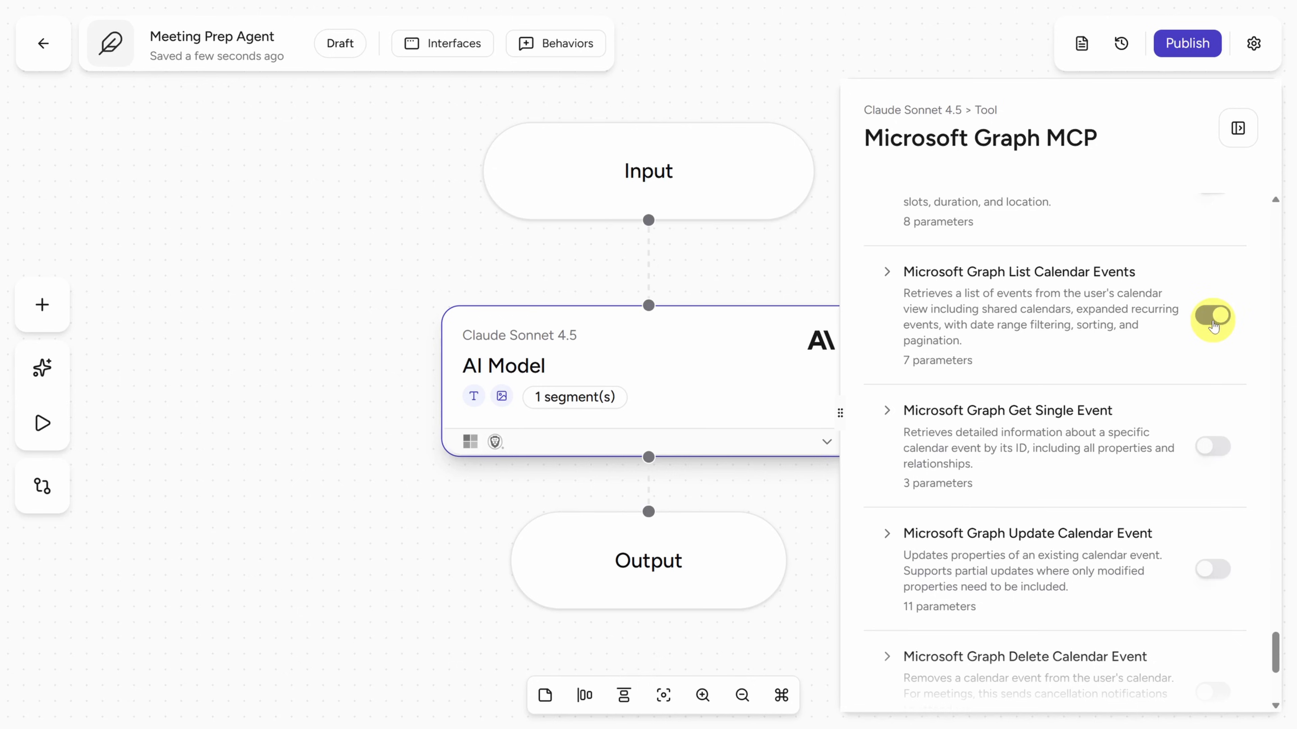
left_click(1212, 453)
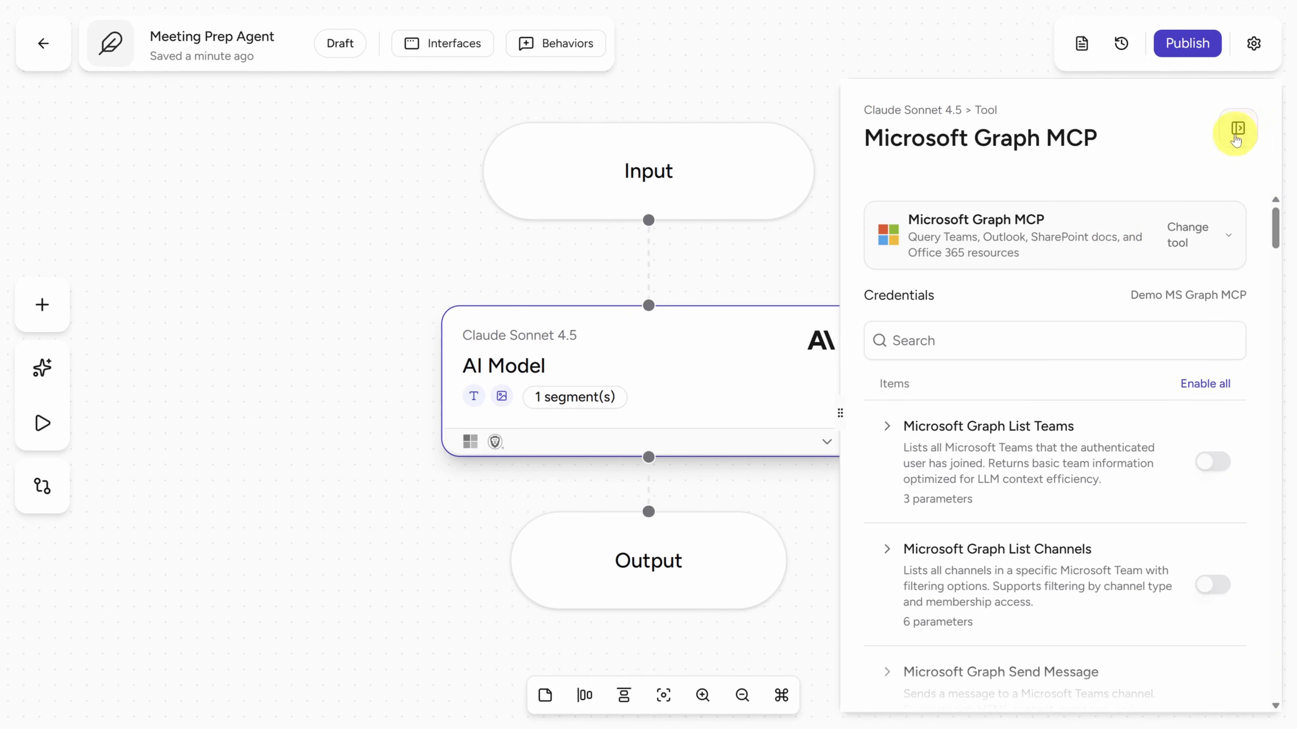
Step: In BraveSearch MCP's settings enable Brave Web Search, then return to the AI Model's tool list
left_click(1235, 130)
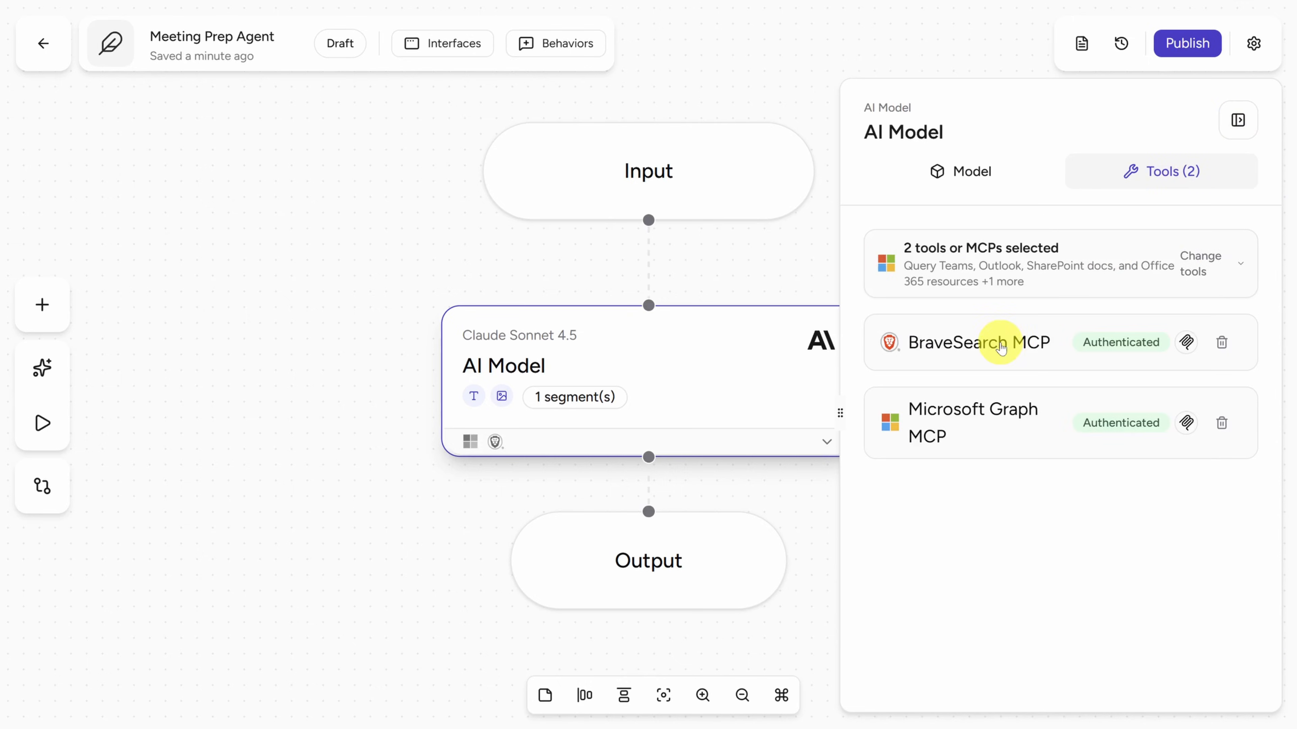
left_click(964, 343)
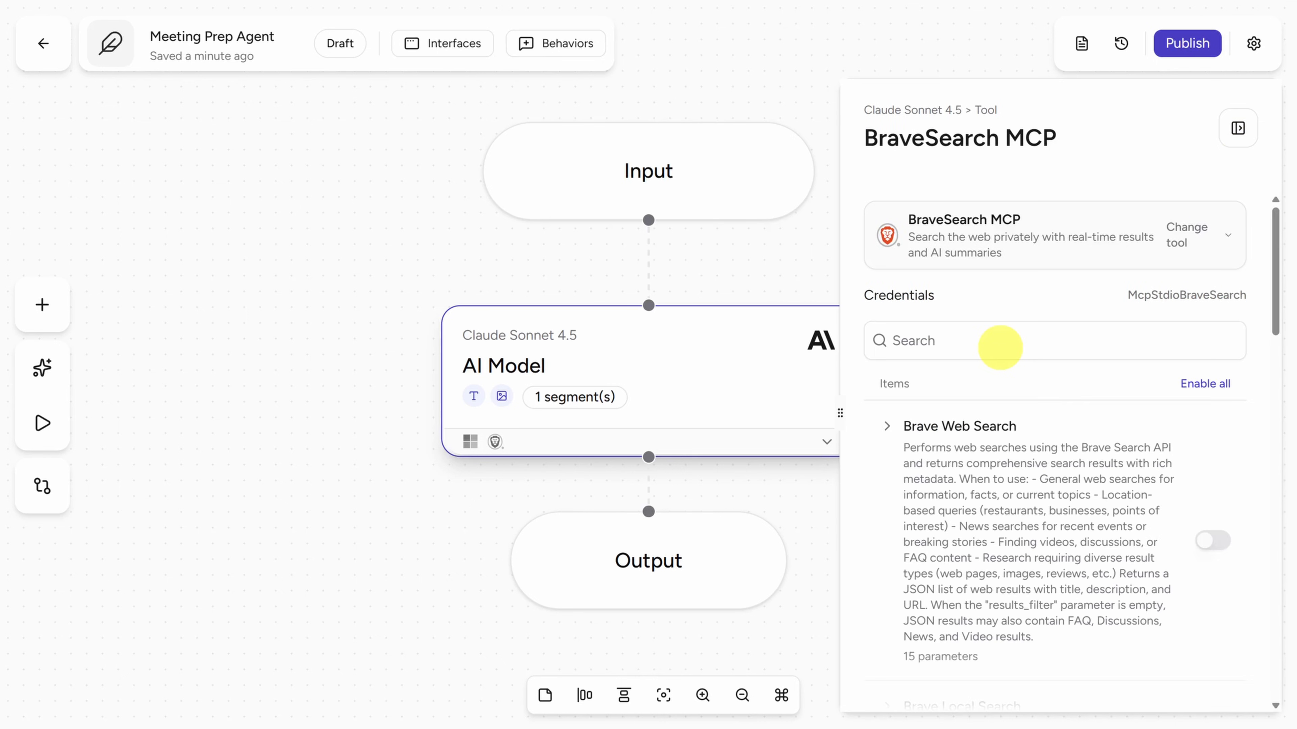
left_click(1211, 541)
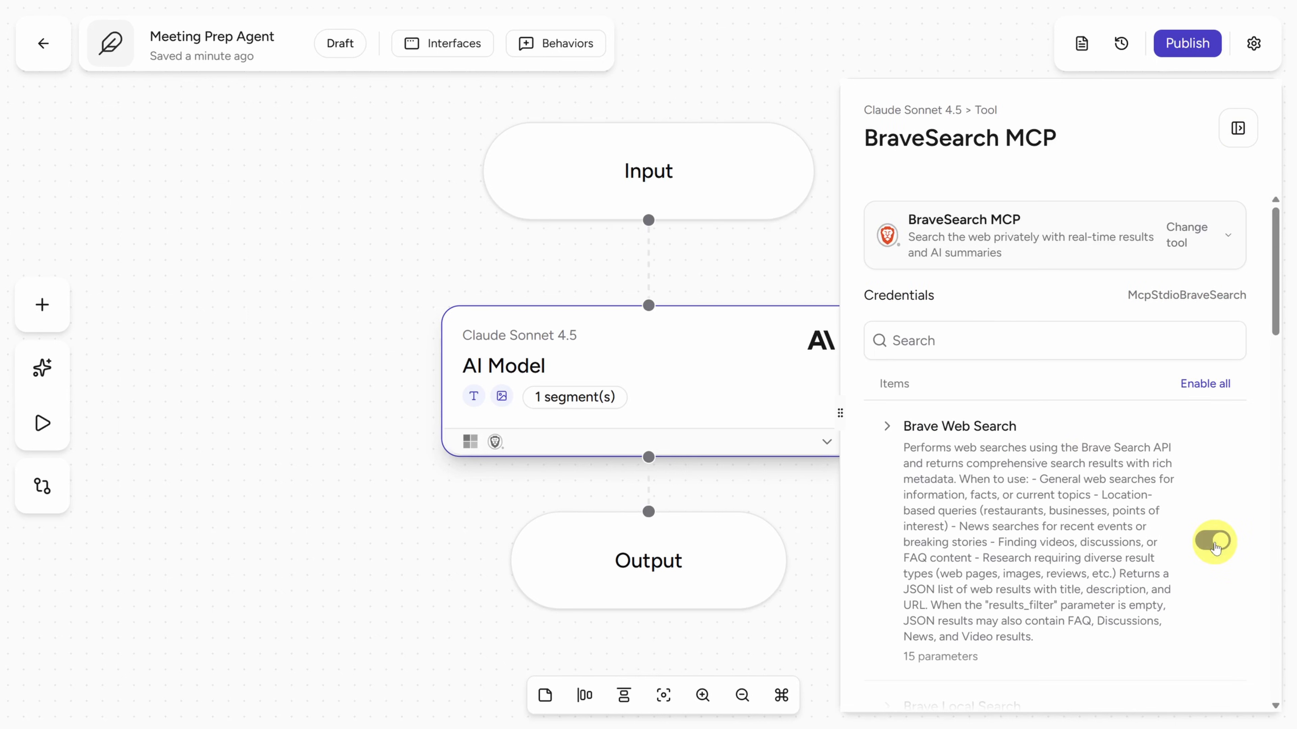
left_click(1212, 541)
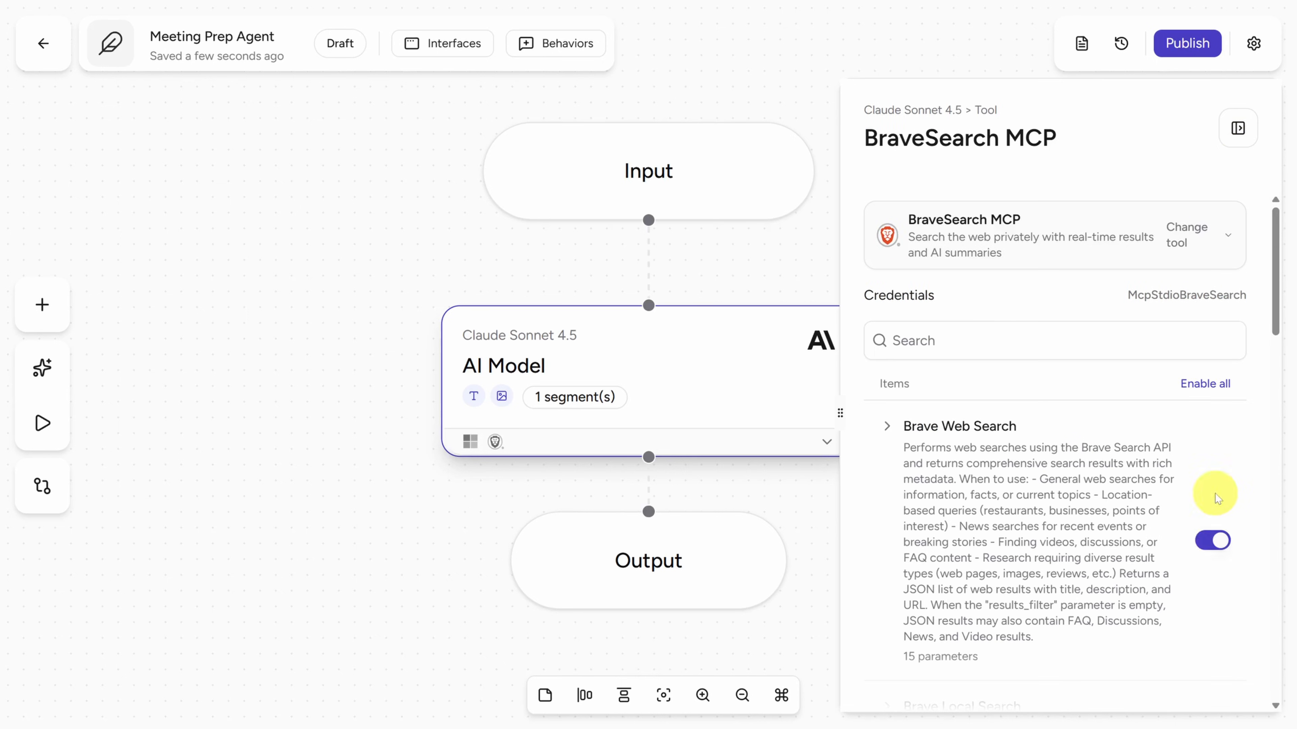
left_click(1237, 128)
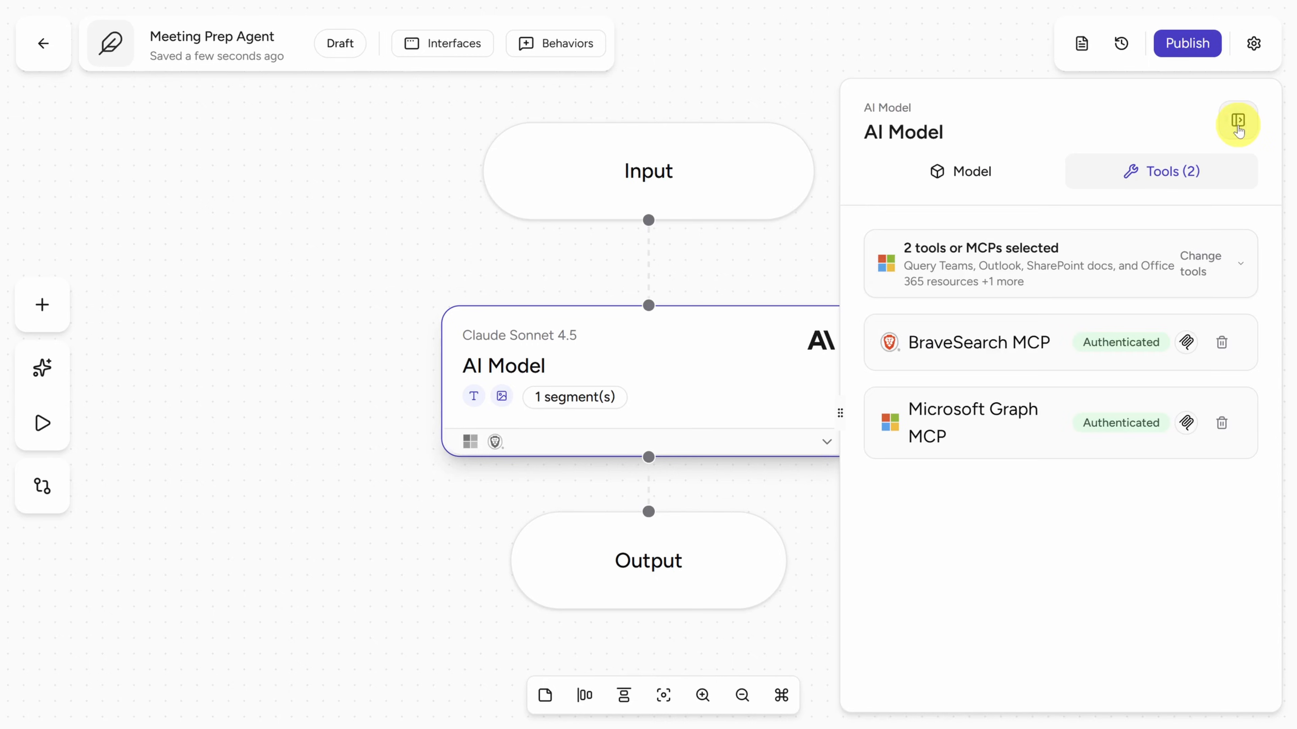
left_click(959, 171)
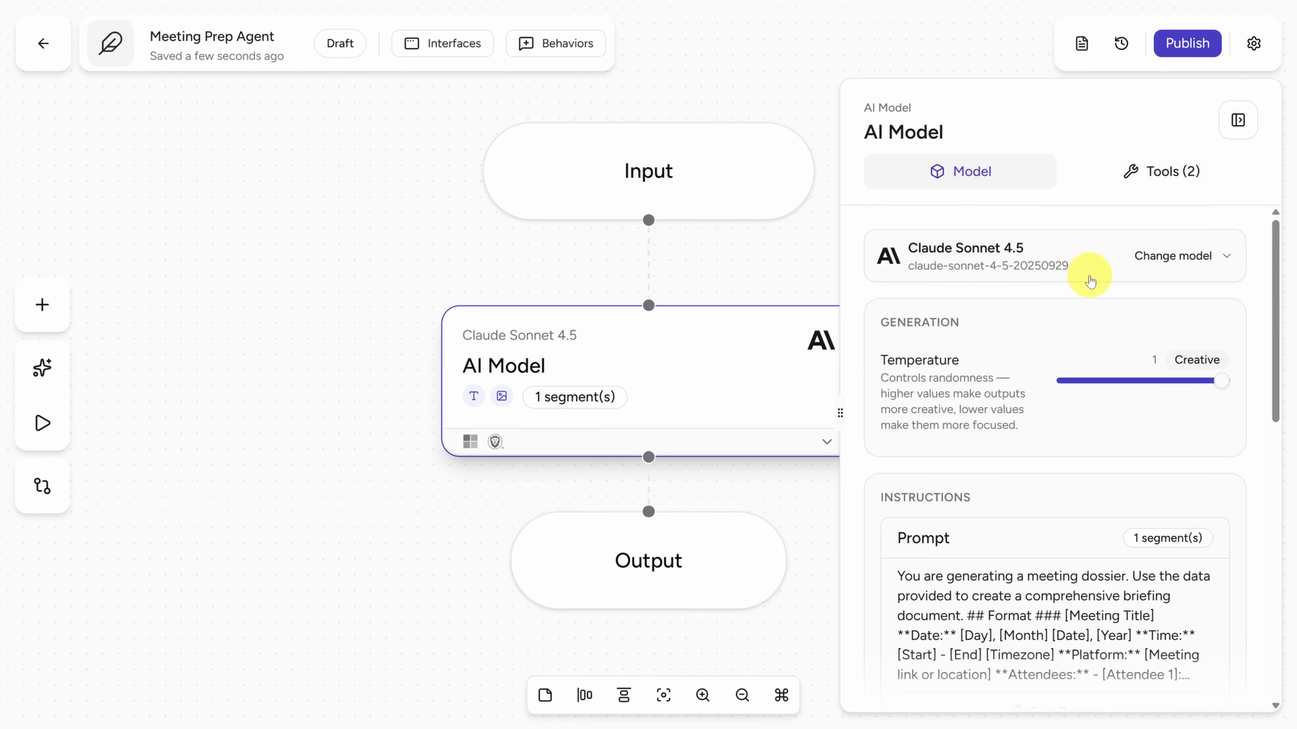
scroll("down", 3)
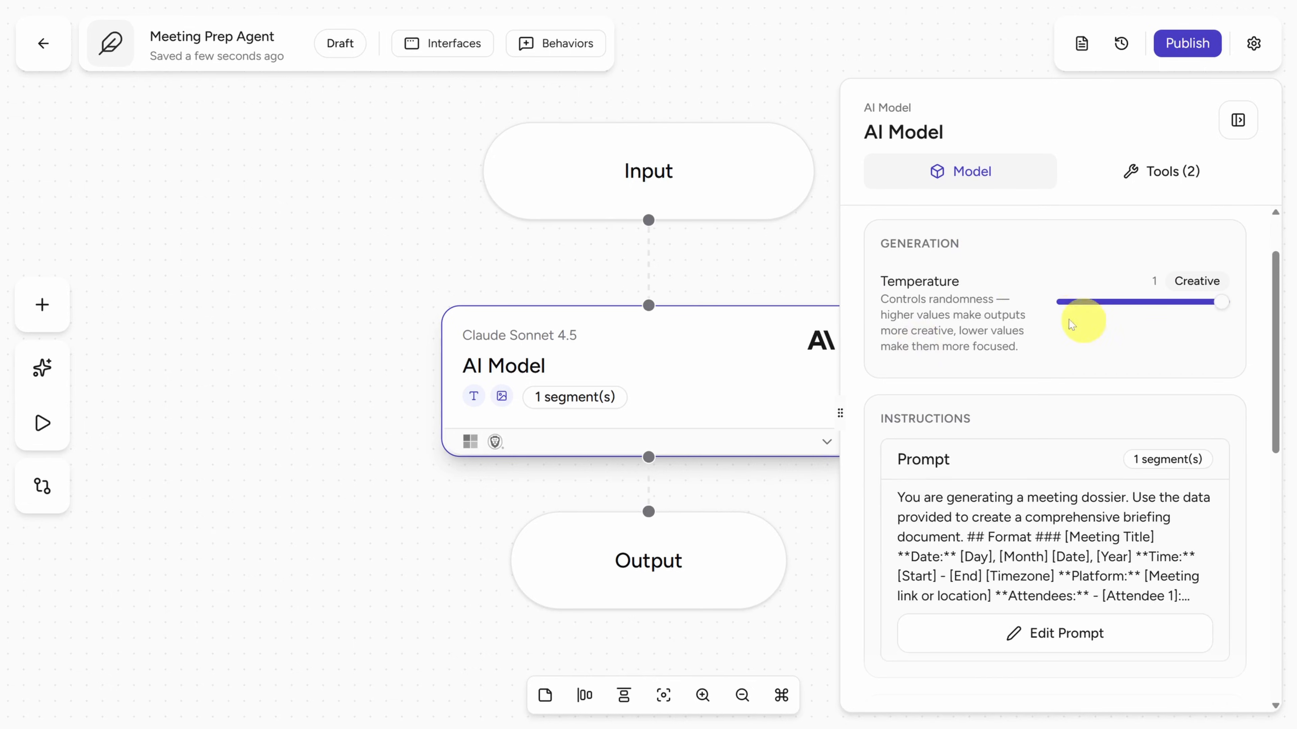
scroll("down", 3)
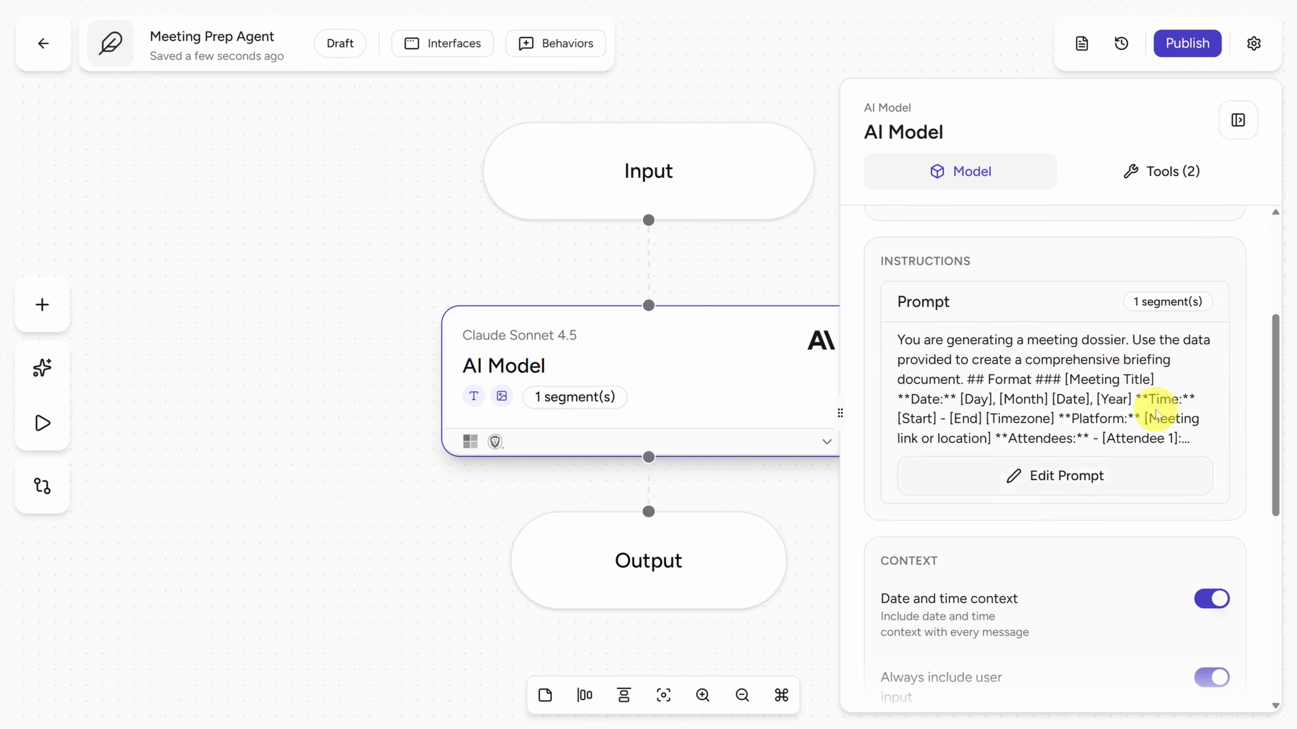
scroll("down", 3)
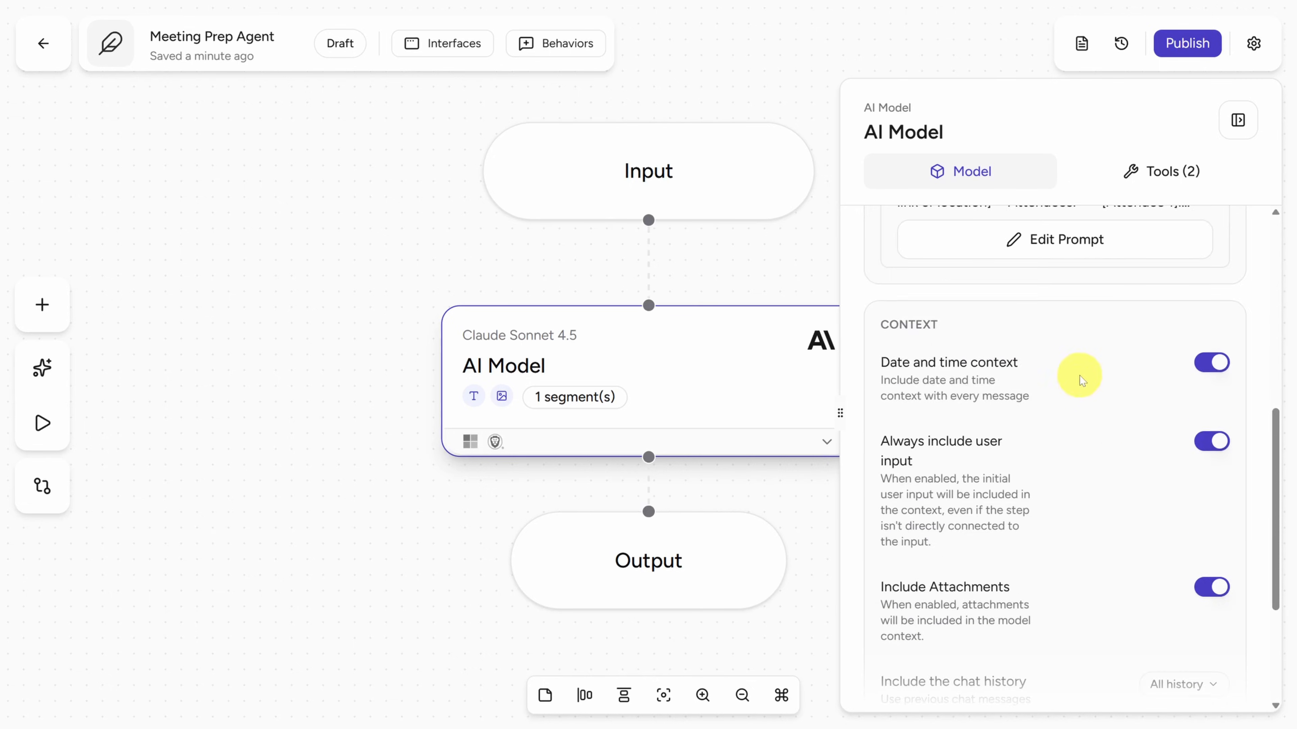
left_click(1211, 362)
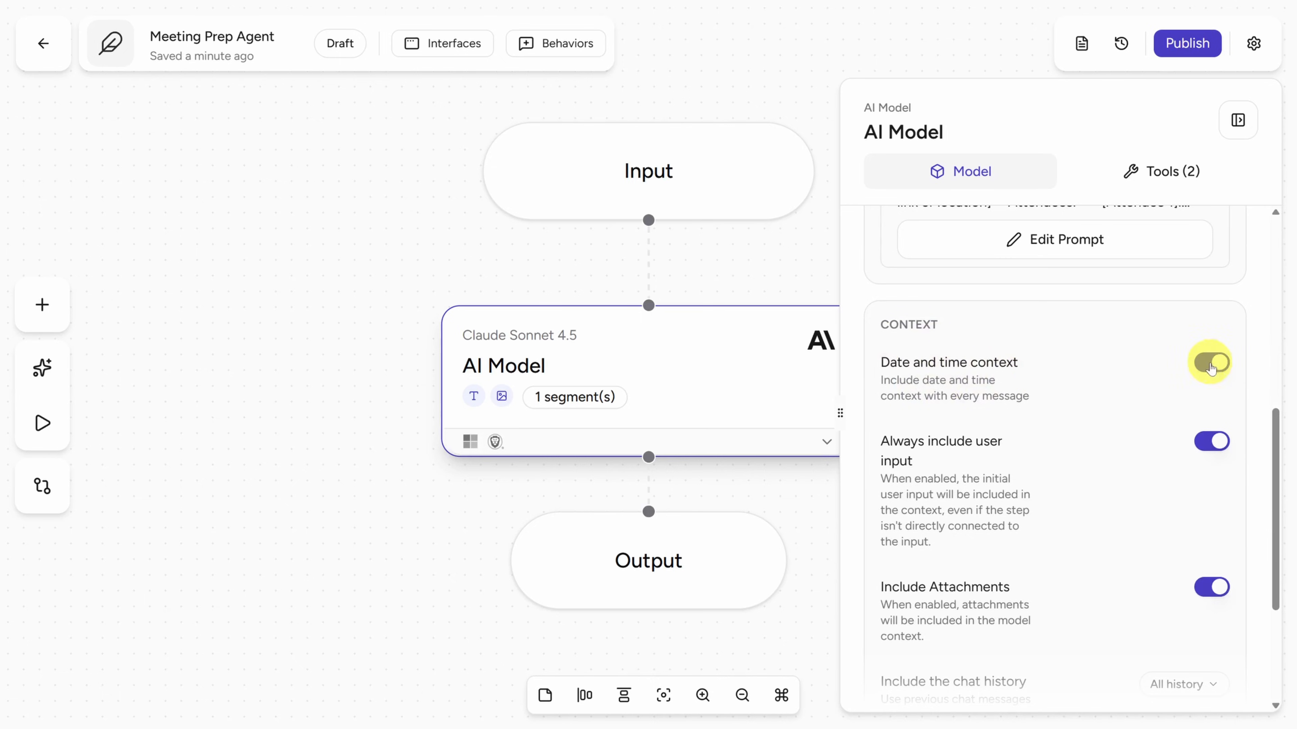
left_click(1209, 362)
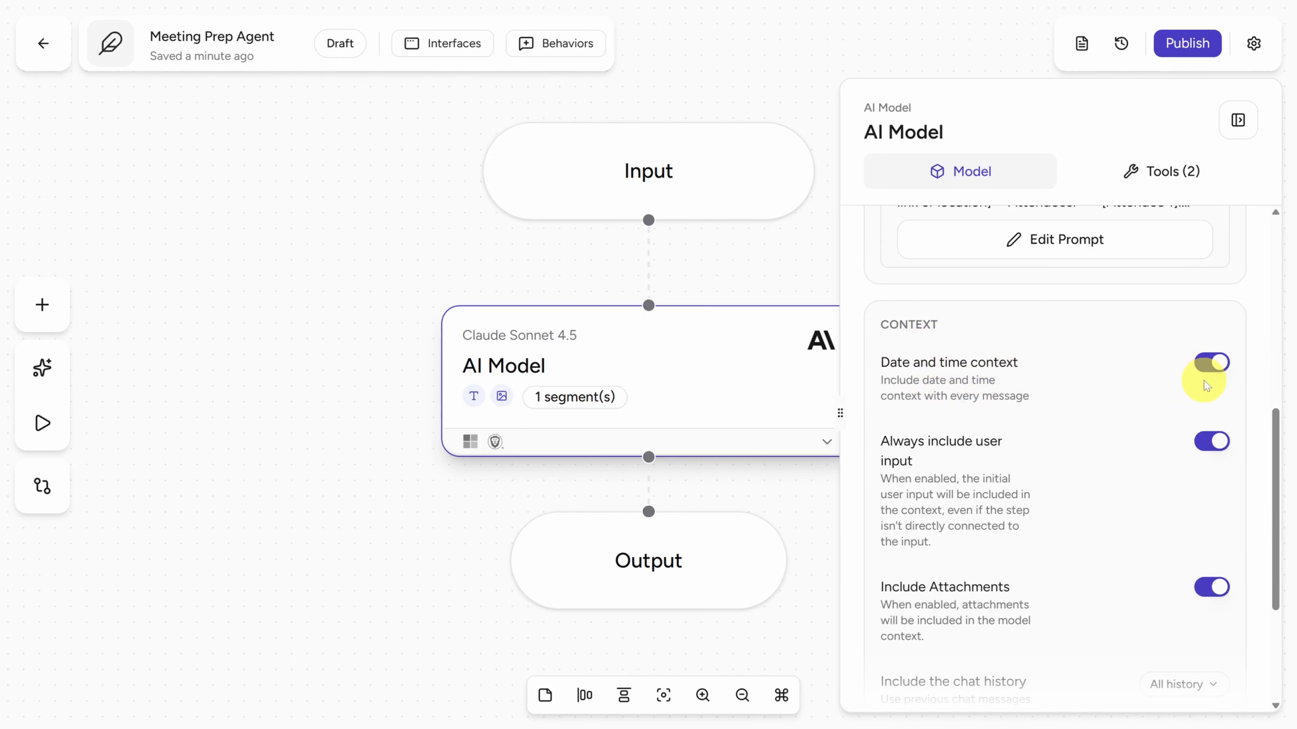
left_click(1211, 362)
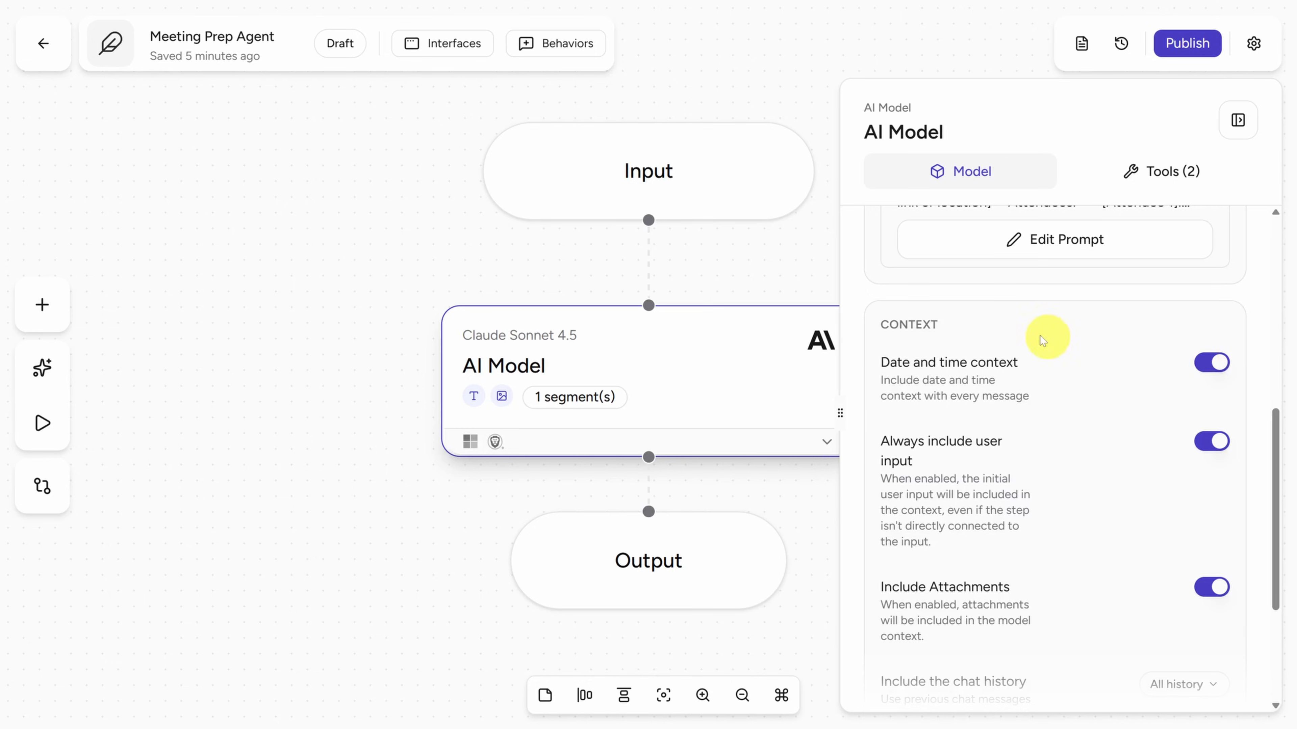
mouse_move(41, 424)
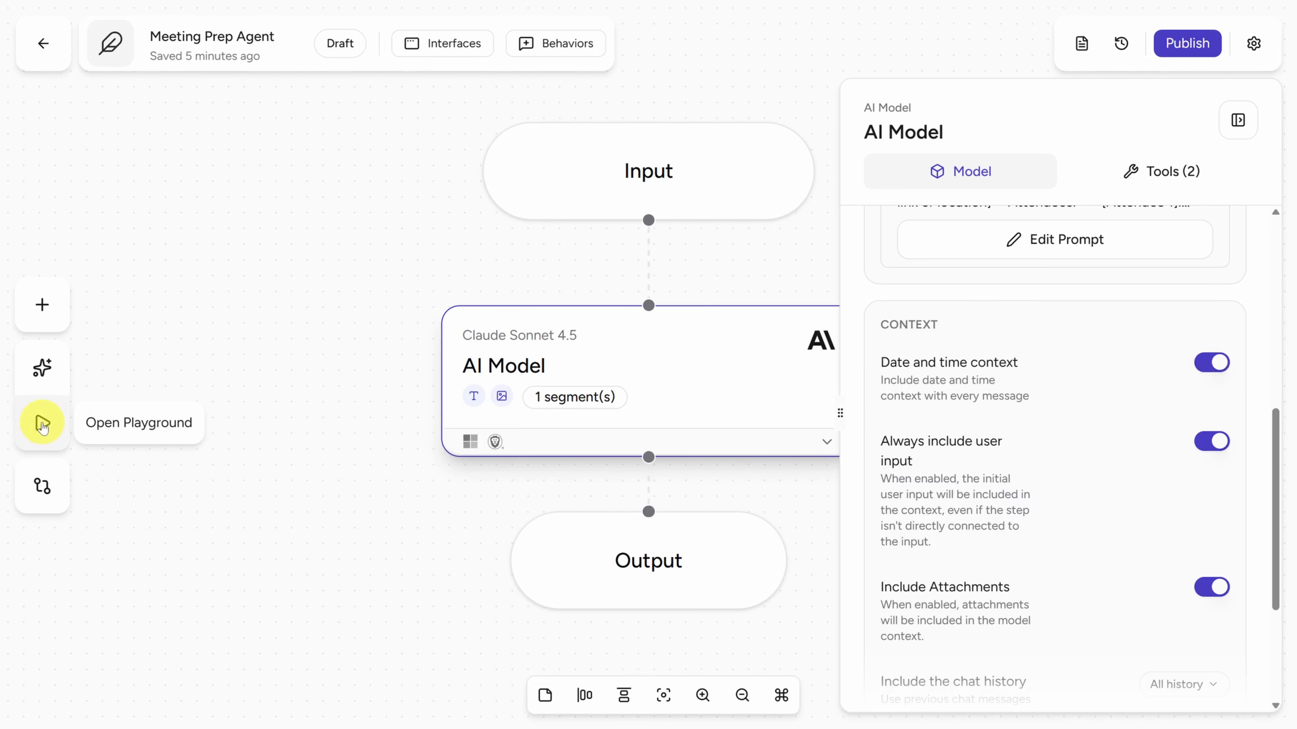
Step: Send the draft agent 'help me prep for my meeting tomorrow' in the Playground chat
left_click(42, 422)
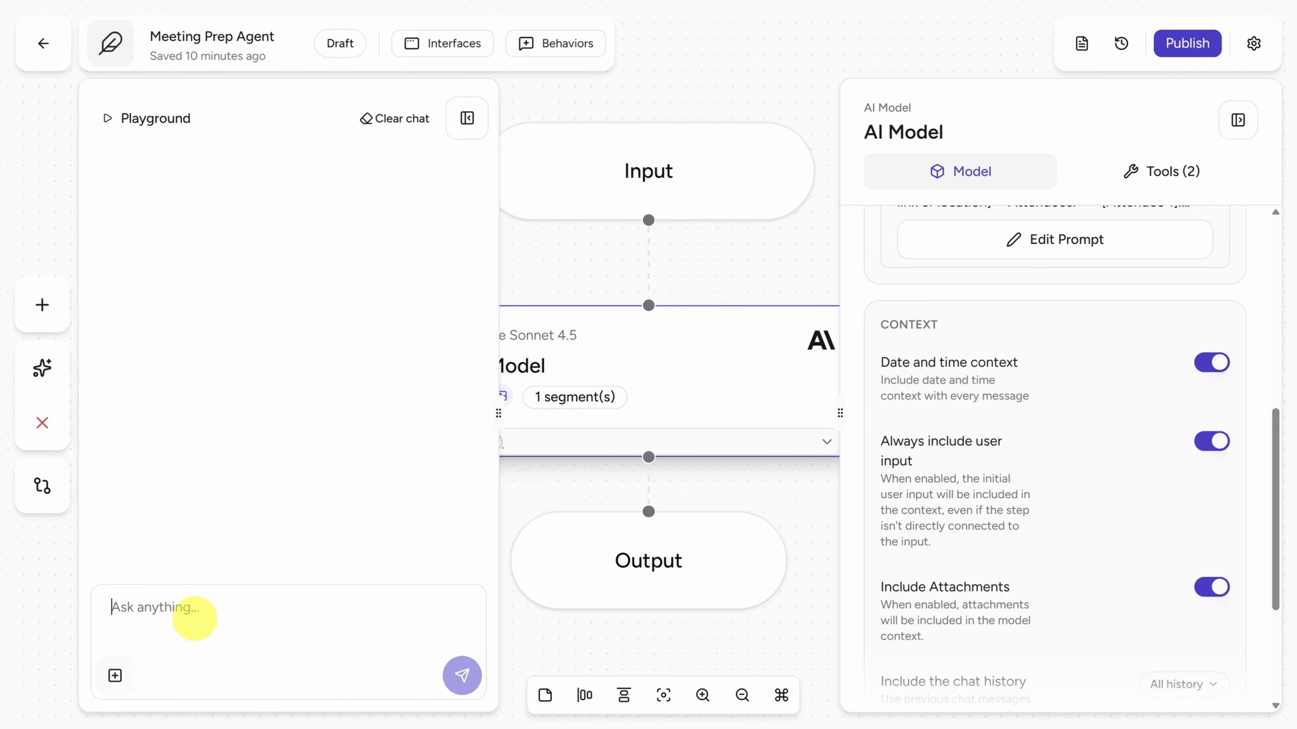
type("help me prep for my meeting tomorrow")
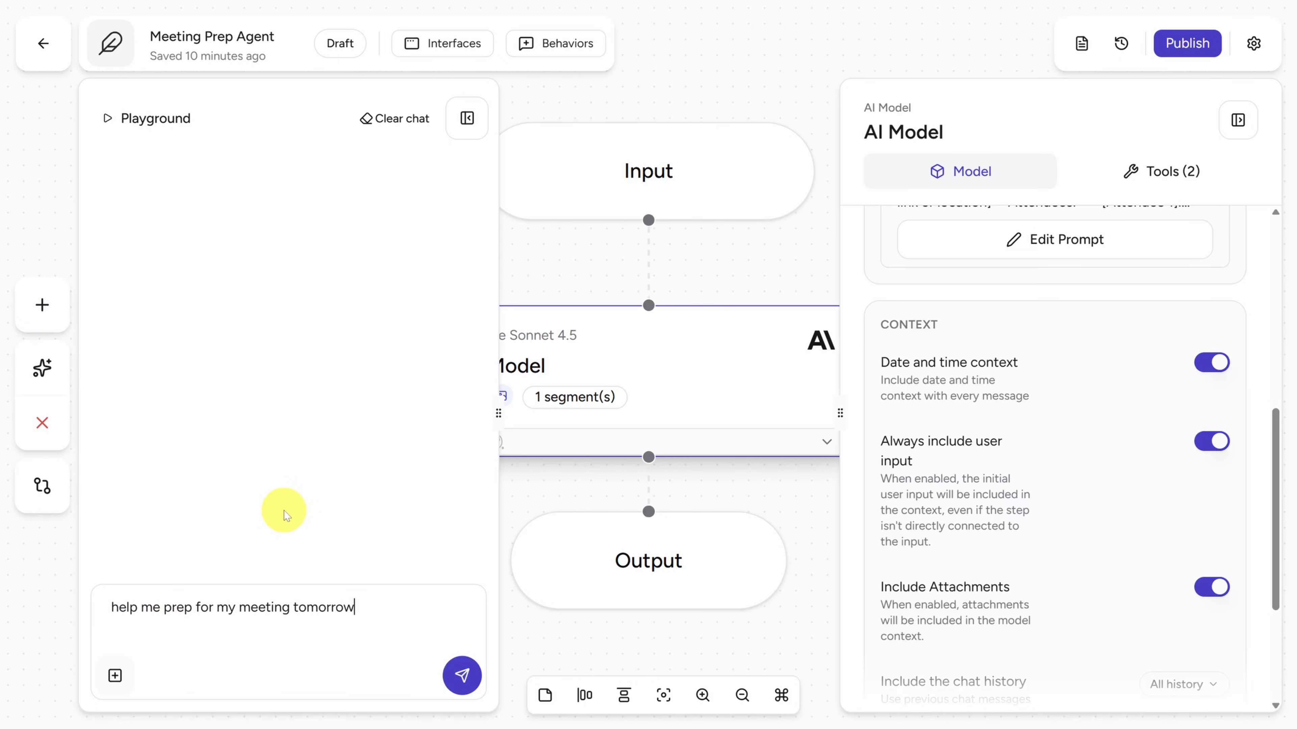
left_click(462, 675)
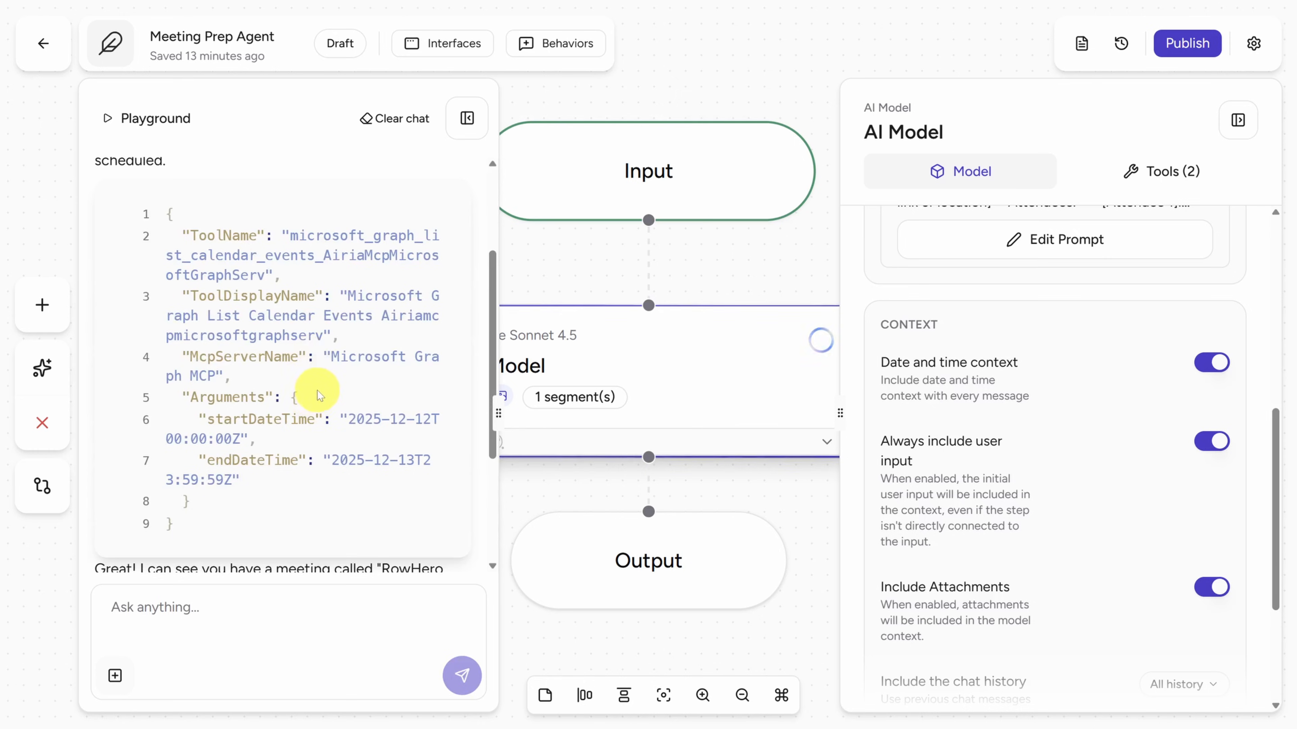
Step: Follow the response as the calendar and web search tool calls build the RowHero Connect briefing
double_click(256, 419)
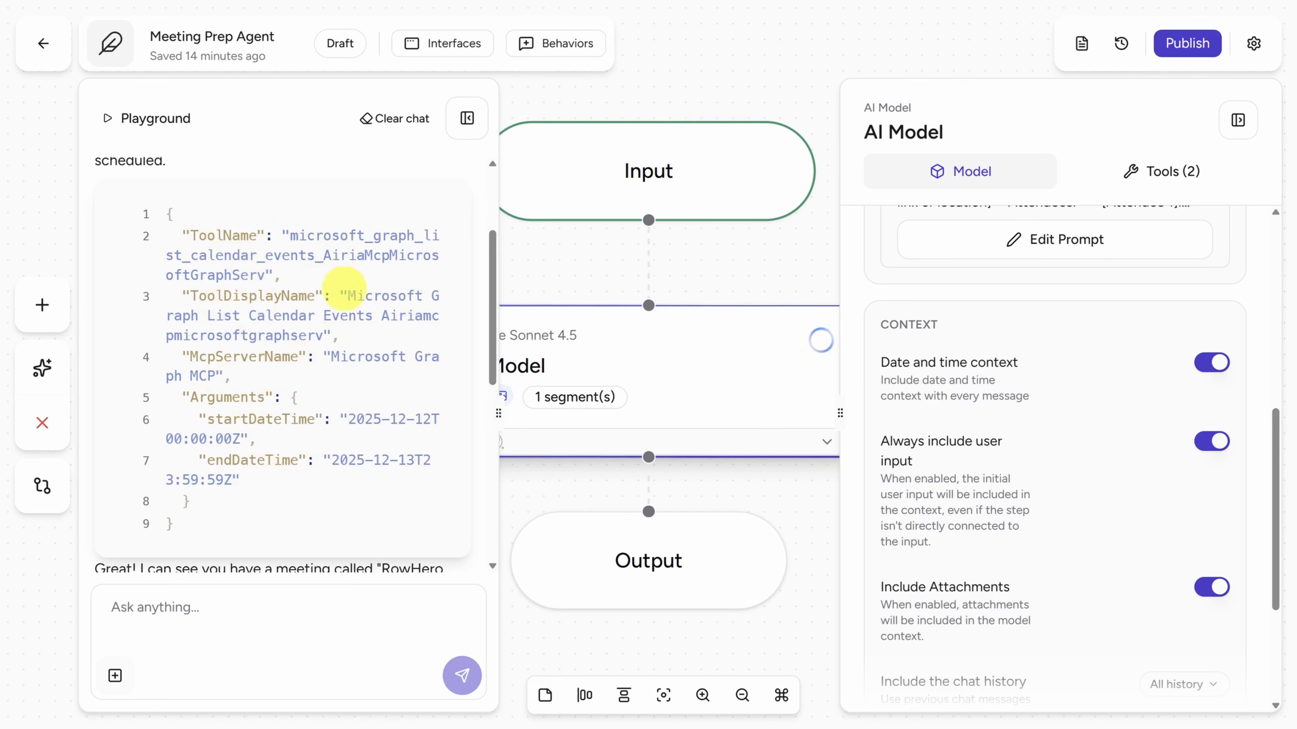
scroll("down", 3)
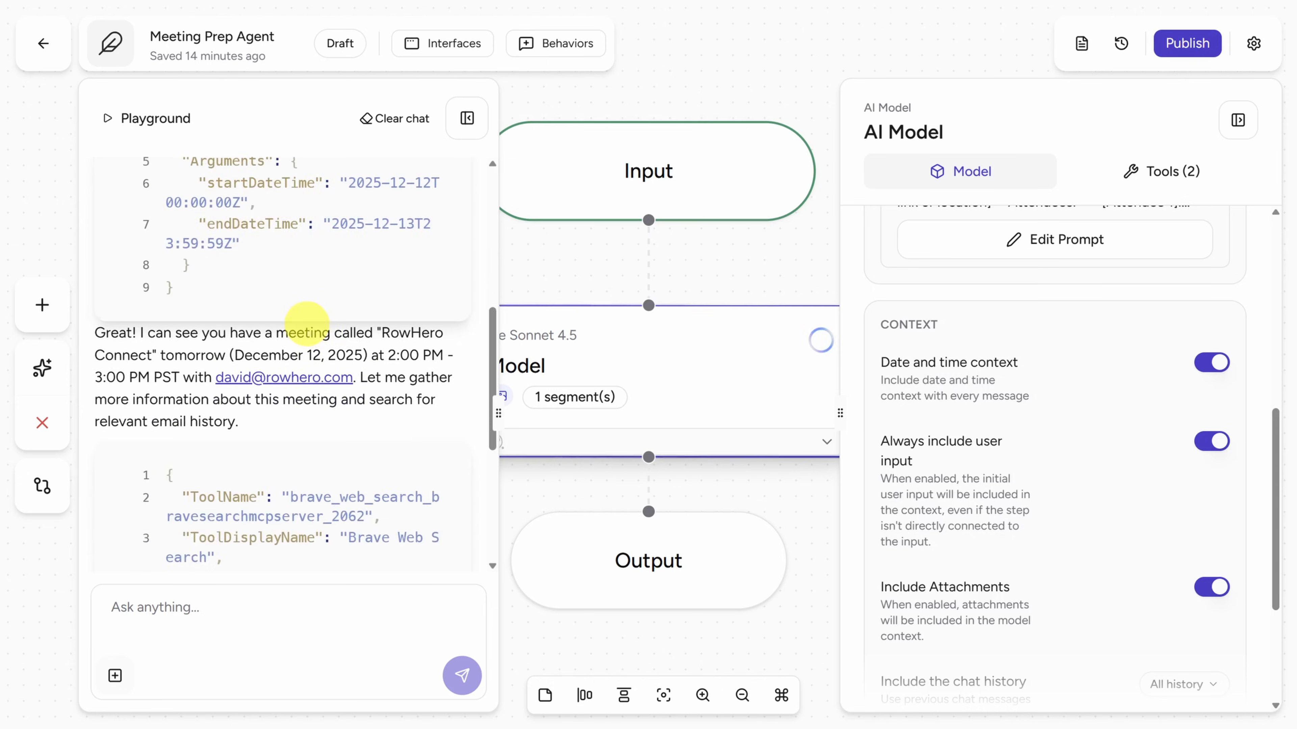
scroll("down", 3)
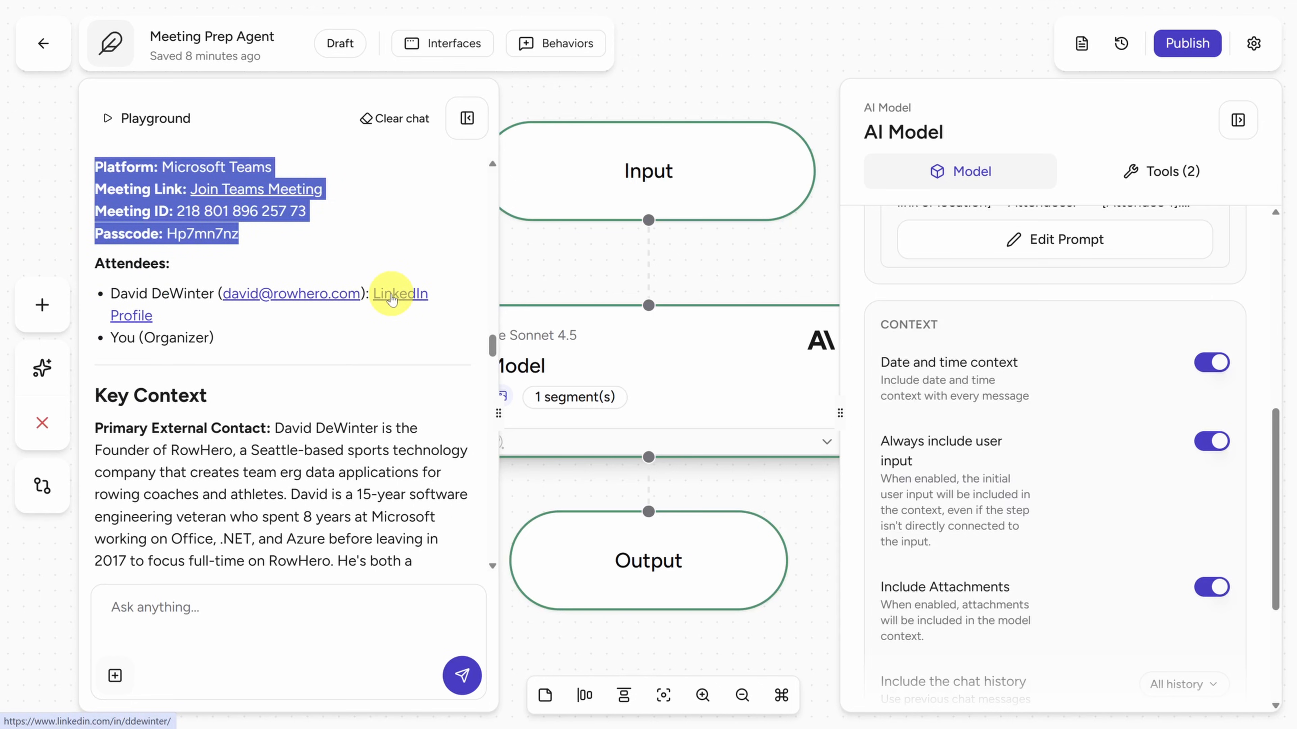
Step: Review the brief's Key Context, relationship history, Questions to Ask and Bottom Line, highlighting the primary contact summary
scroll("down", 3)
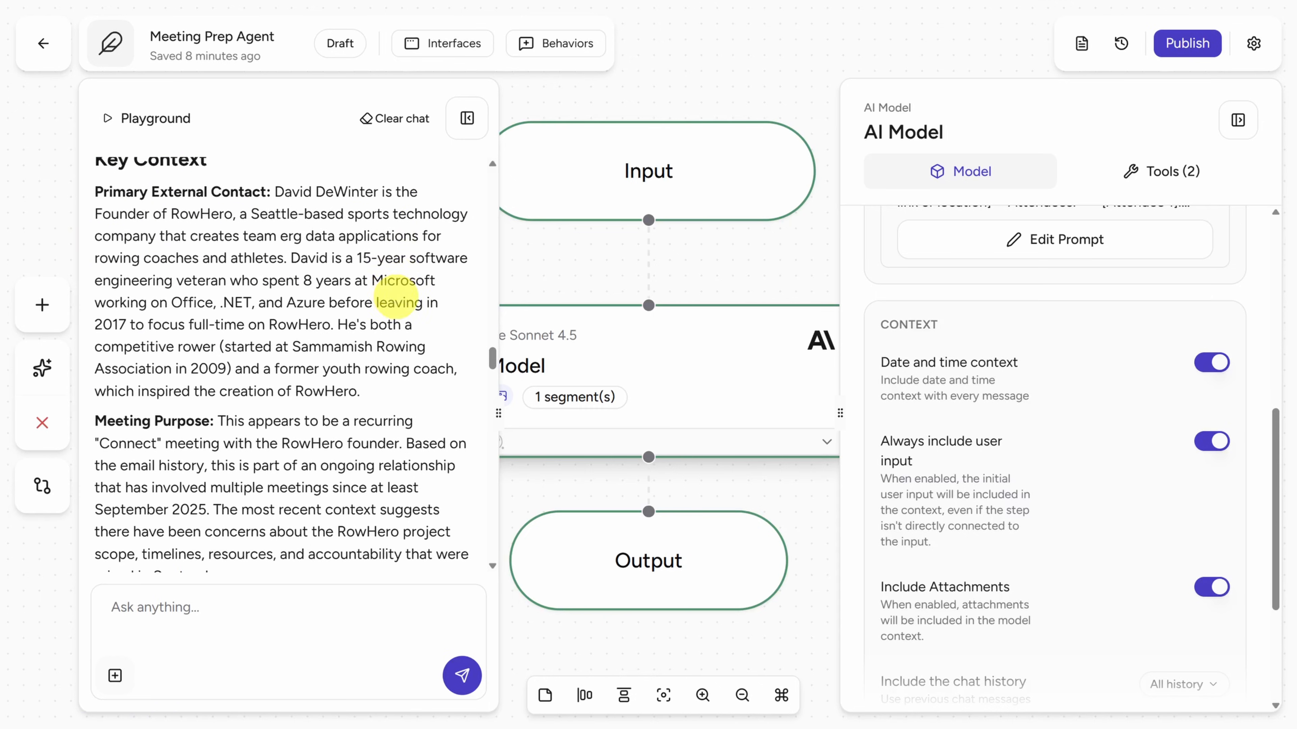
left_click_drag(277, 191, 395, 346)
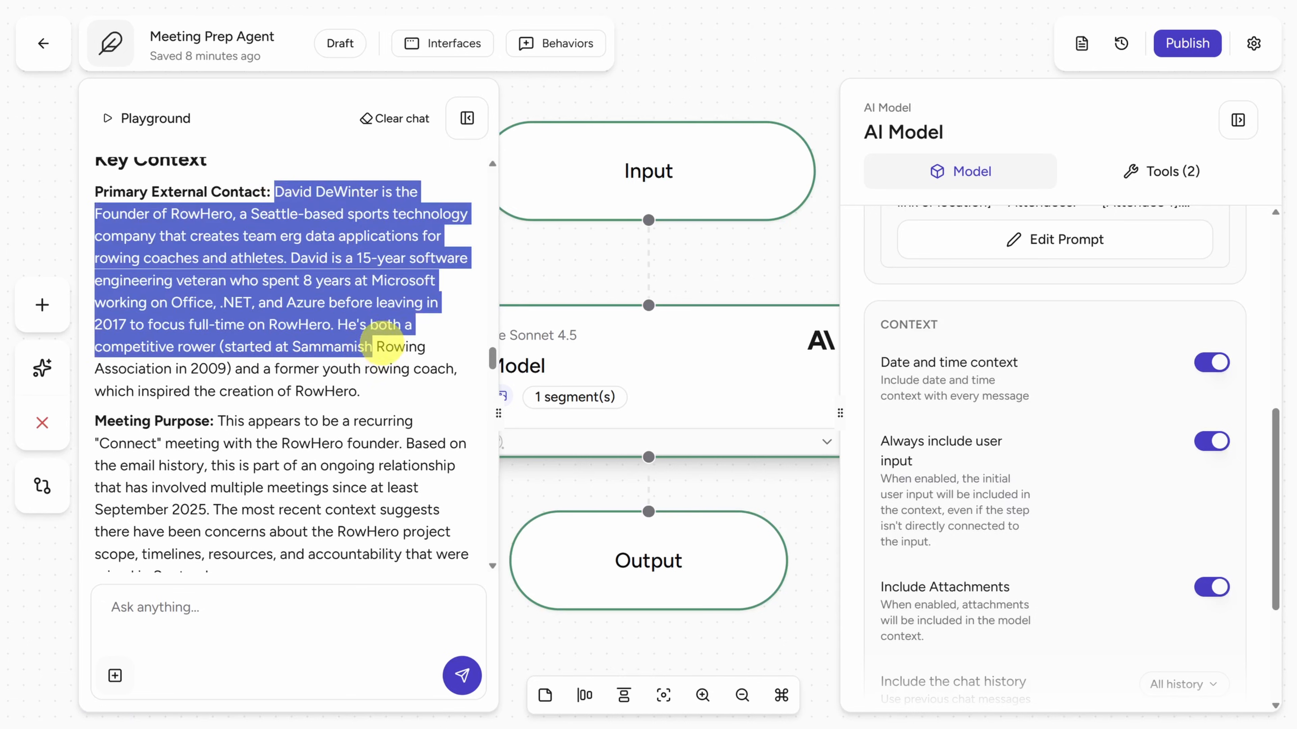
scroll("down", 3)
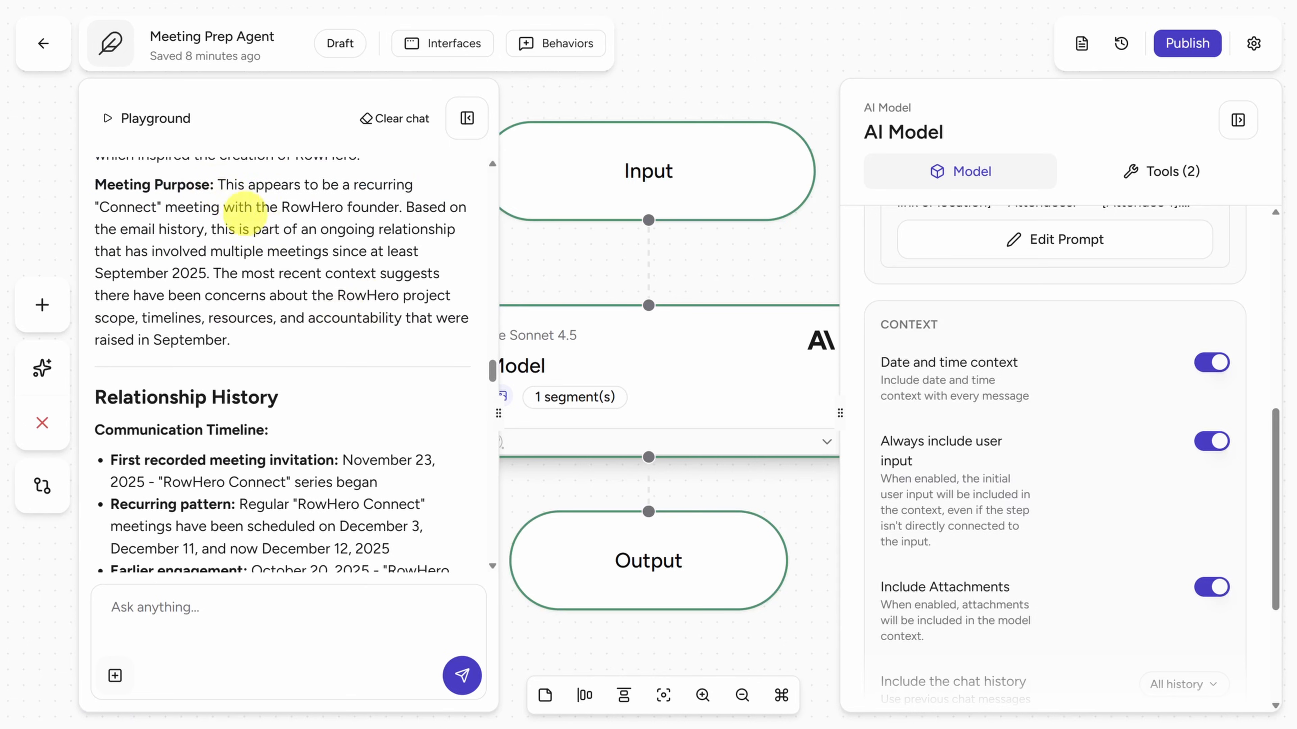
scroll("down", 3)
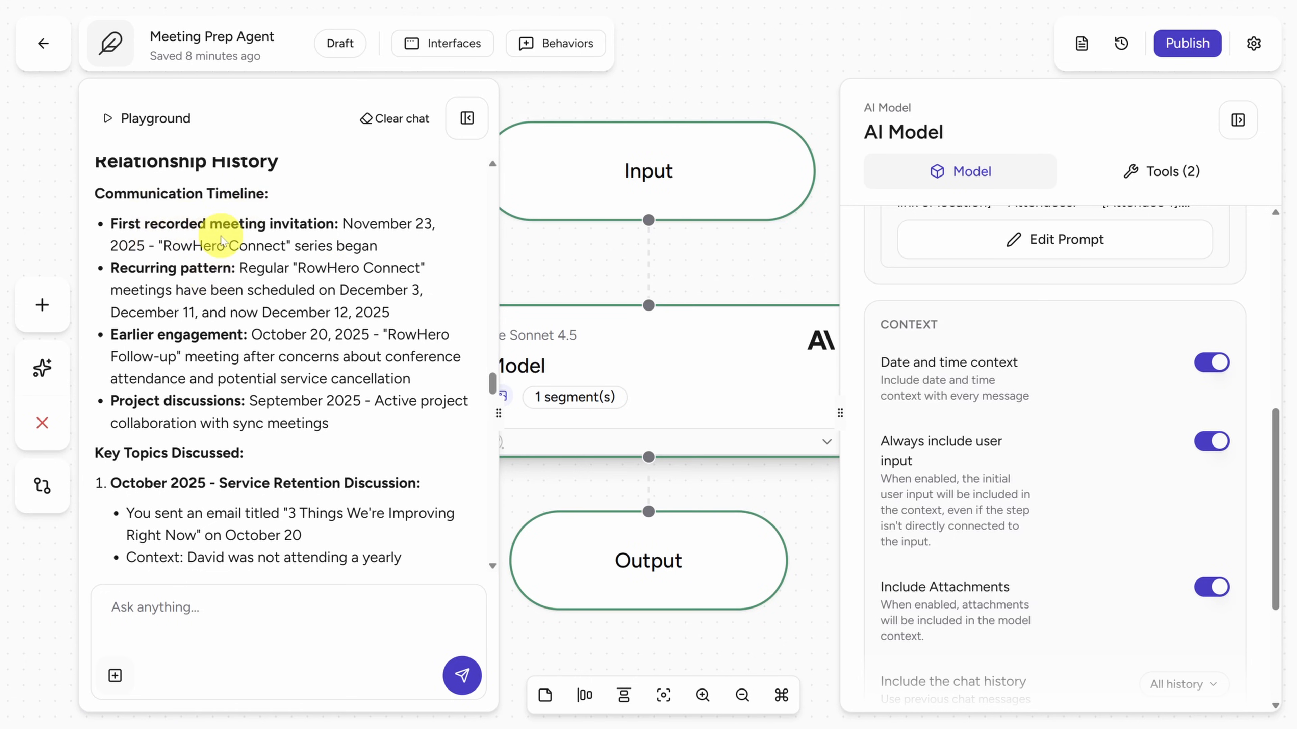
scroll("down", 3)
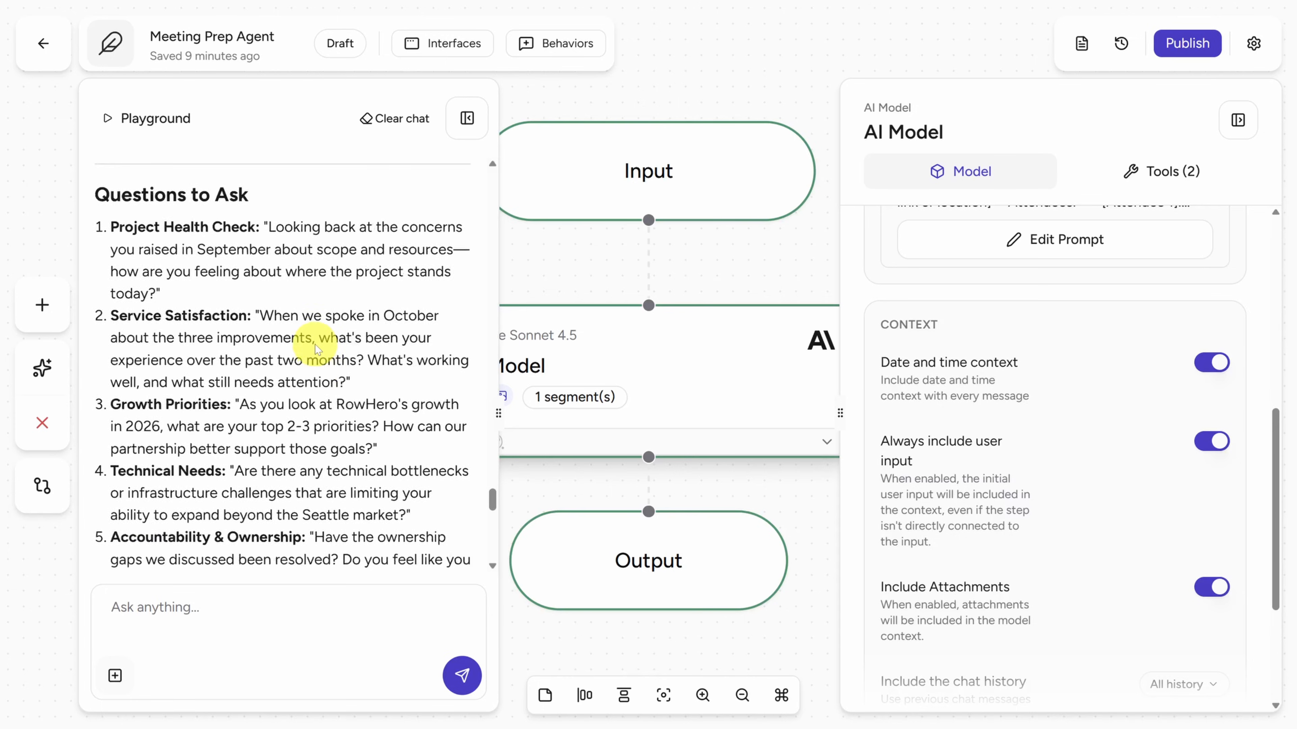
scroll("down", 3)
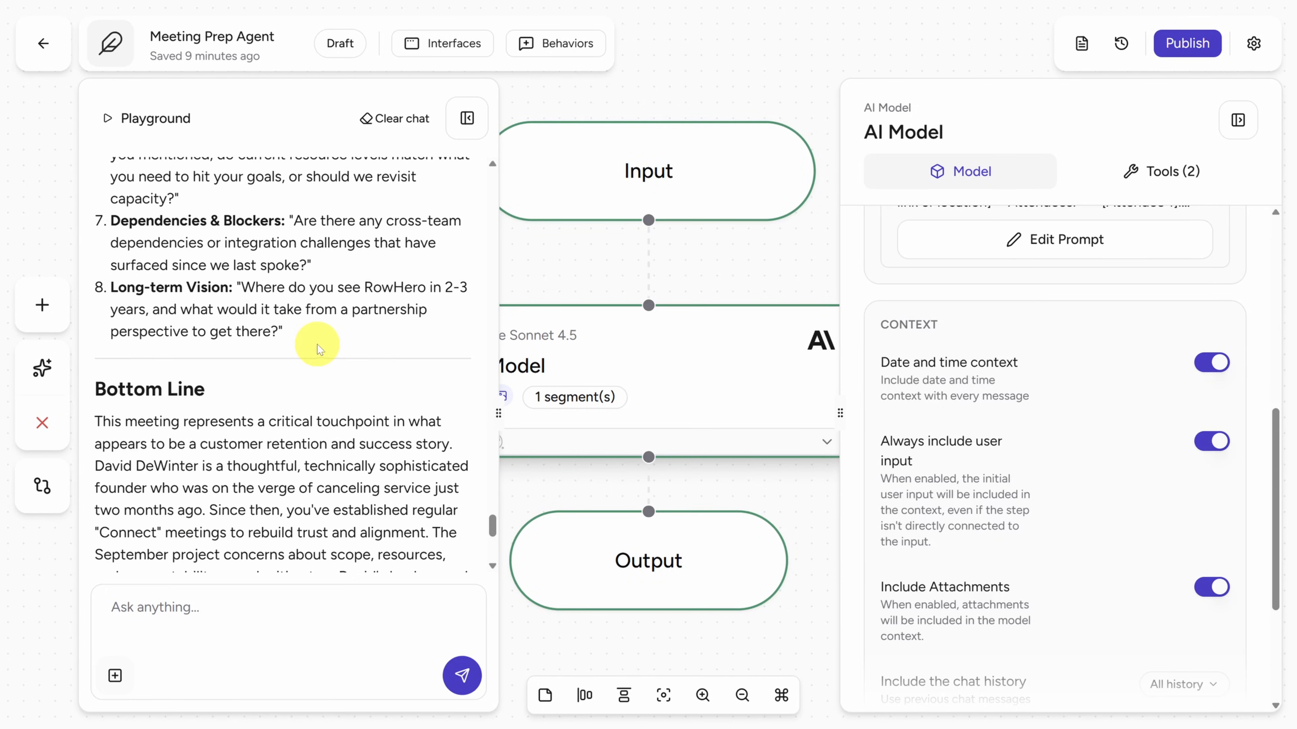
scroll("down", 3)
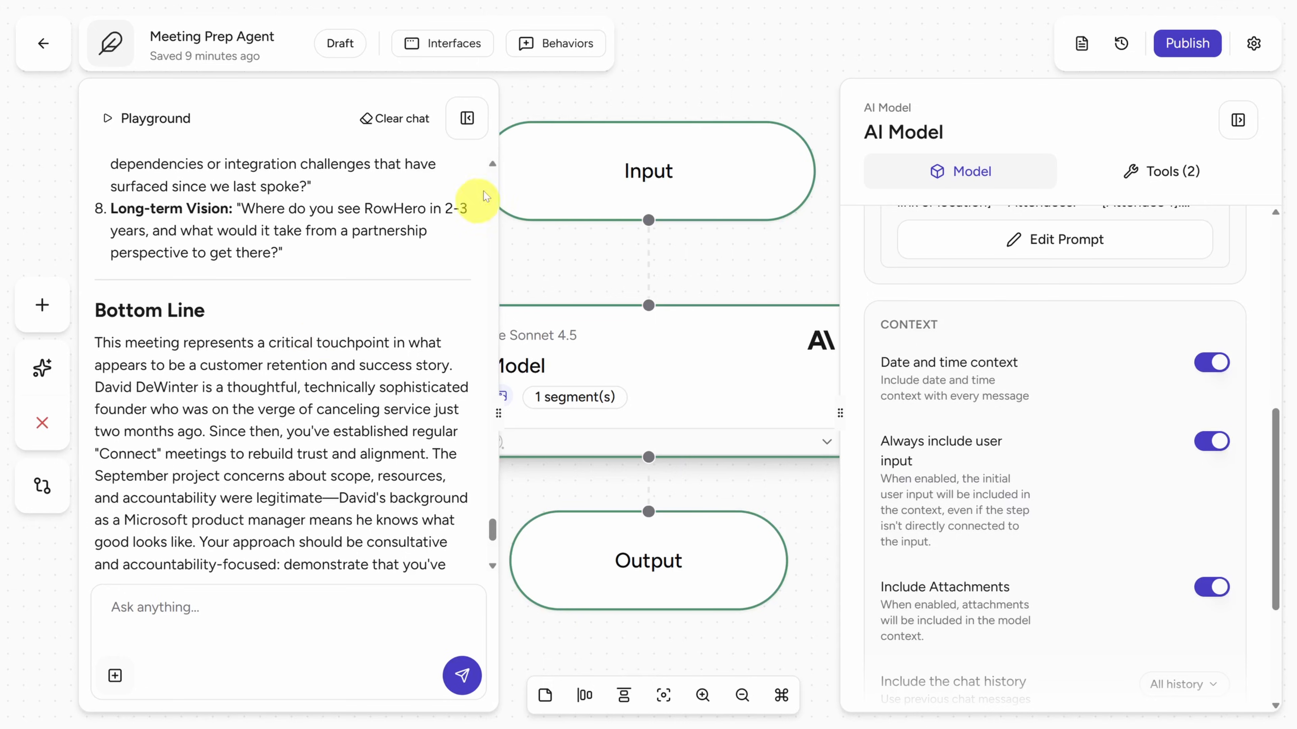
Step: Close the Playground and view the Interfaces settings, checking the default API interface info
left_click(466, 118)
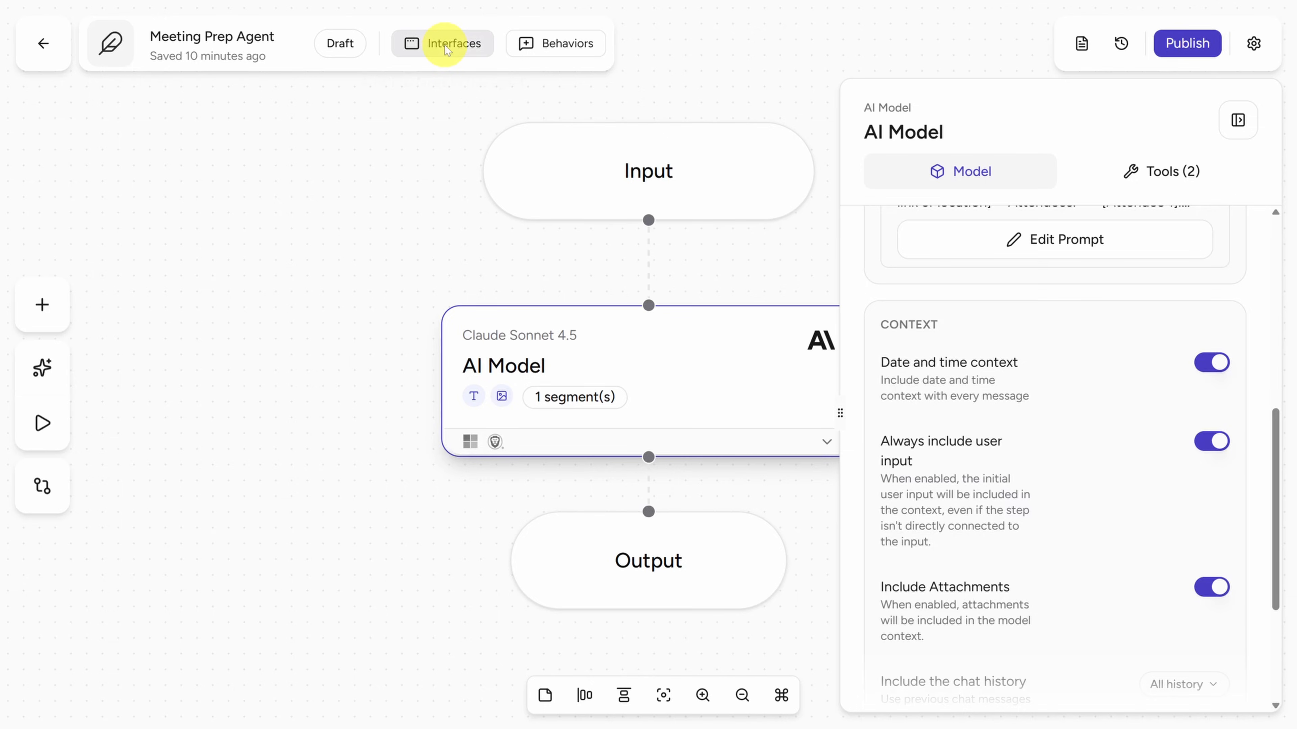
left_click(453, 43)
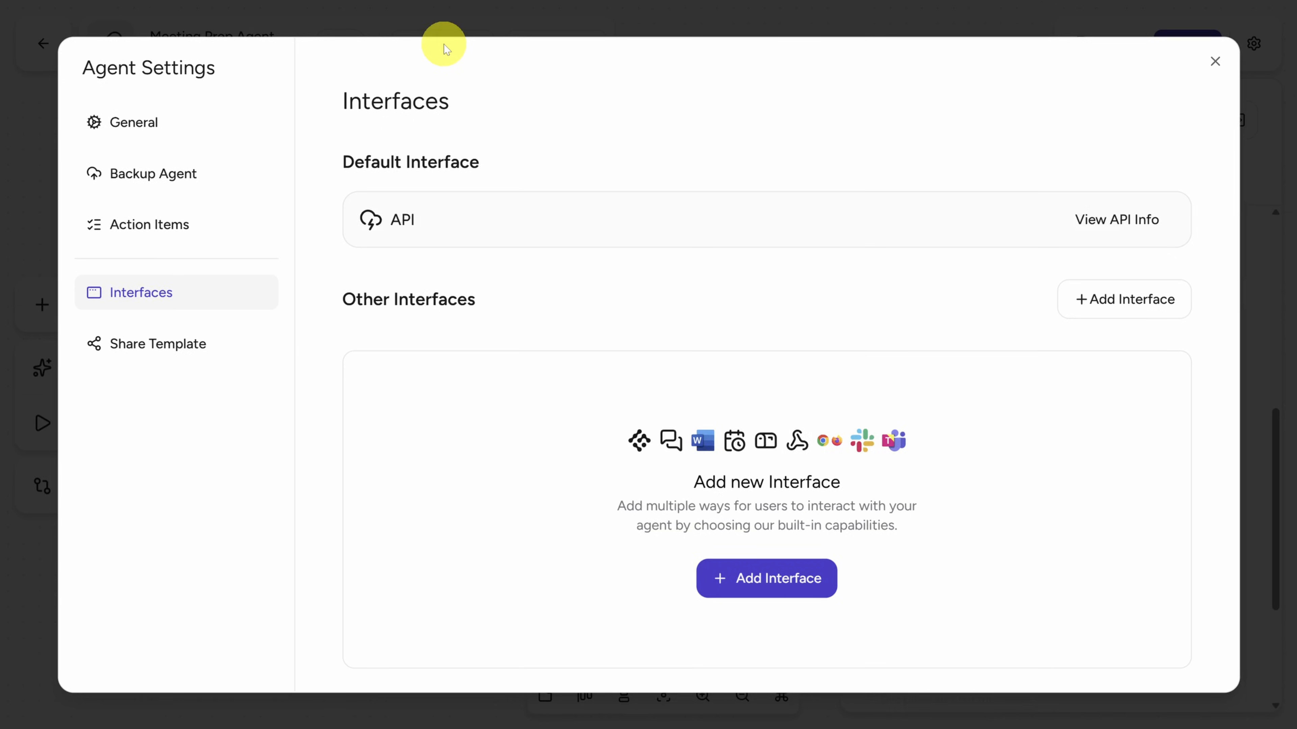
mouse_move(1046, 248)
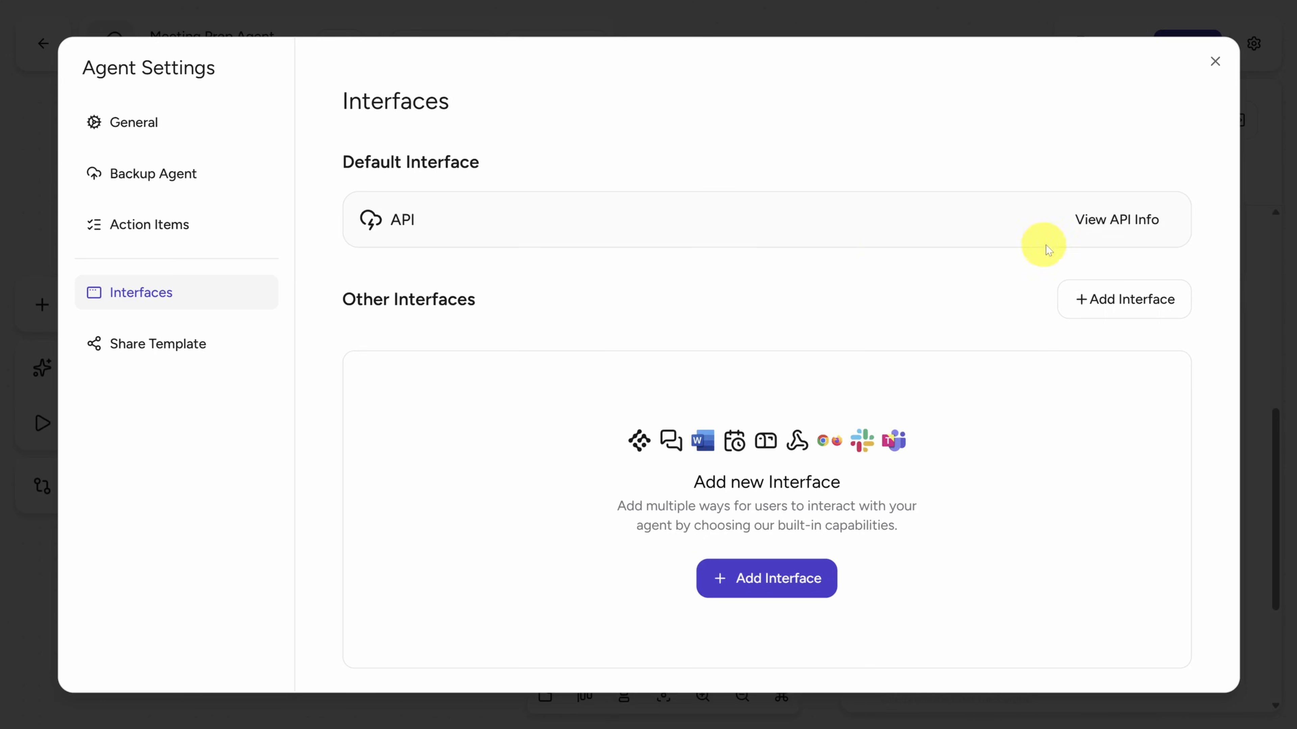
left_click(1116, 219)
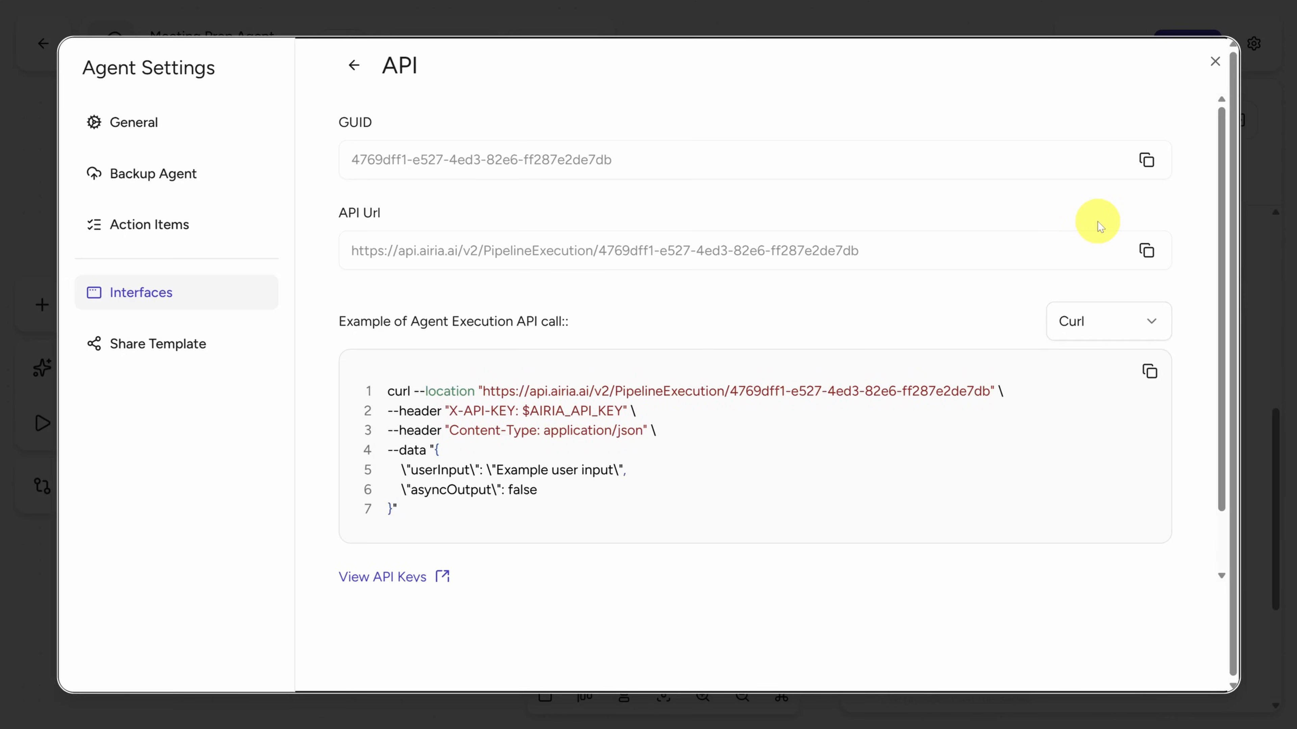
left_click(353, 66)
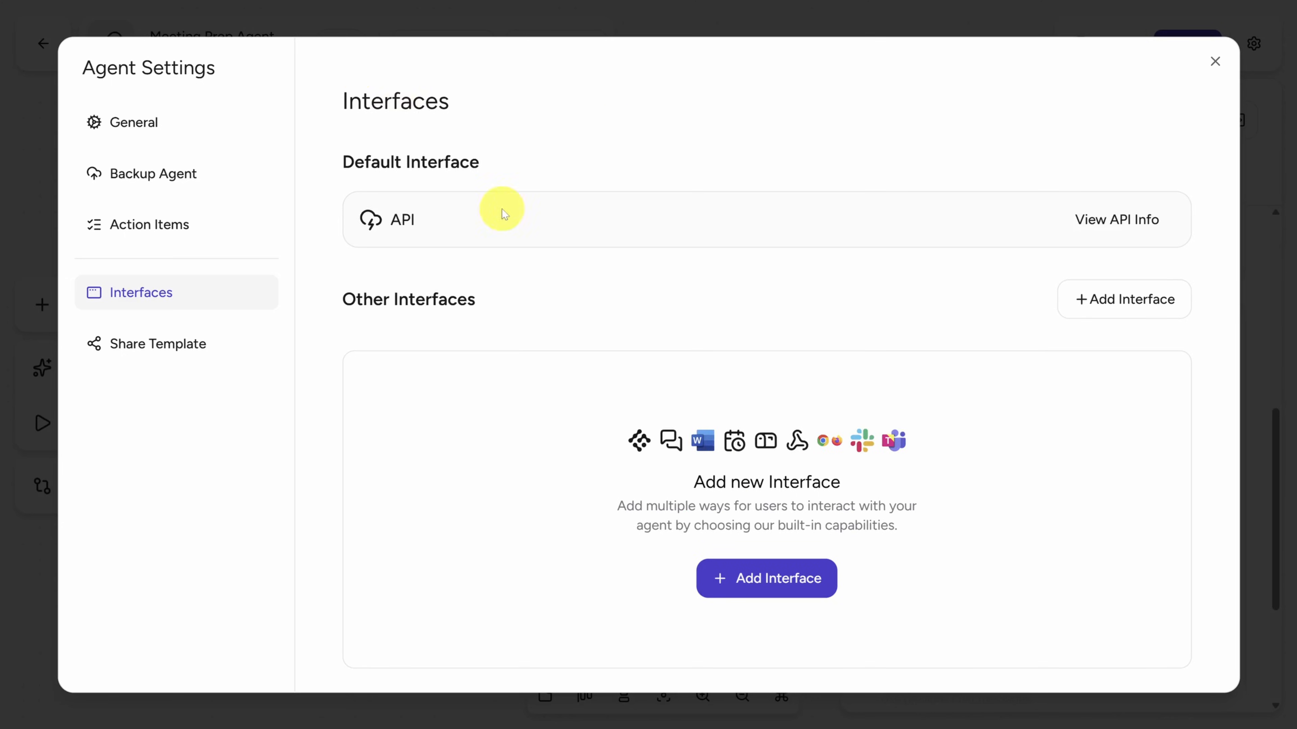
Step: Browse the Add Interface types, briefly starting a Webhook Listener before backing out
left_click(766, 578)
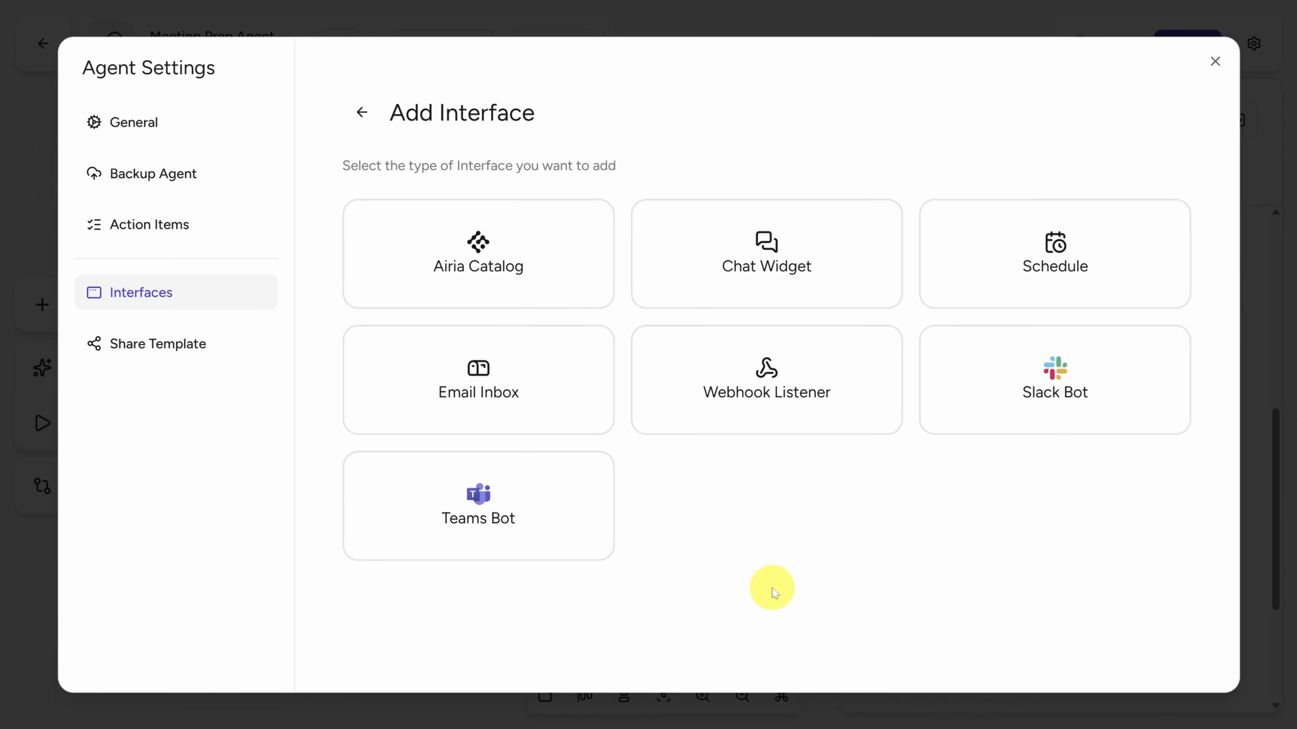
left_click(478, 267)
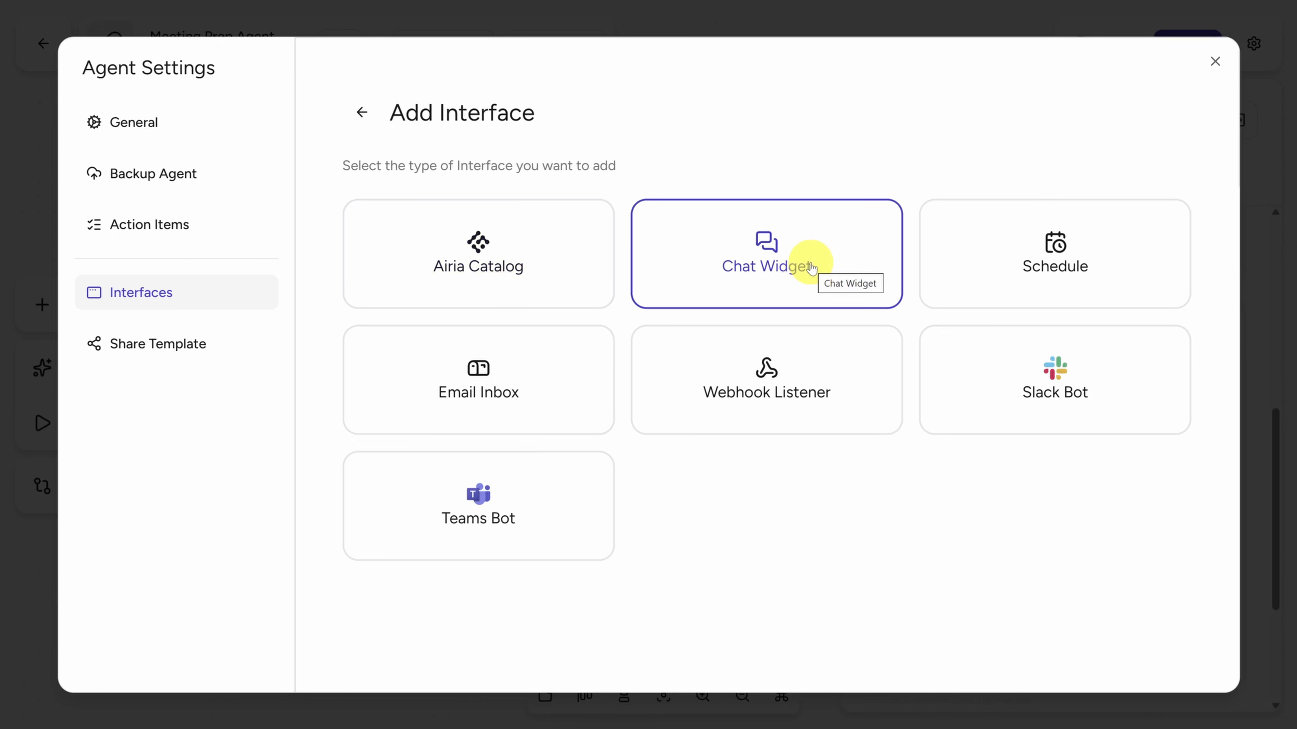
mouse_move(1054, 248)
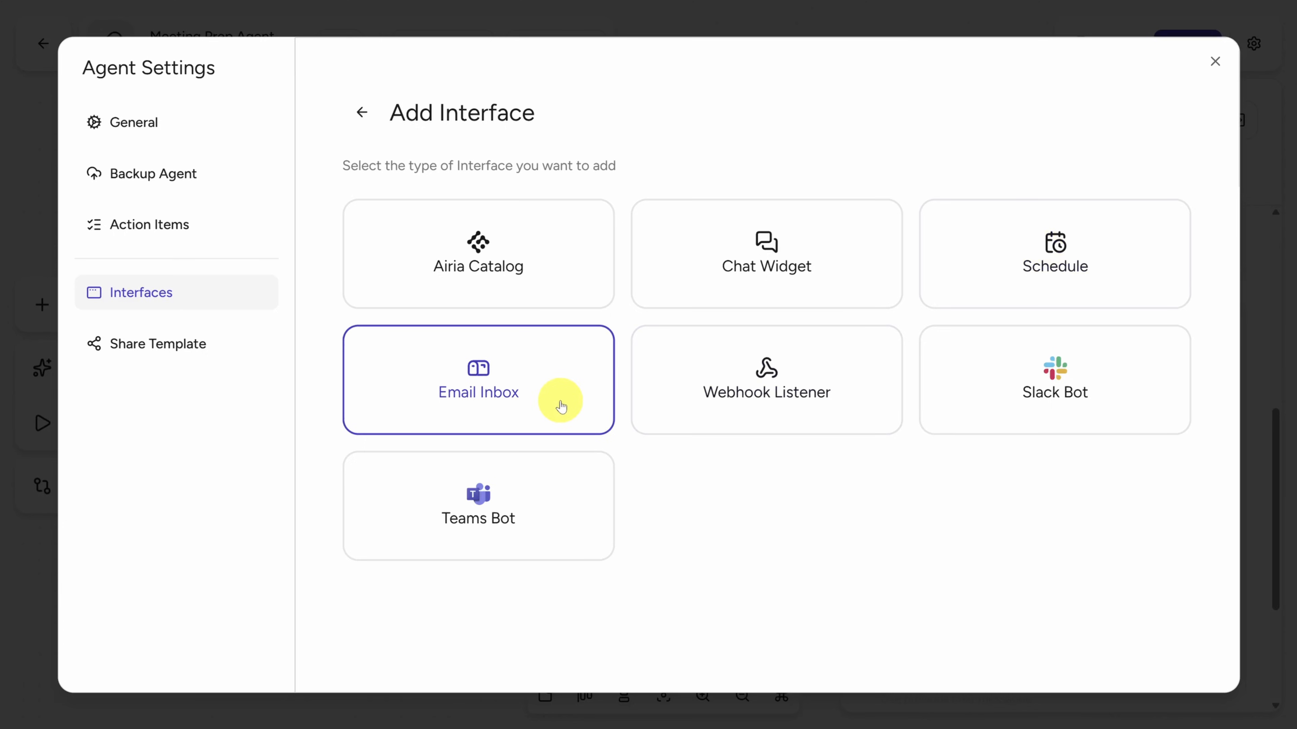
left_click(765, 379)
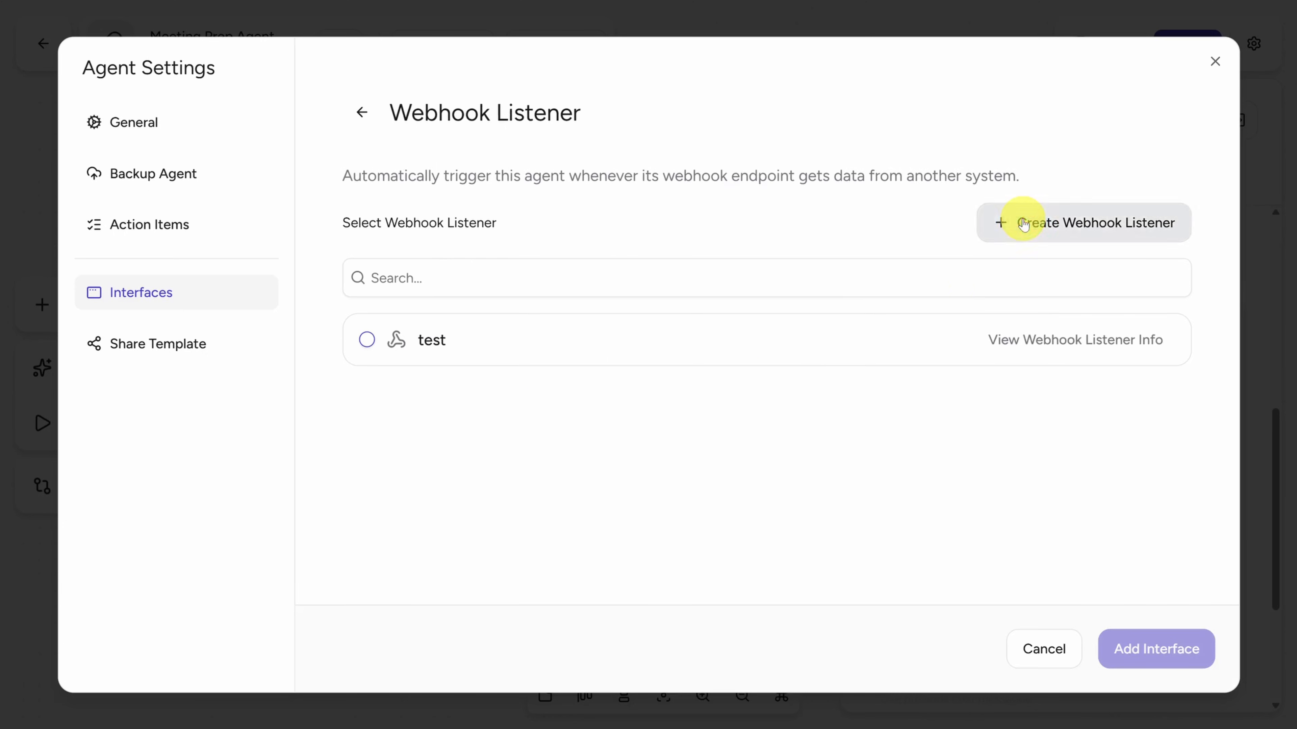
left_click(1084, 223)
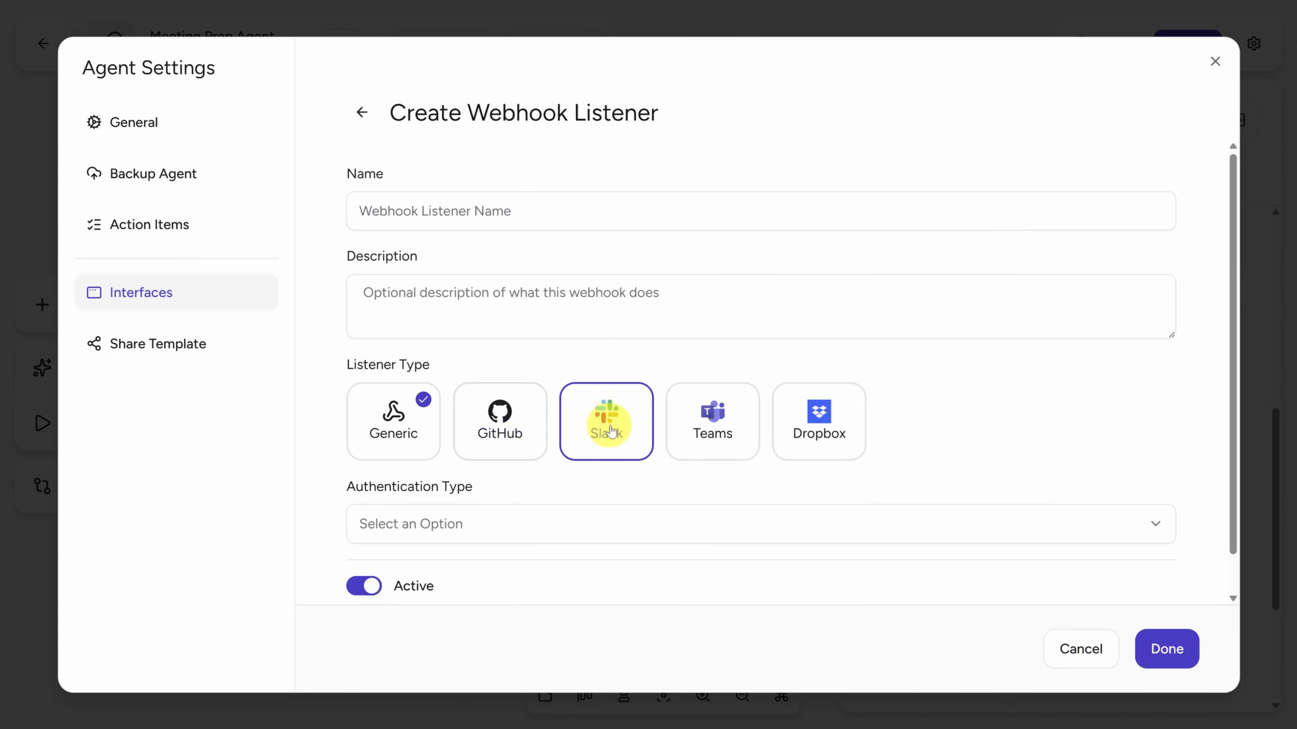
mouse_move(500, 411)
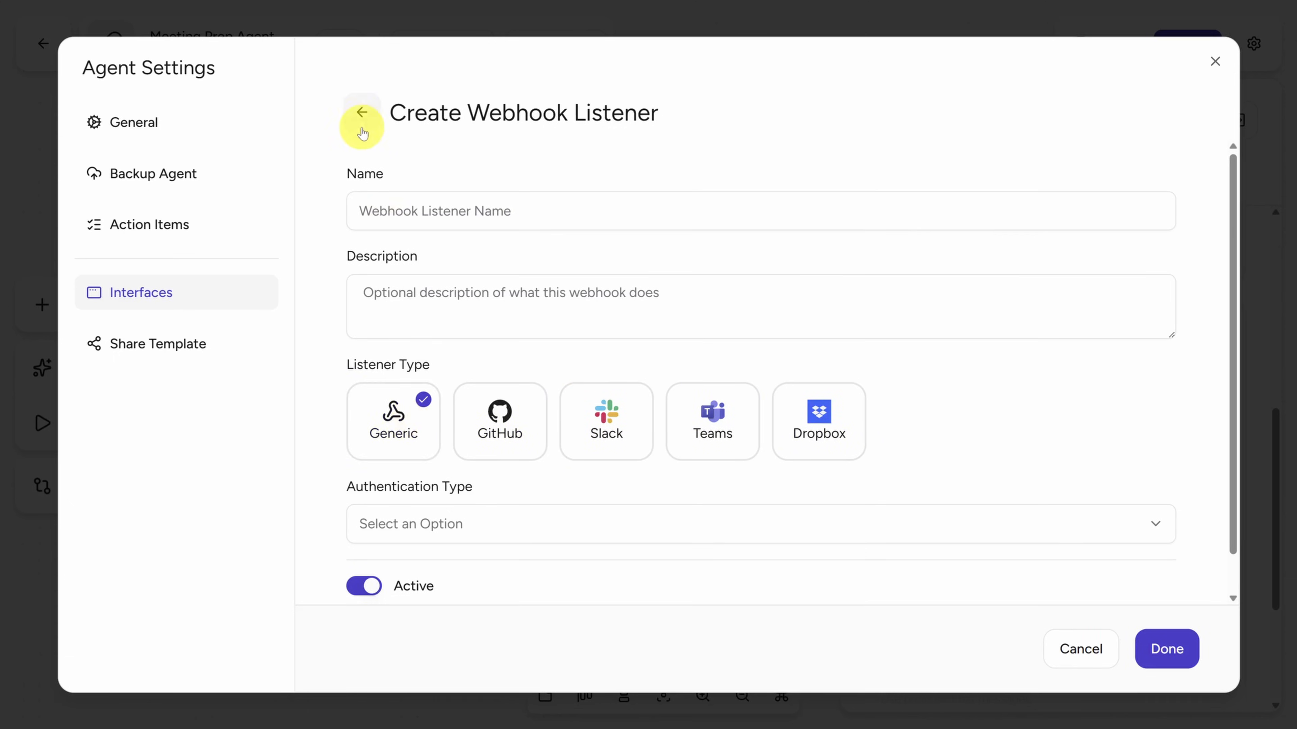
left_click(361, 113)
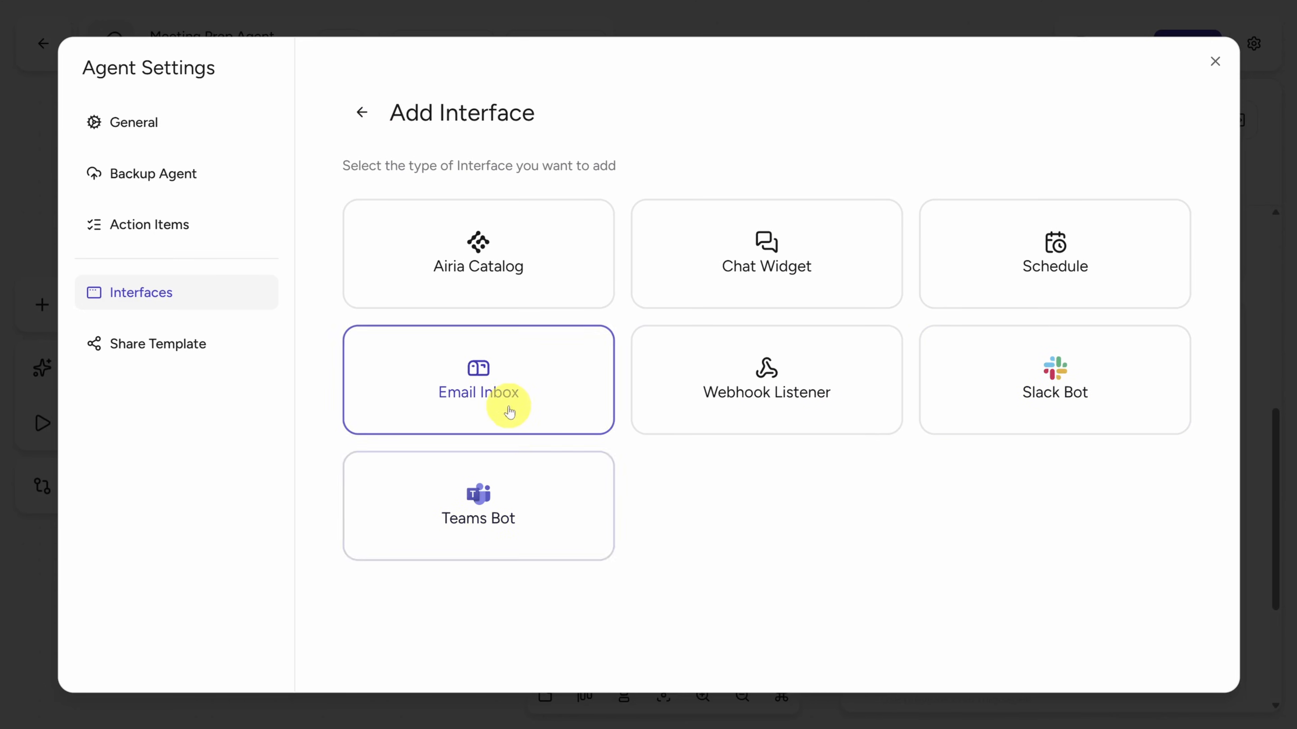
Step: Add an Email Inbox interface authorized for the kevstrat.onmicrosoft.com domain and return to the builder
left_click(478, 380)
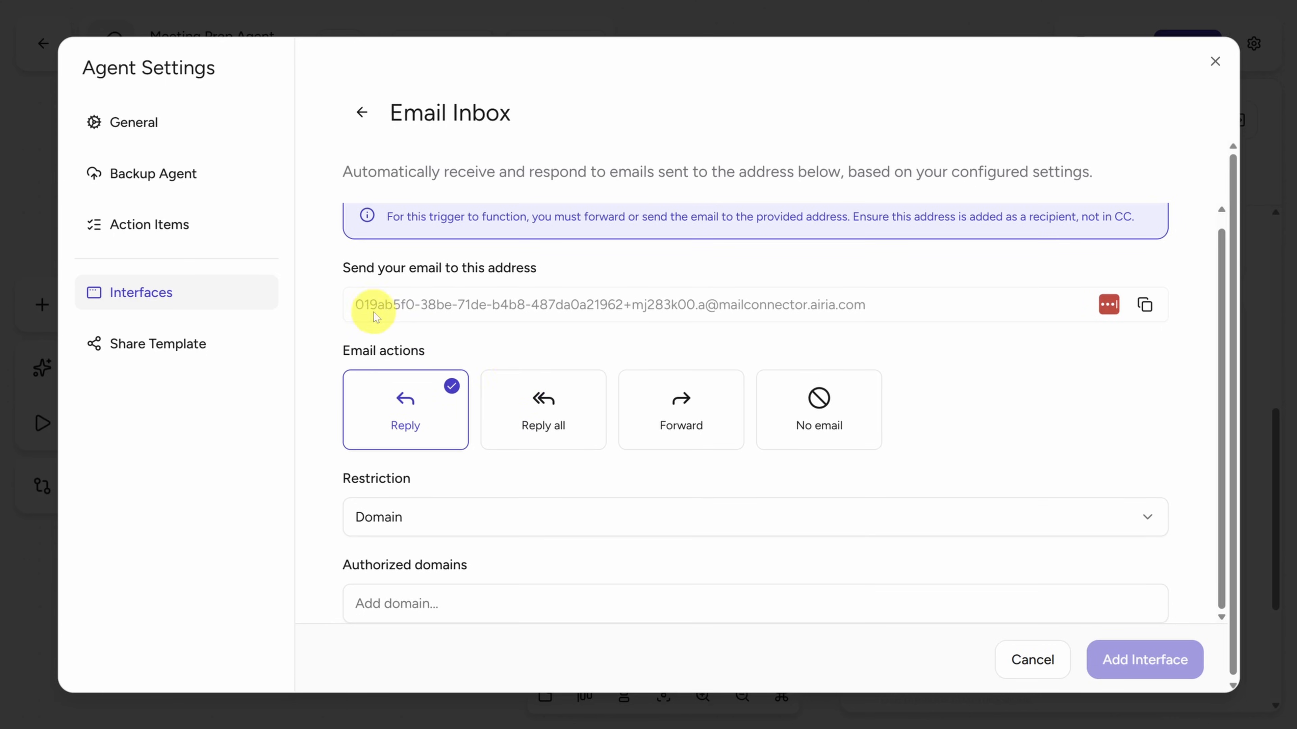
mouse_move(876, 309)
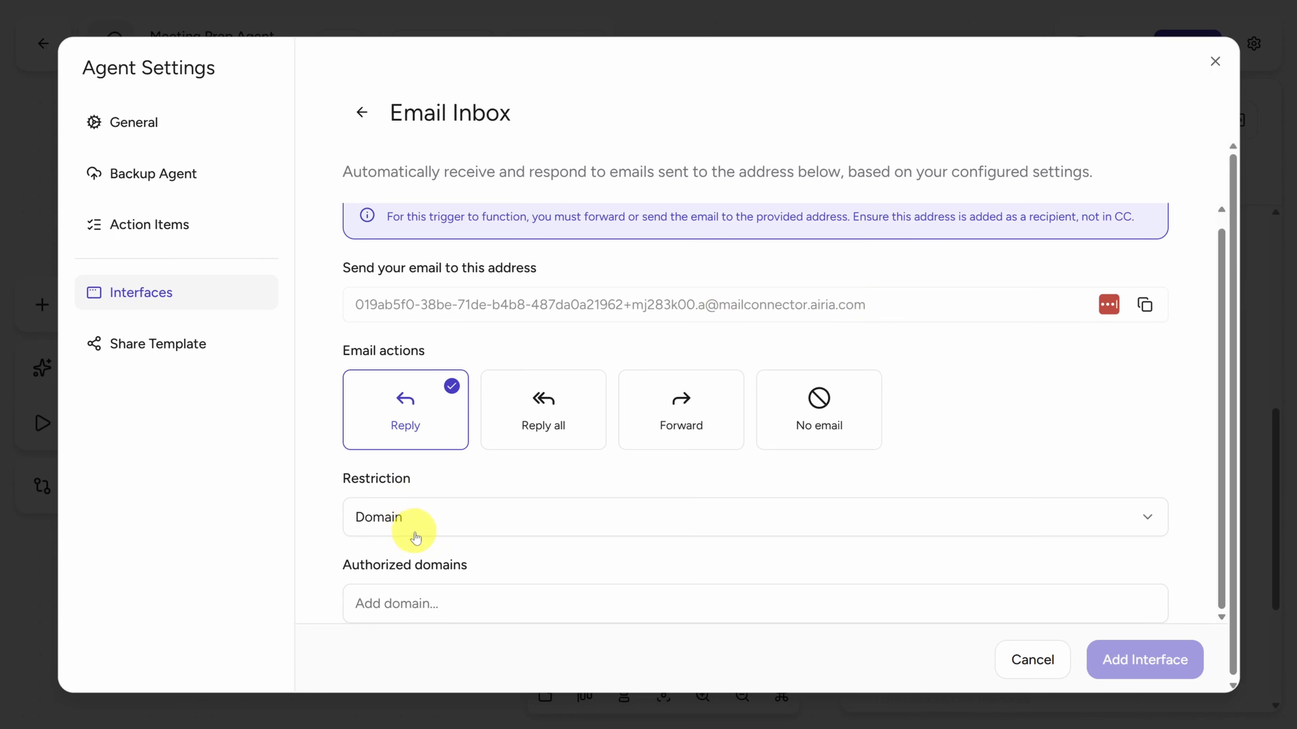
type("kevstrat.onmicrosoft.com")
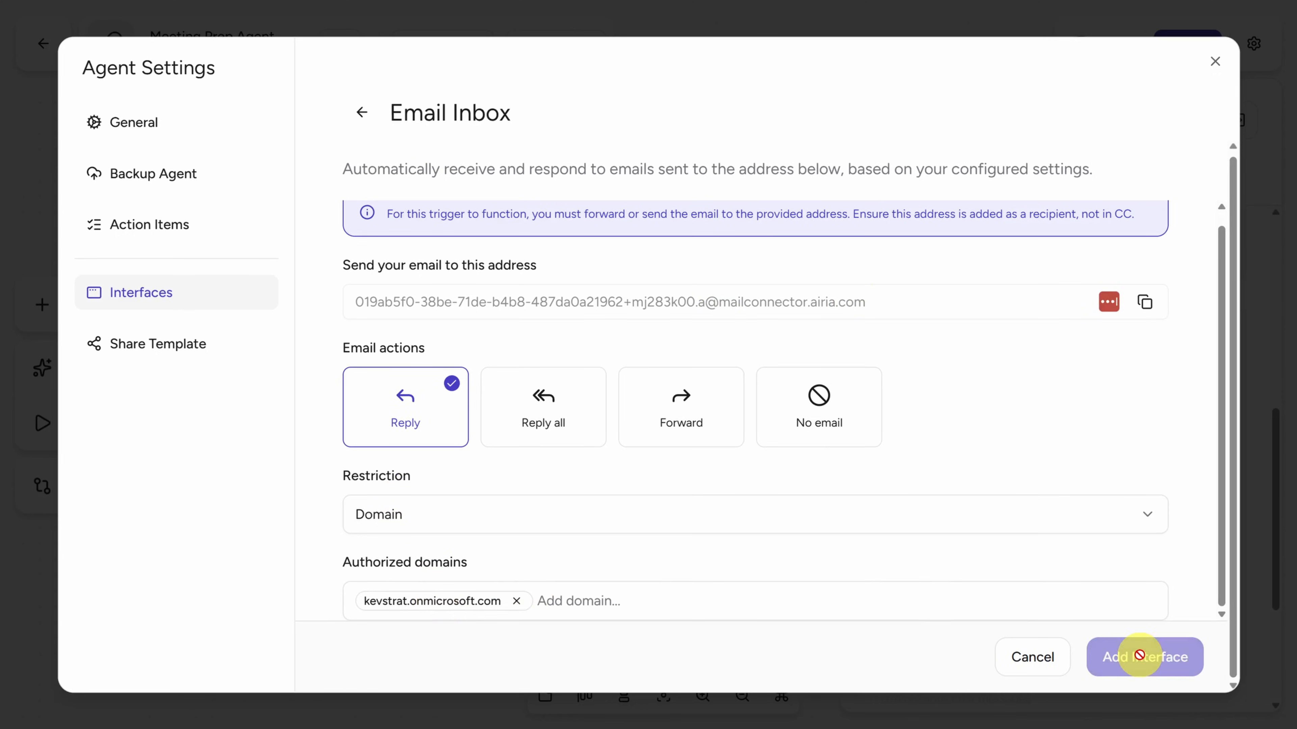
left_click(1144, 657)
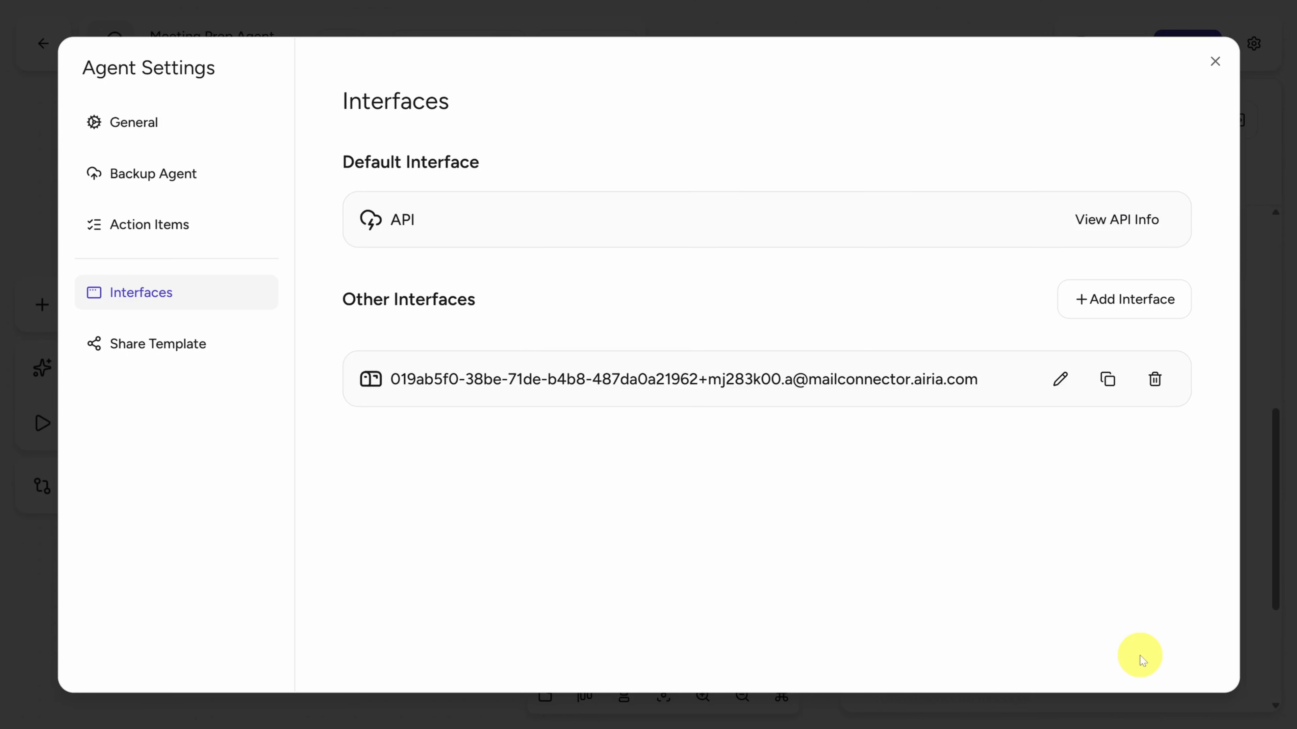
left_click(1214, 62)
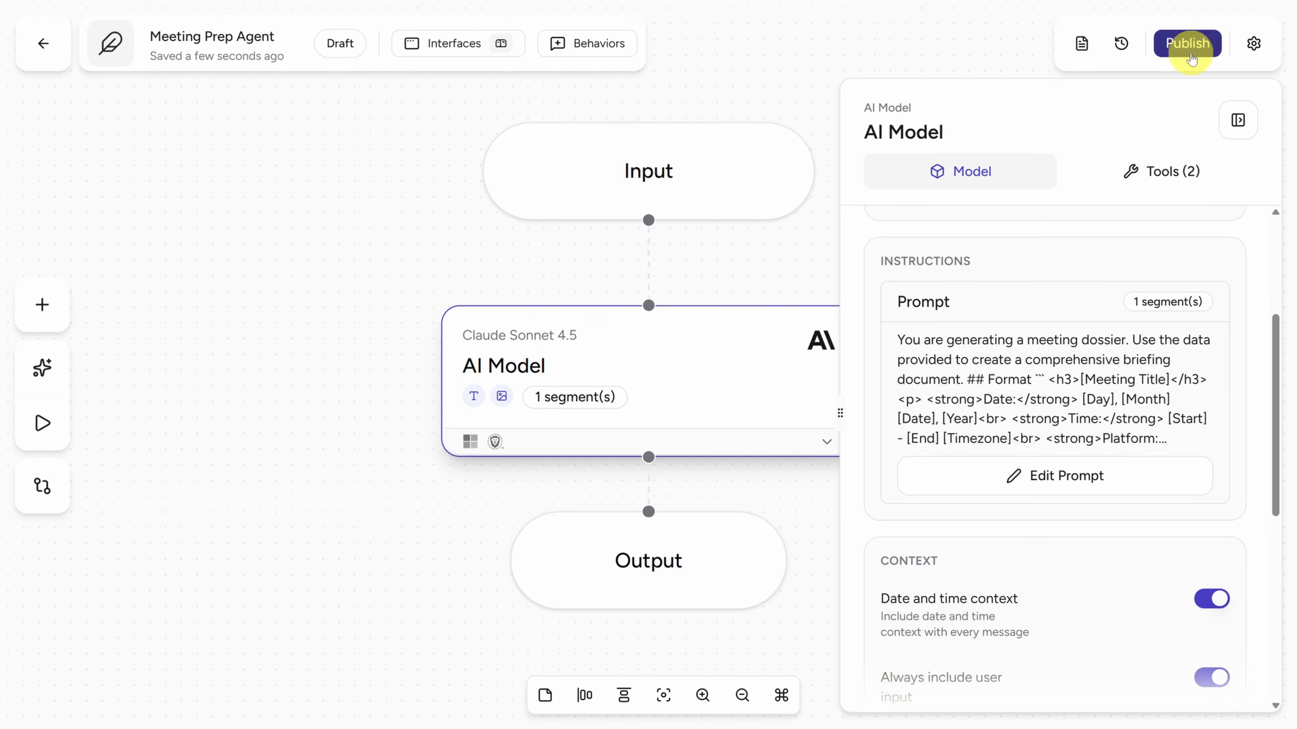
Step: Email the agent's mailconnector.airia.com address with subject 'Meeting Prep' and body 'help me prep for my meeting tomorrow'
left_click(1189, 44)
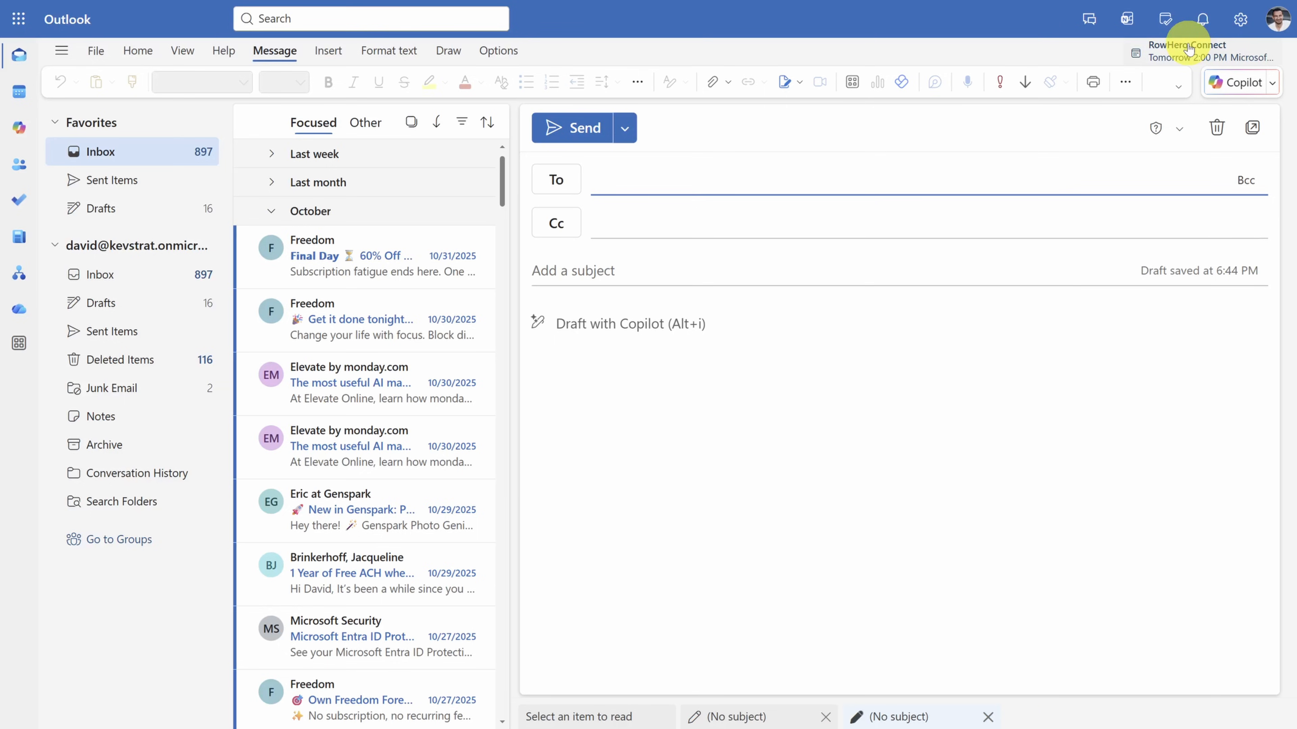
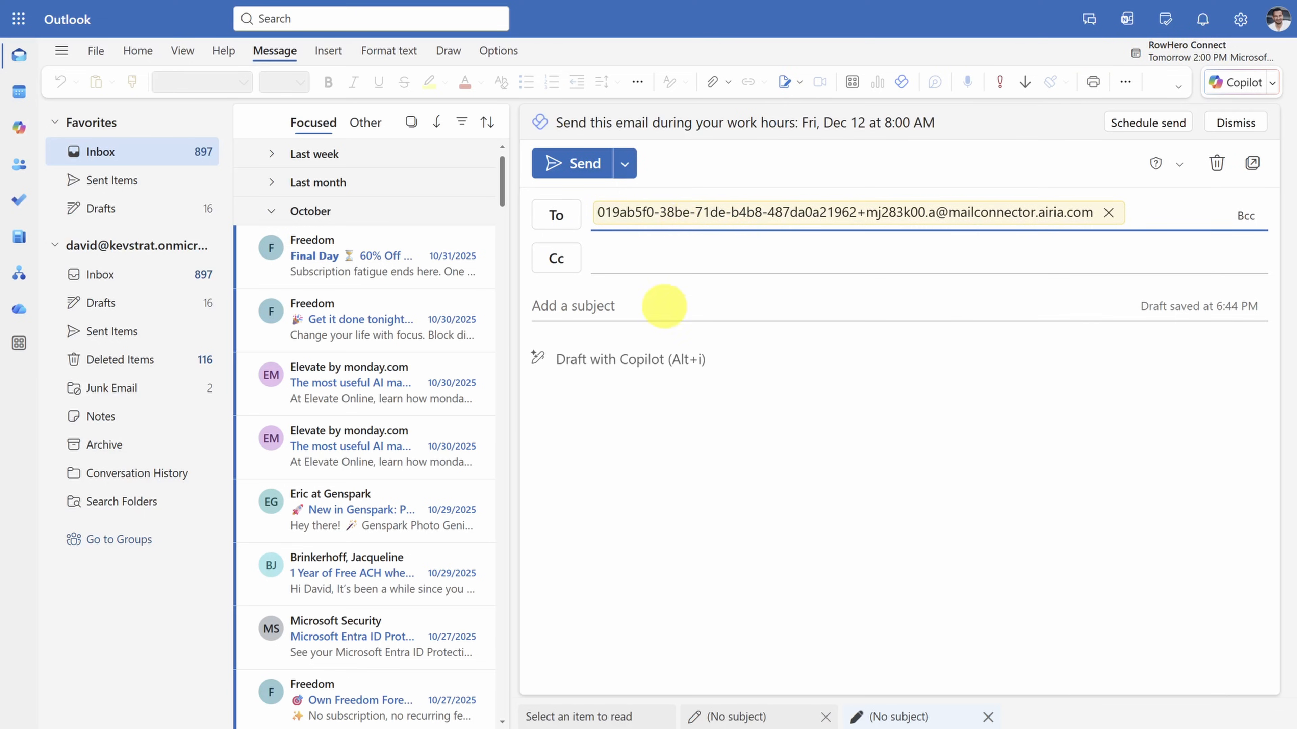
type("Meeting Pr")
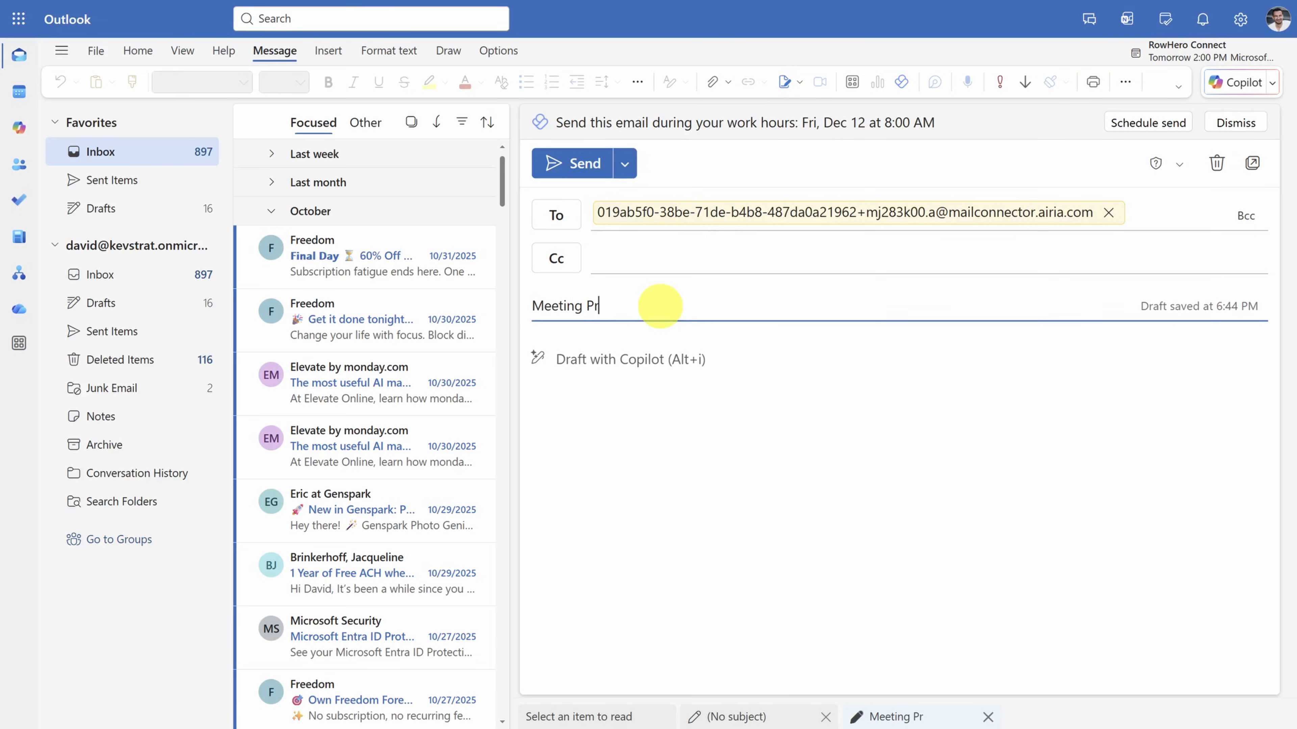
type("ep")
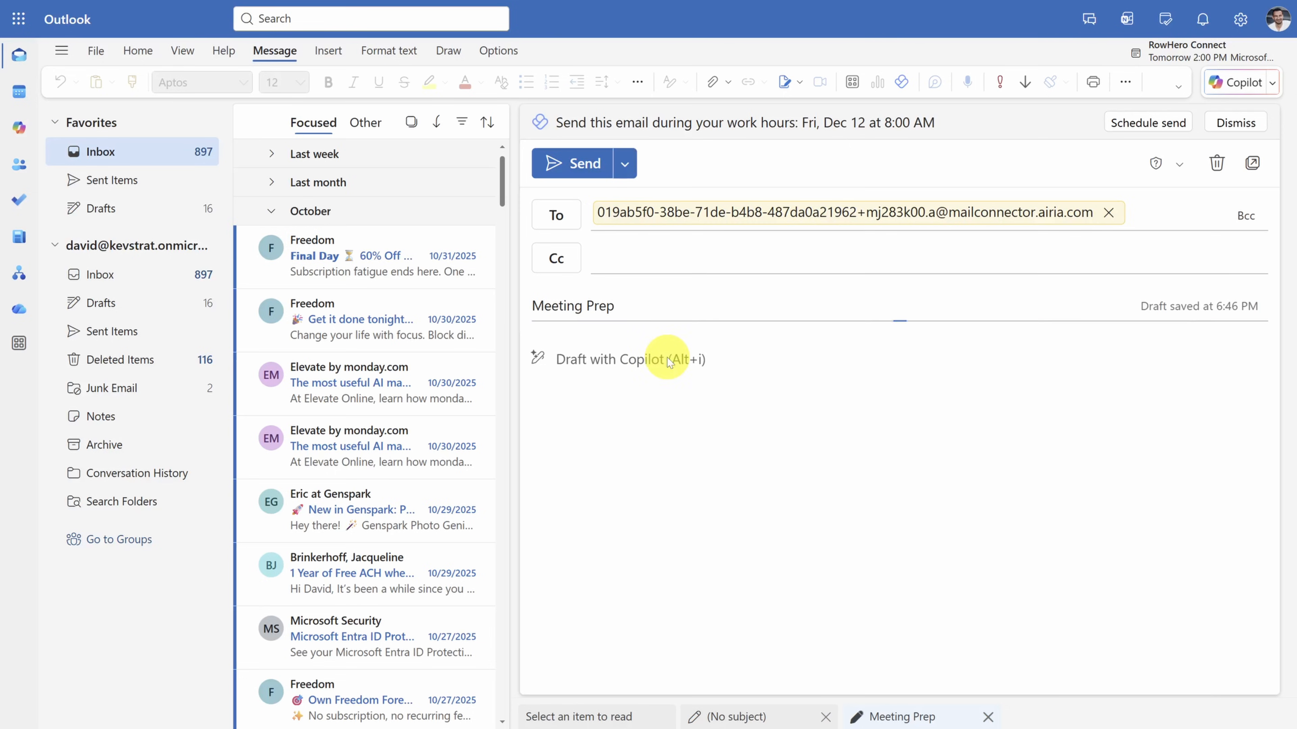
type("help me prep for my meeting tomorrow")
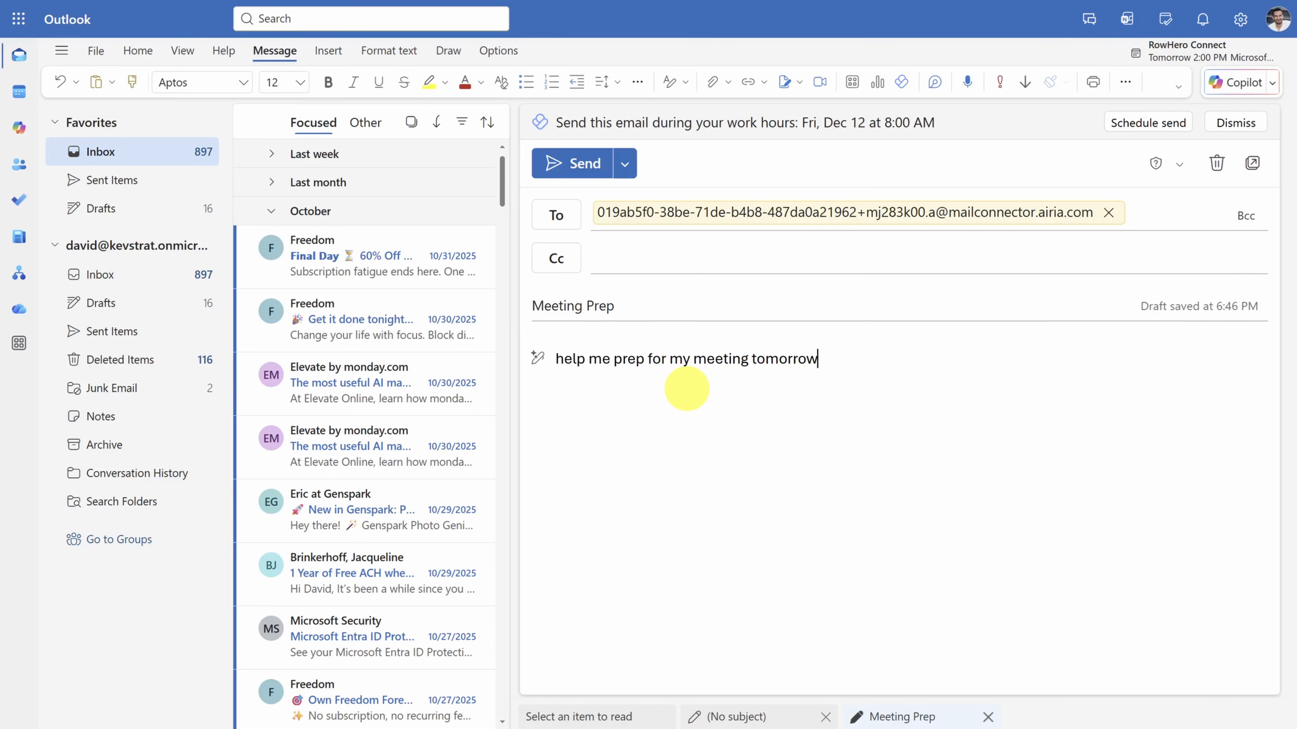
mouse_move(583, 162)
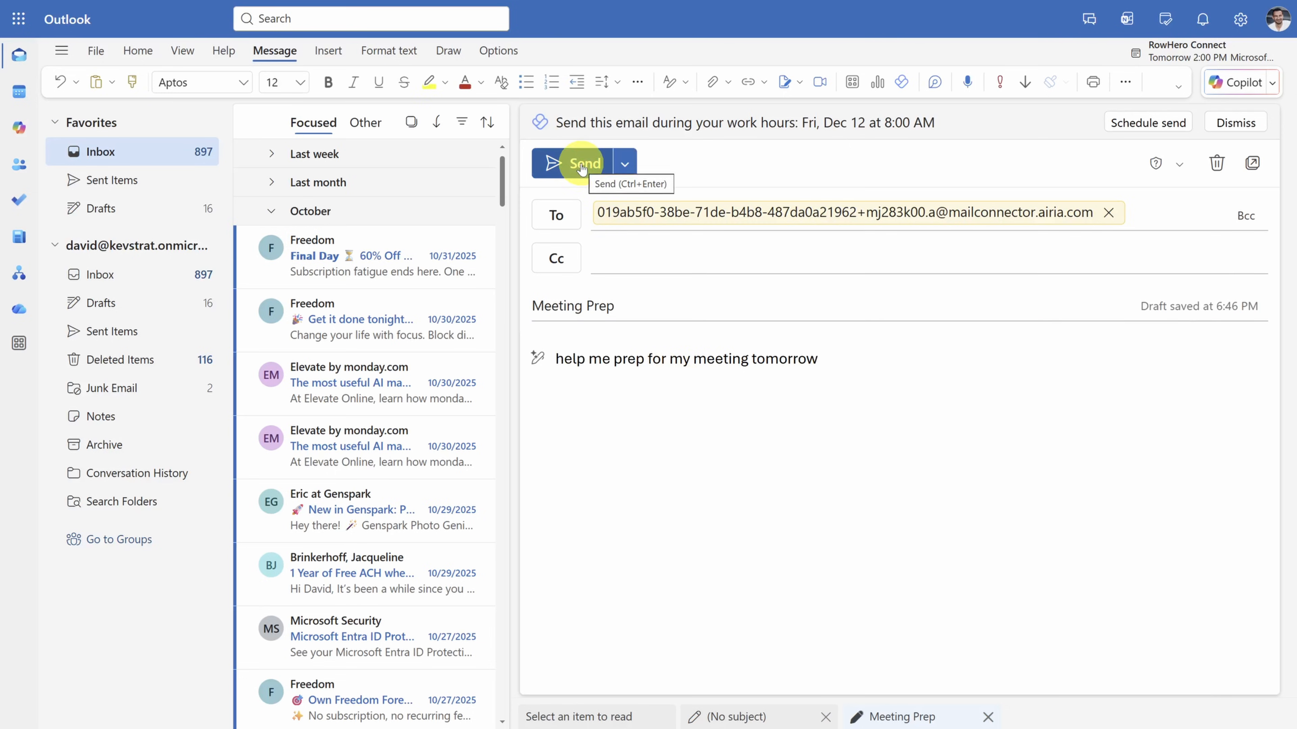
left_click(583, 162)
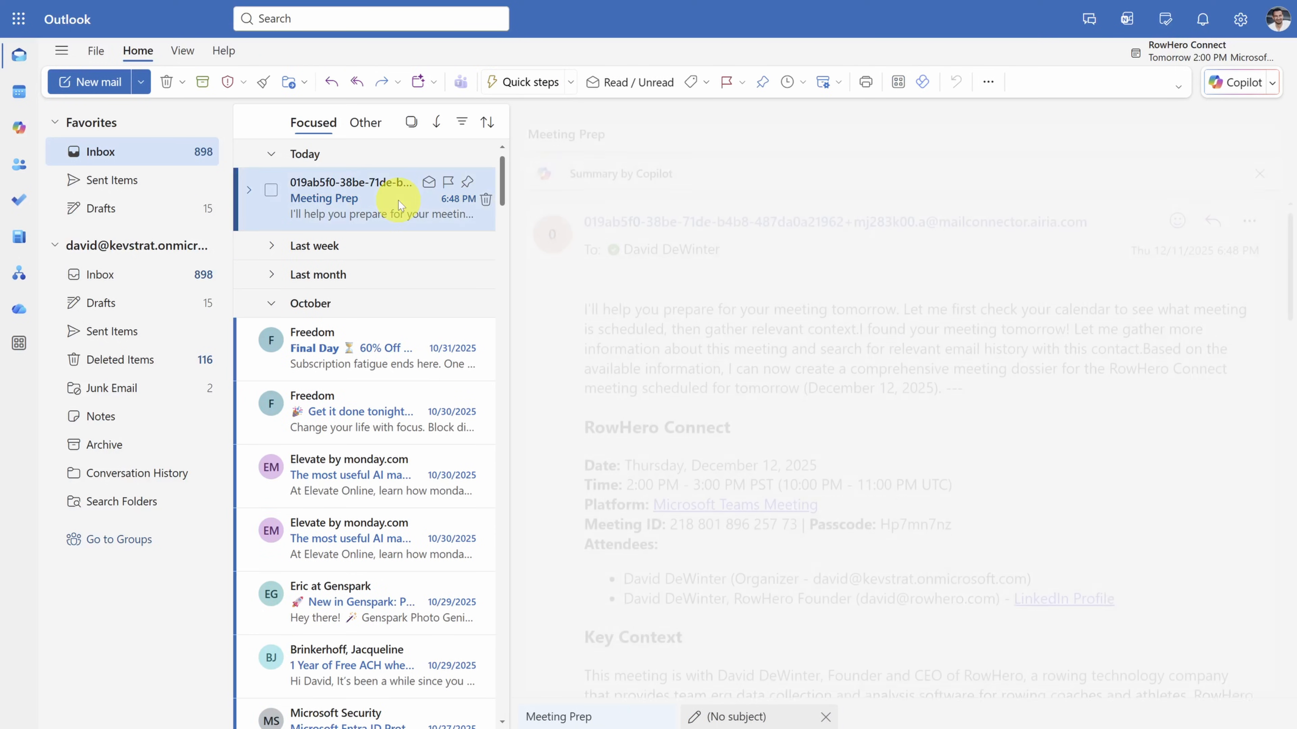
Step: Scroll through the agent's RowHero Connect dossier reply in the reading pane
scroll("down", 3)
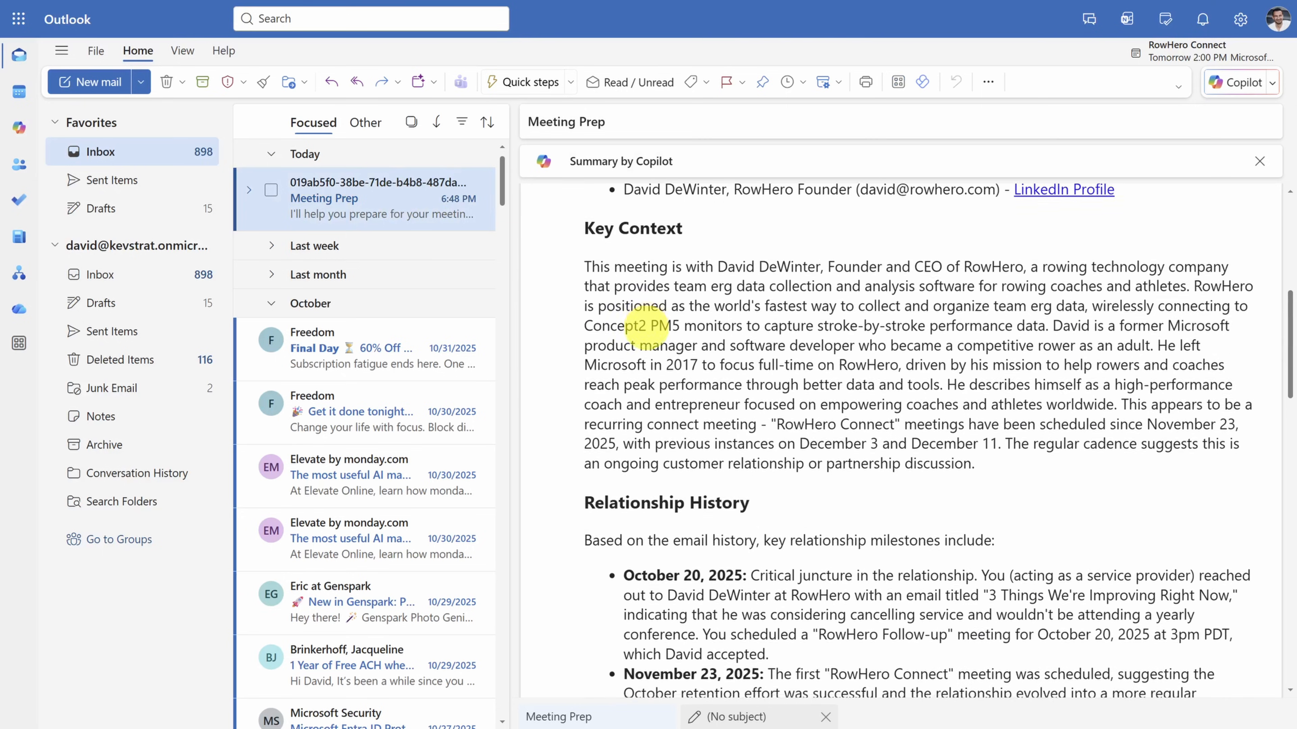
scroll("down", 3)
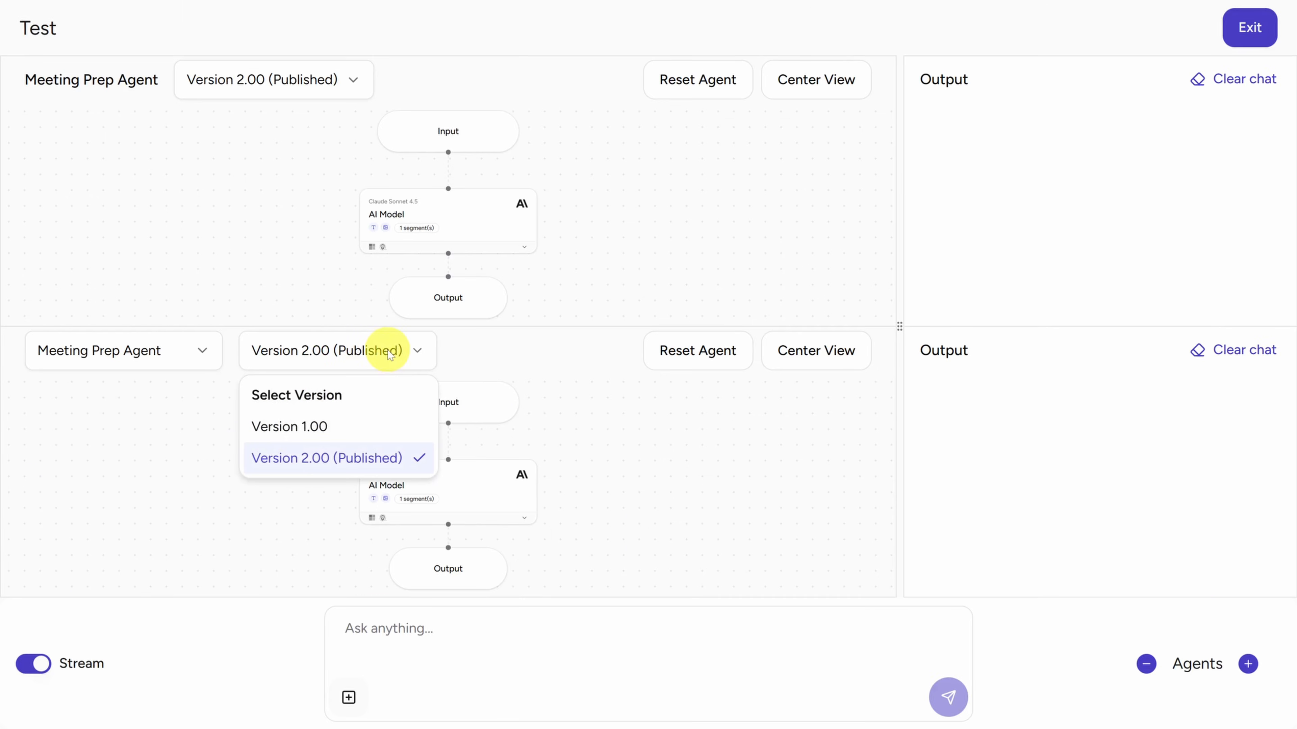
Step: Set the second pane to Version 1.00 and send both versions the meeting-prep question
left_click(288, 427)
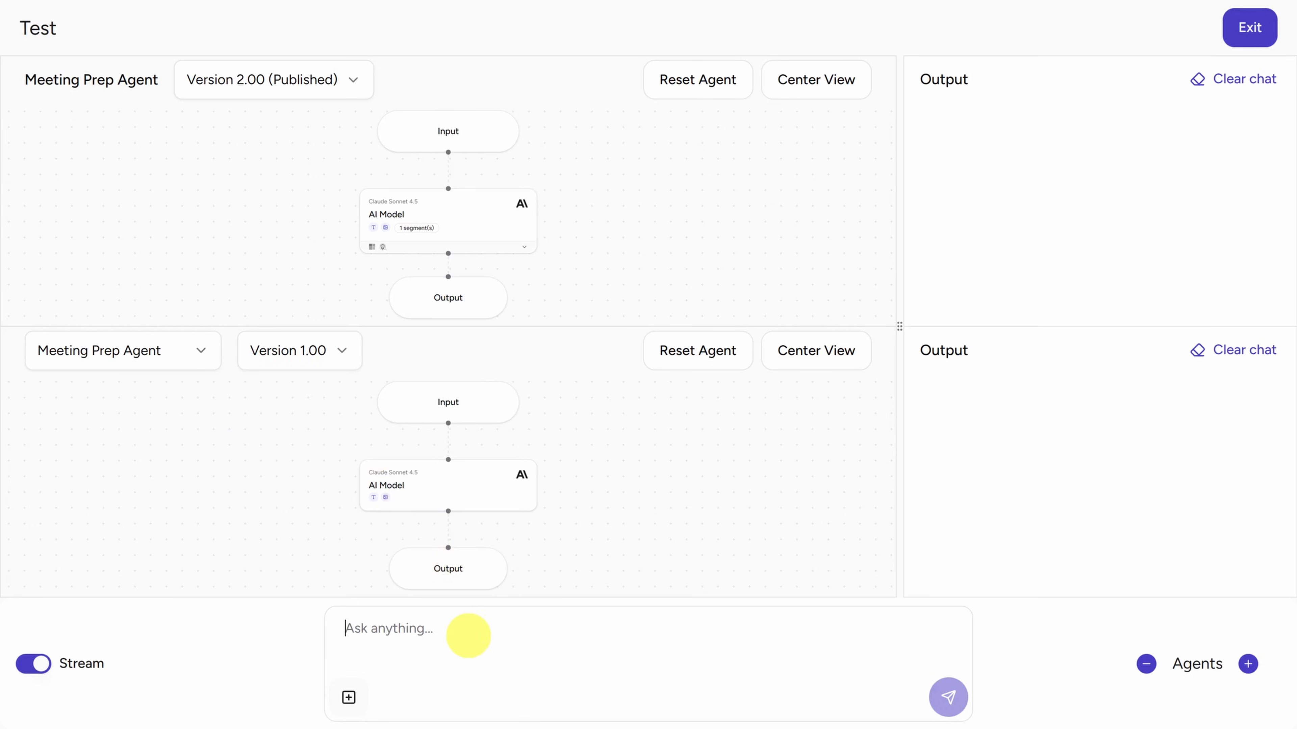
left_click(948, 697)
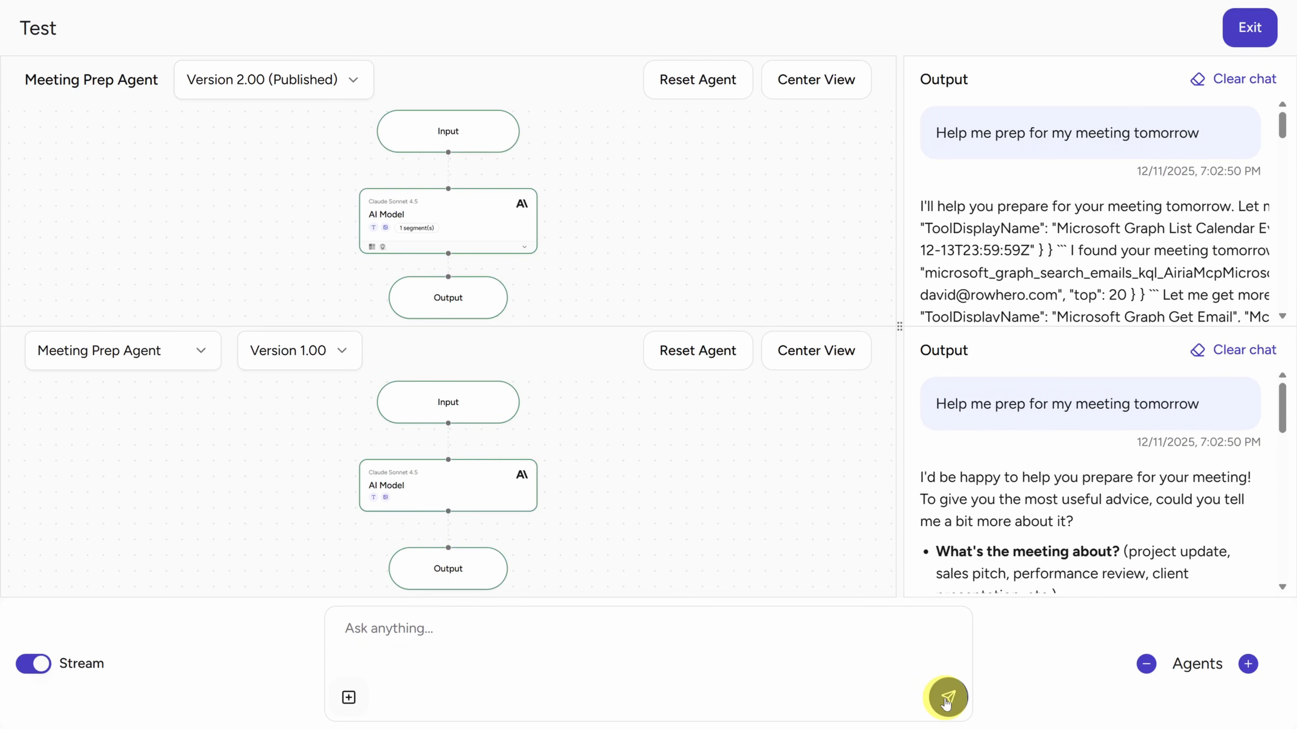
mouse_move(1040, 432)
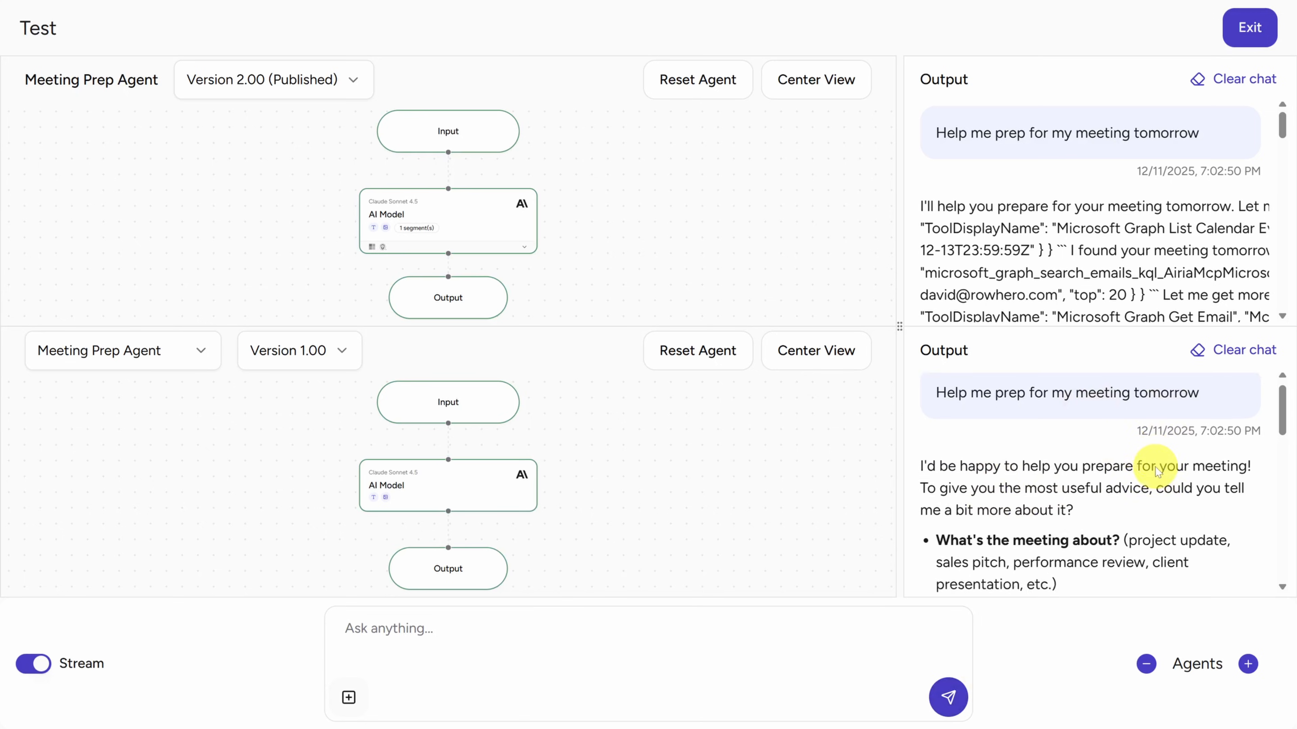
scroll("down", 3)
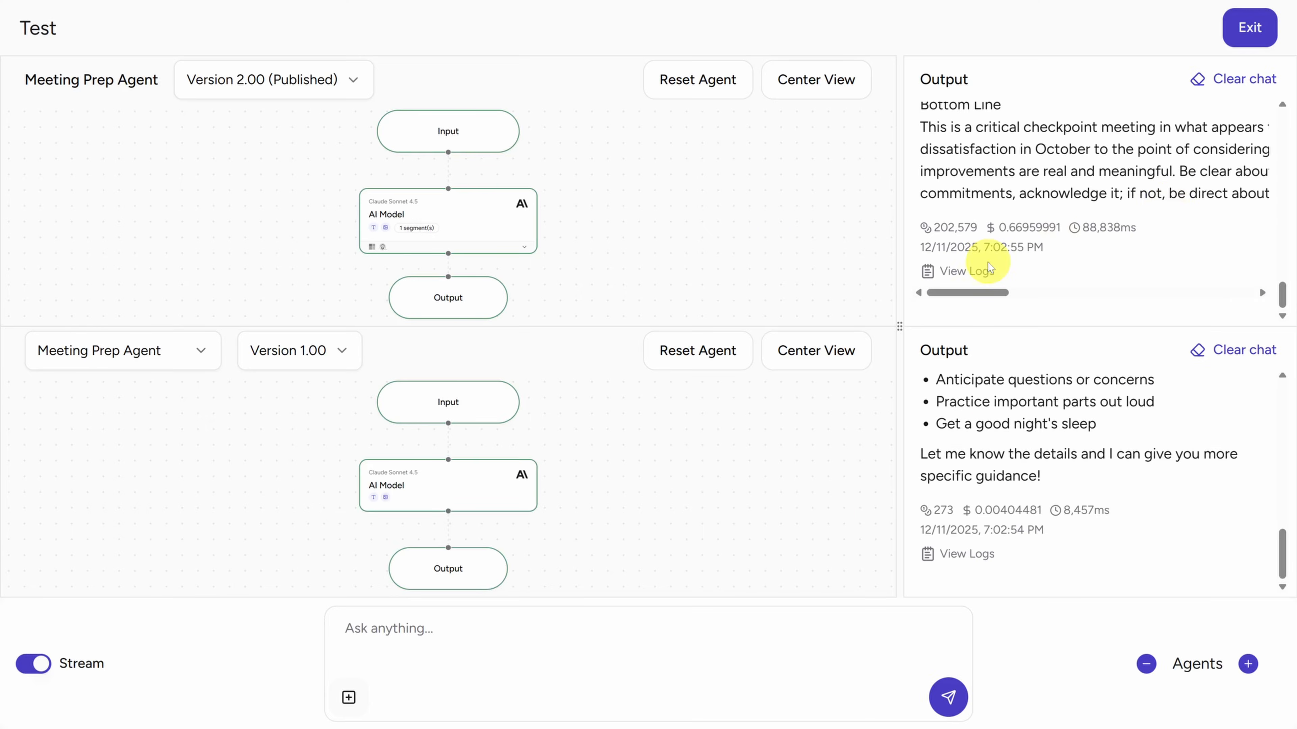
Step: View the Version 2.00 debug logs and expand the microsoft_graph_search_emails tool call's input and output
left_click(964, 271)
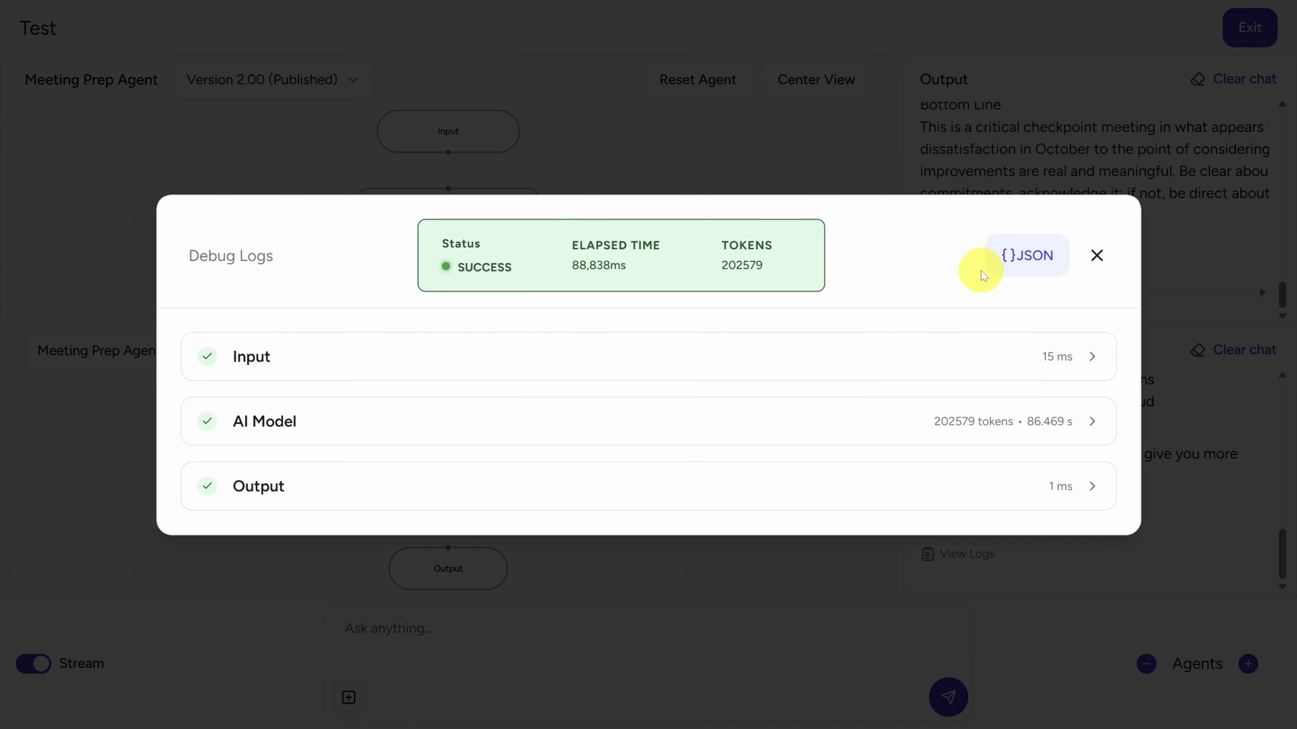
scroll("down", 3)
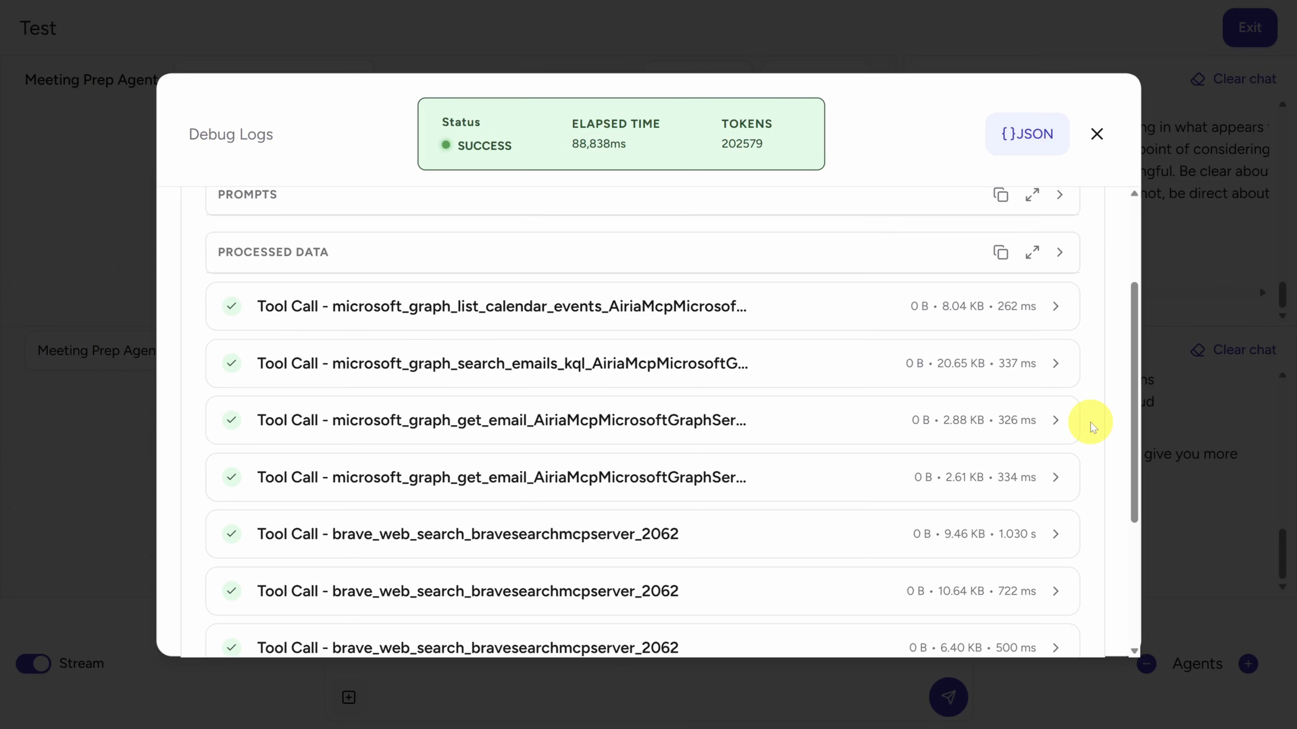
left_click(1055, 364)
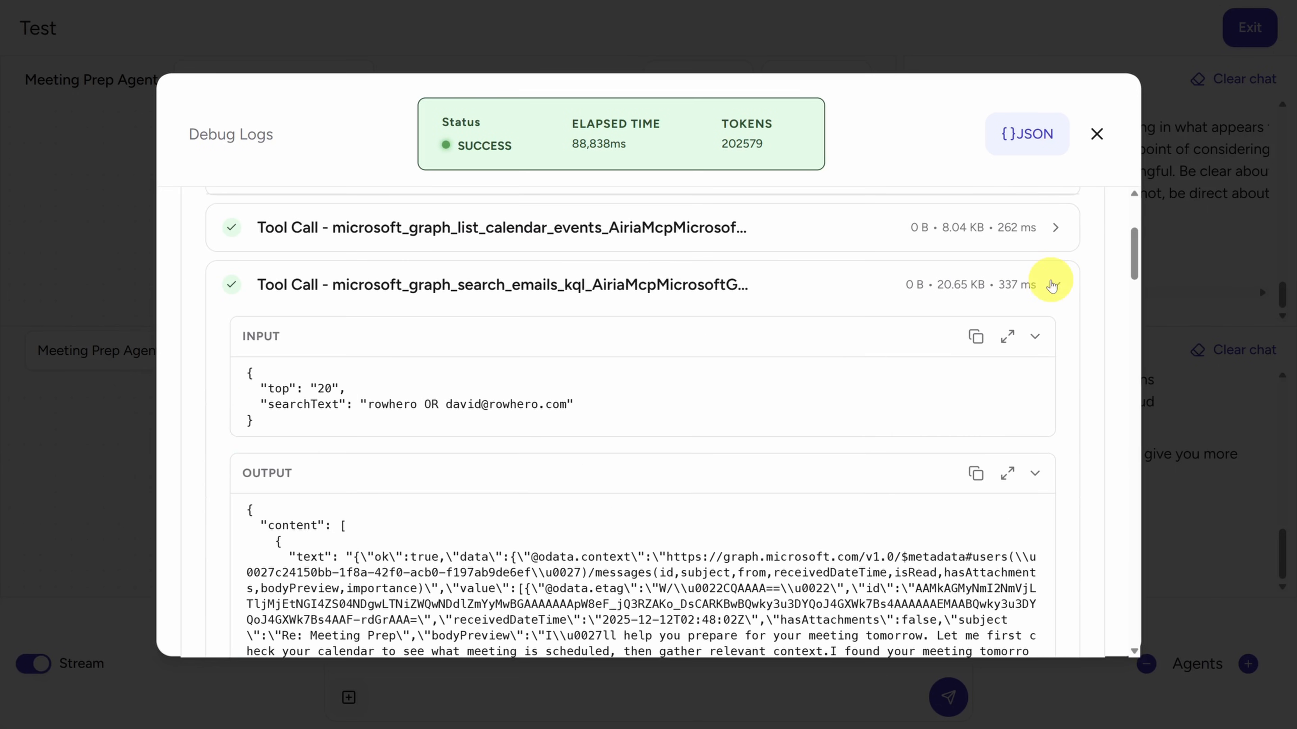
scroll("down", 3)
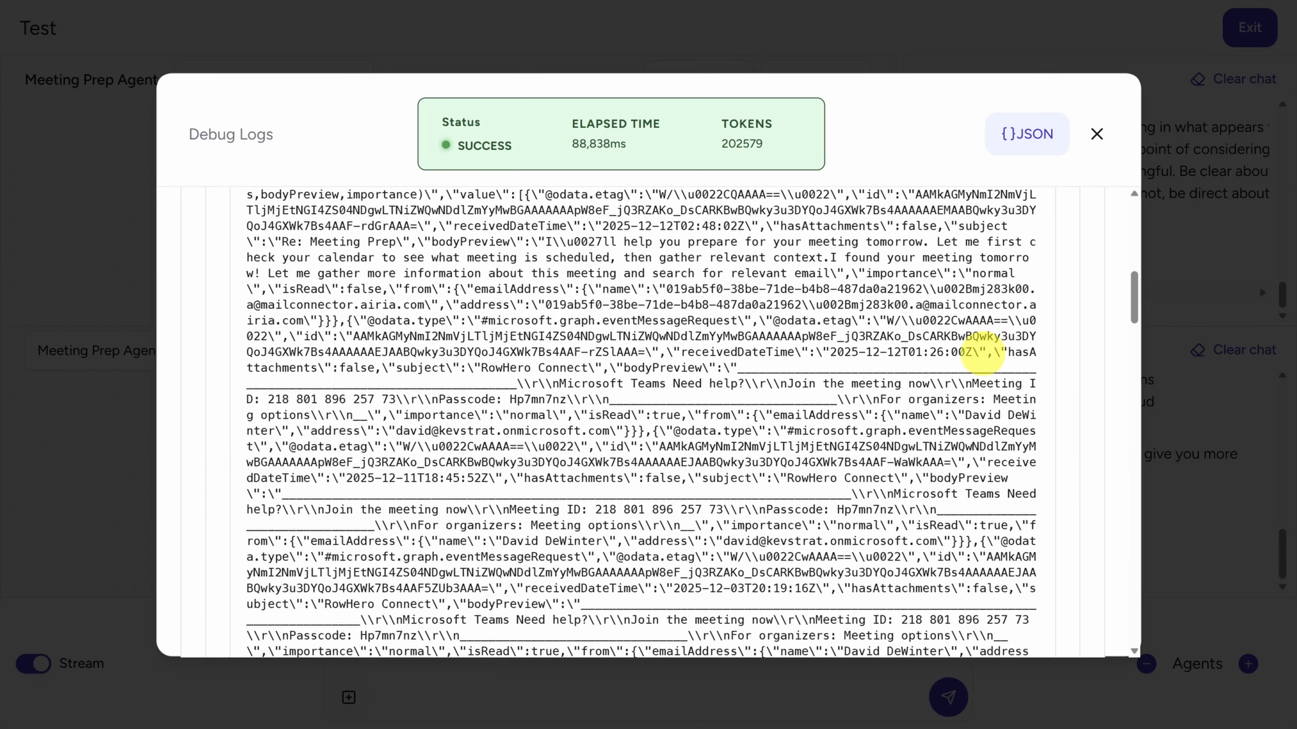
left_click(1097, 133)
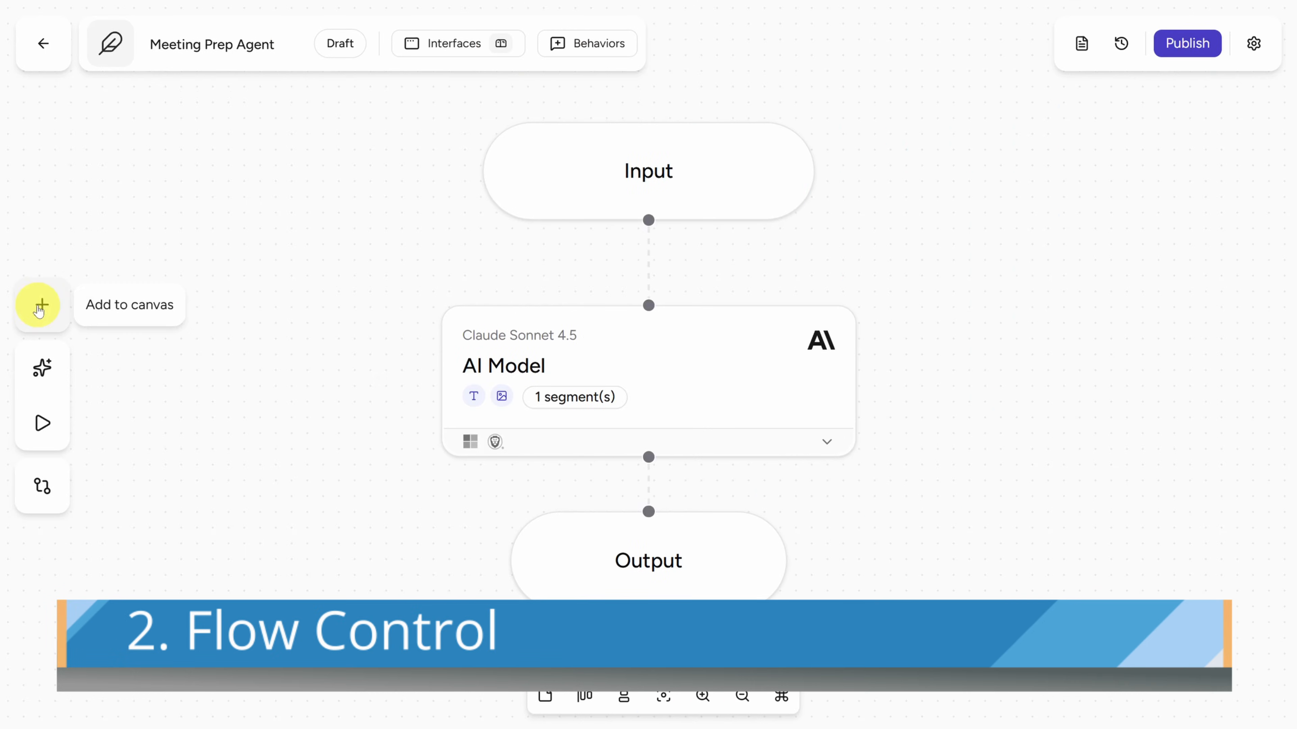
left_click(40, 304)
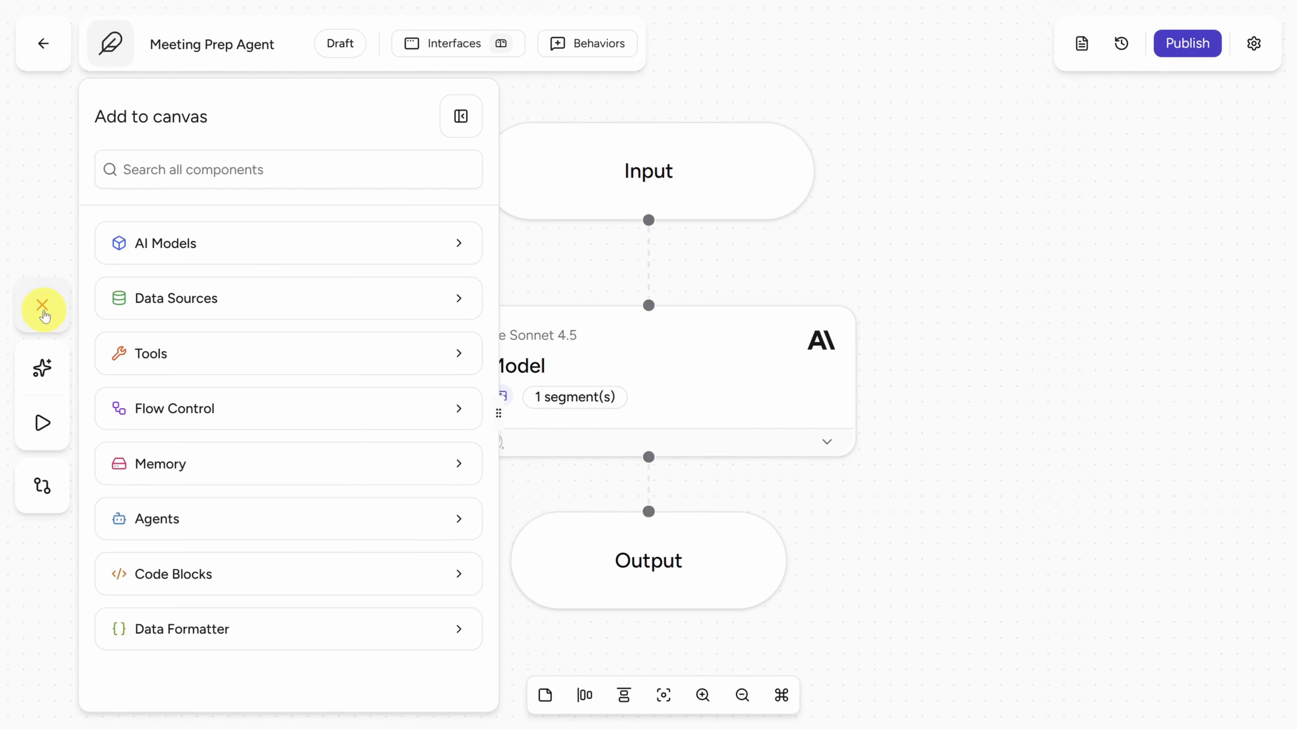
mouse_move(257, 298)
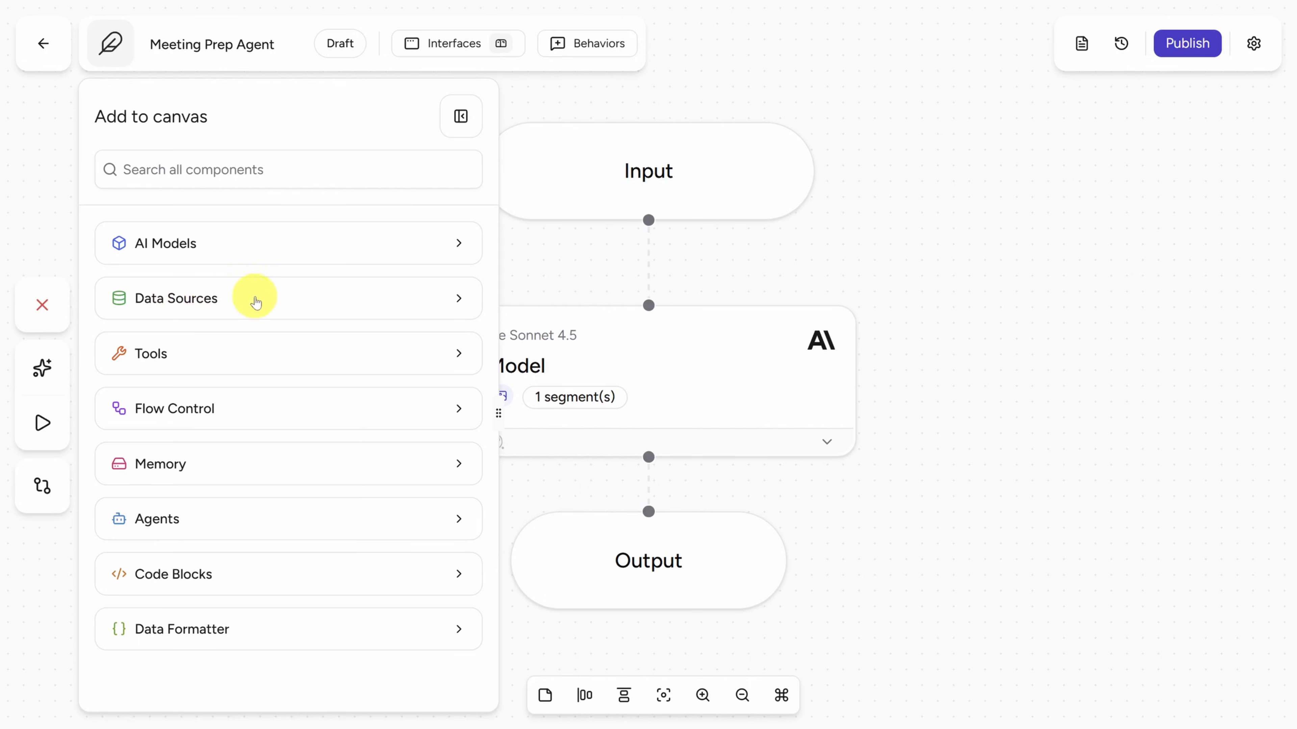
mouse_move(302, 366)
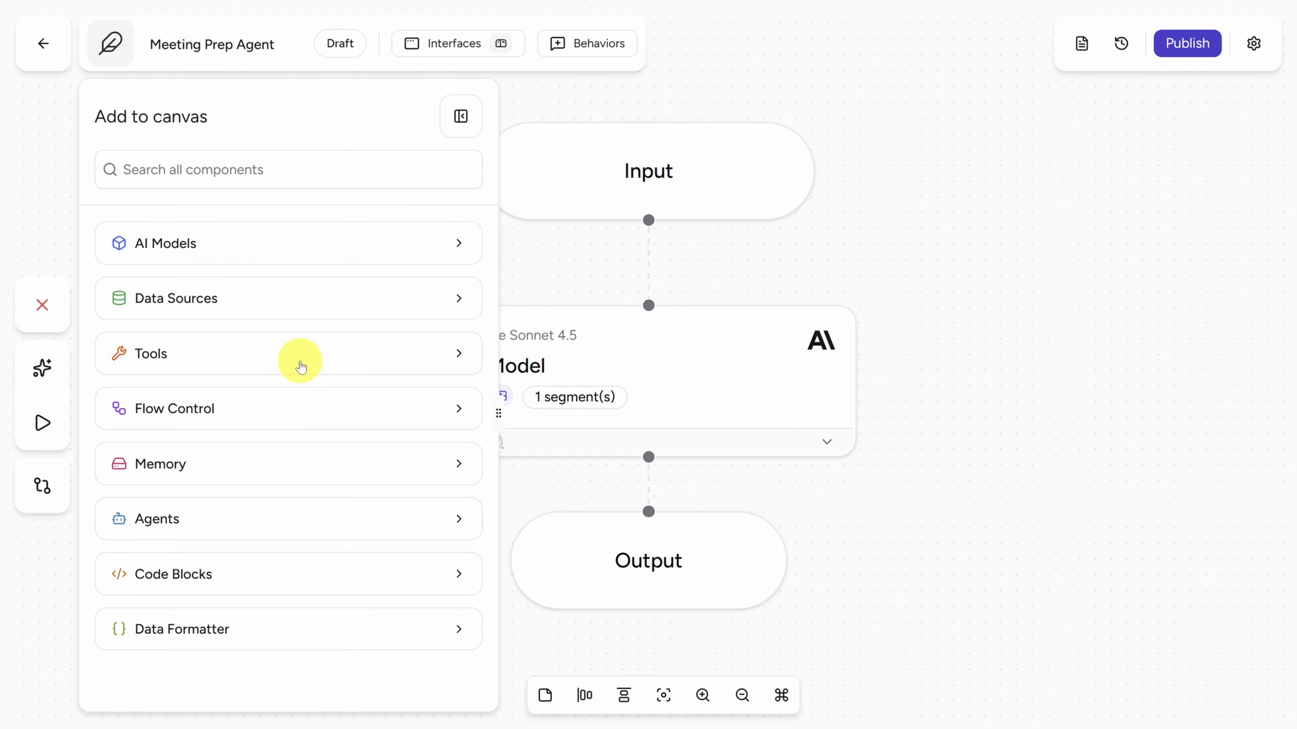
left_click(287, 519)
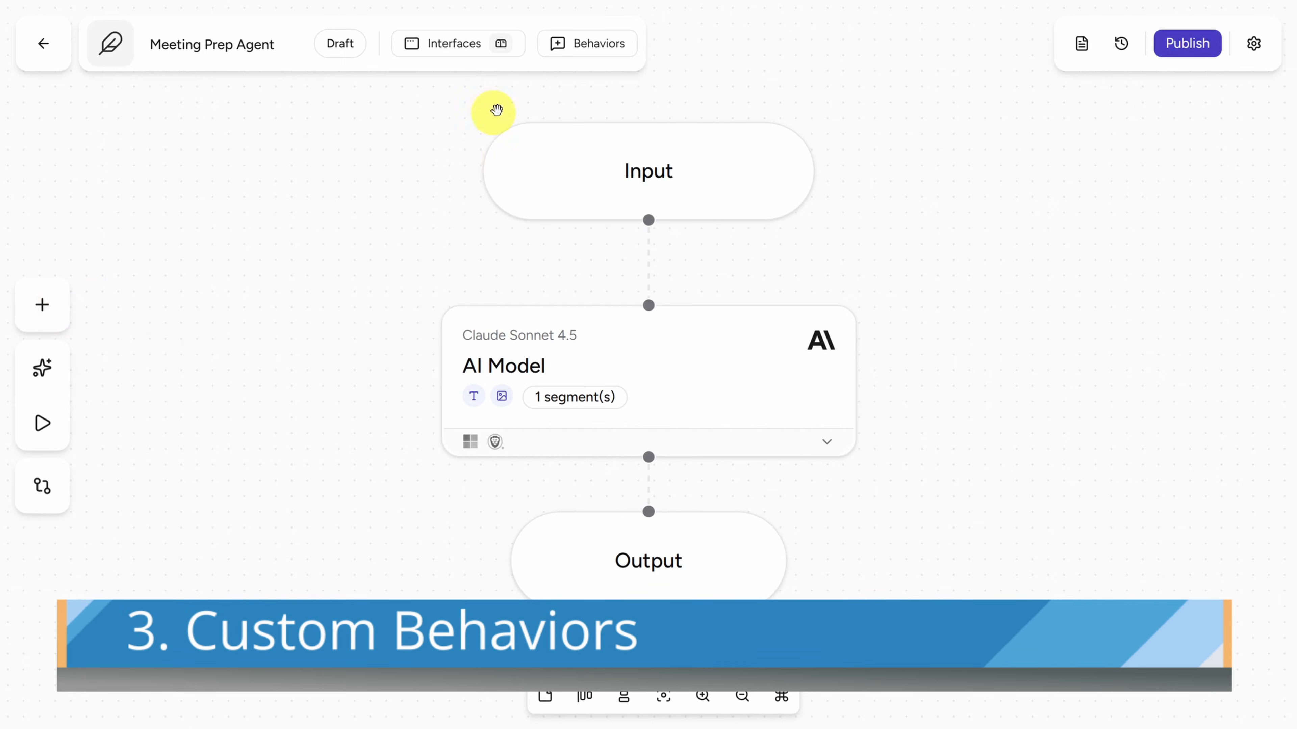
Step: Show the Agent behaviors panel for Meeting Prep Agent with Voice and loop options off
left_click(597, 44)
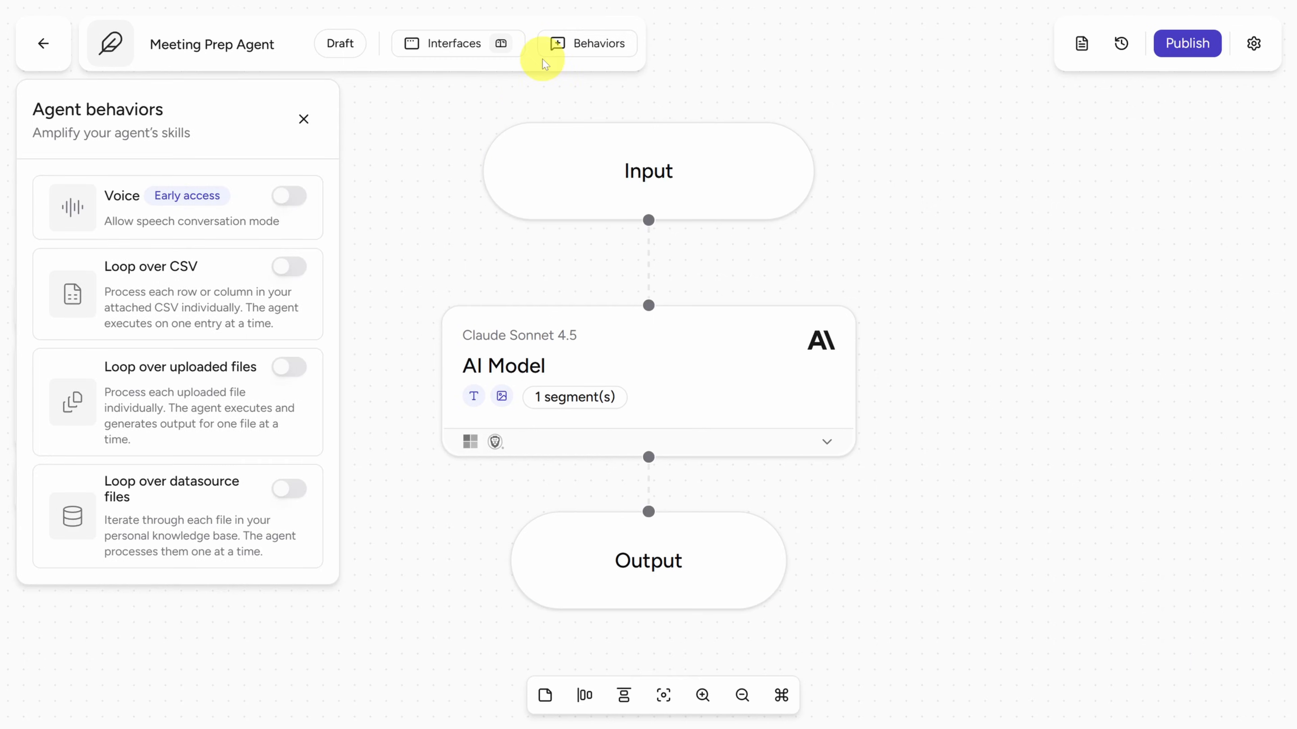
mouse_move(419, 92)
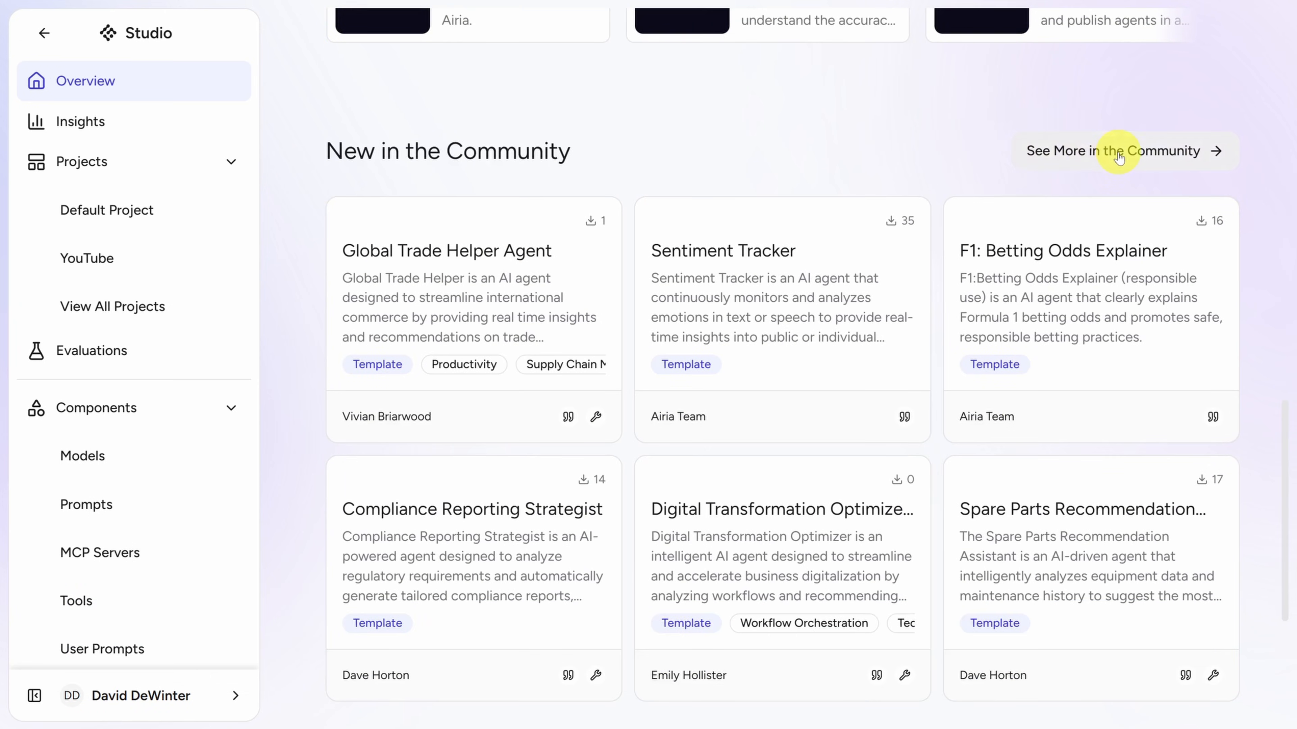
Step: Browse the community site's popular templates, education agents and 1000s-more-agents sections
left_click(1116, 151)
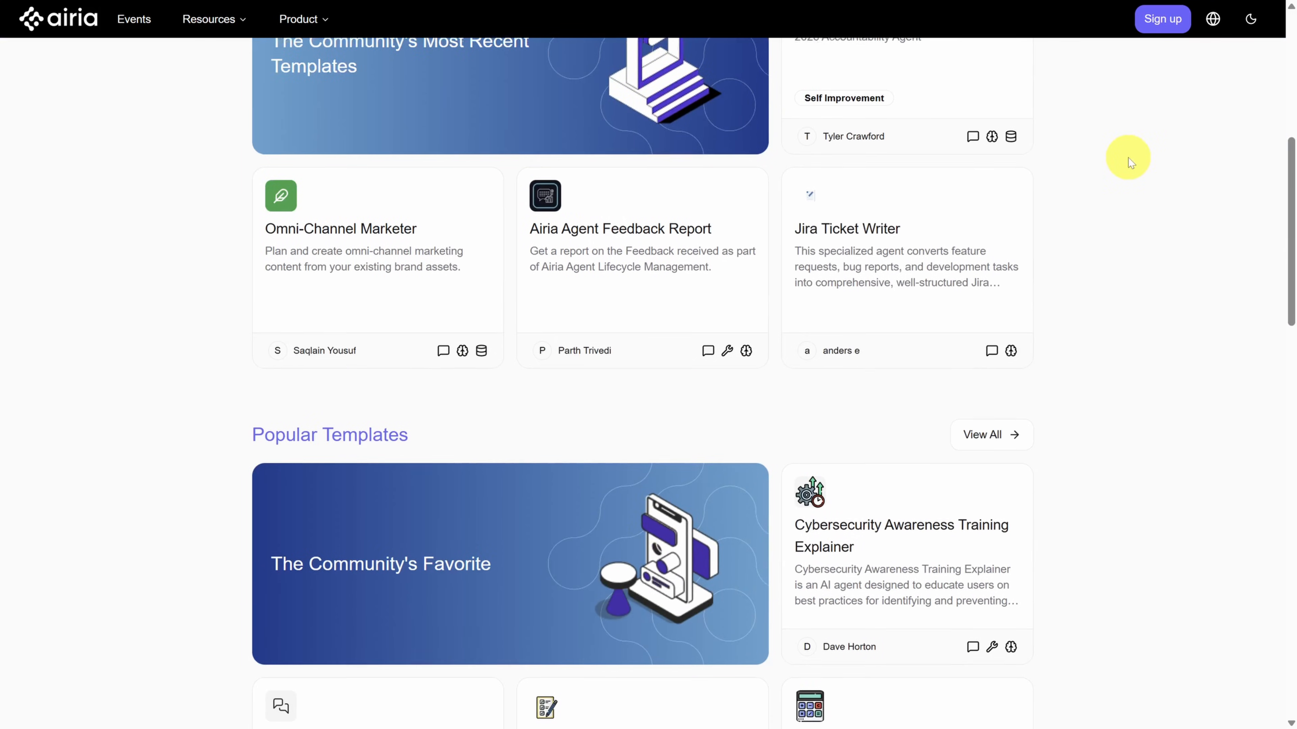
scroll("down", 3)
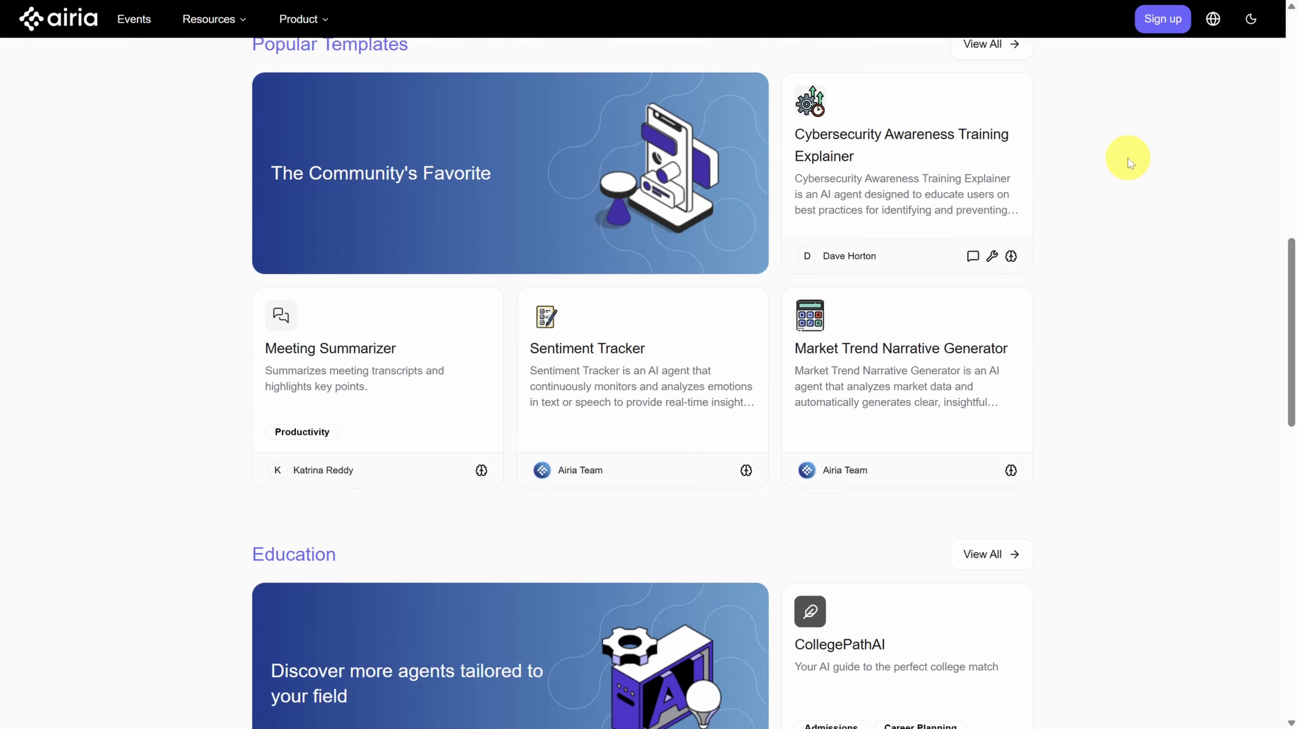
scroll("down", 3)
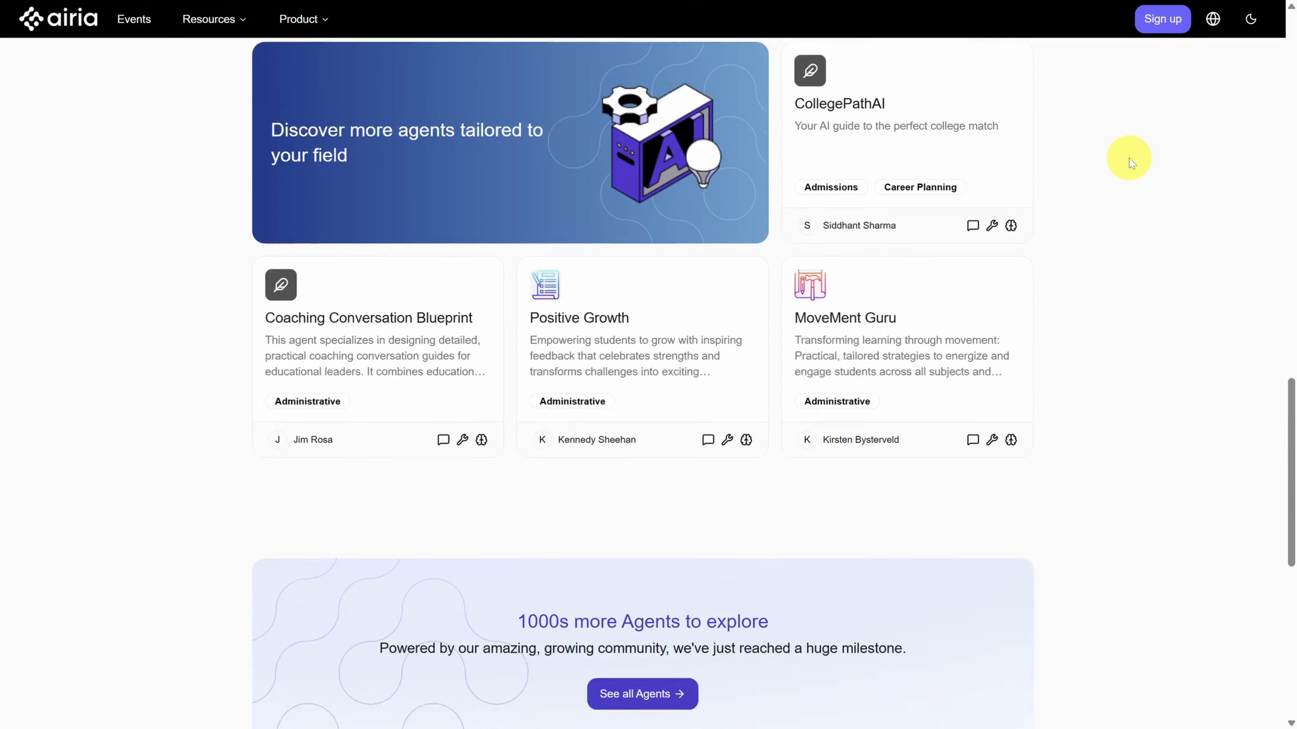
scroll("down", 3)
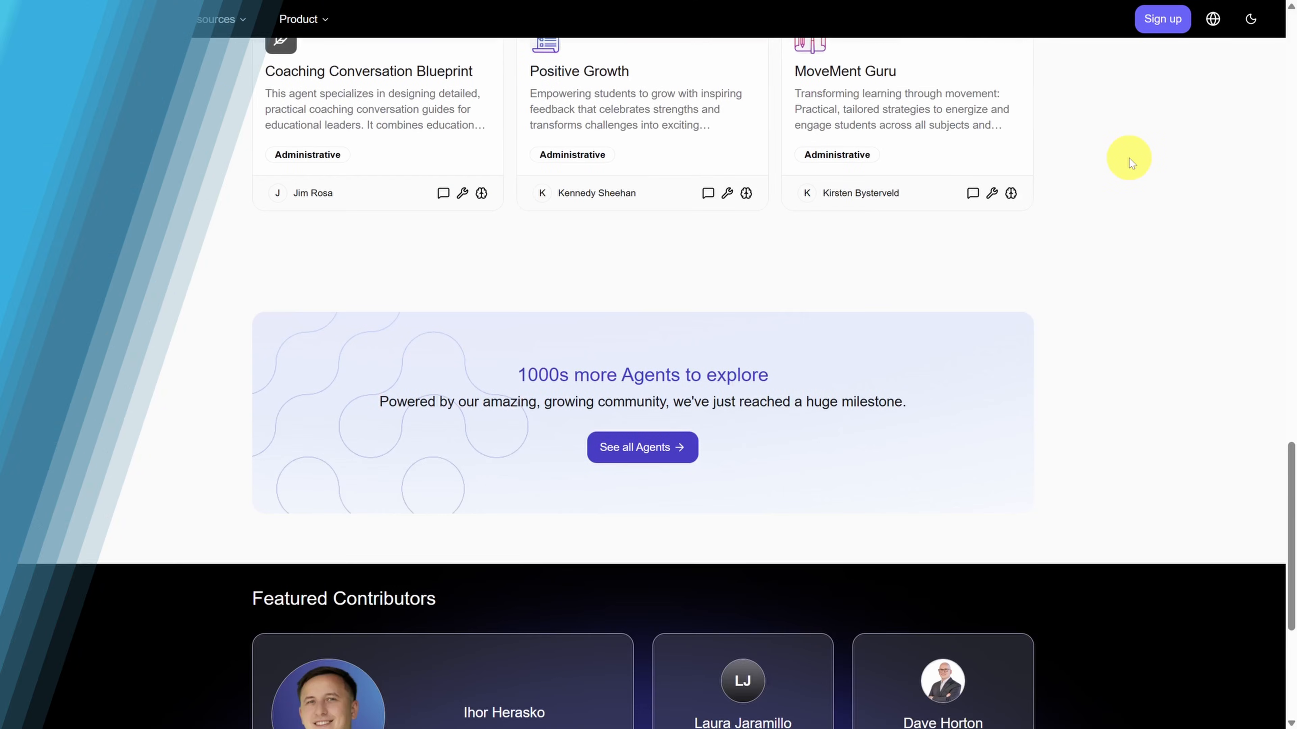